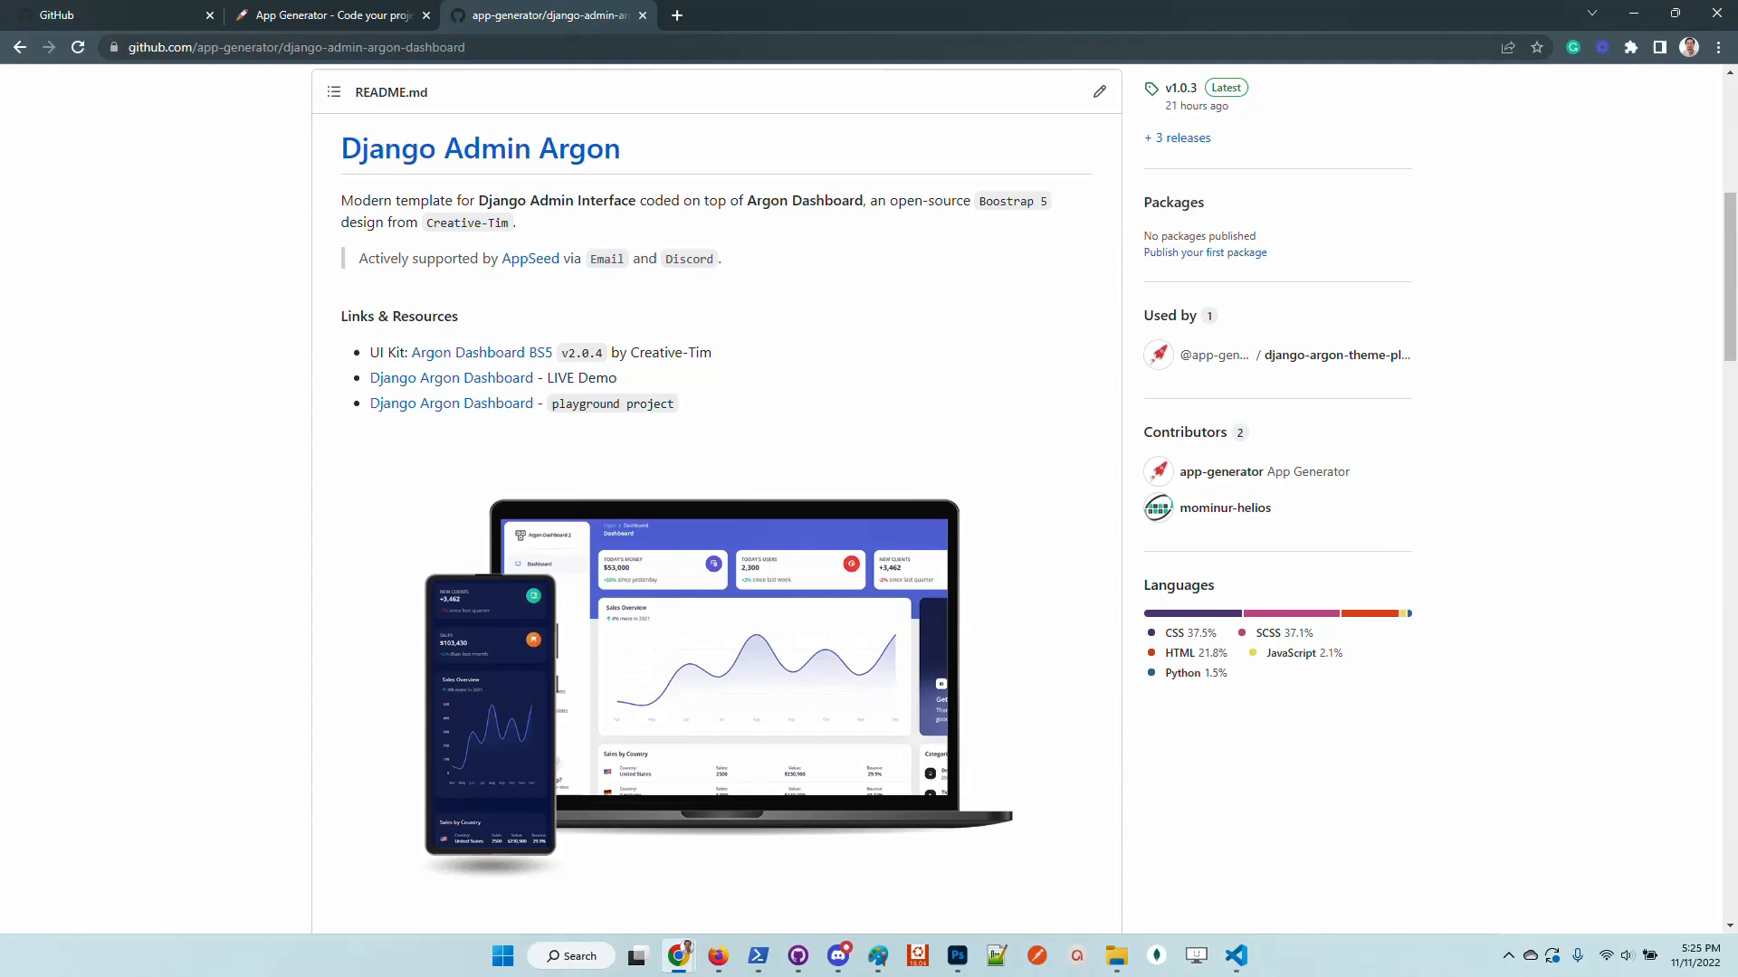
Step: Open the README's Argon Dashboard BS5 link in a new tab
right_click(465, 353)
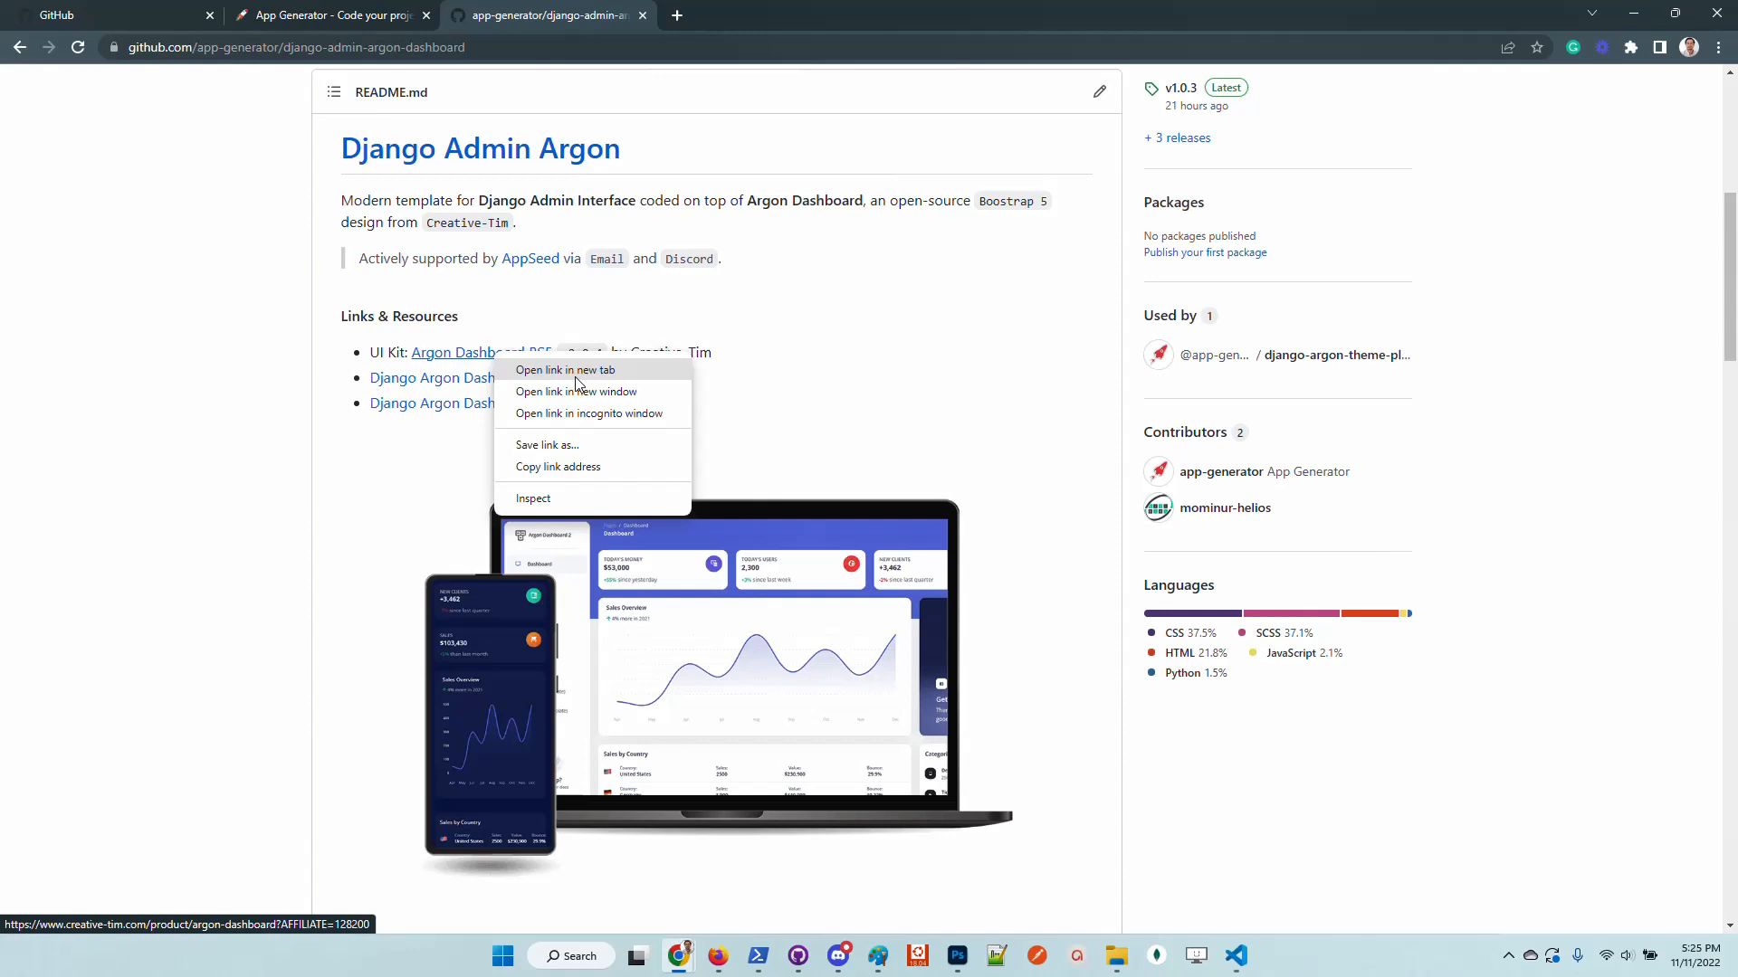
click(566, 370)
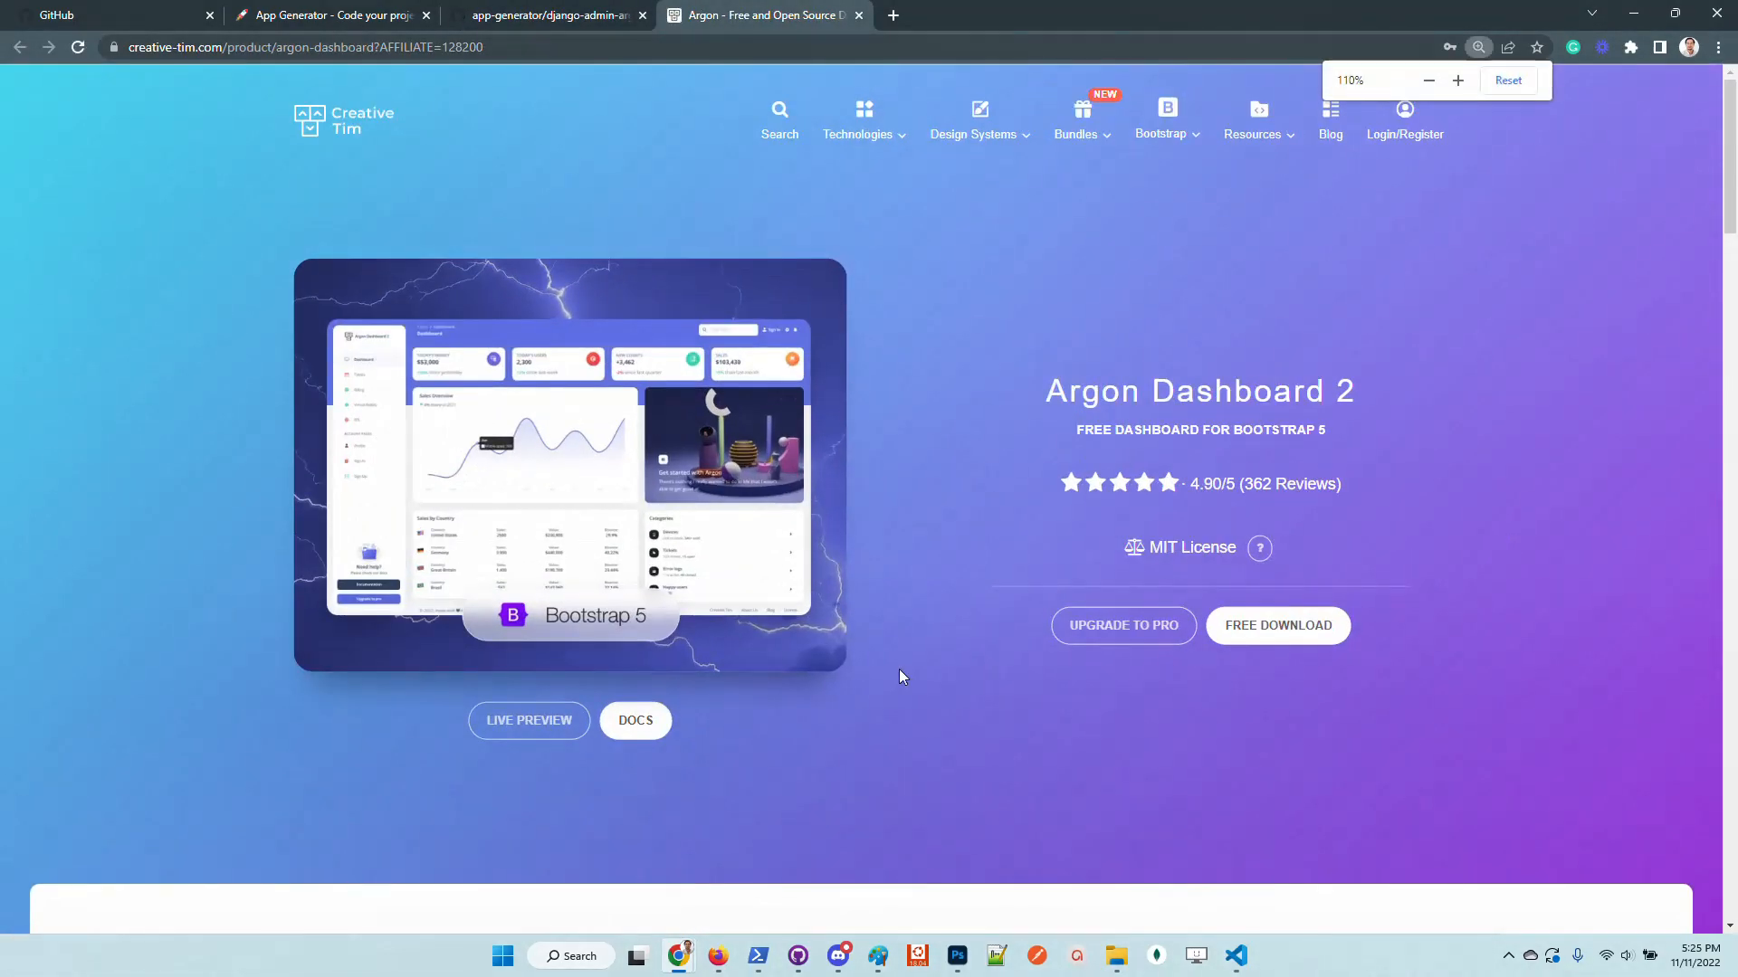
Step: Launch the Live Preview and toggle the dashboard to dark mode and back via the configurator
click(529, 720)
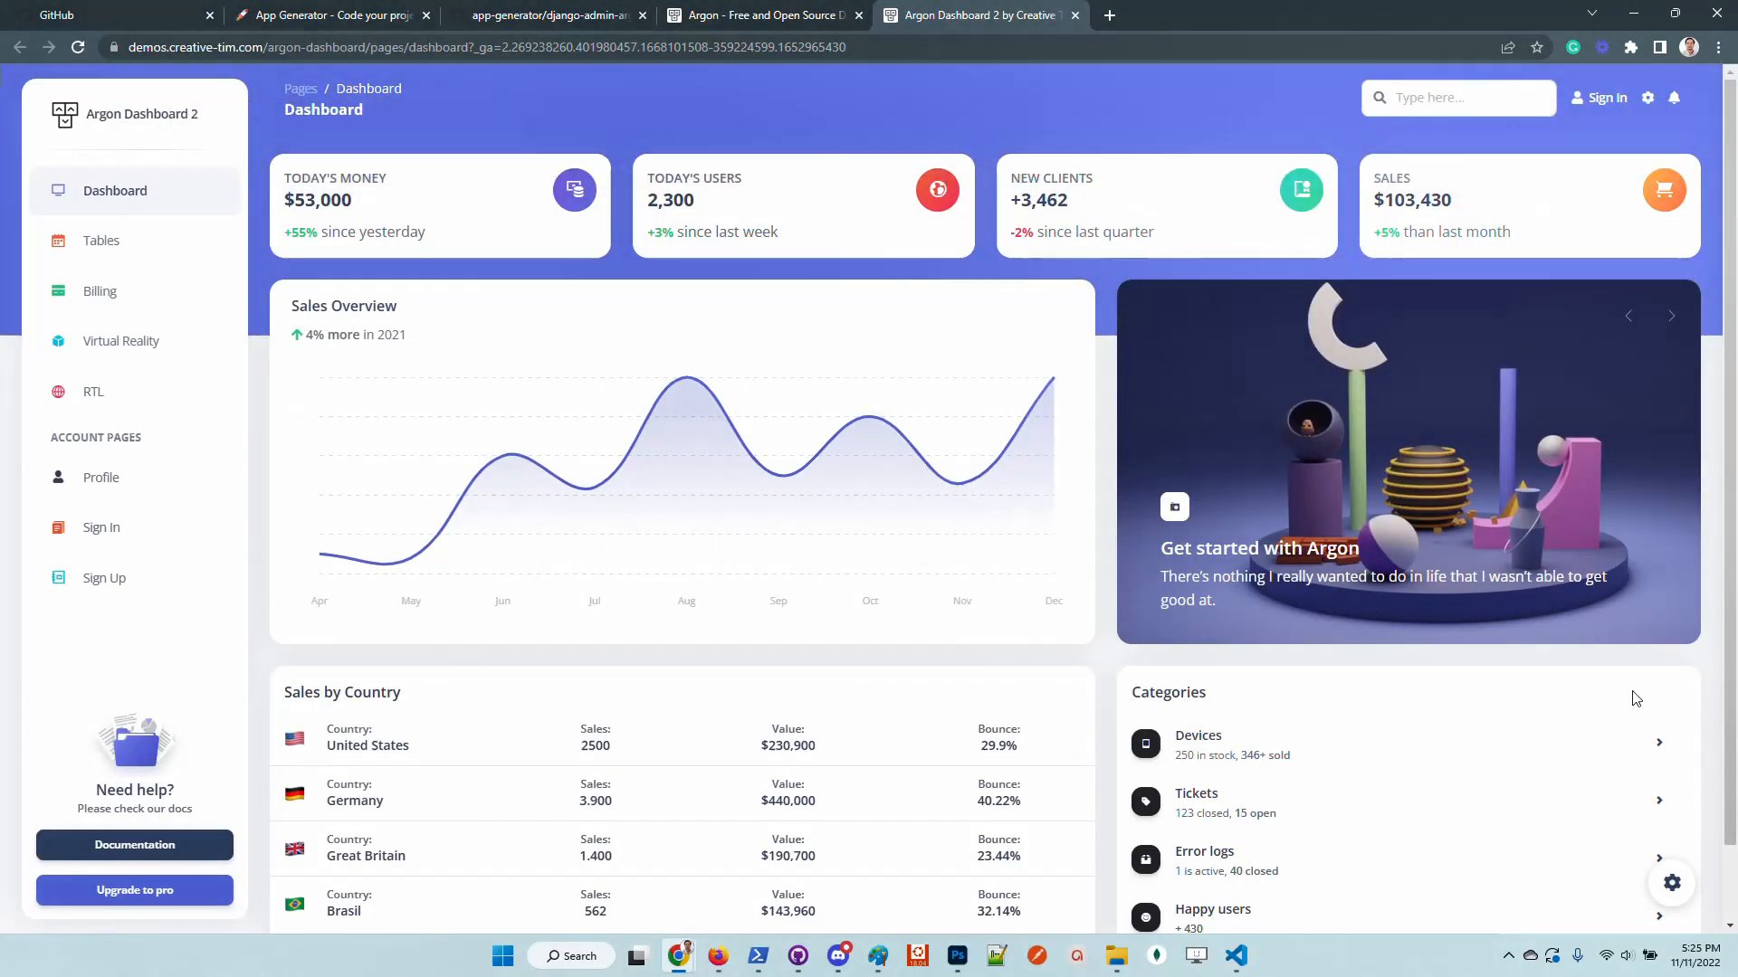
mouse_move(282, 476)
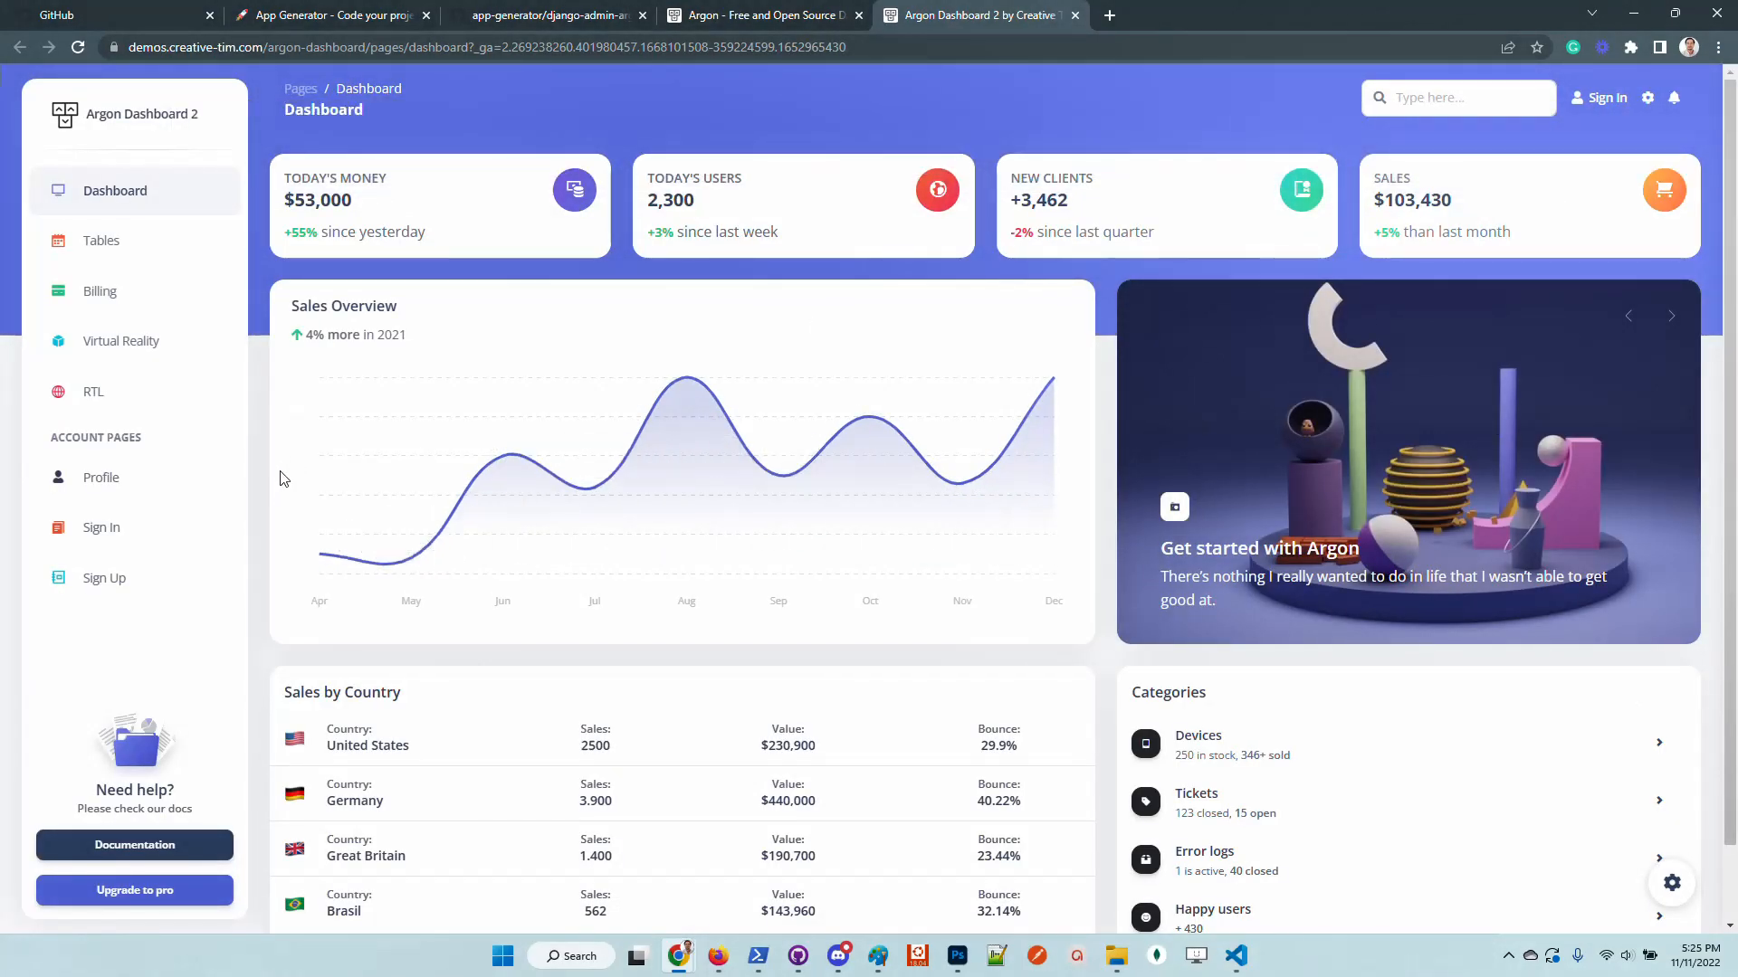
click(1670, 883)
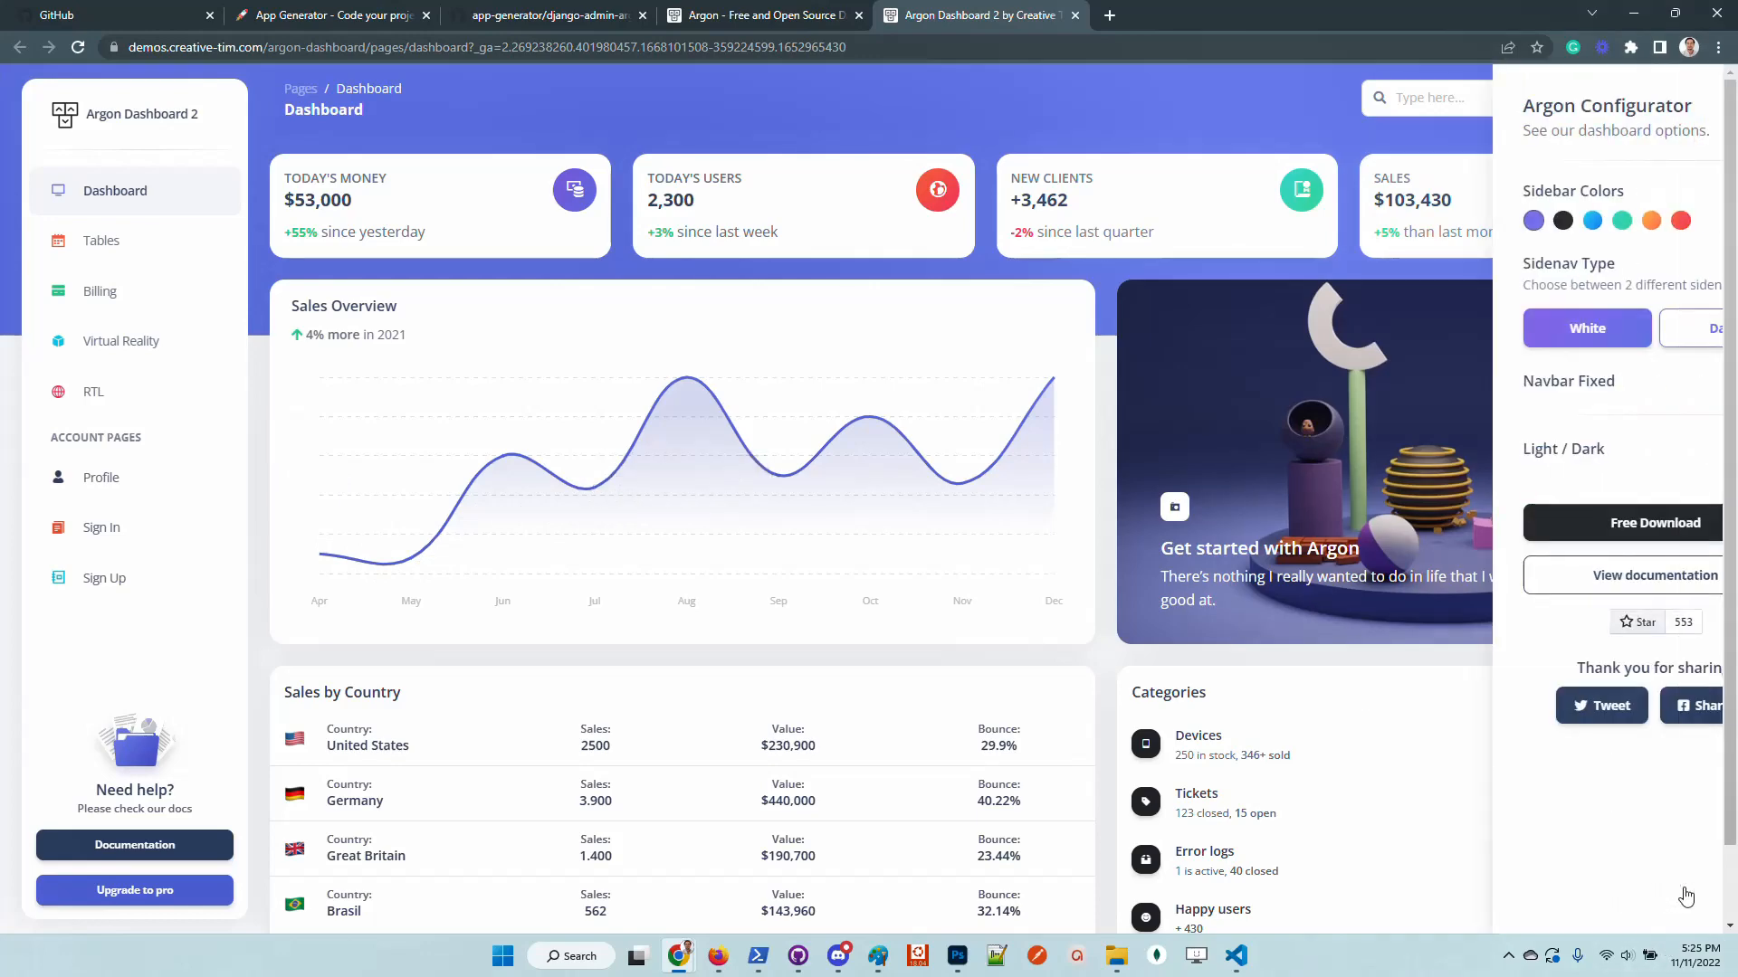
click(1671, 453)
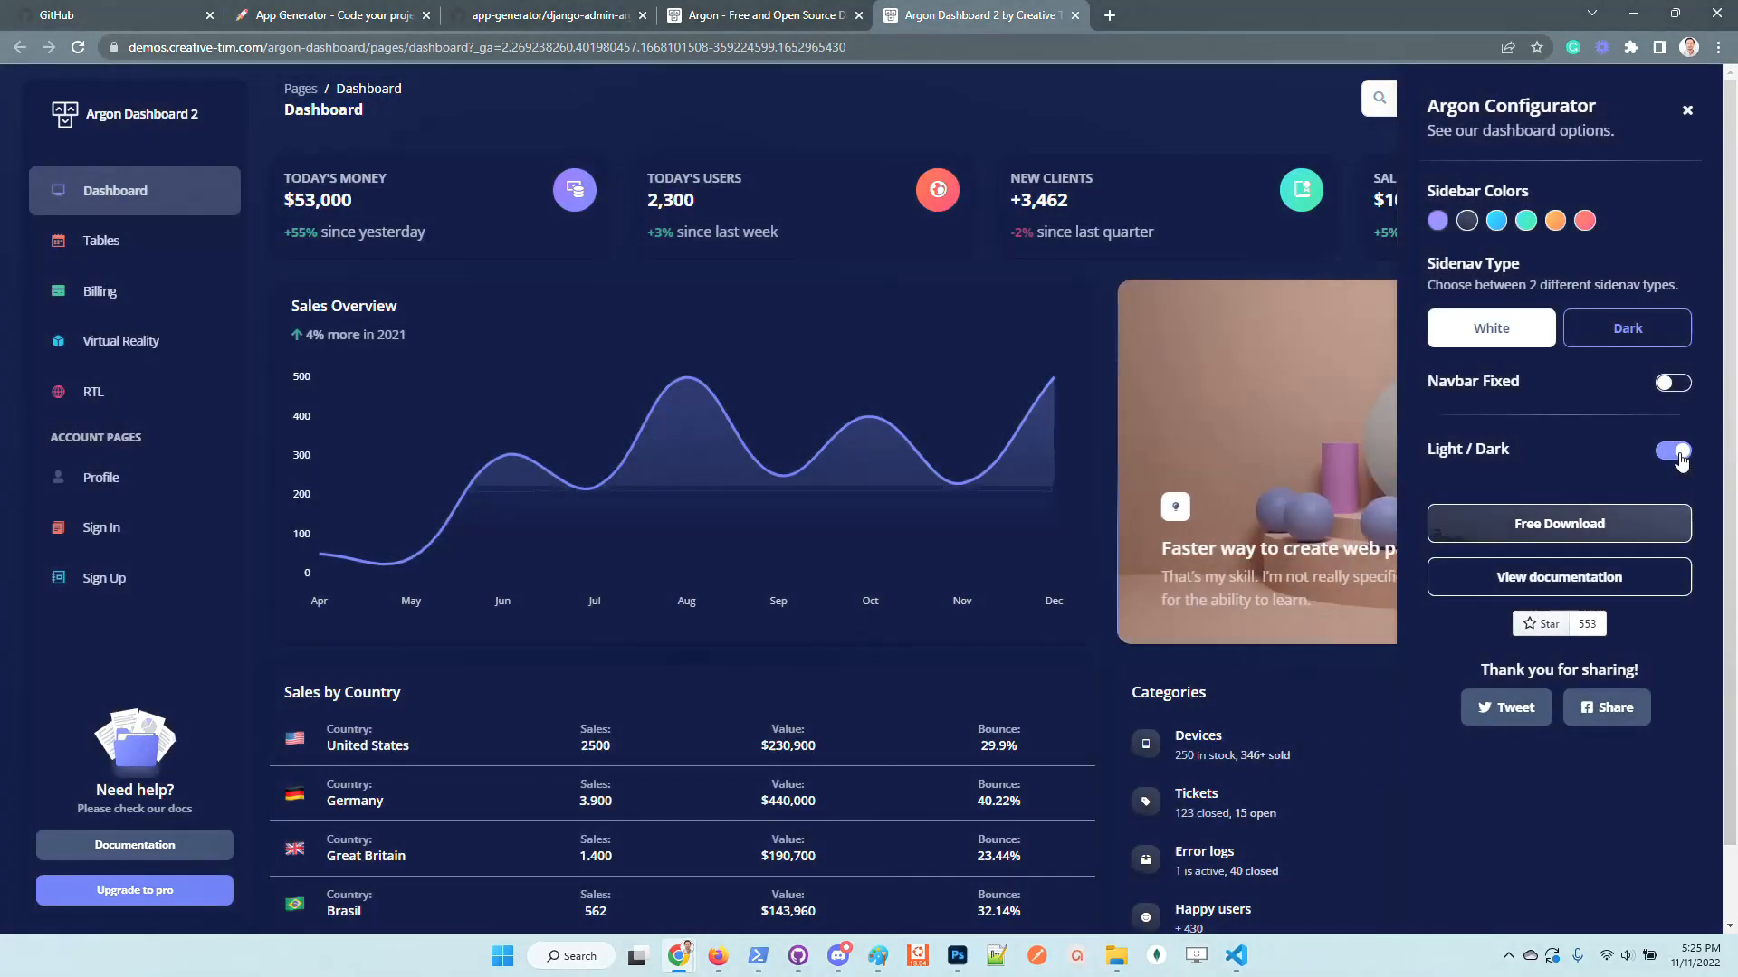
click(1687, 110)
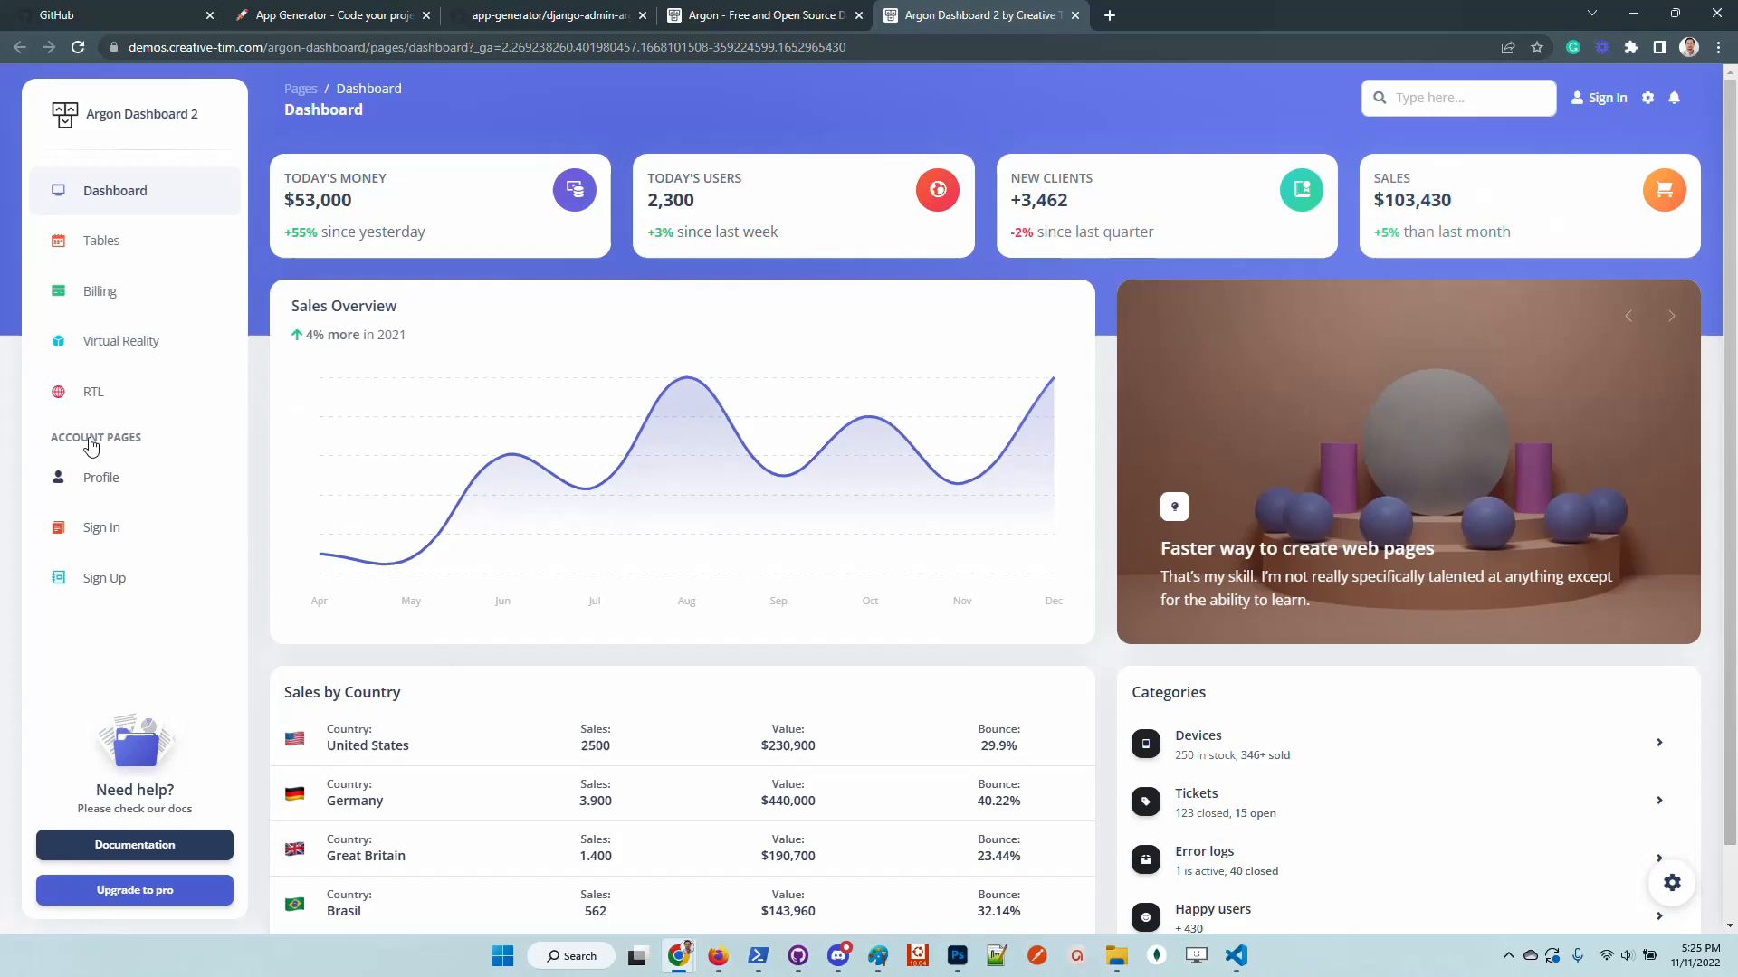
Step: Tour the Tables, RTL and Virtual Reality pages, then close the demo tabs
click(102, 241)
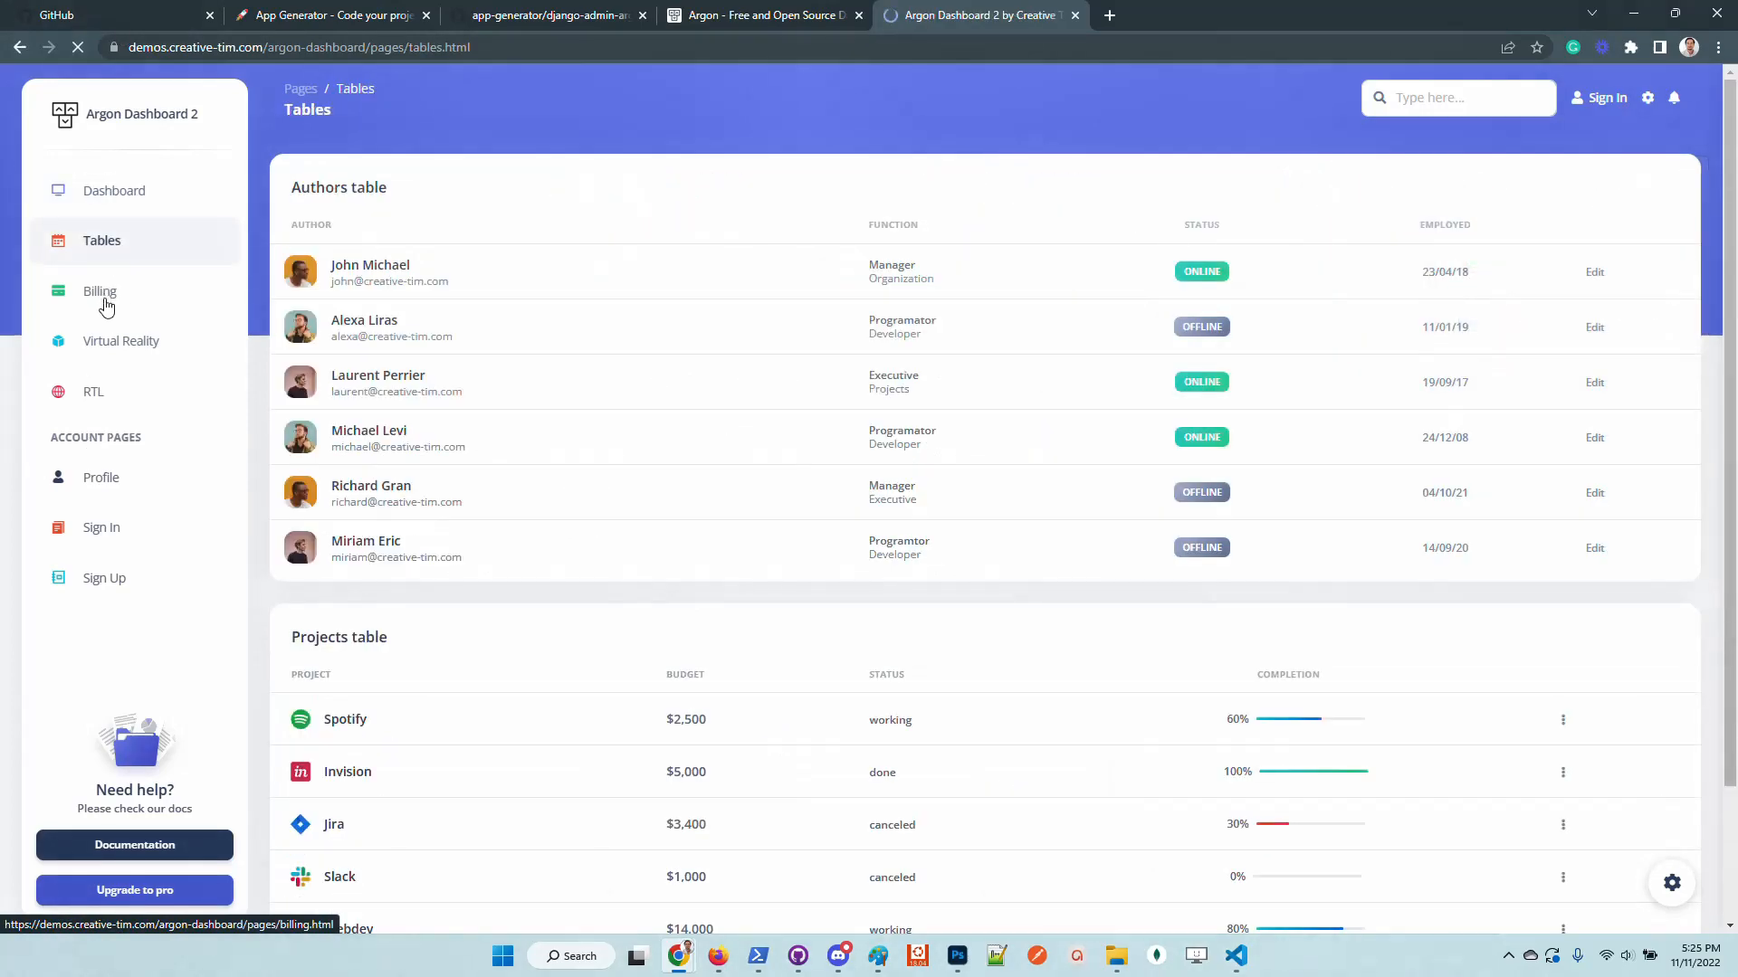
click(94, 391)
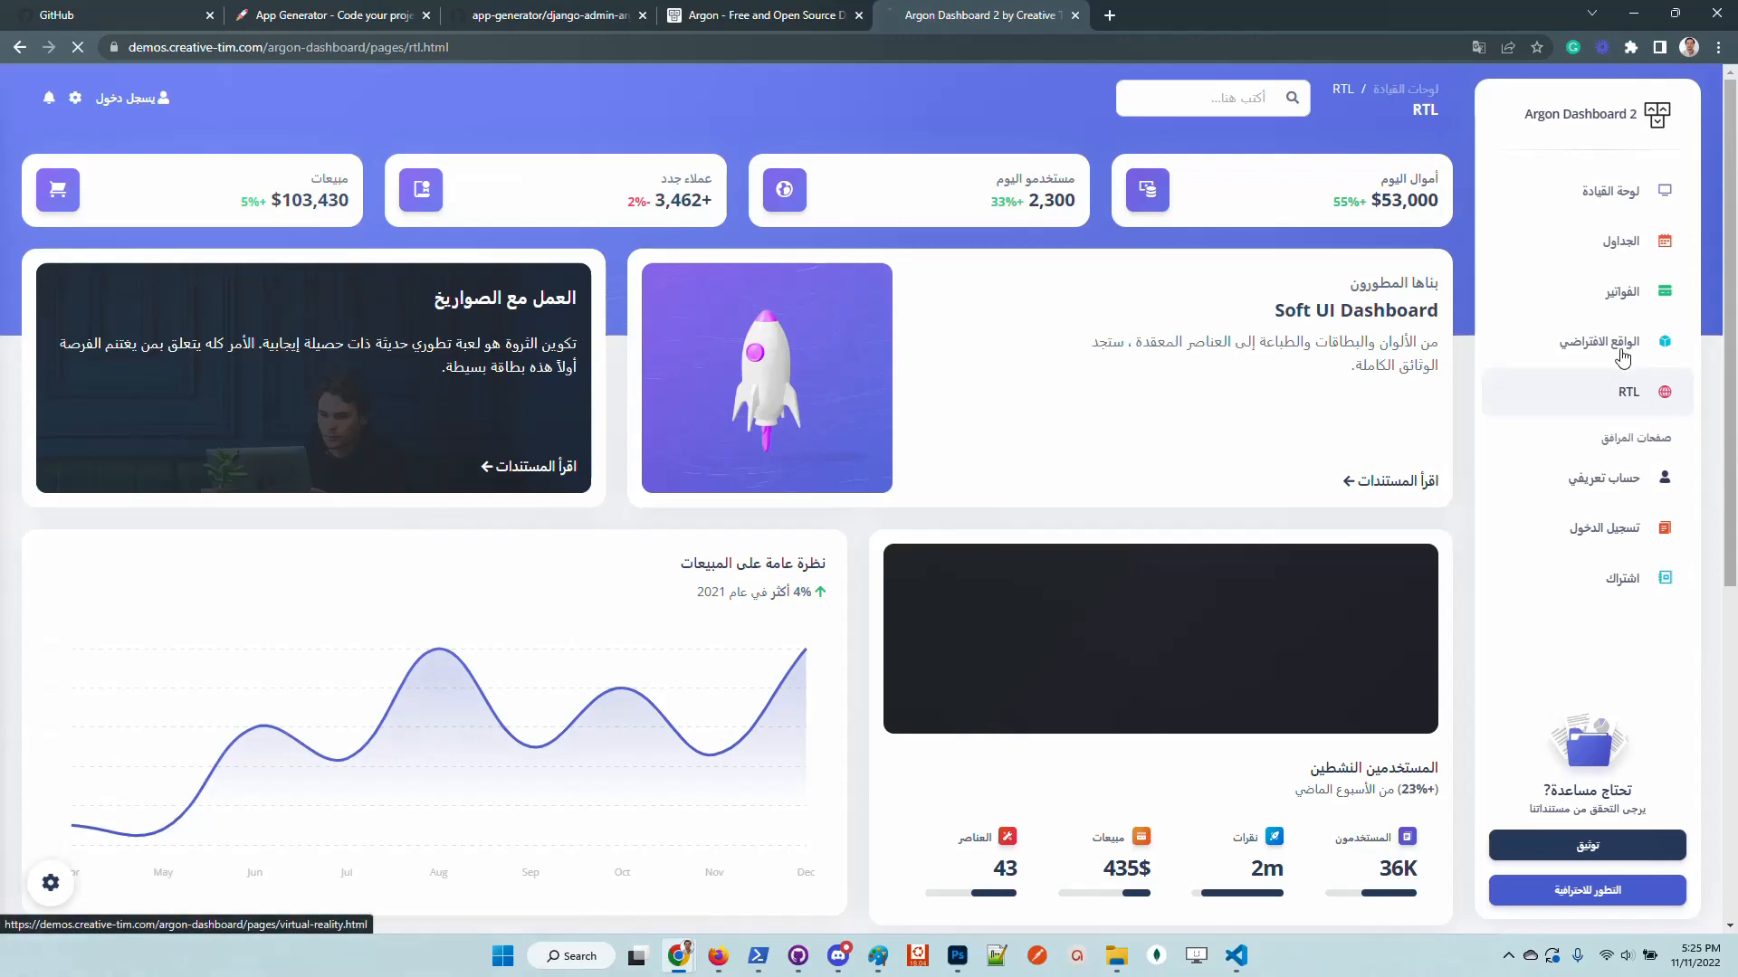
click(1615, 342)
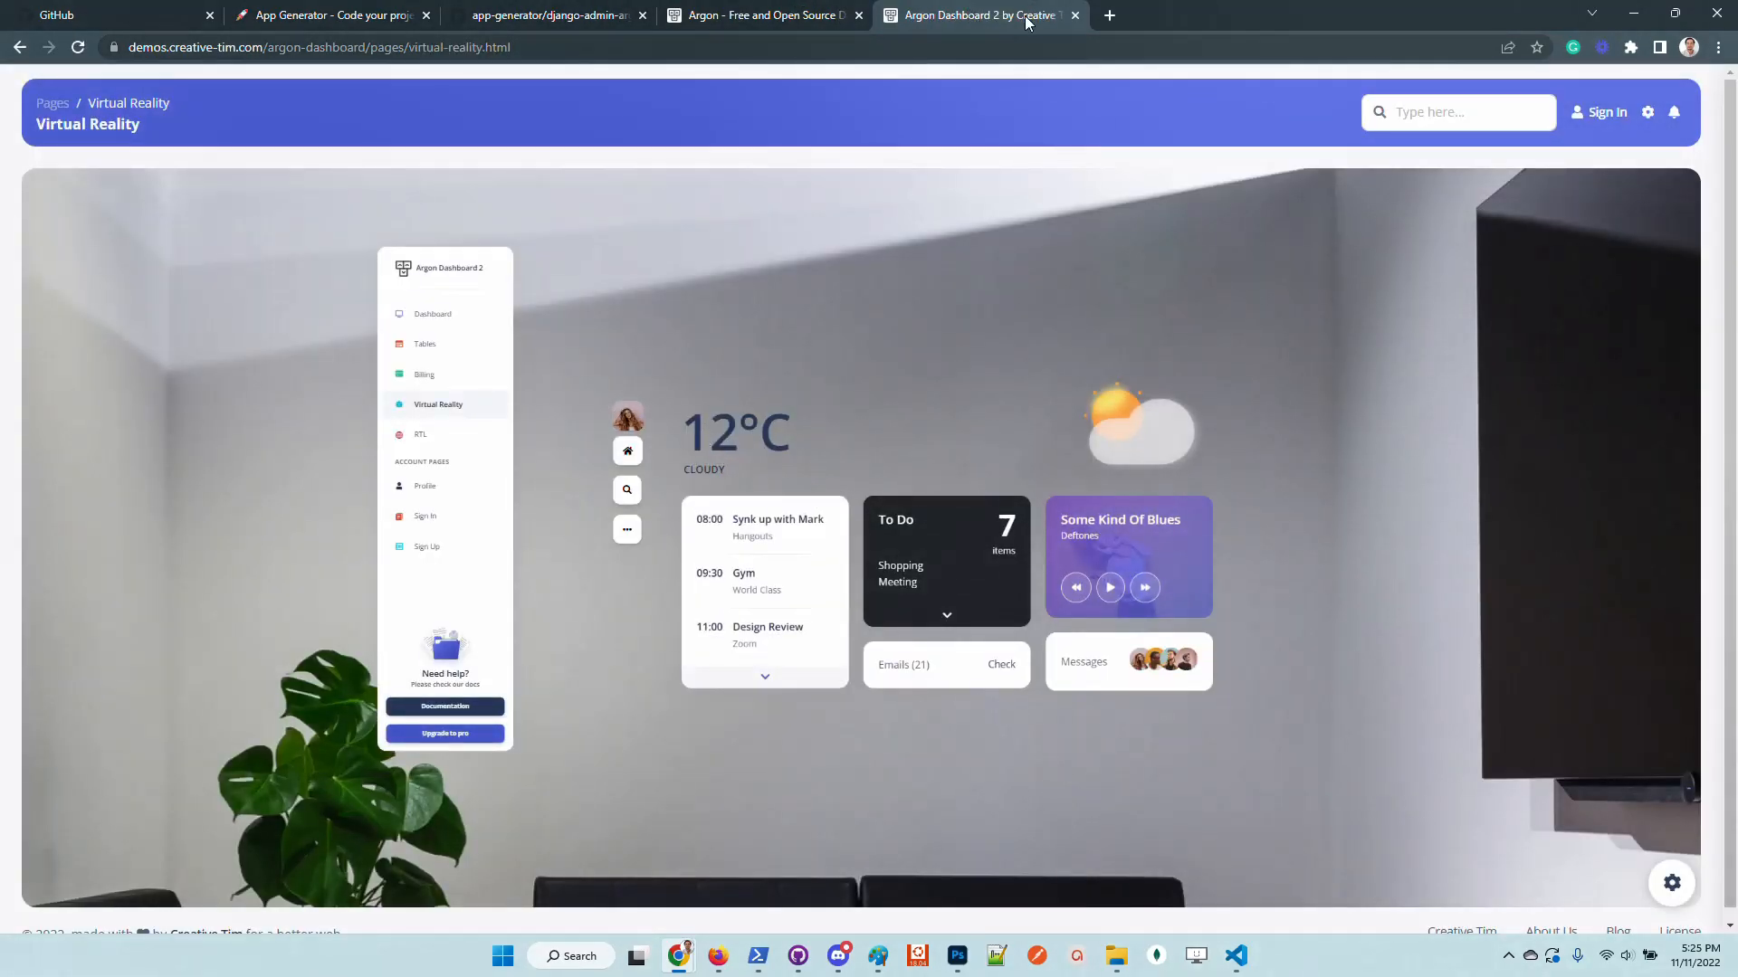
click(1073, 15)
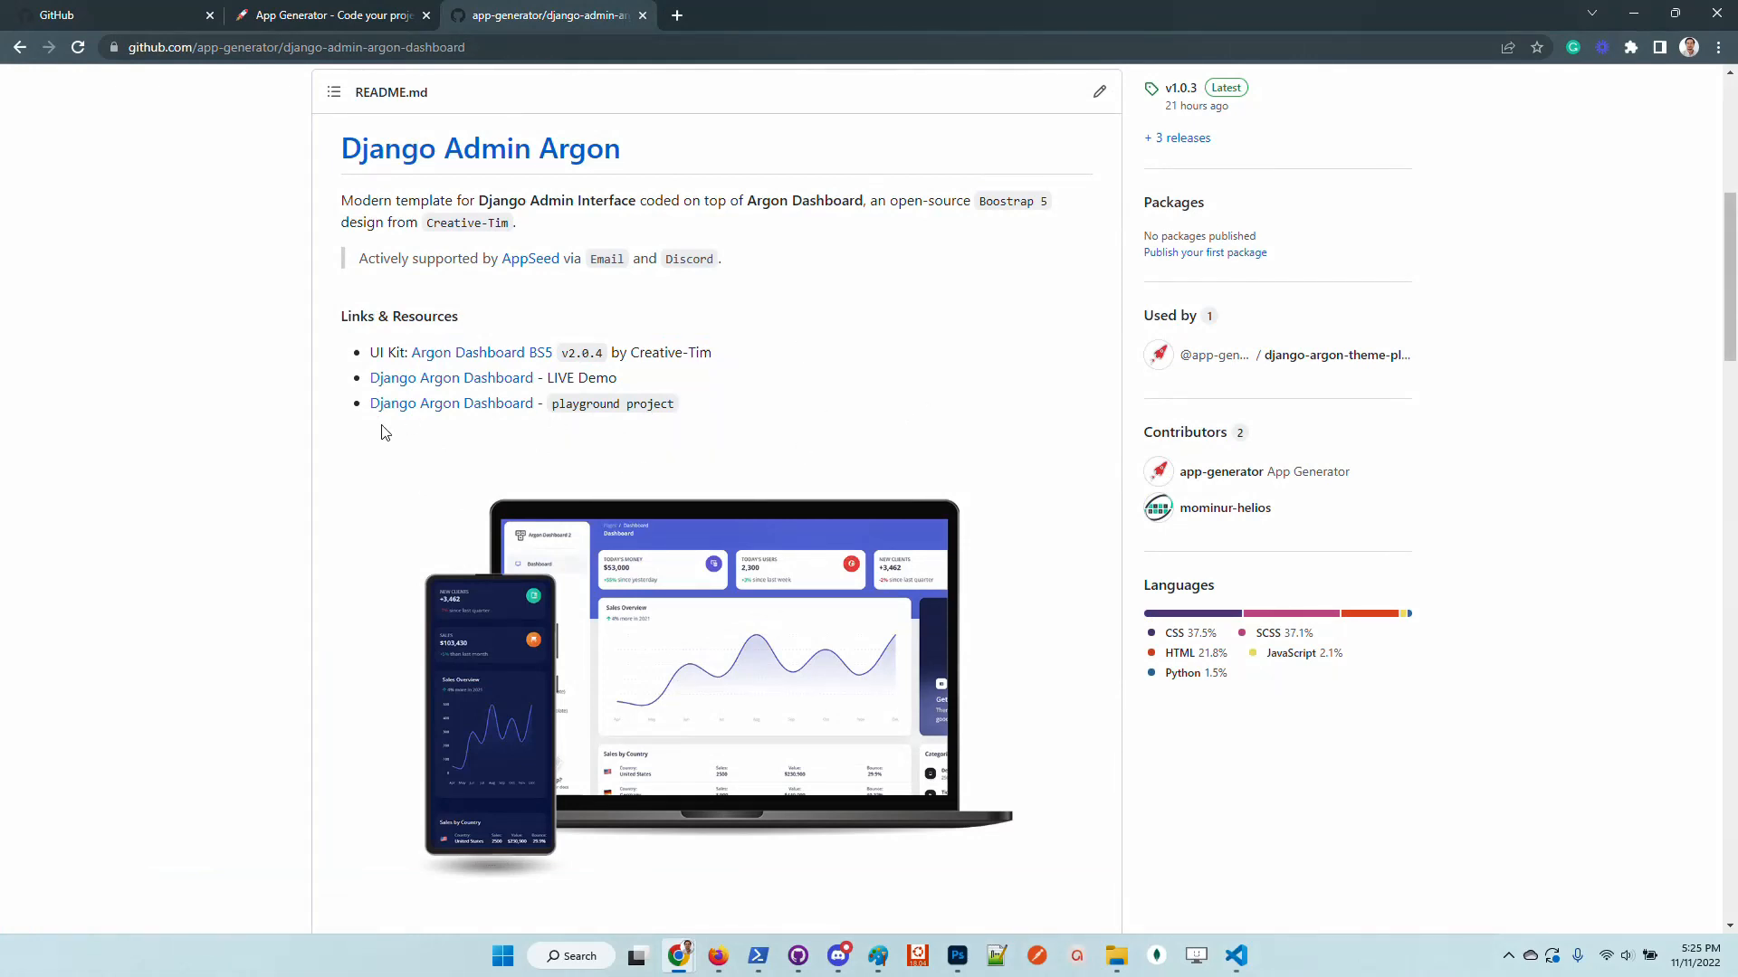
mouse_move(881, 407)
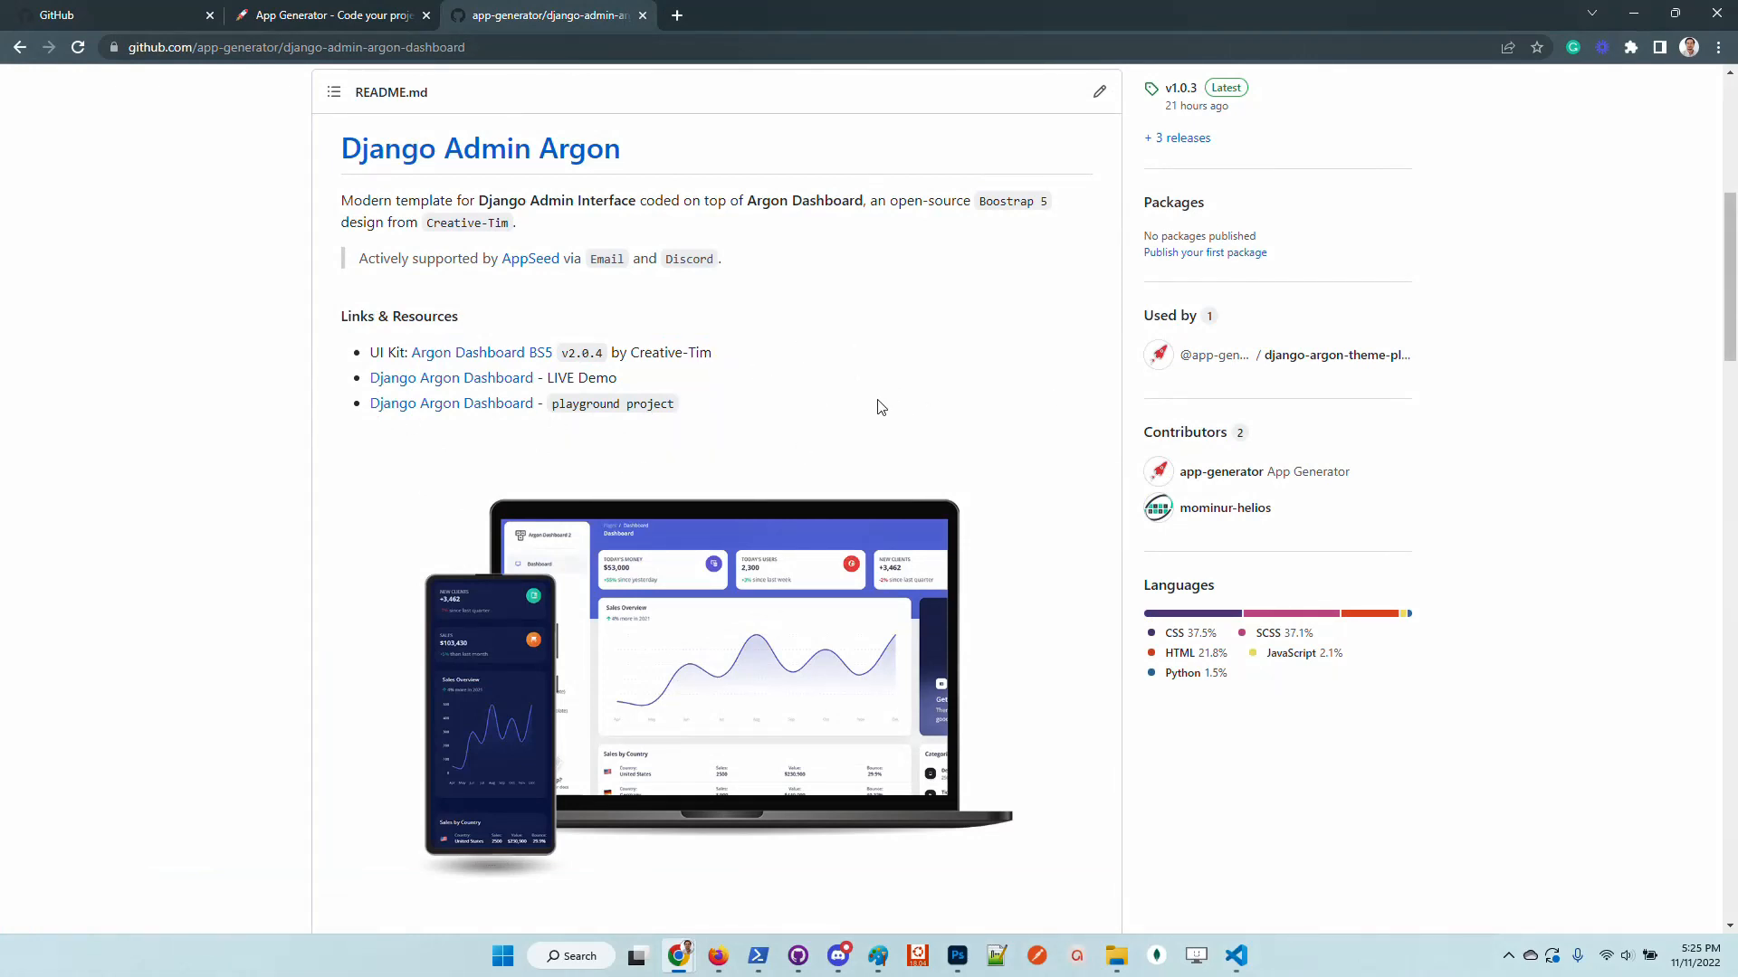
mouse_move(902, 384)
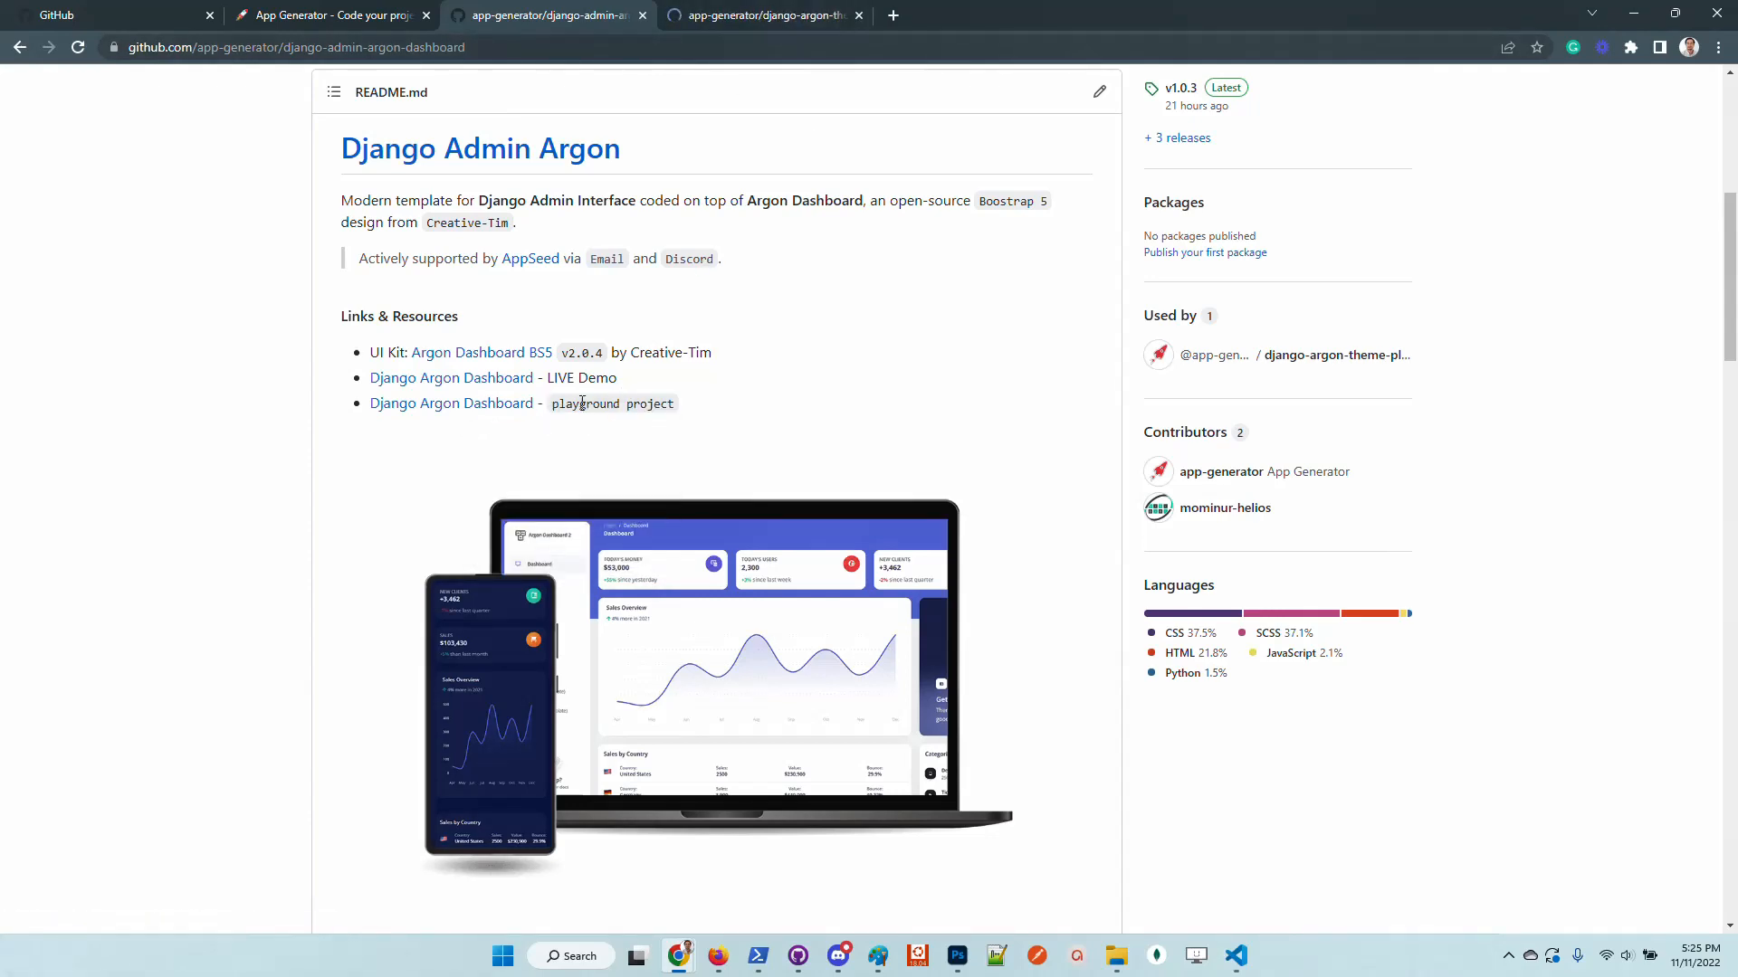
Step: Highlight the playground project link, then follow the About section's pypi.org link
double_click(584, 402)
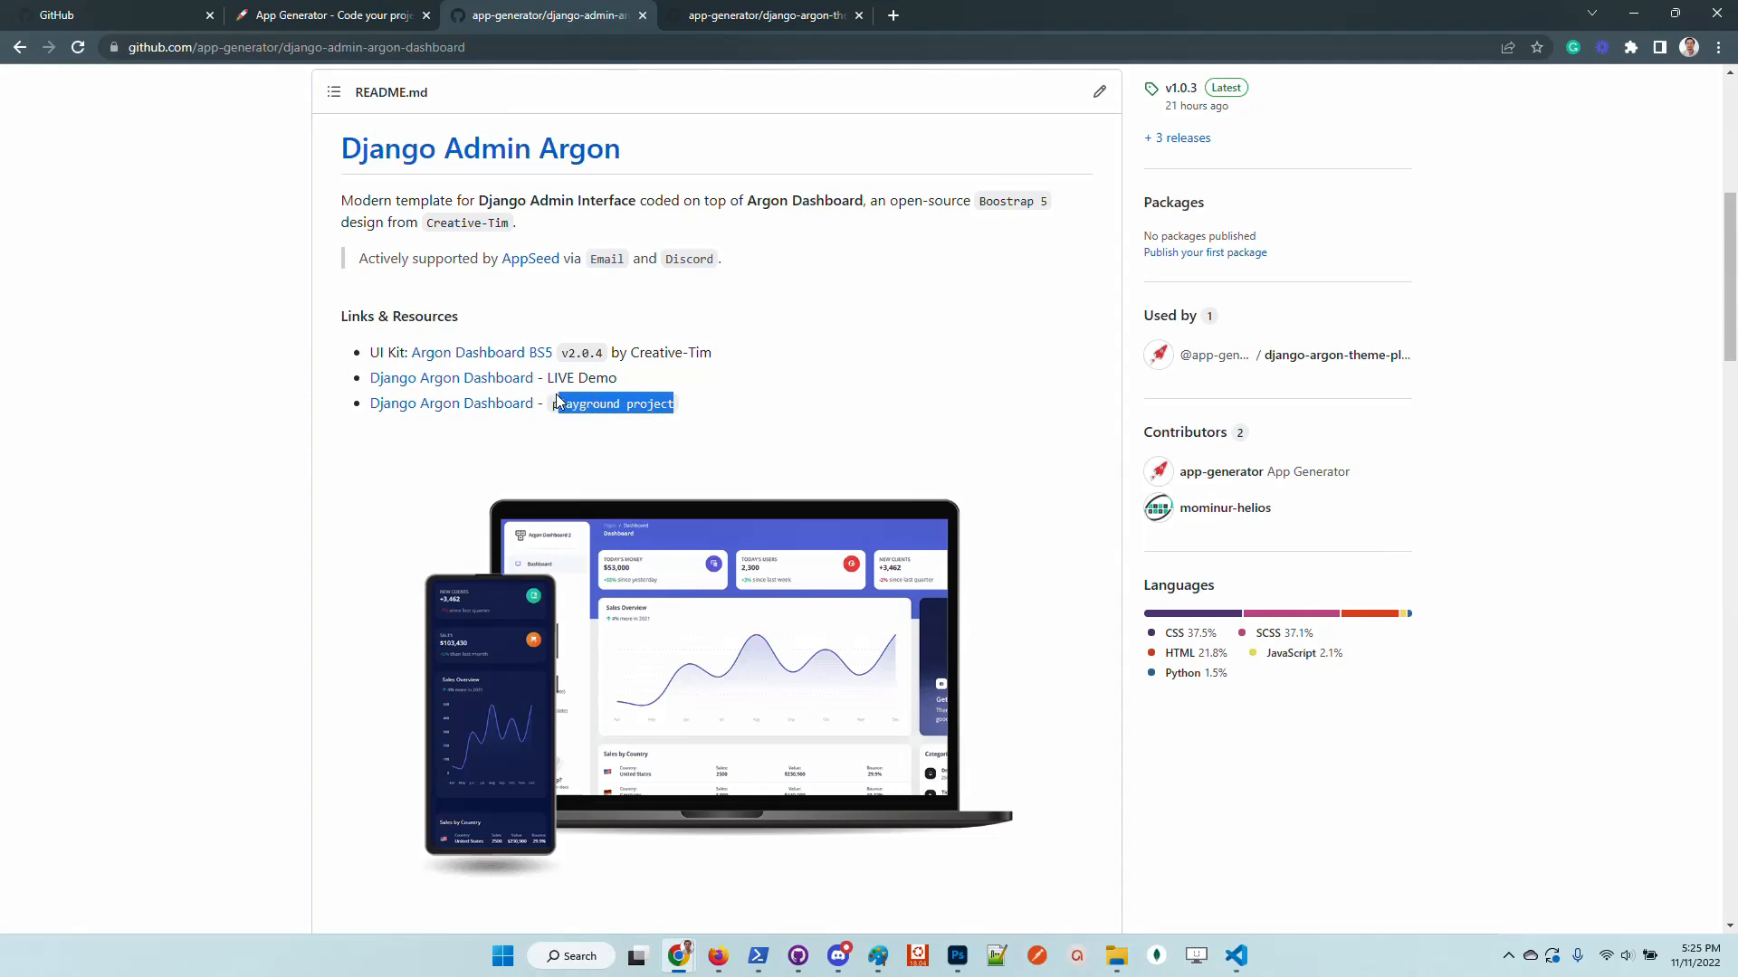
click(881, 355)
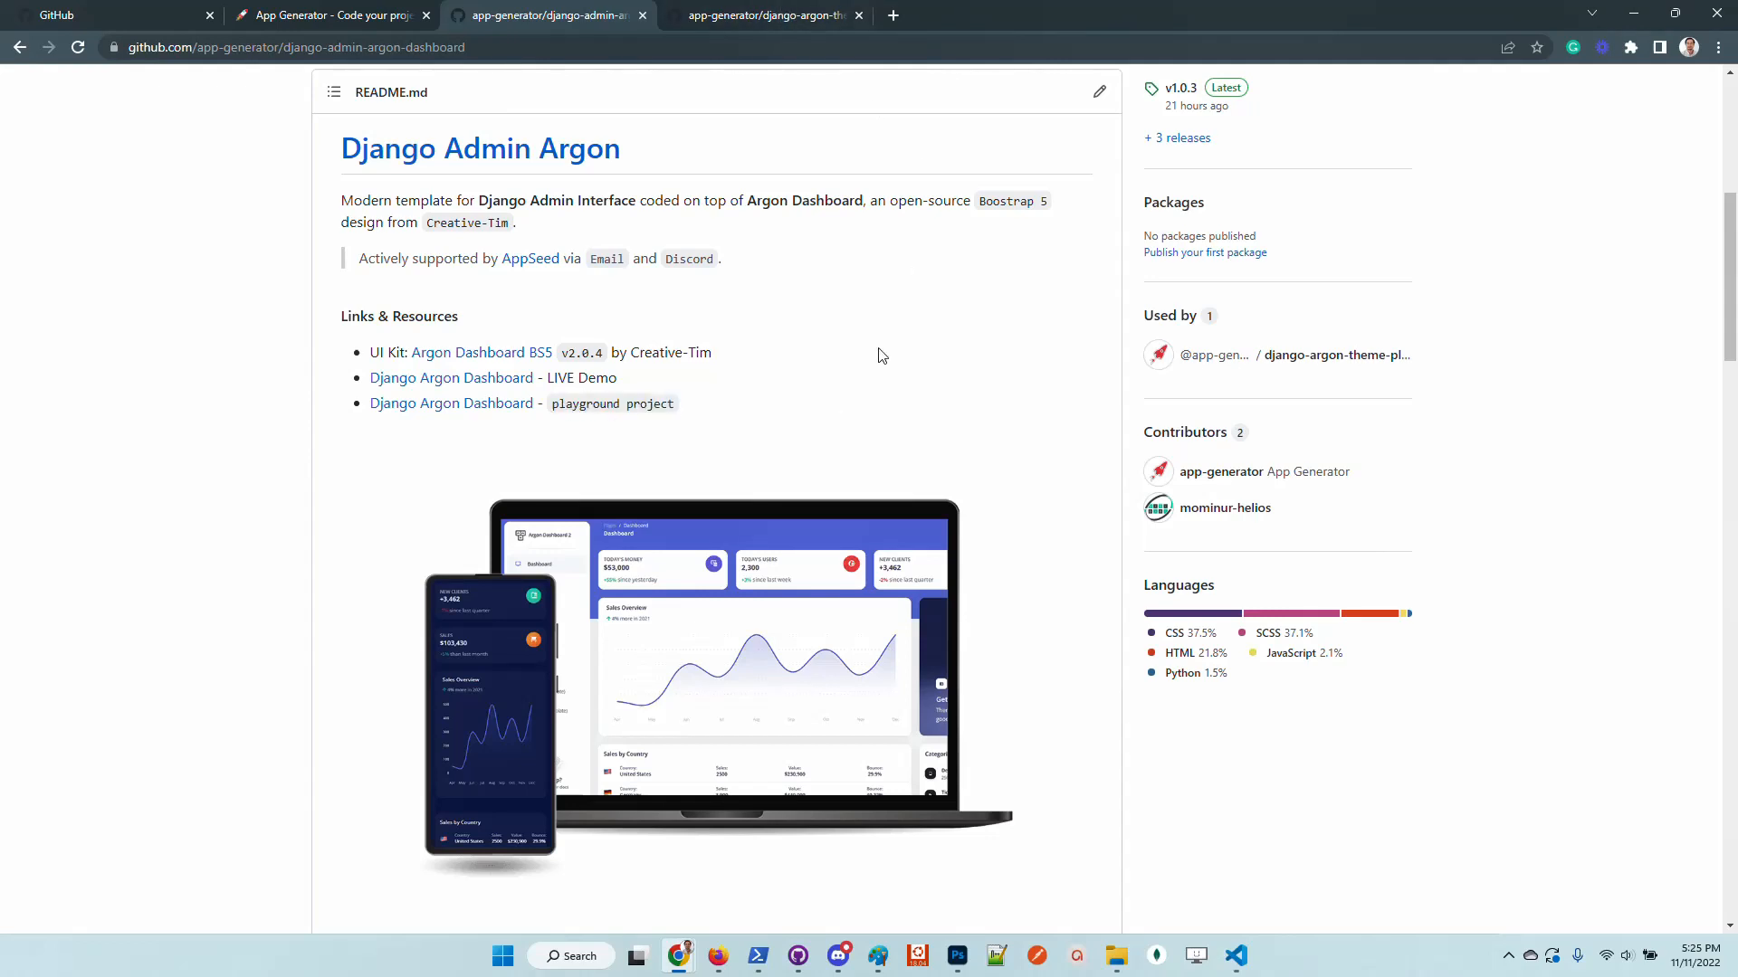
scroll(up, 3)
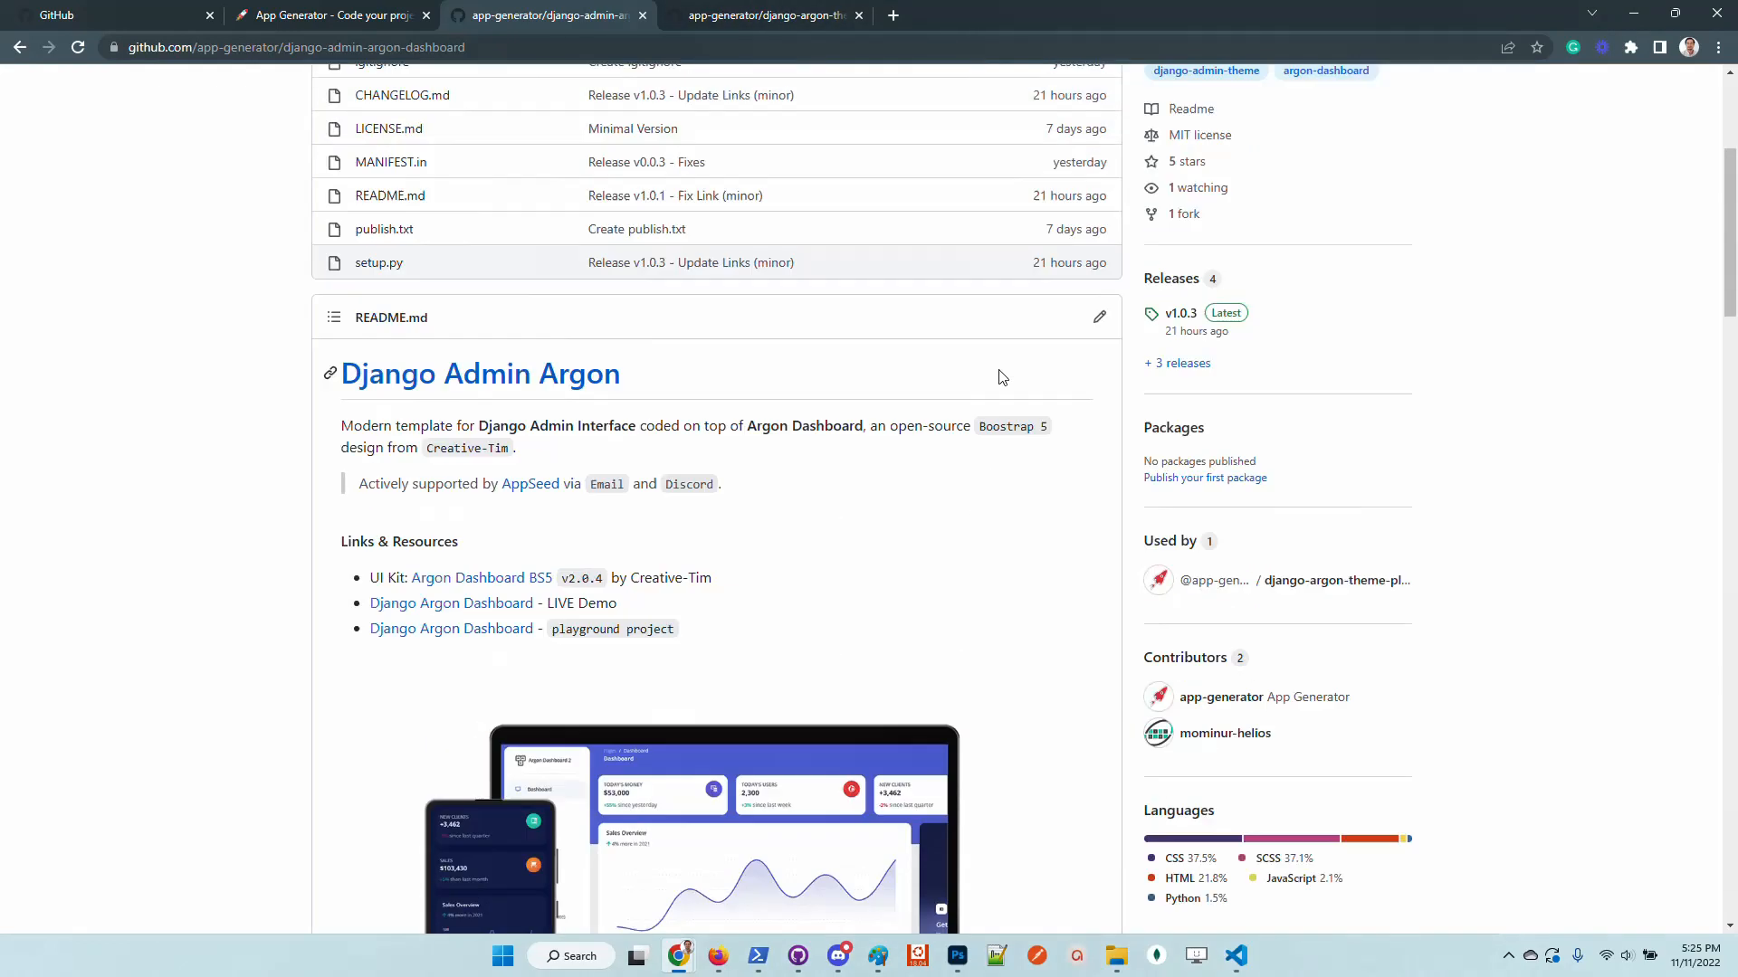
scroll(up, 3)
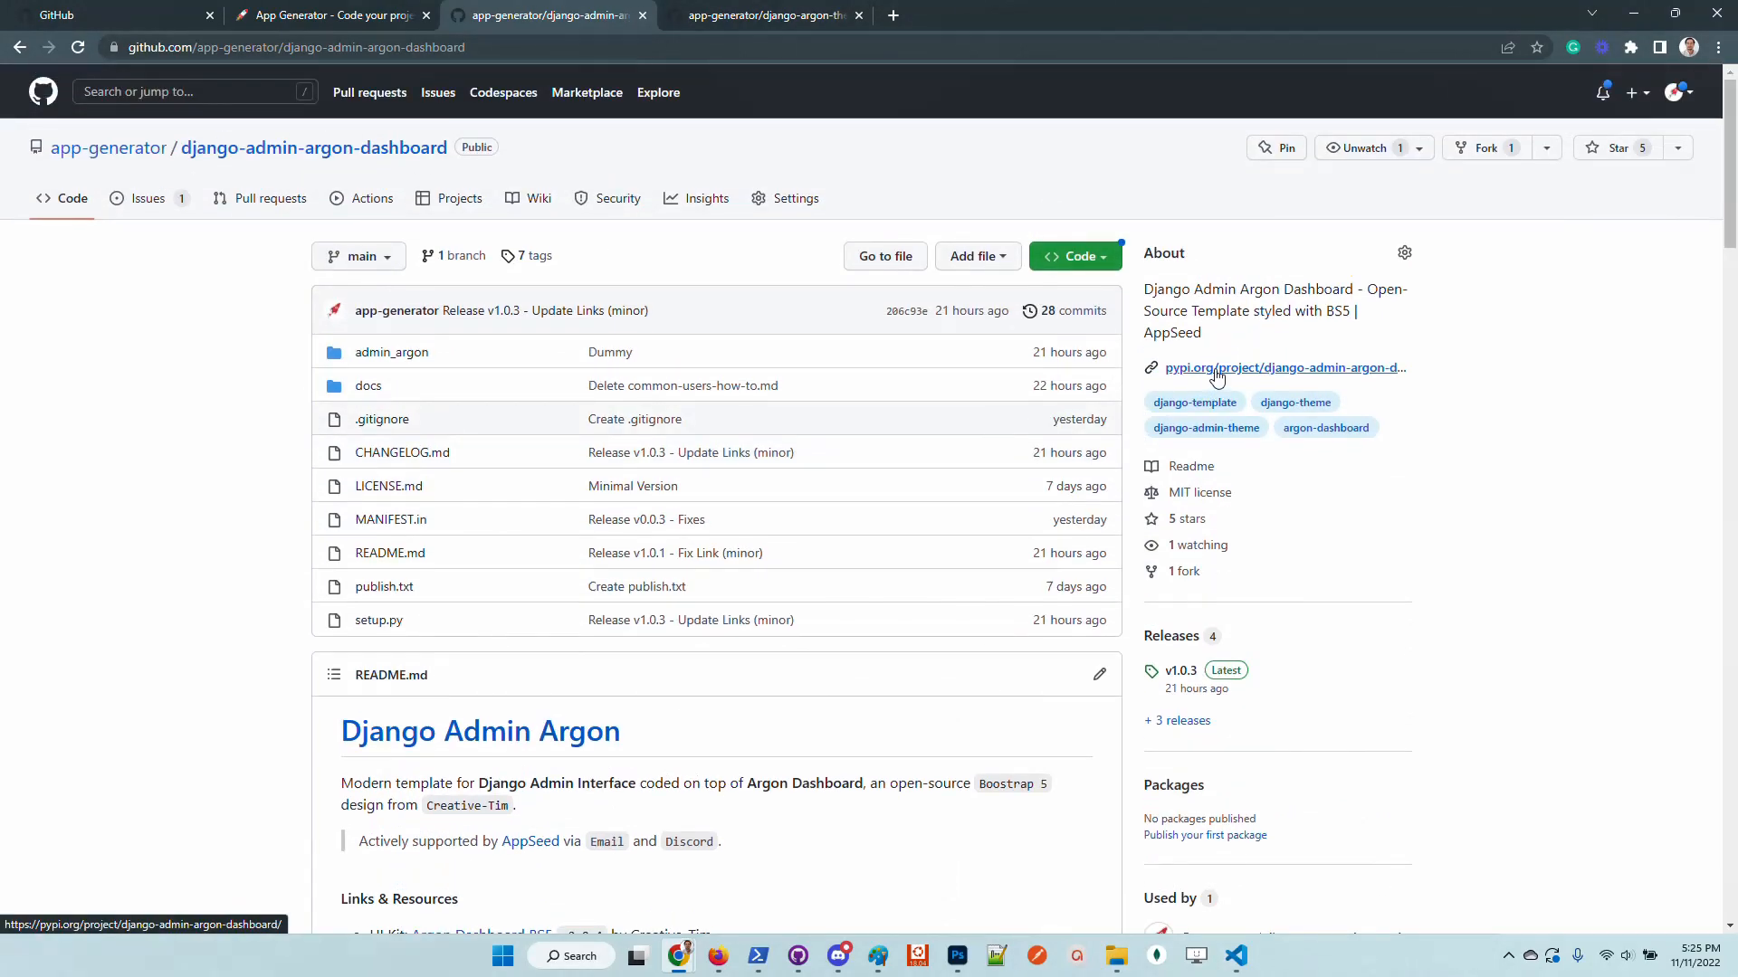
click(1284, 367)
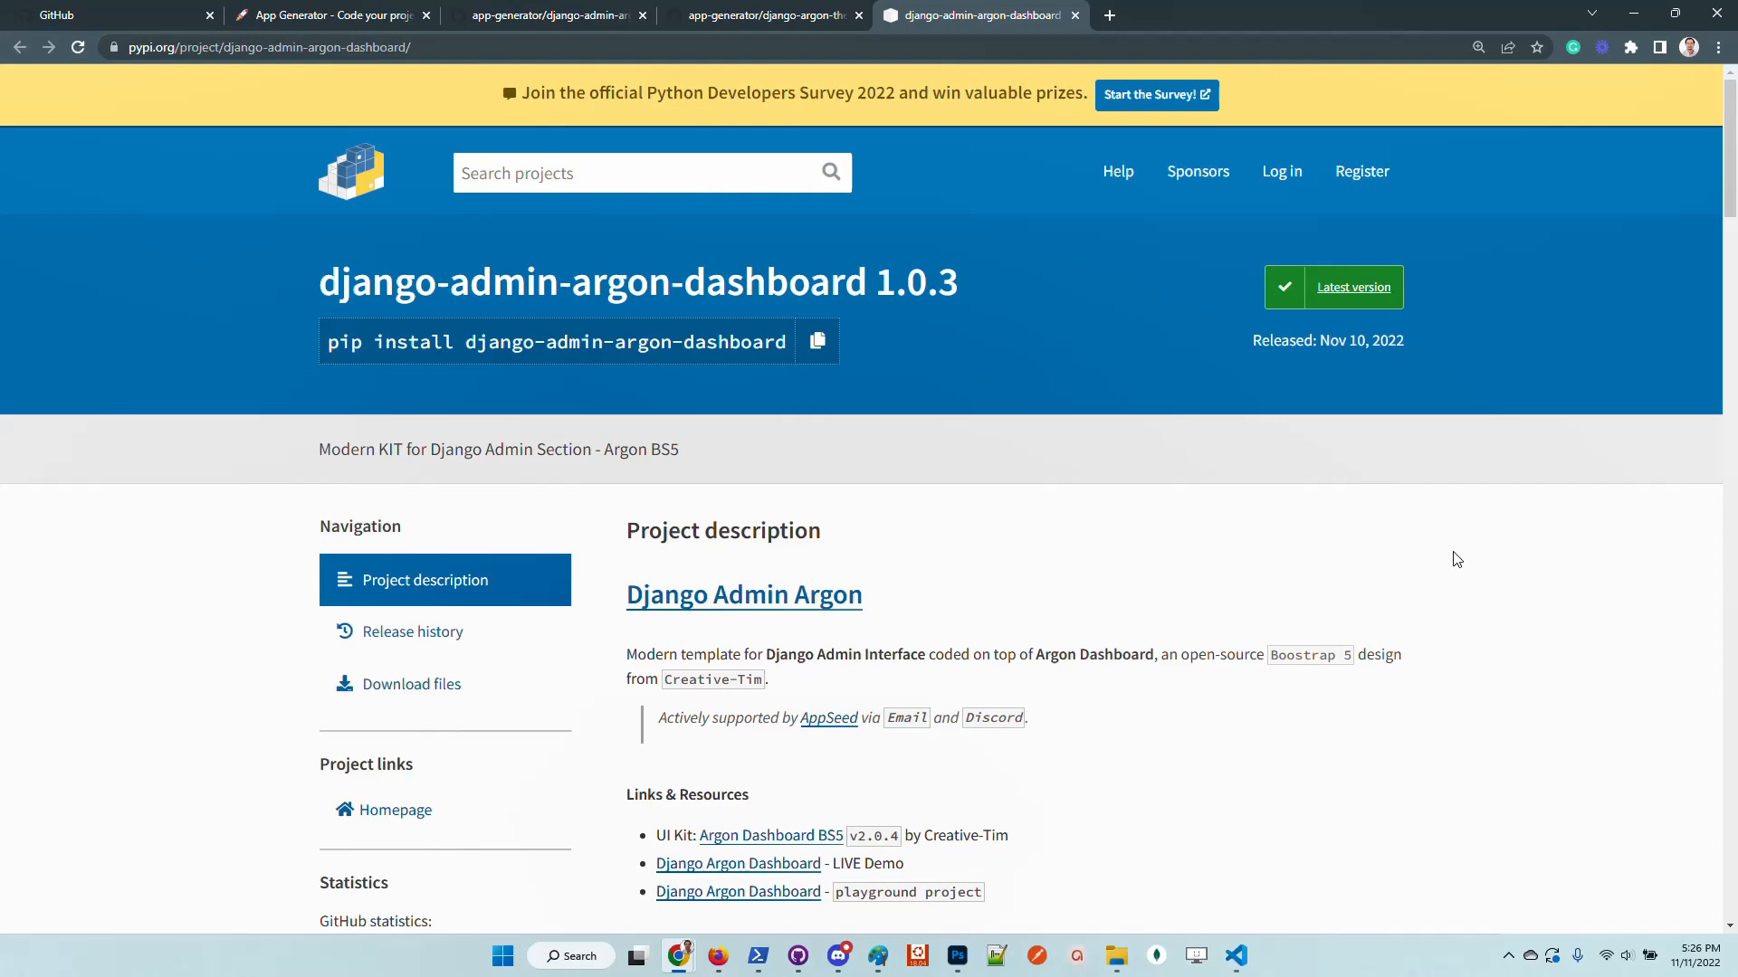
Step: Review the pip install command and AdminArgonConfig entry, then switch to the playground repository tab
scroll(down, 3)
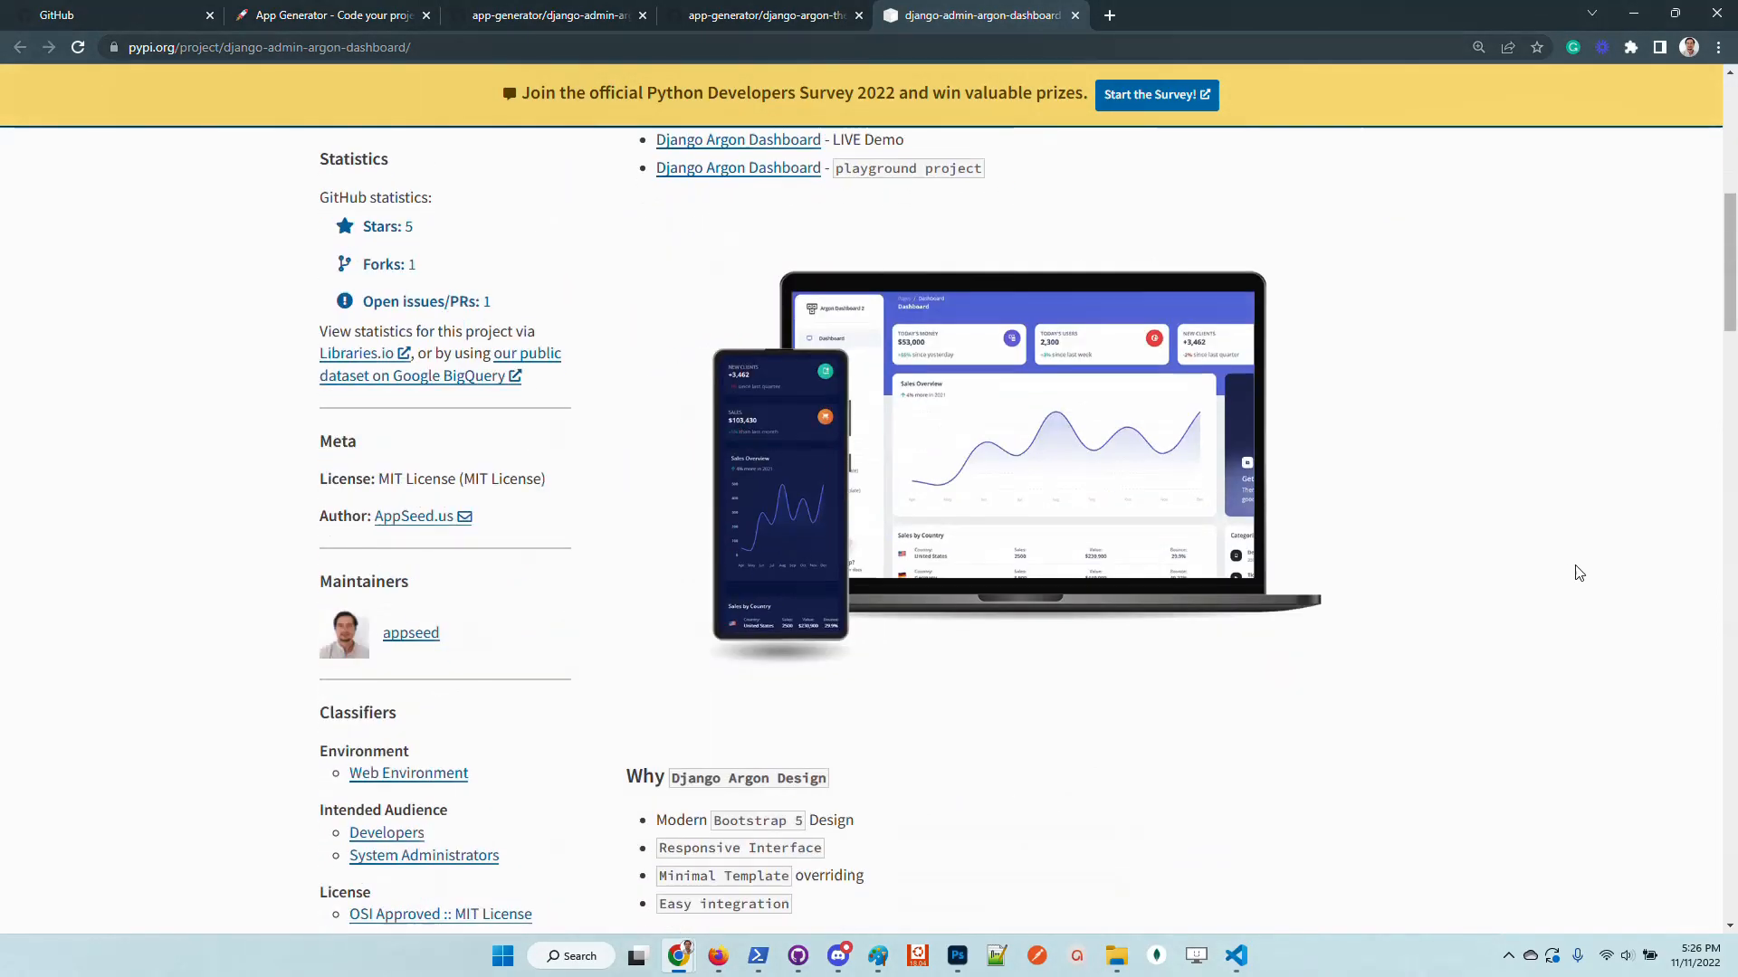
scroll(down, 3)
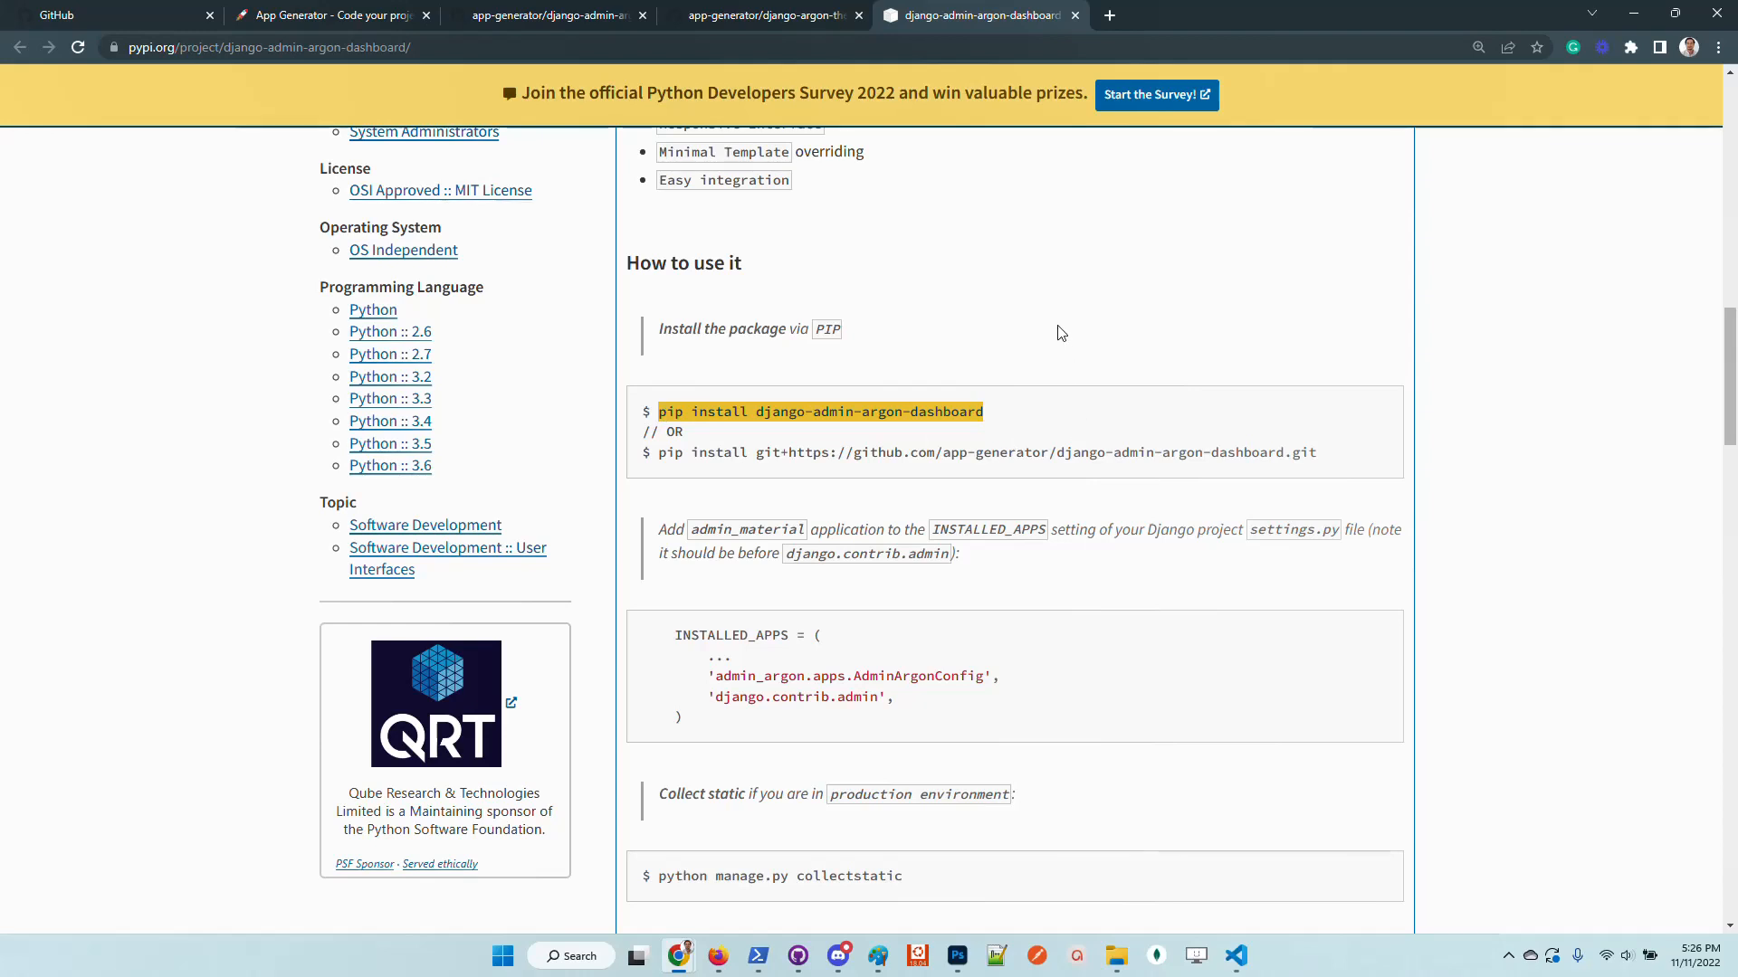
click(992, 421)
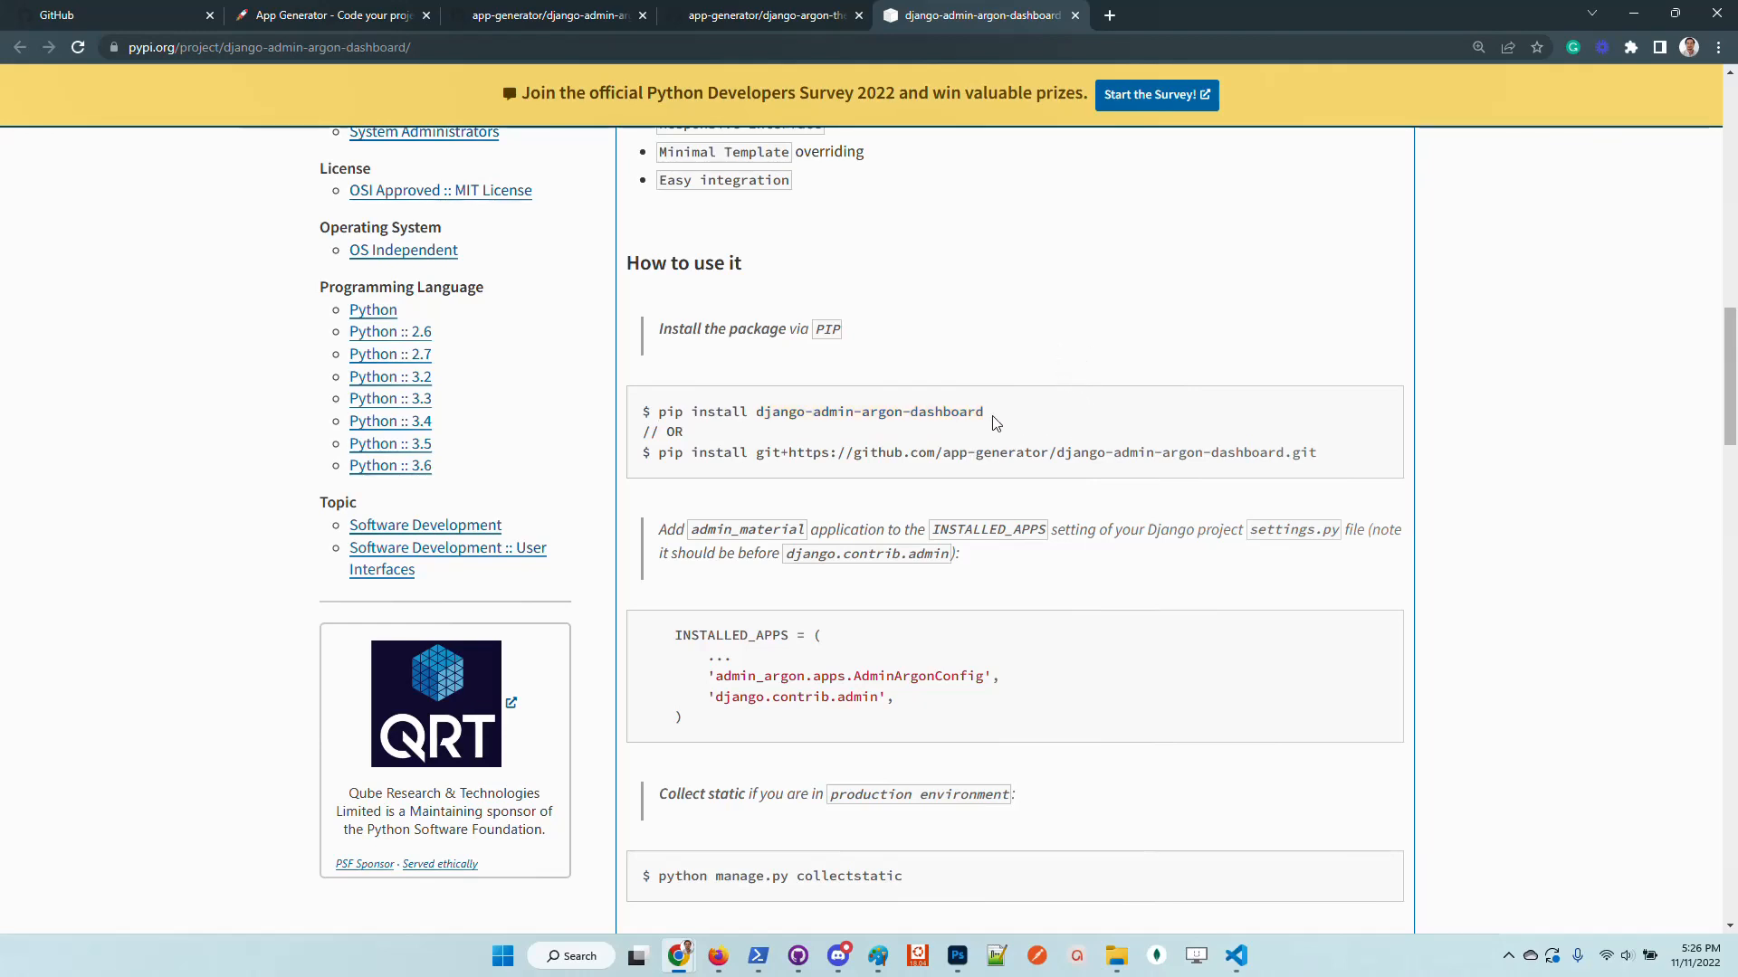
double_click(868, 411)
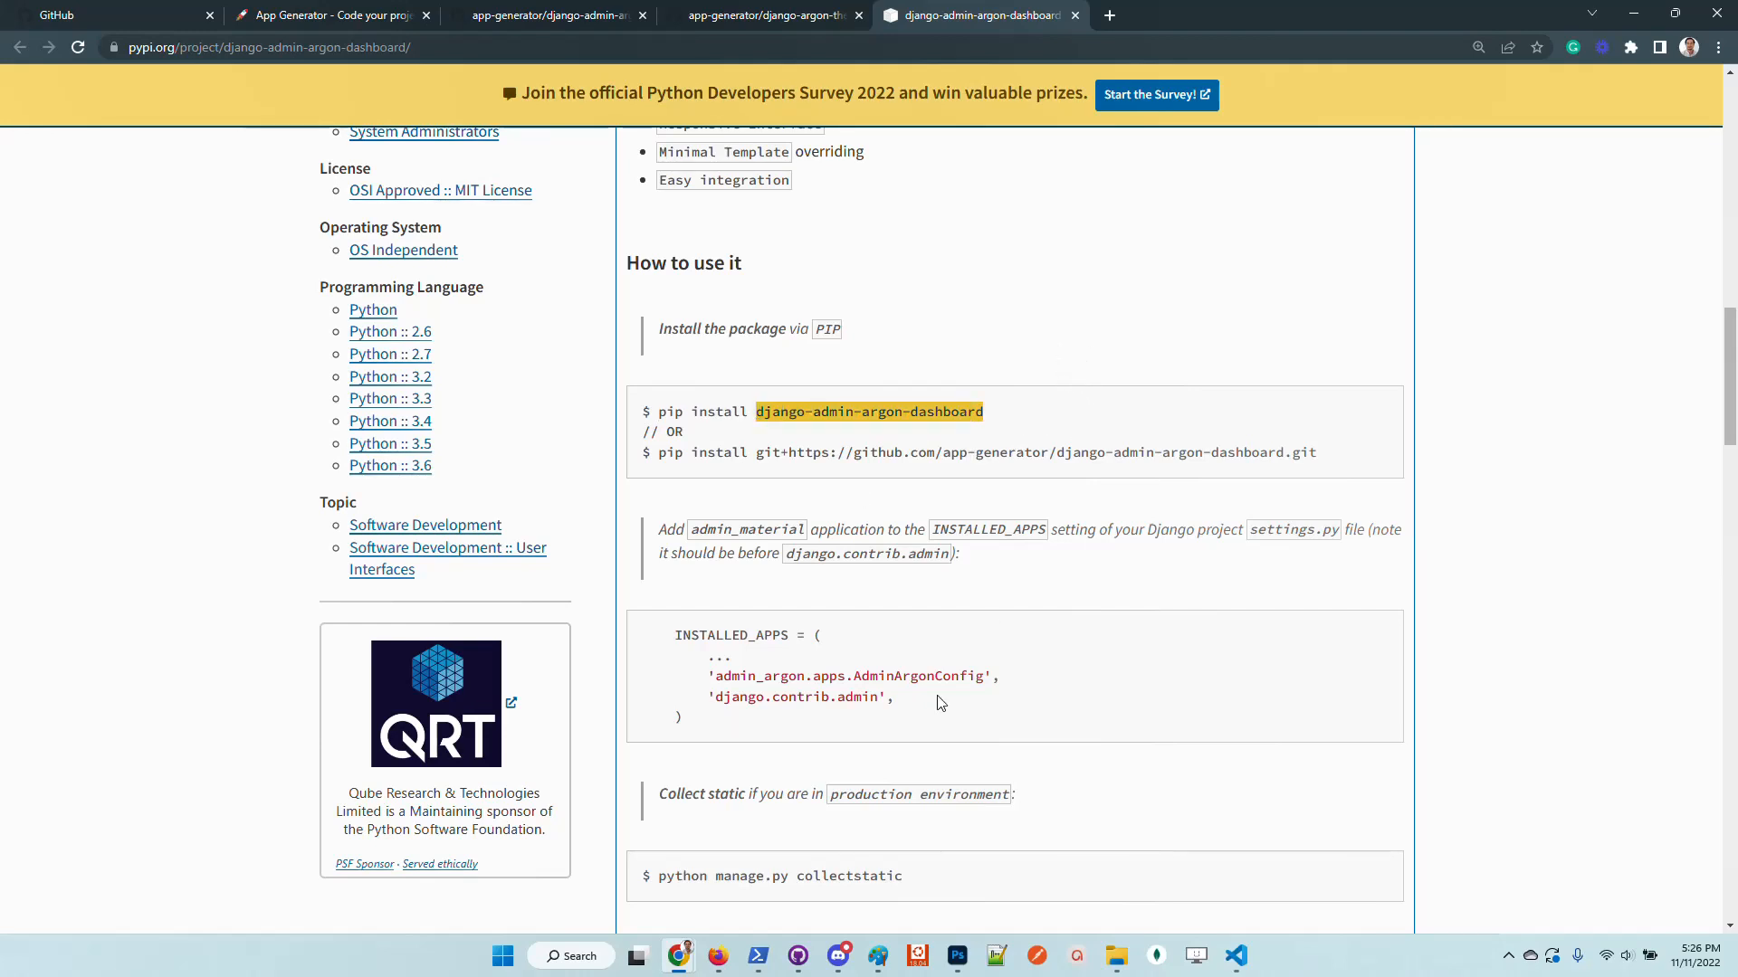
double_click(853, 675)
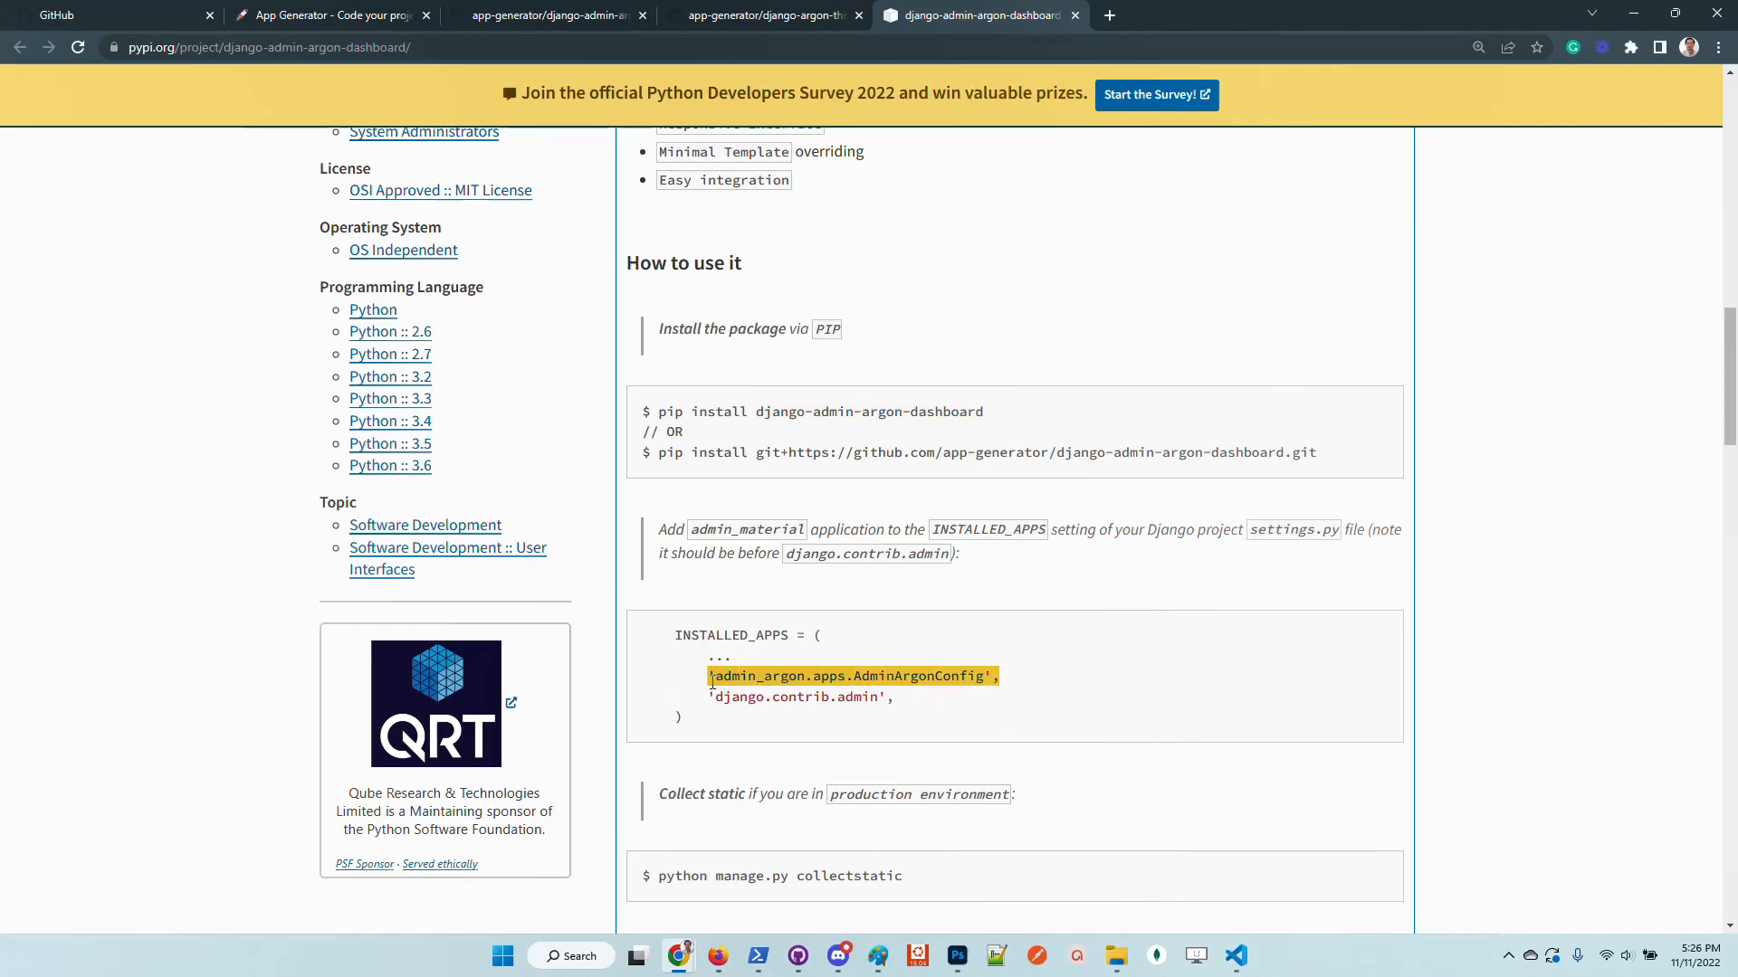
click(764, 15)
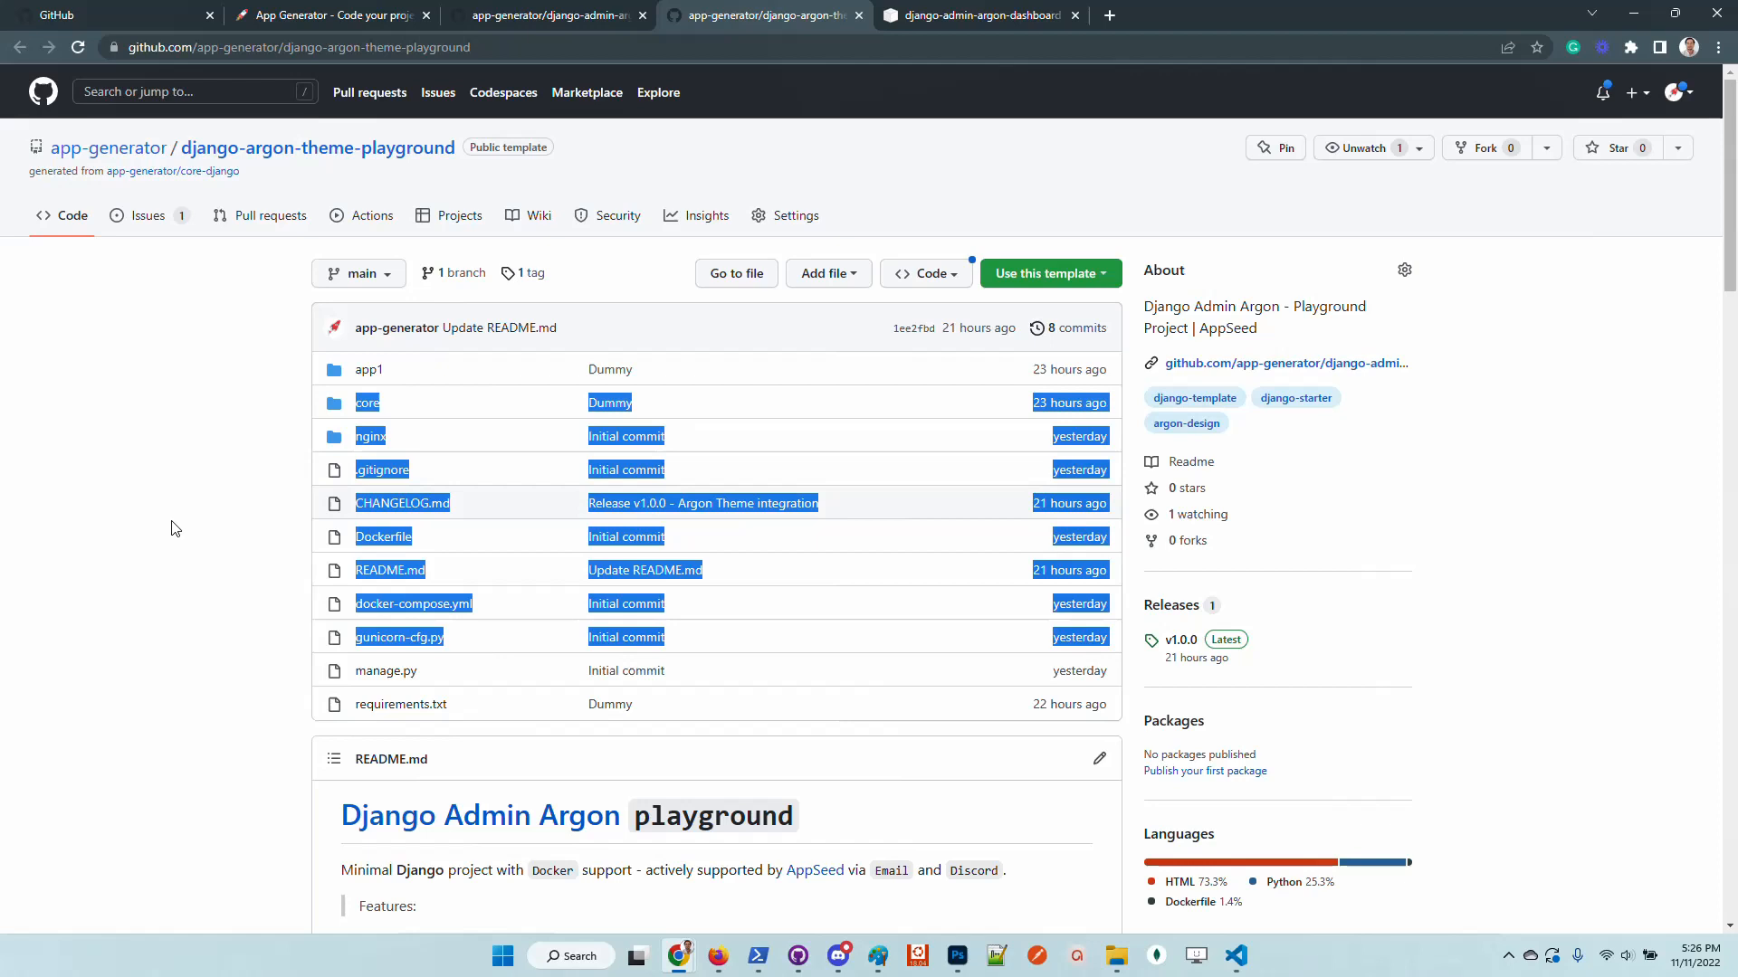
mouse_move(367, 370)
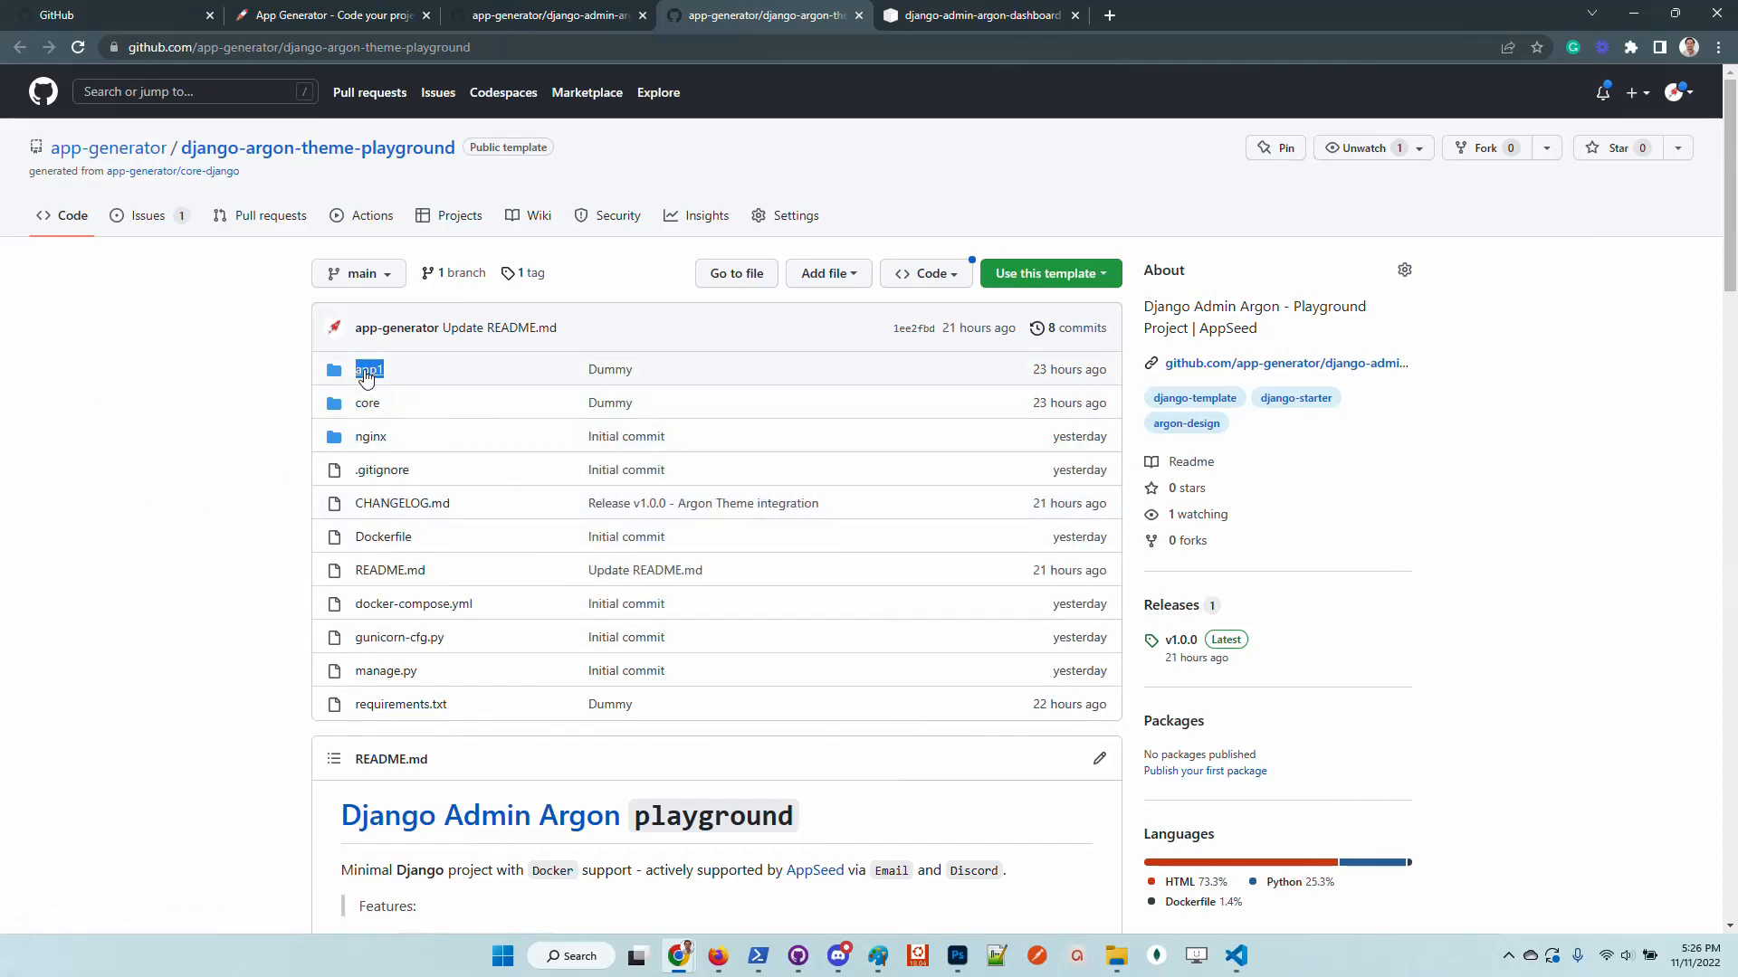
mouse_move(368, 370)
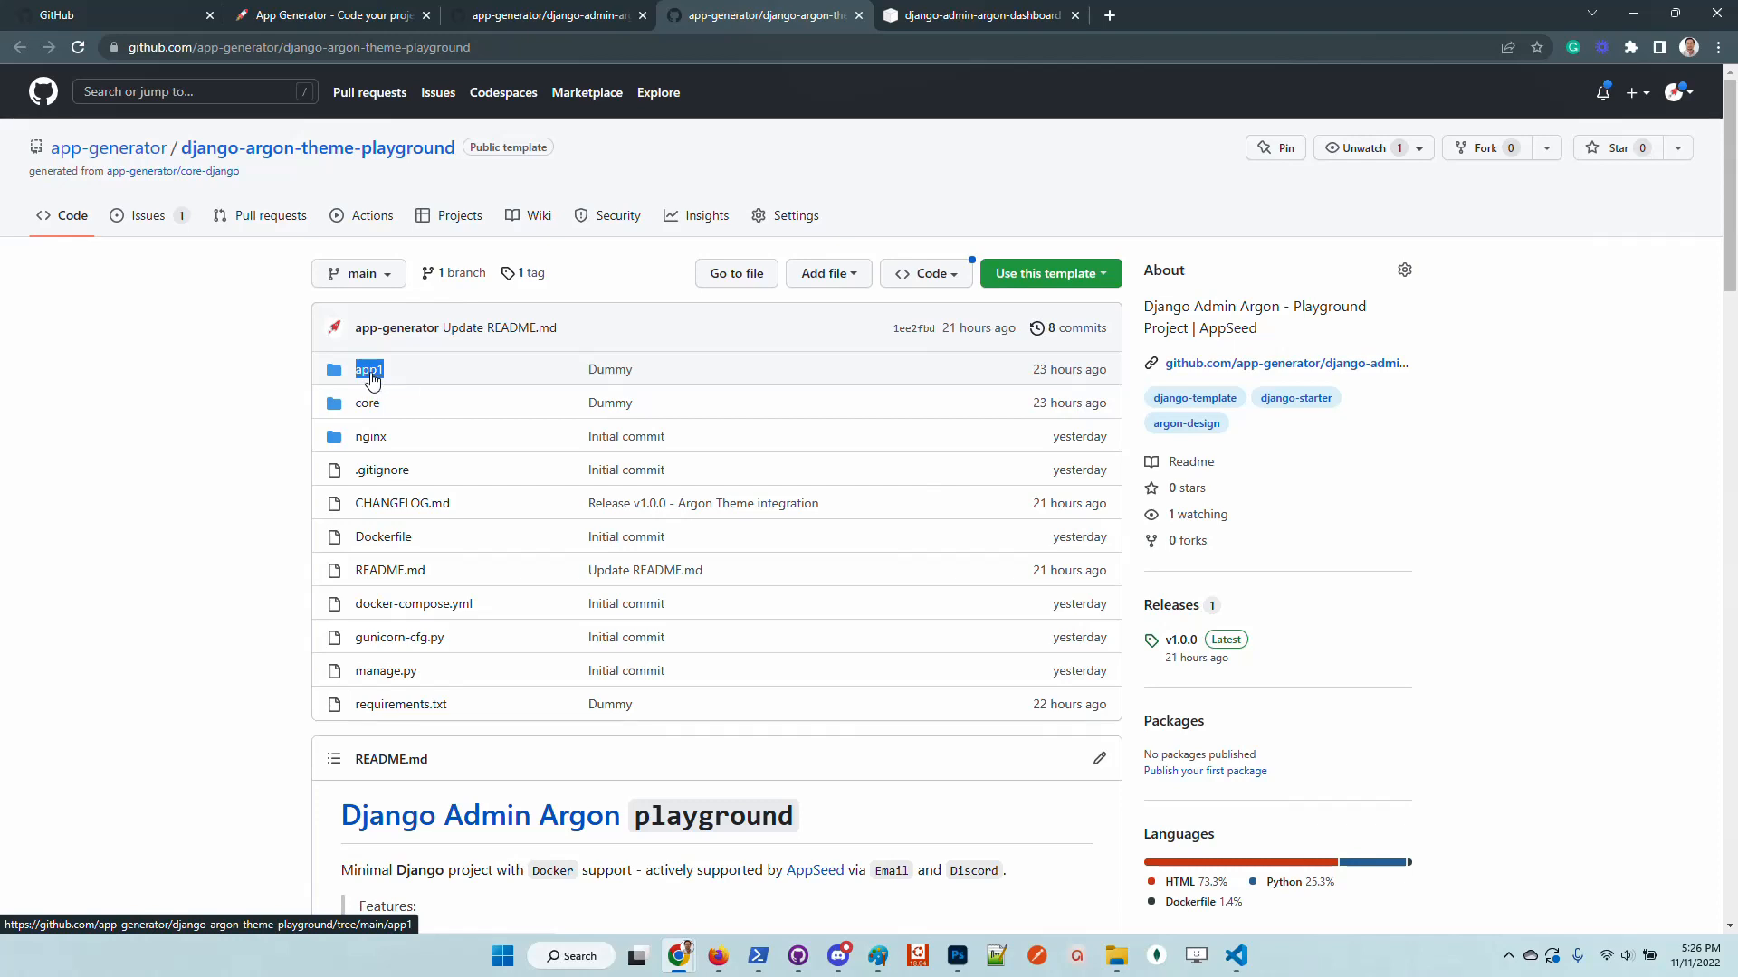
Step: Browse the app1 folder and fetch origin for django-argon-theme-playground in GitHub Desktop
click(367, 370)
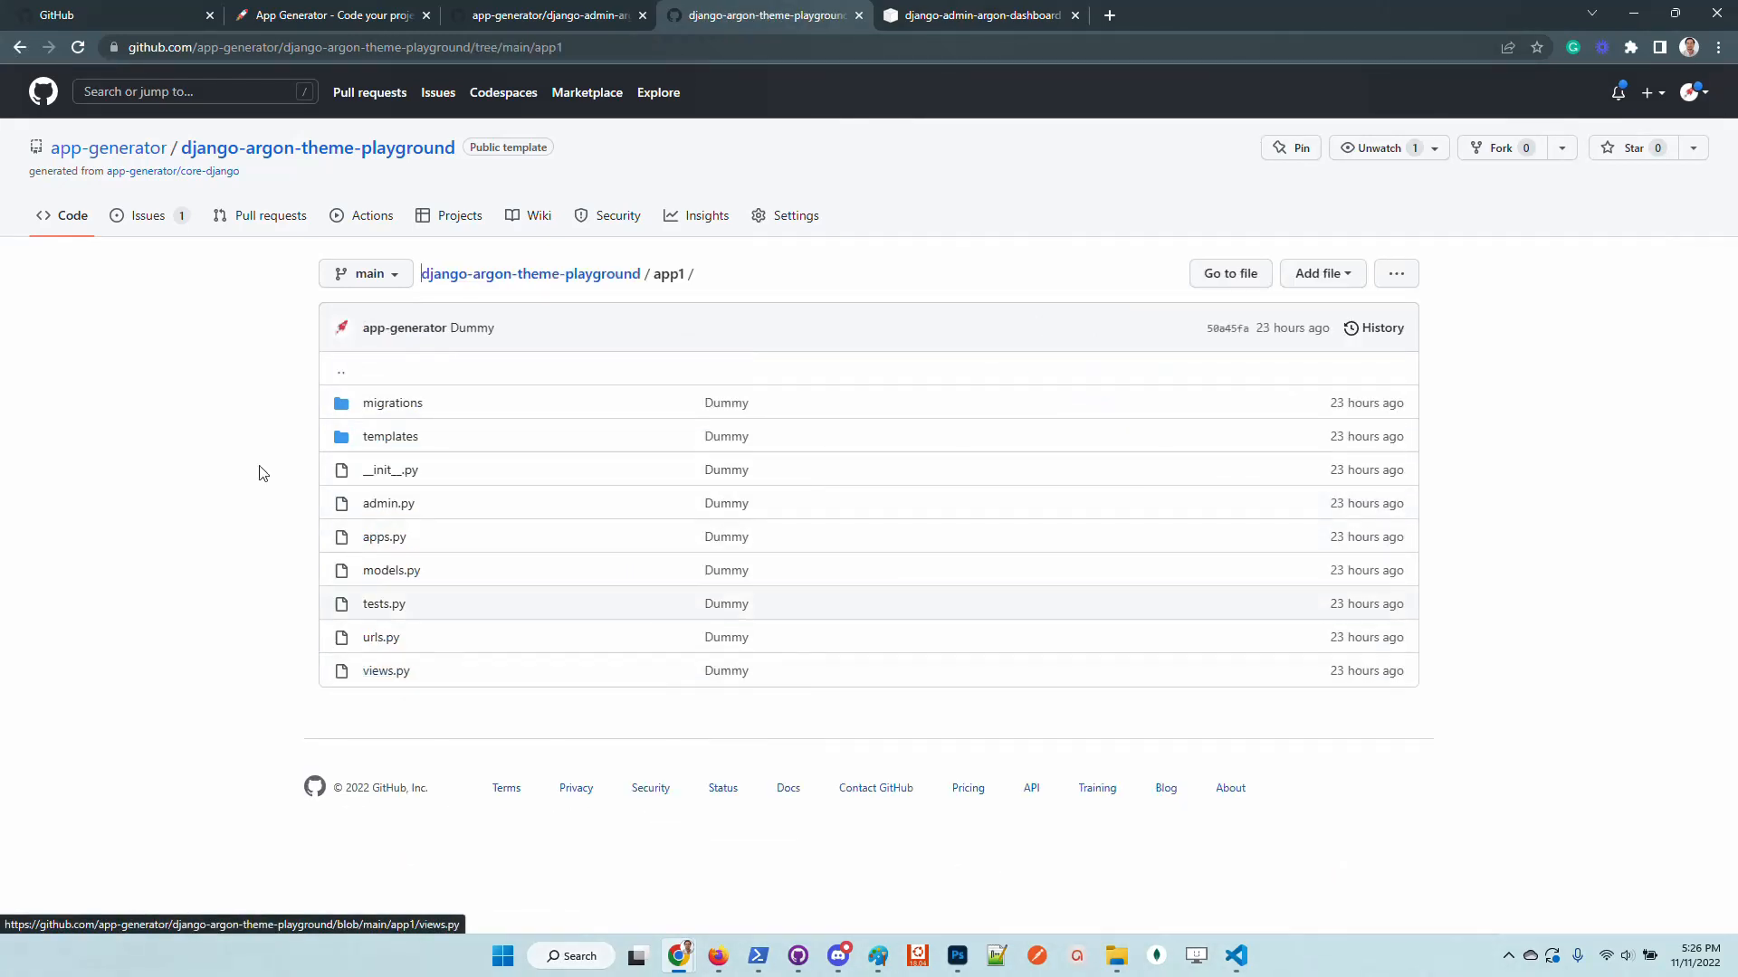
mouse_move(512, 586)
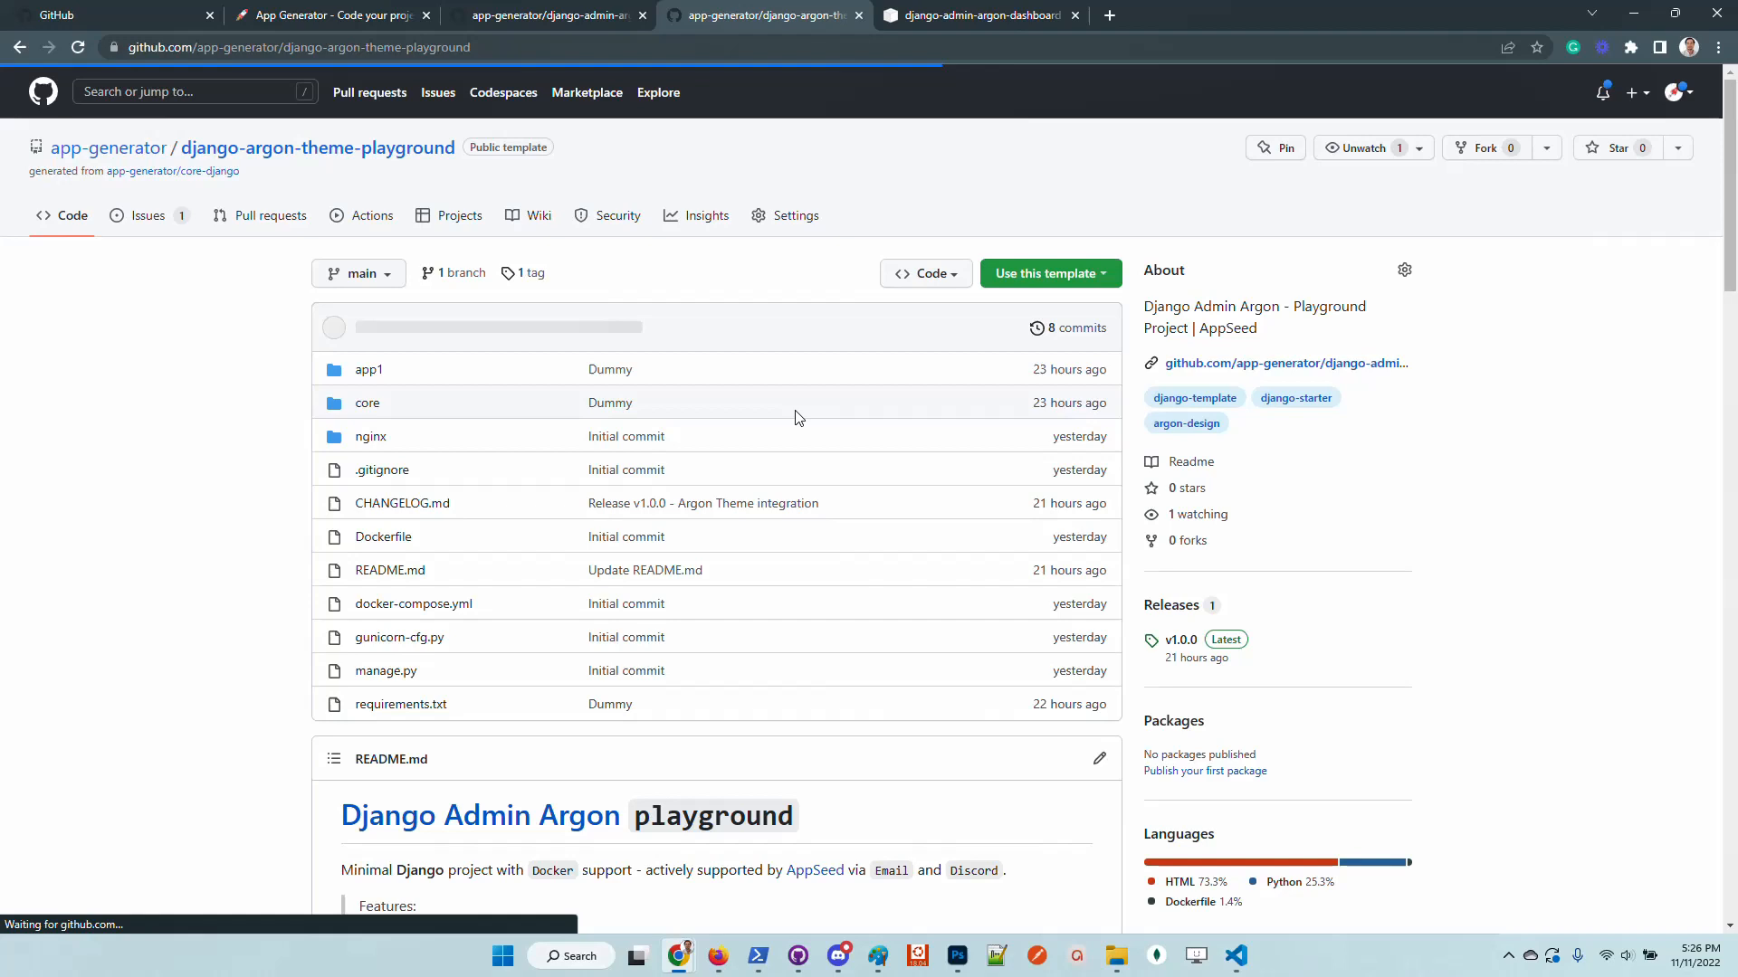
click(924, 273)
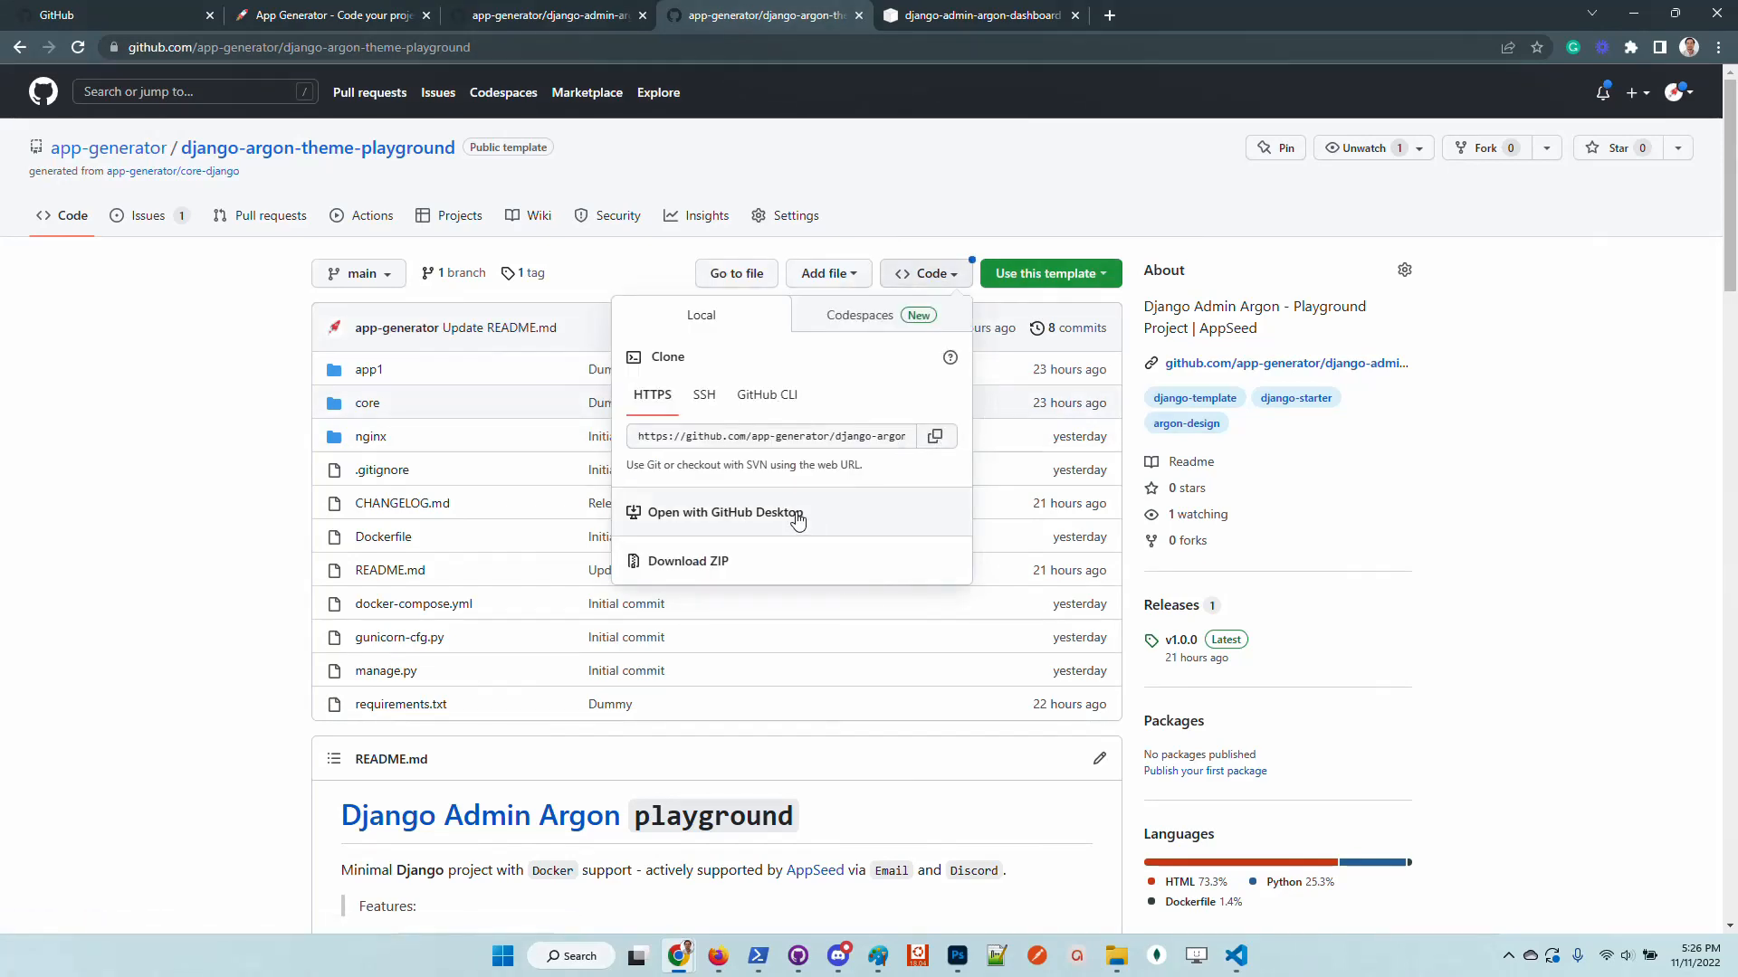
click(714, 513)
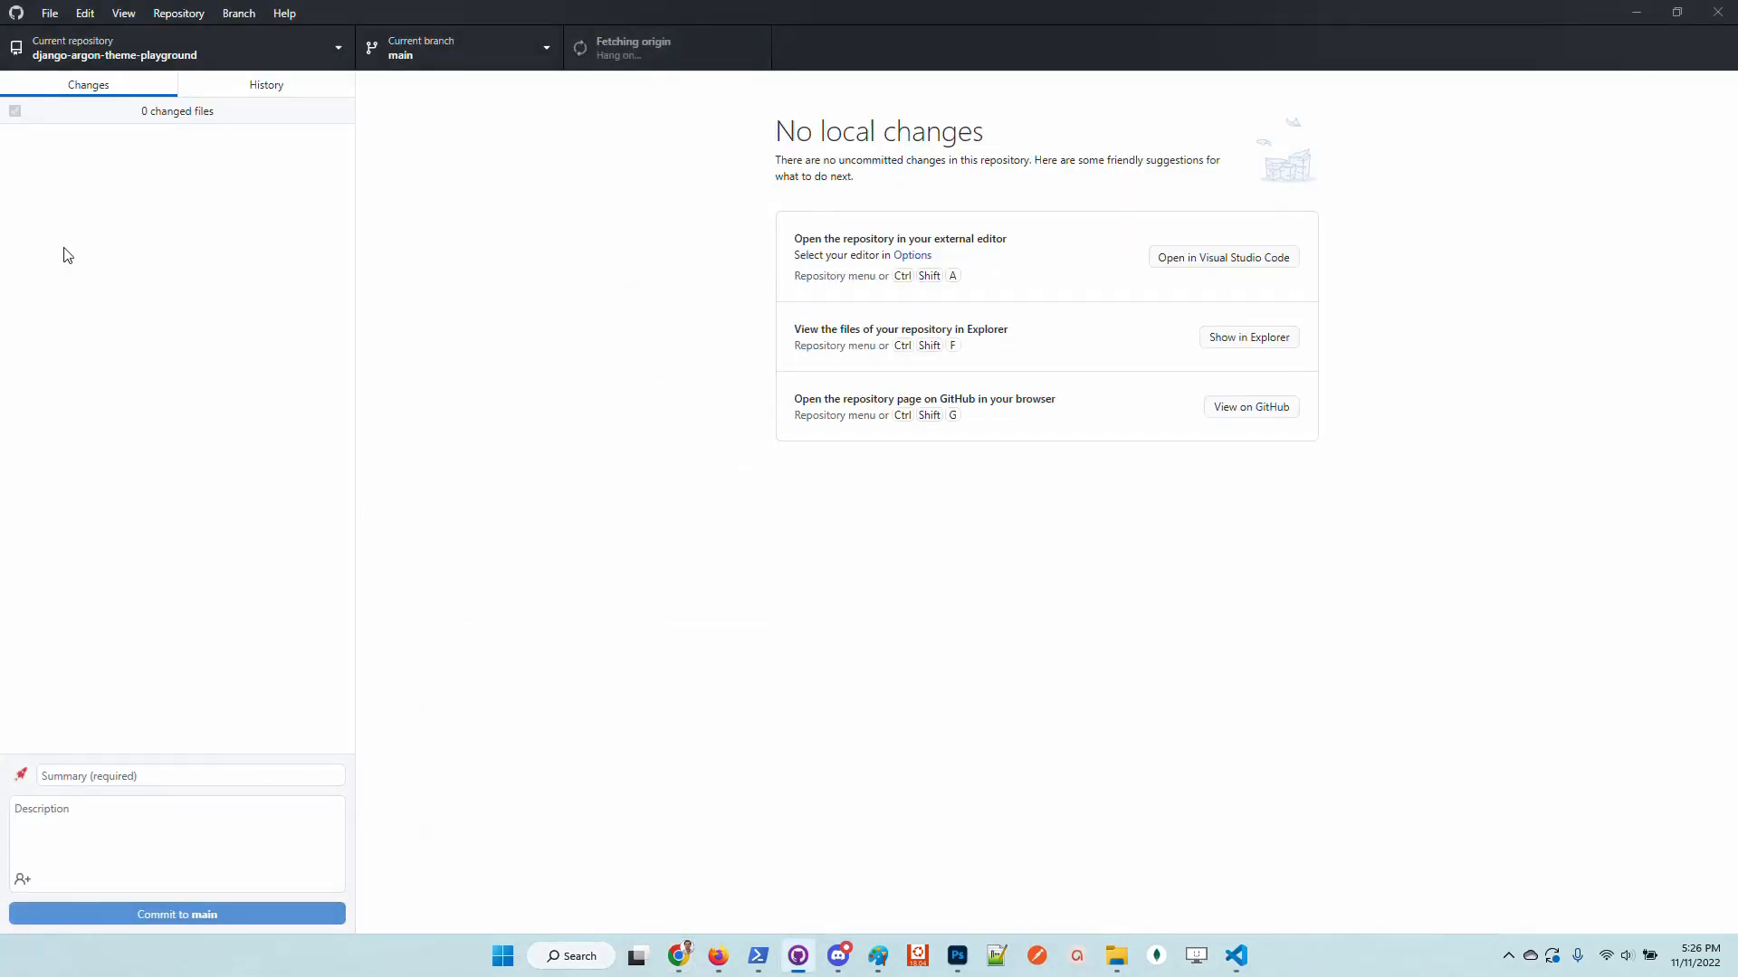
mouse_move(152, 58)
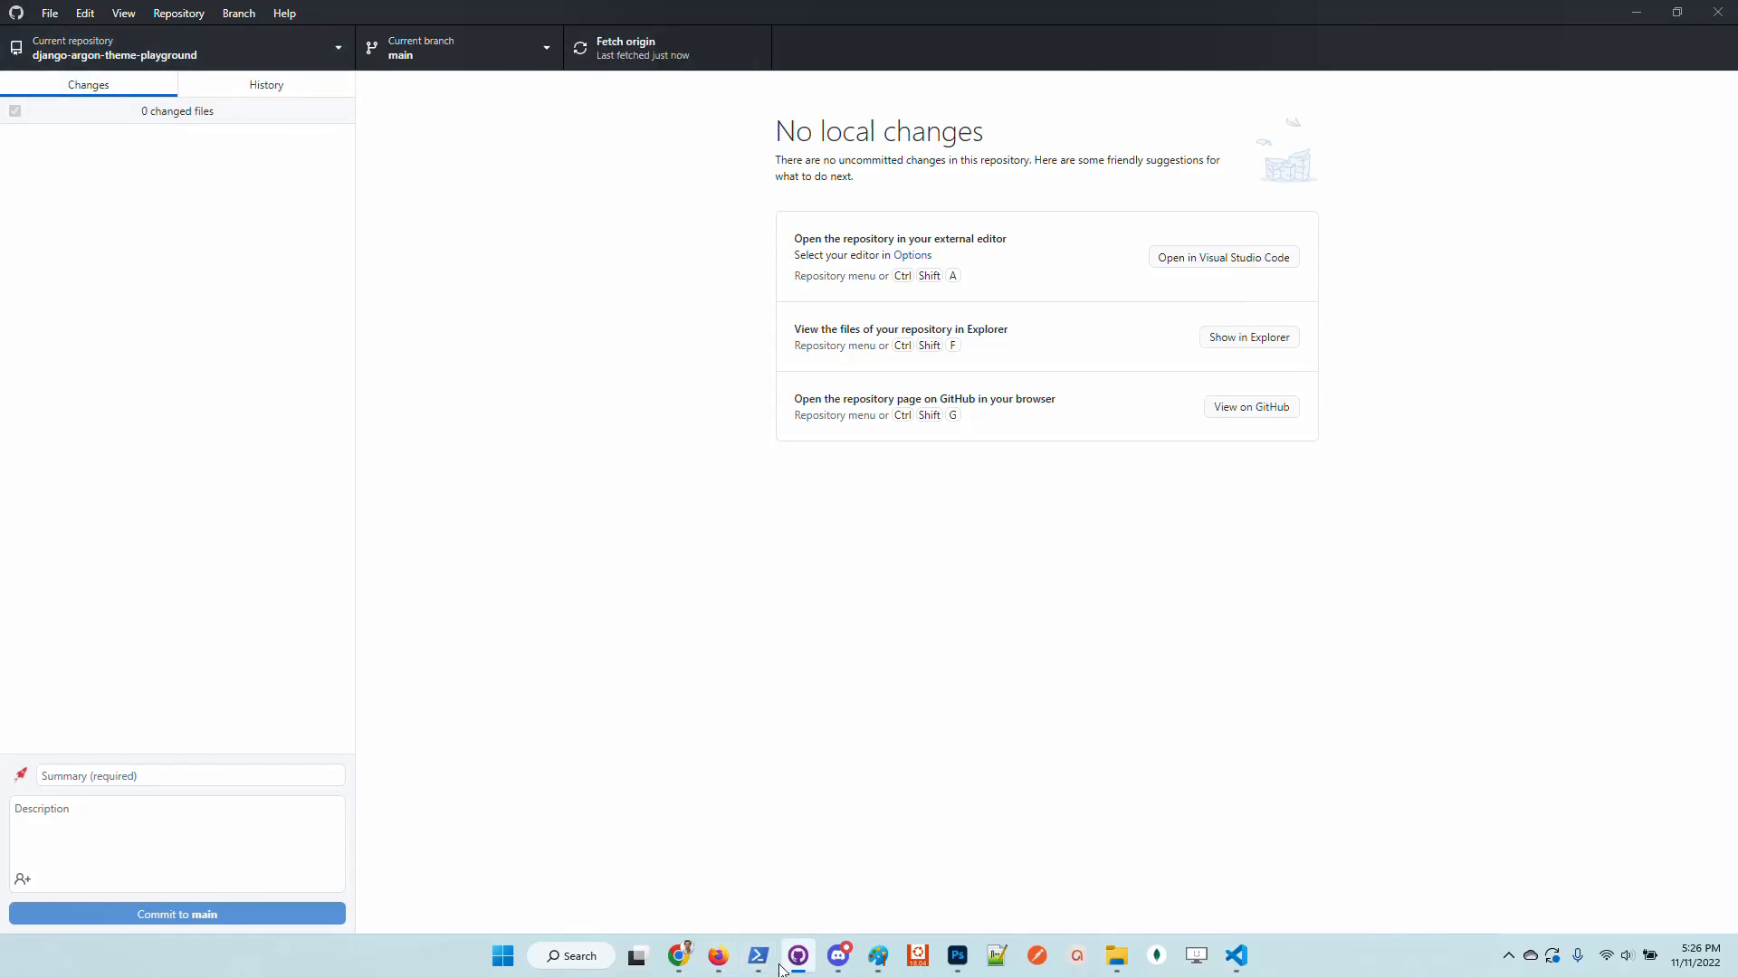
Step: In PowerShell at D:\work, compose a 'code .\repo-django-admins\...' command with Tab completion
click(758, 956)
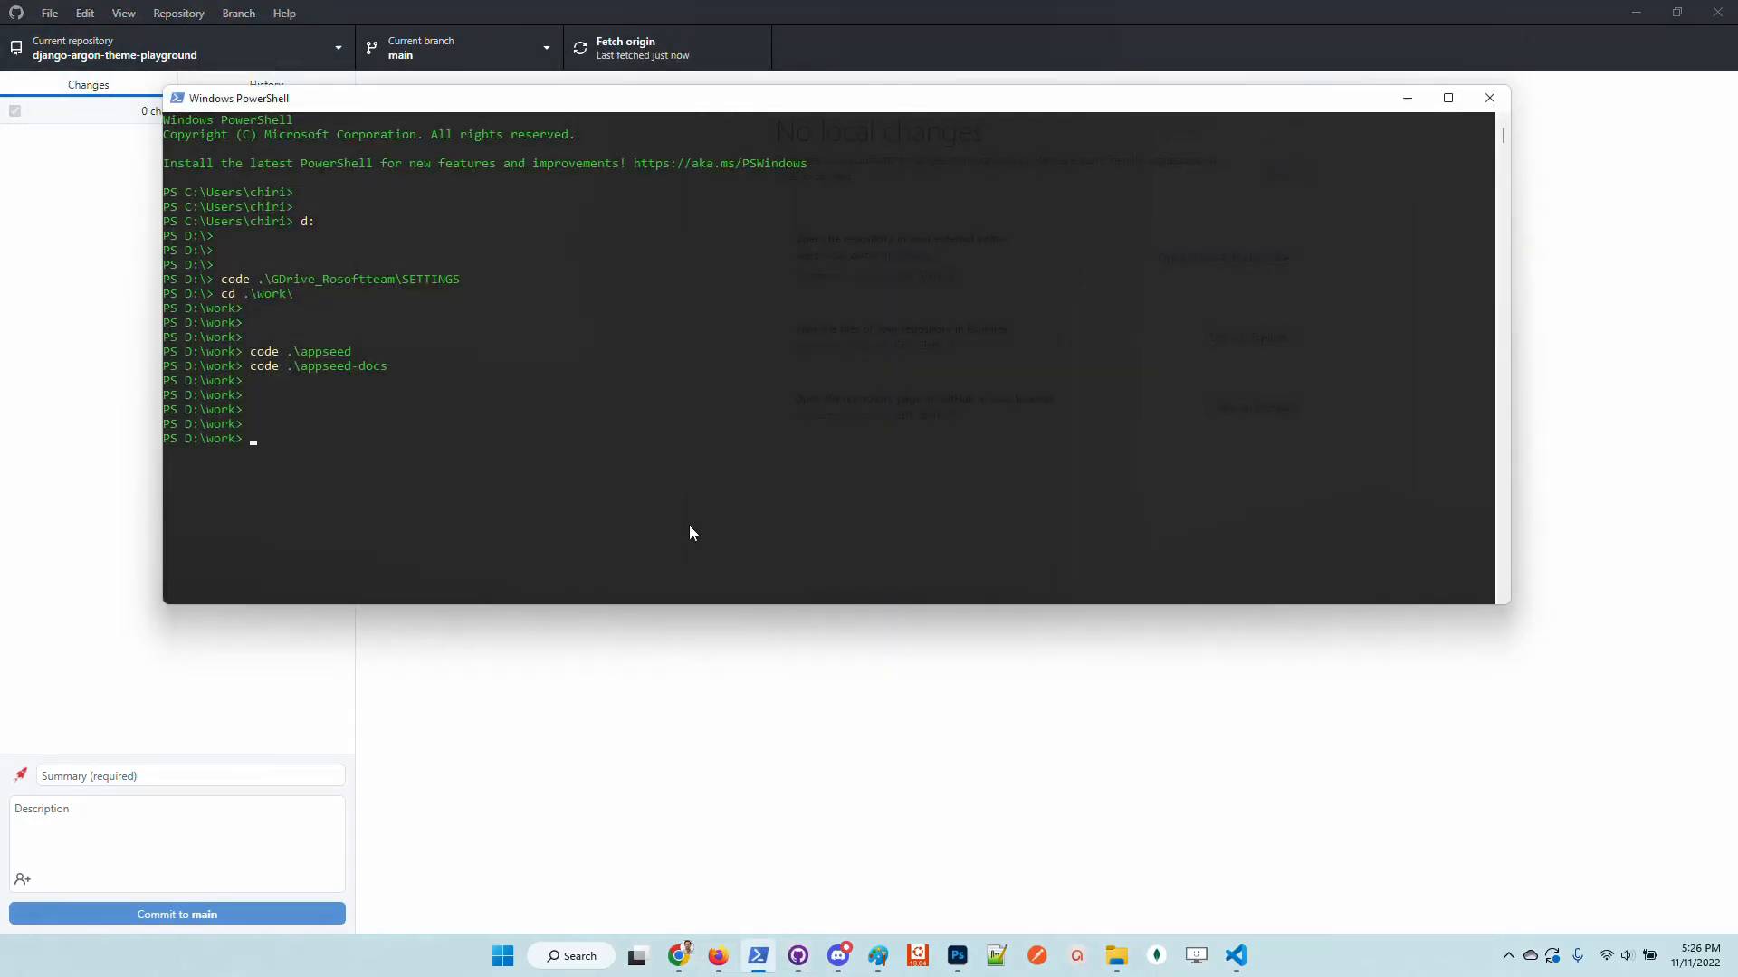
text(code)
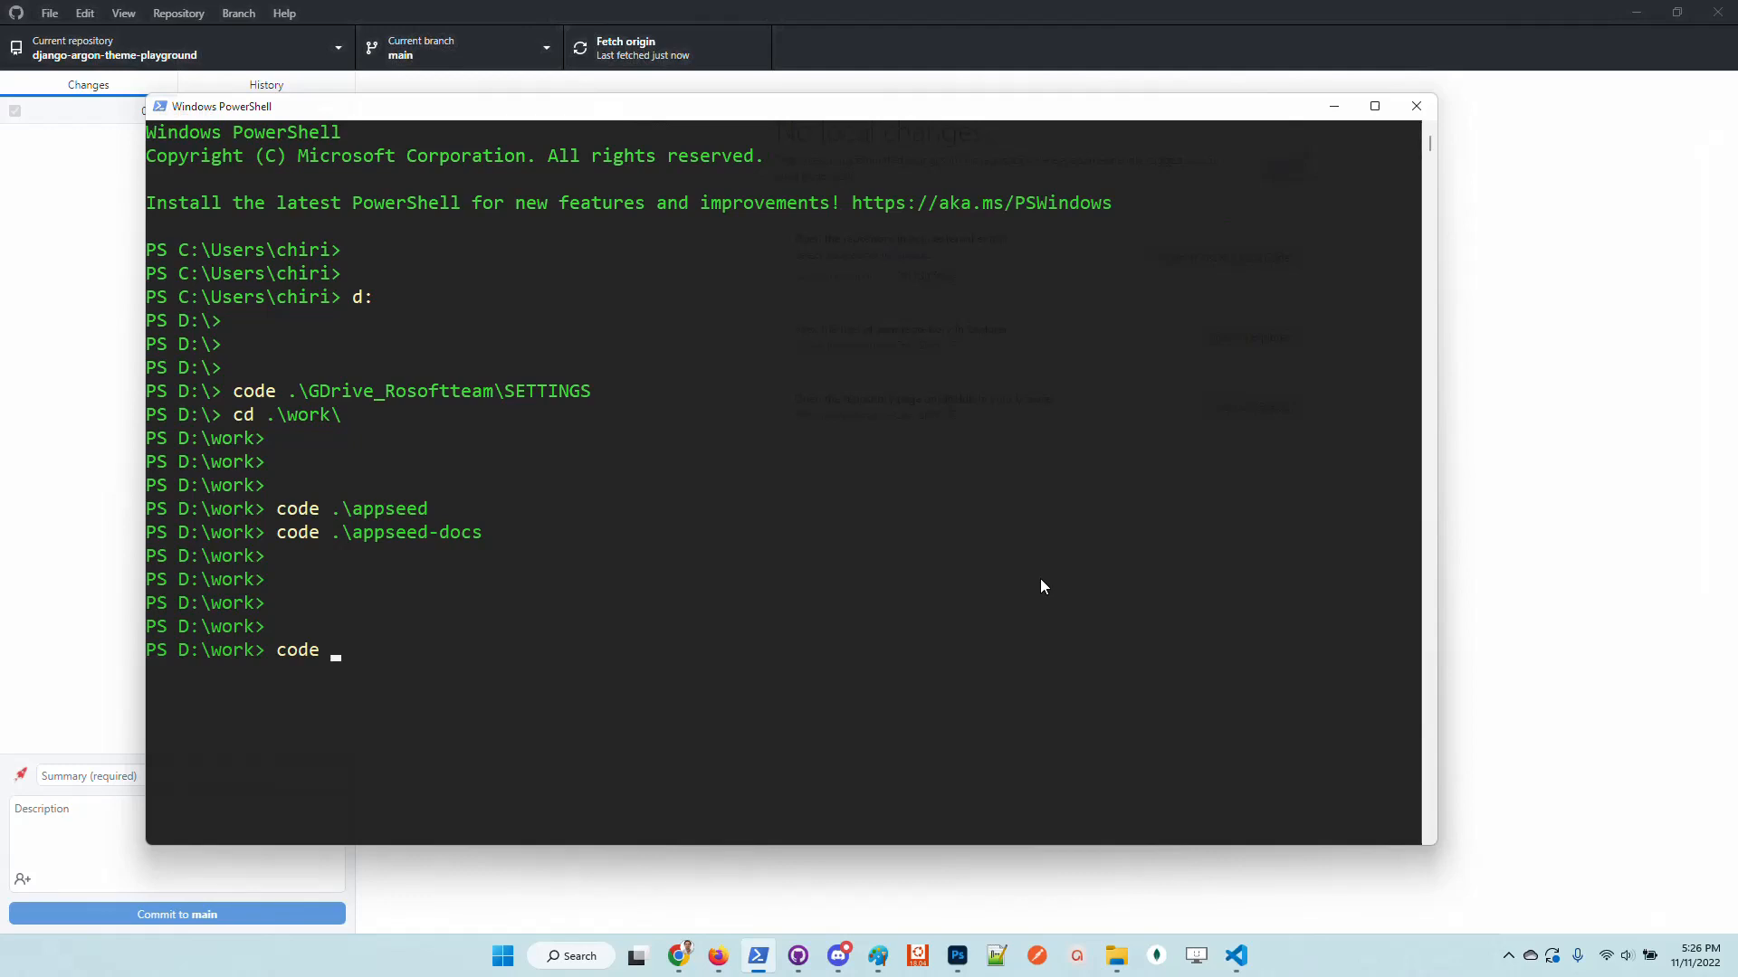
text(repo-django-admins\)
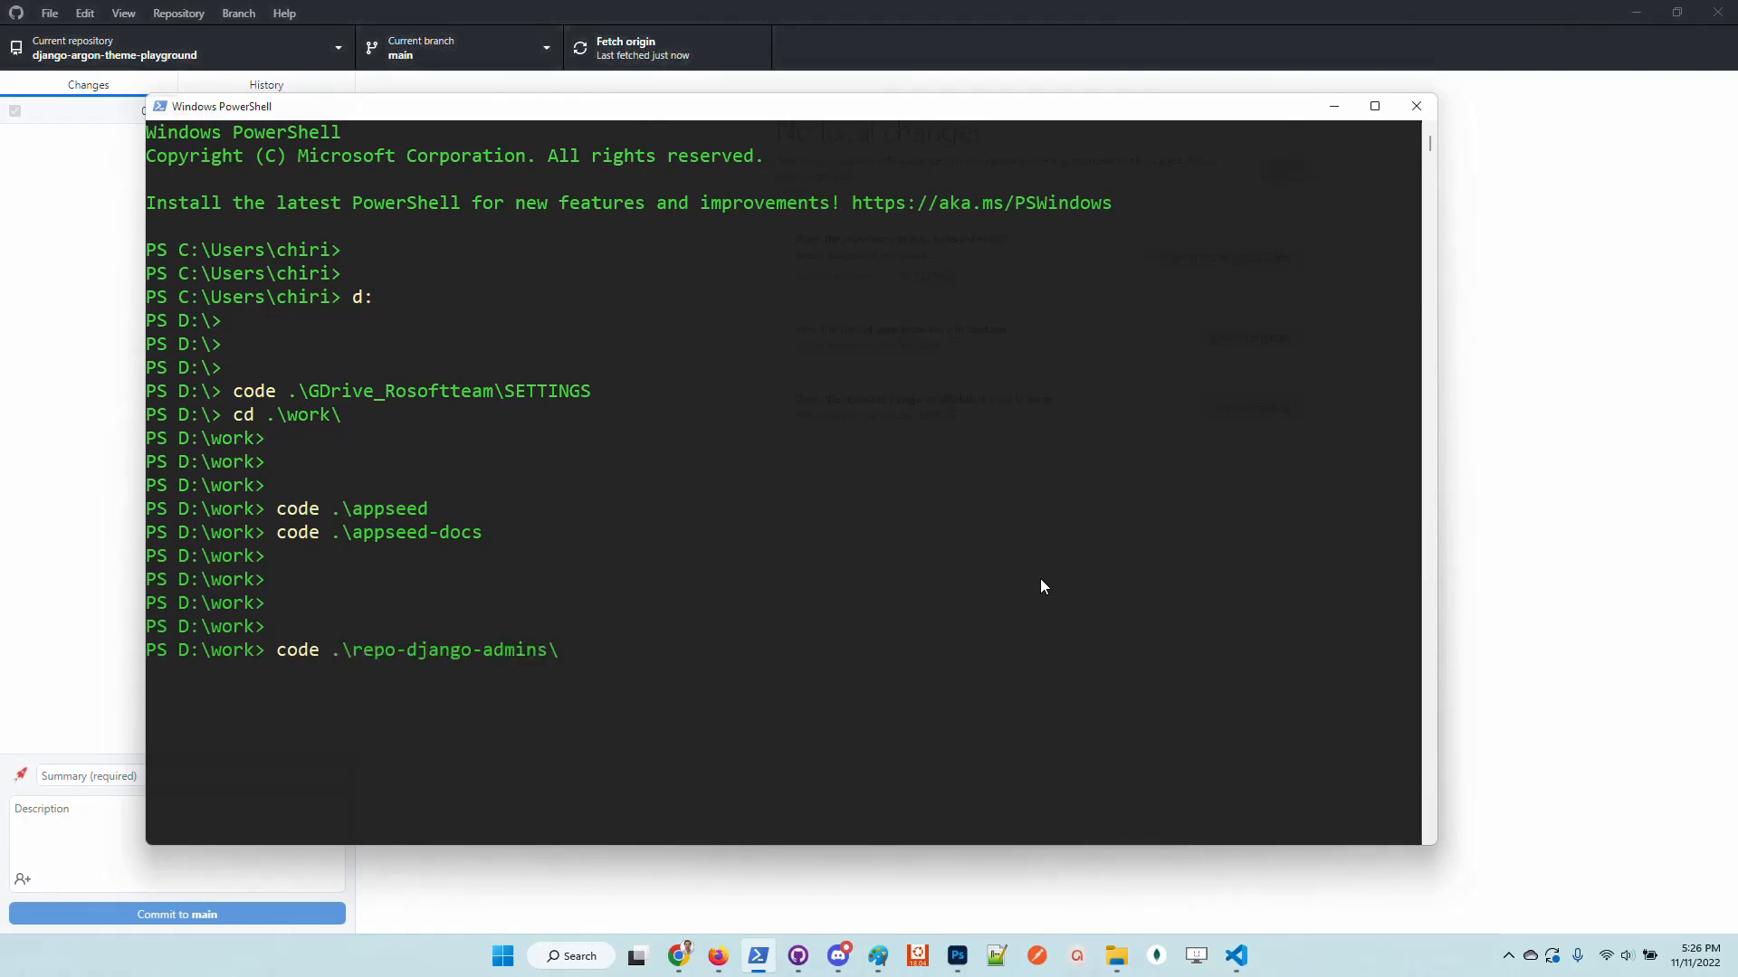
text(django-admin-argon-dashboard\)
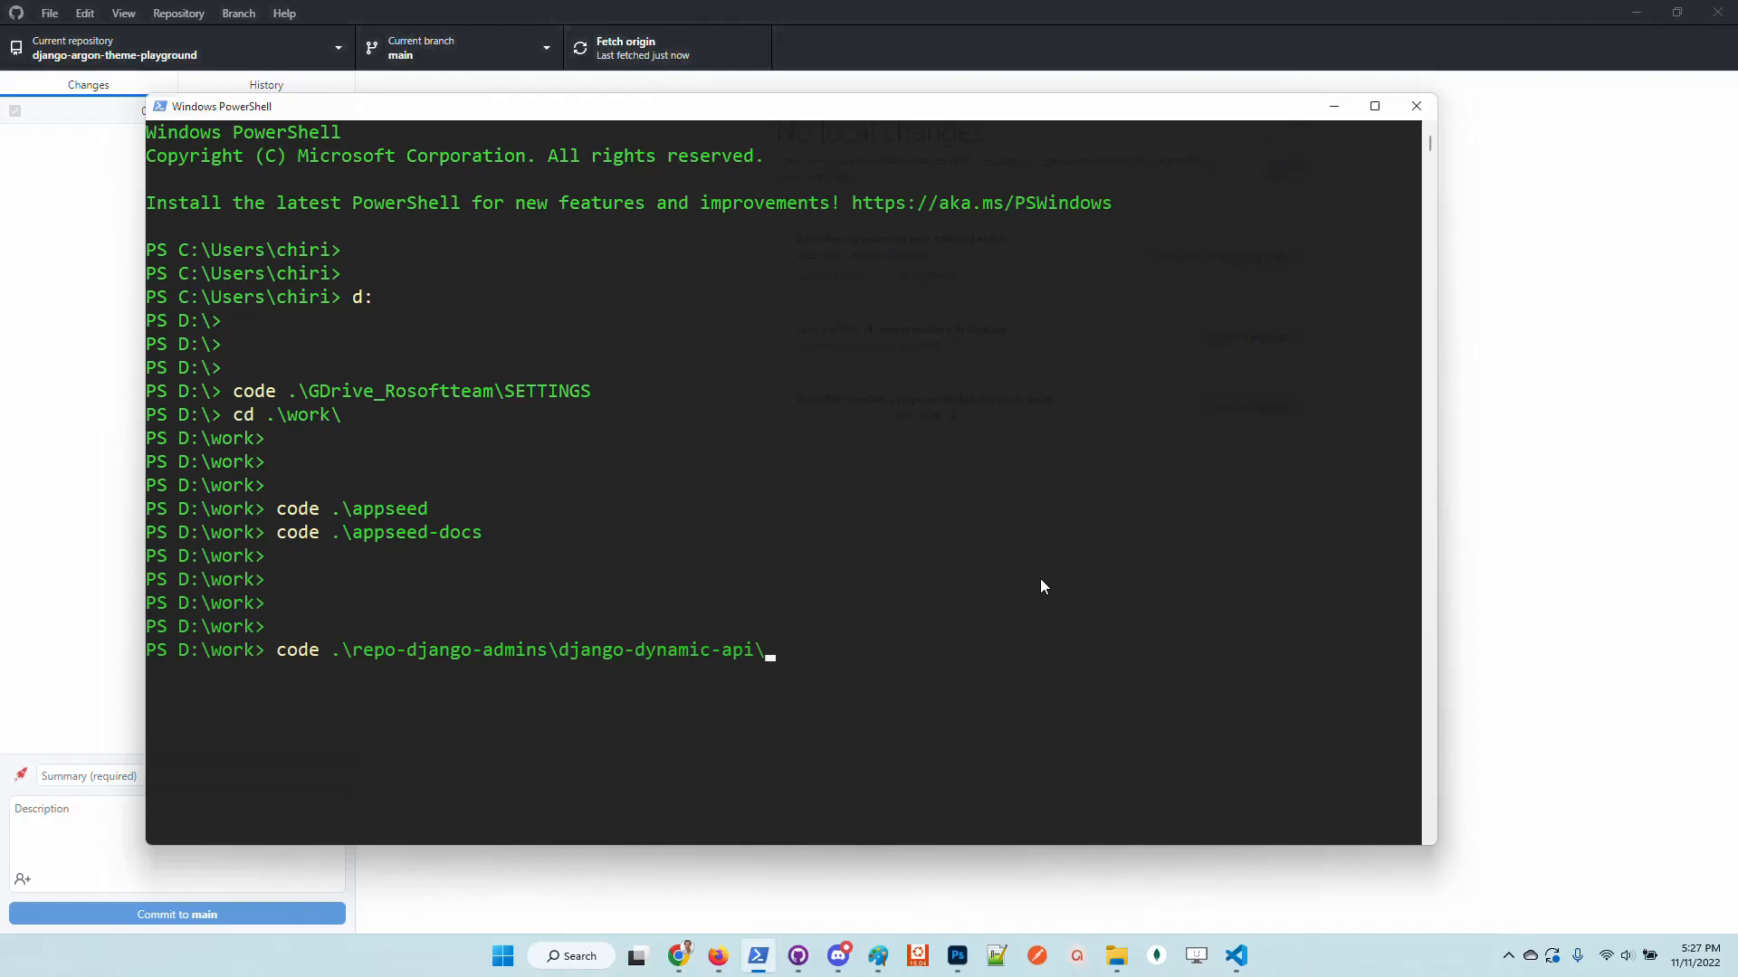
mouse_move(635, 436)
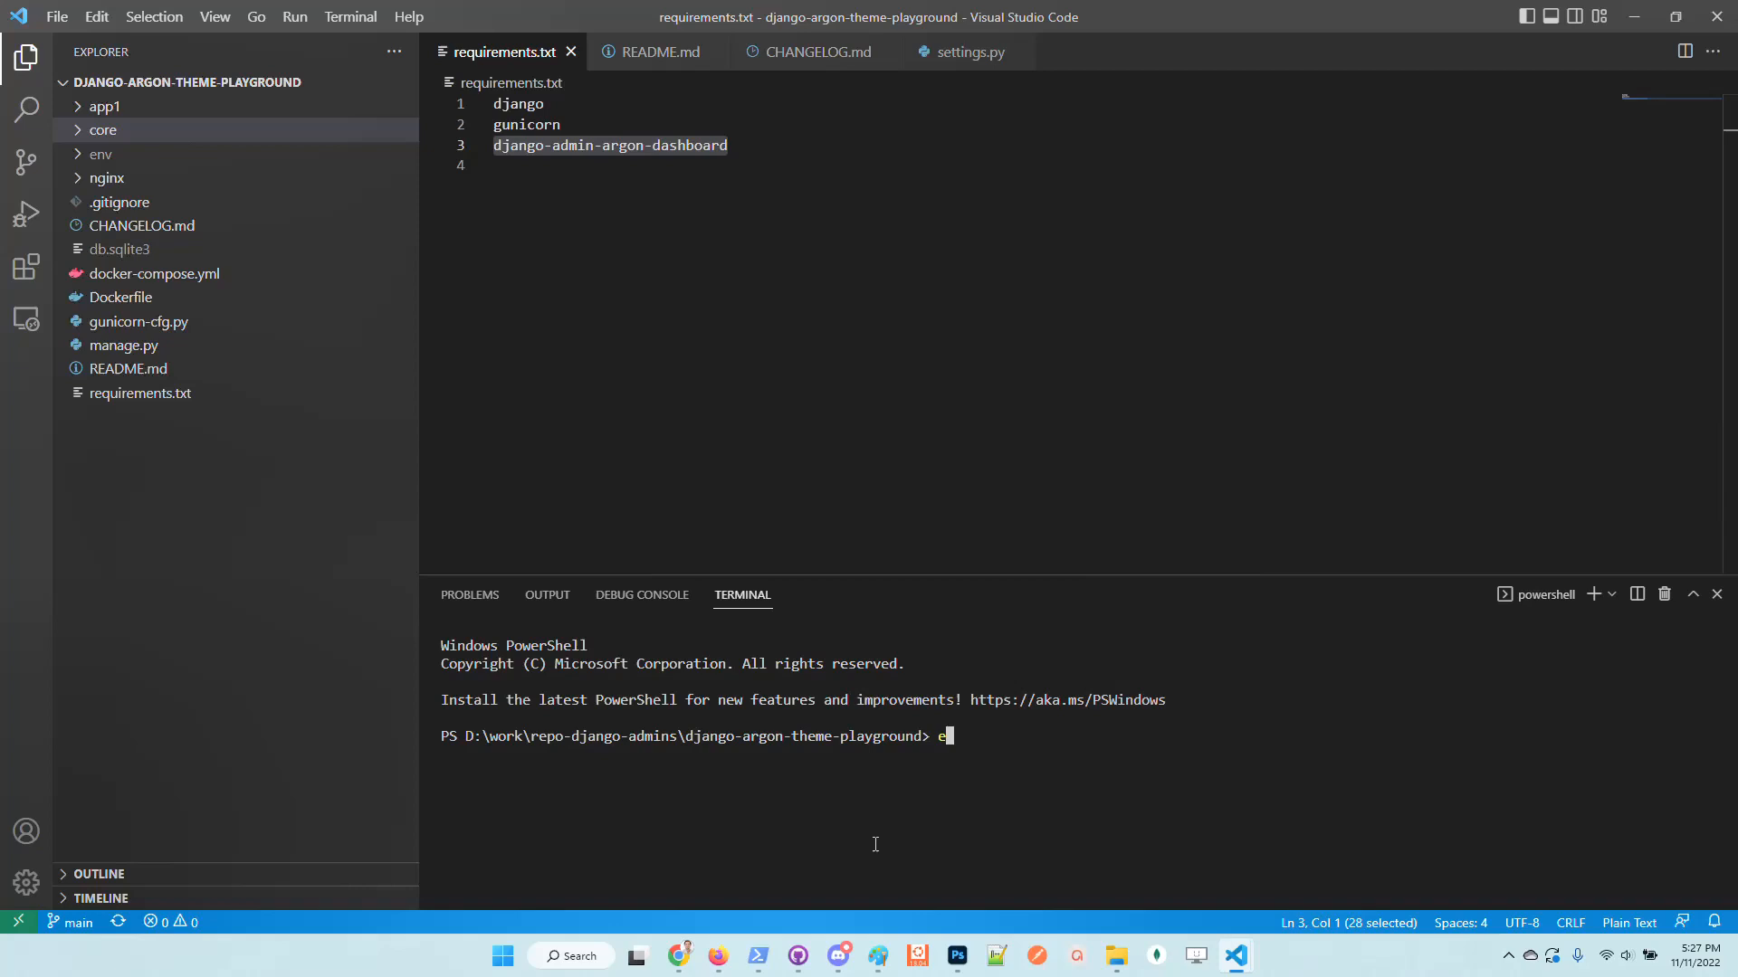
Step: Run .\env\Scripts\activate, then enter 'python.exe .\manage.py runserver'
text(.\env\Scripts\activate)
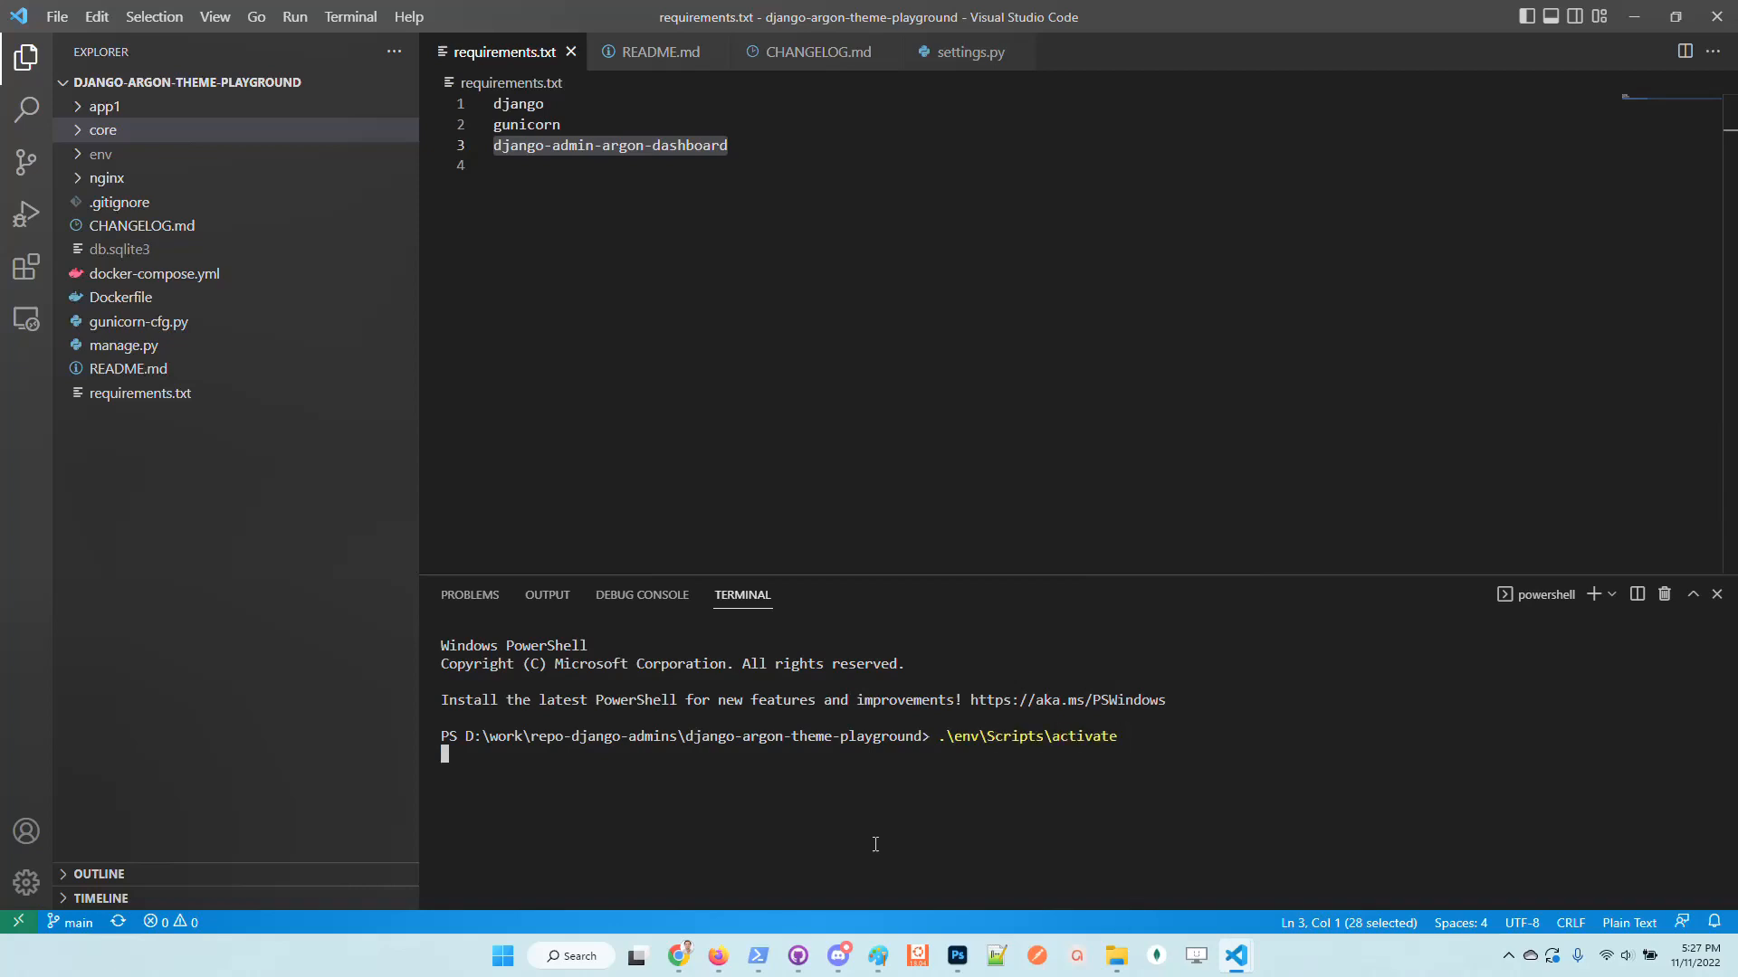
key(Return)
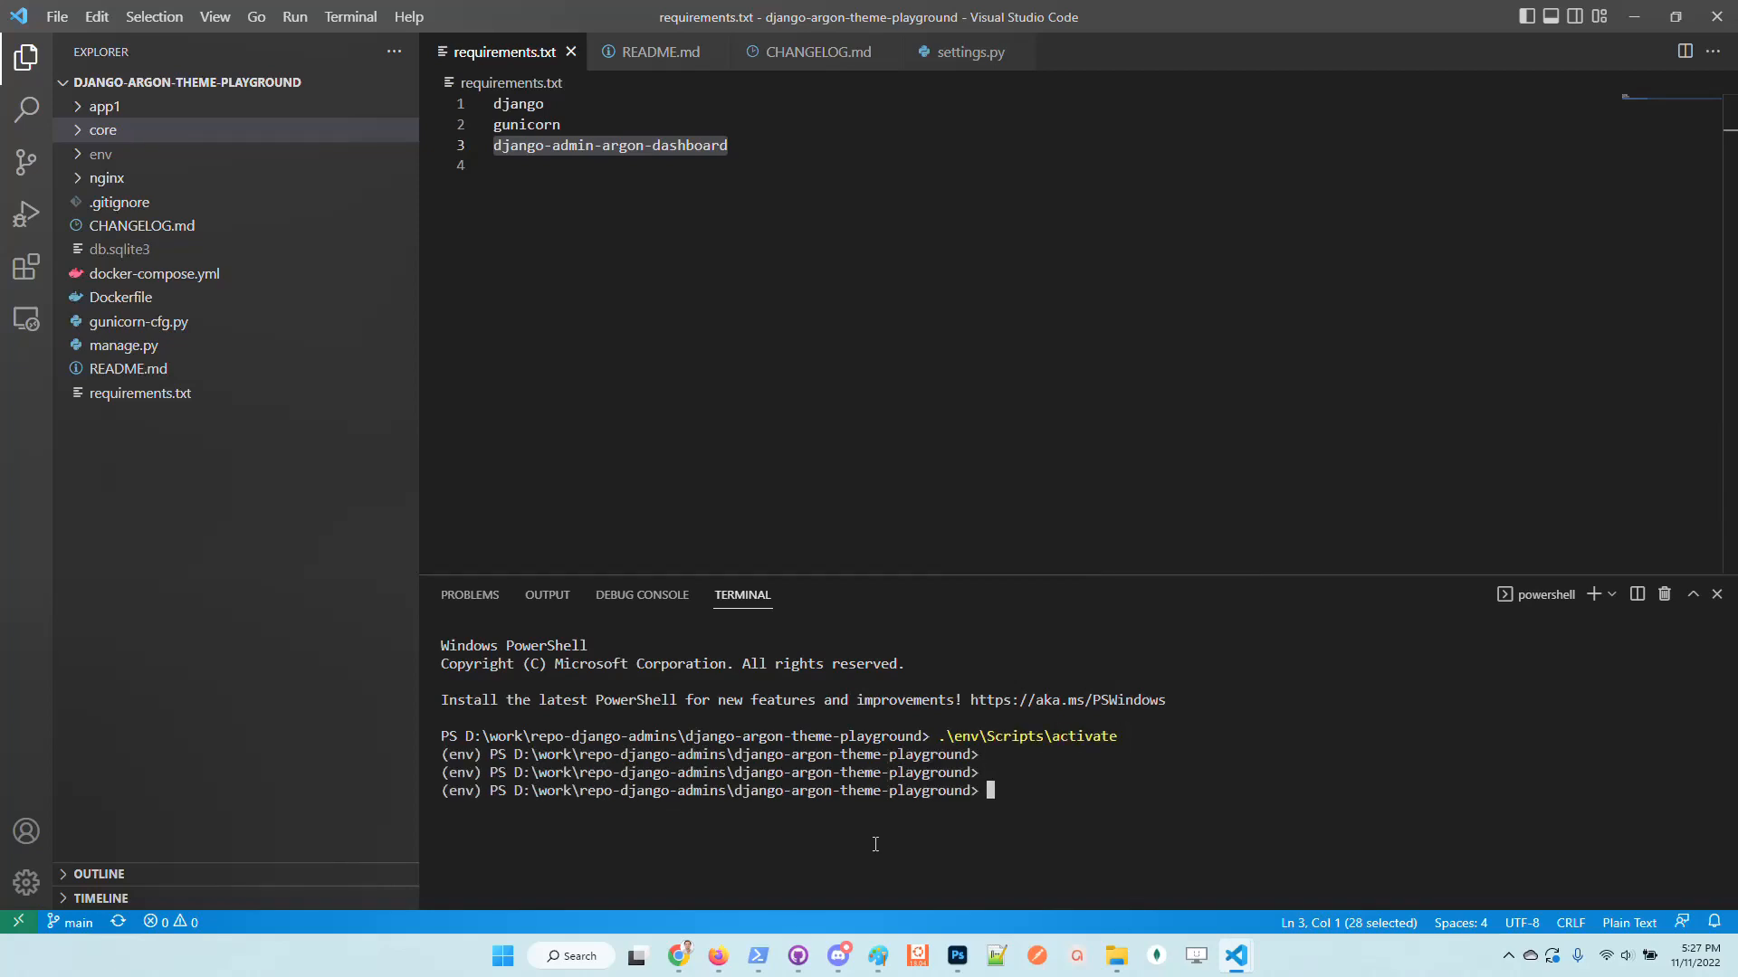
text(python.exe)
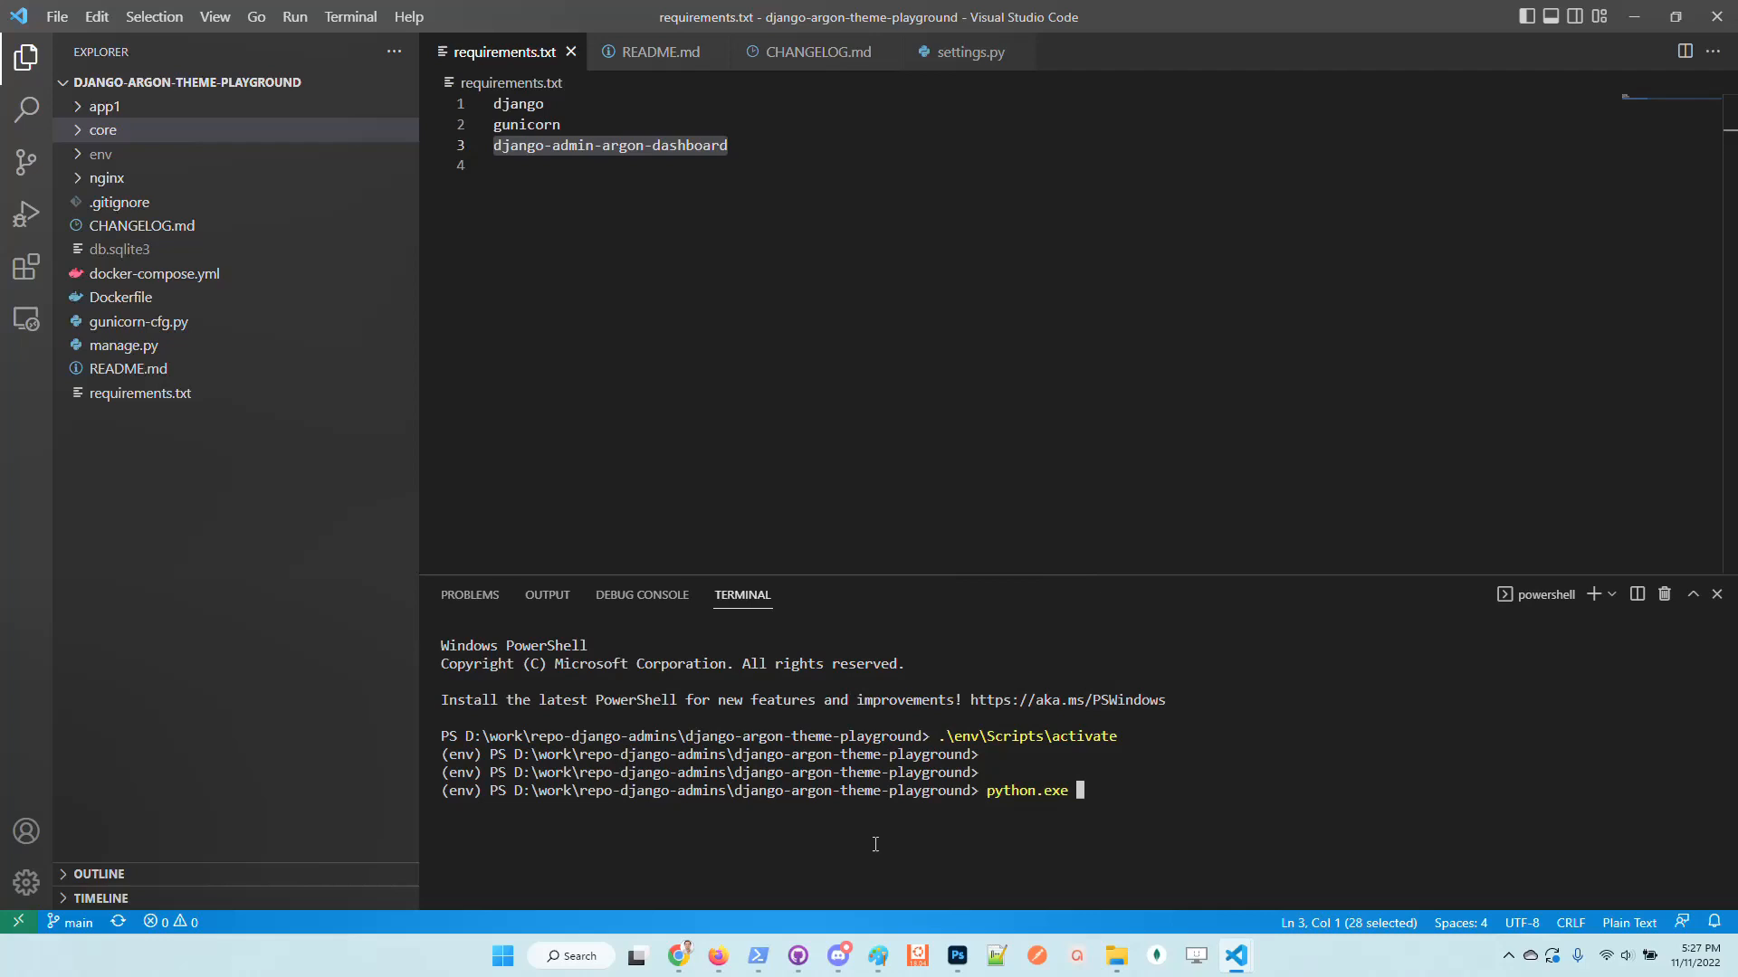
text(.\manage.py runserver)
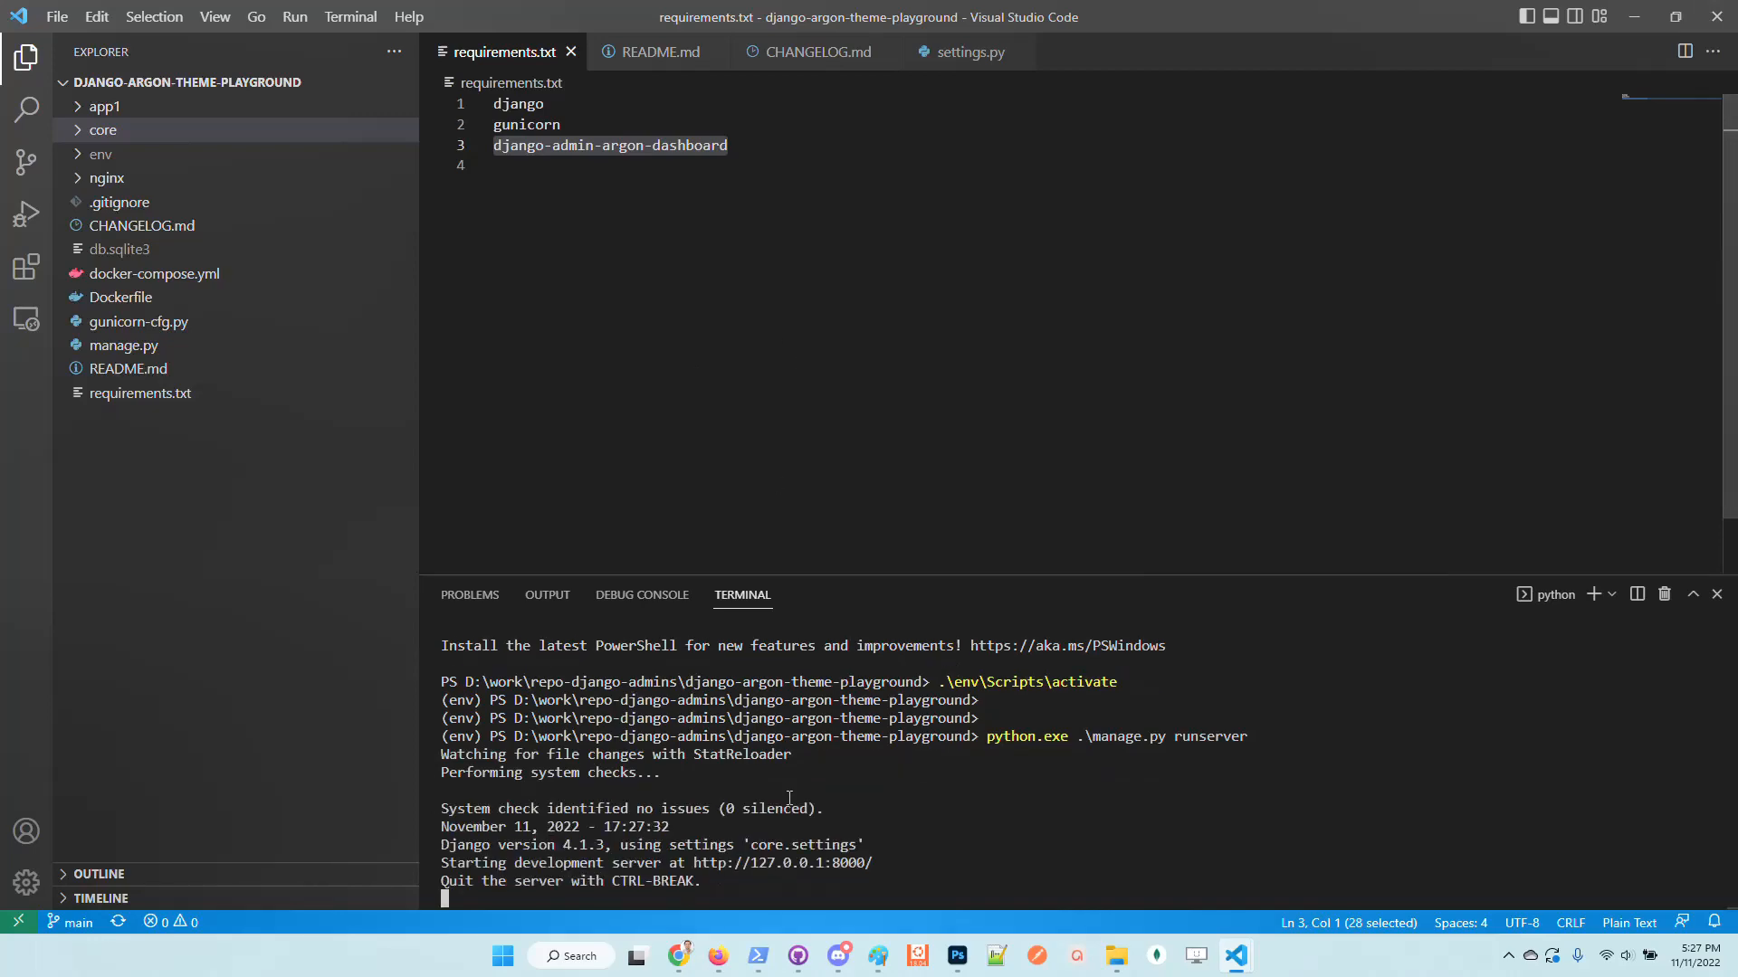
click(679, 956)
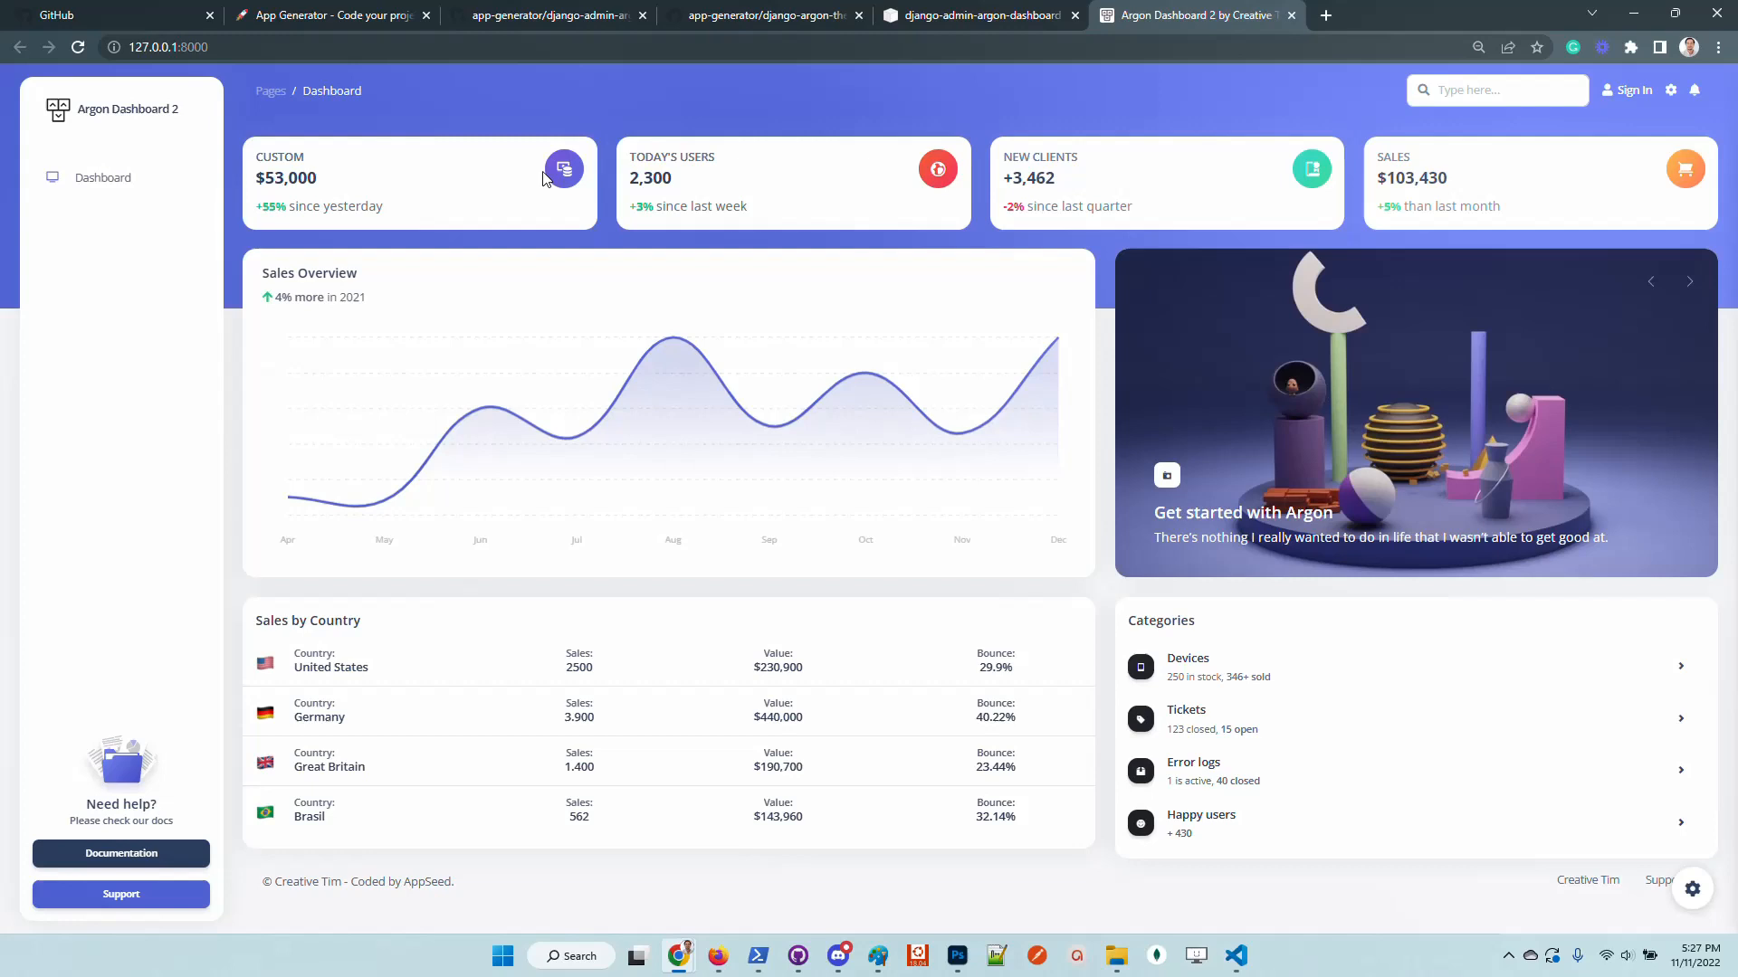
mouse_move(234, 384)
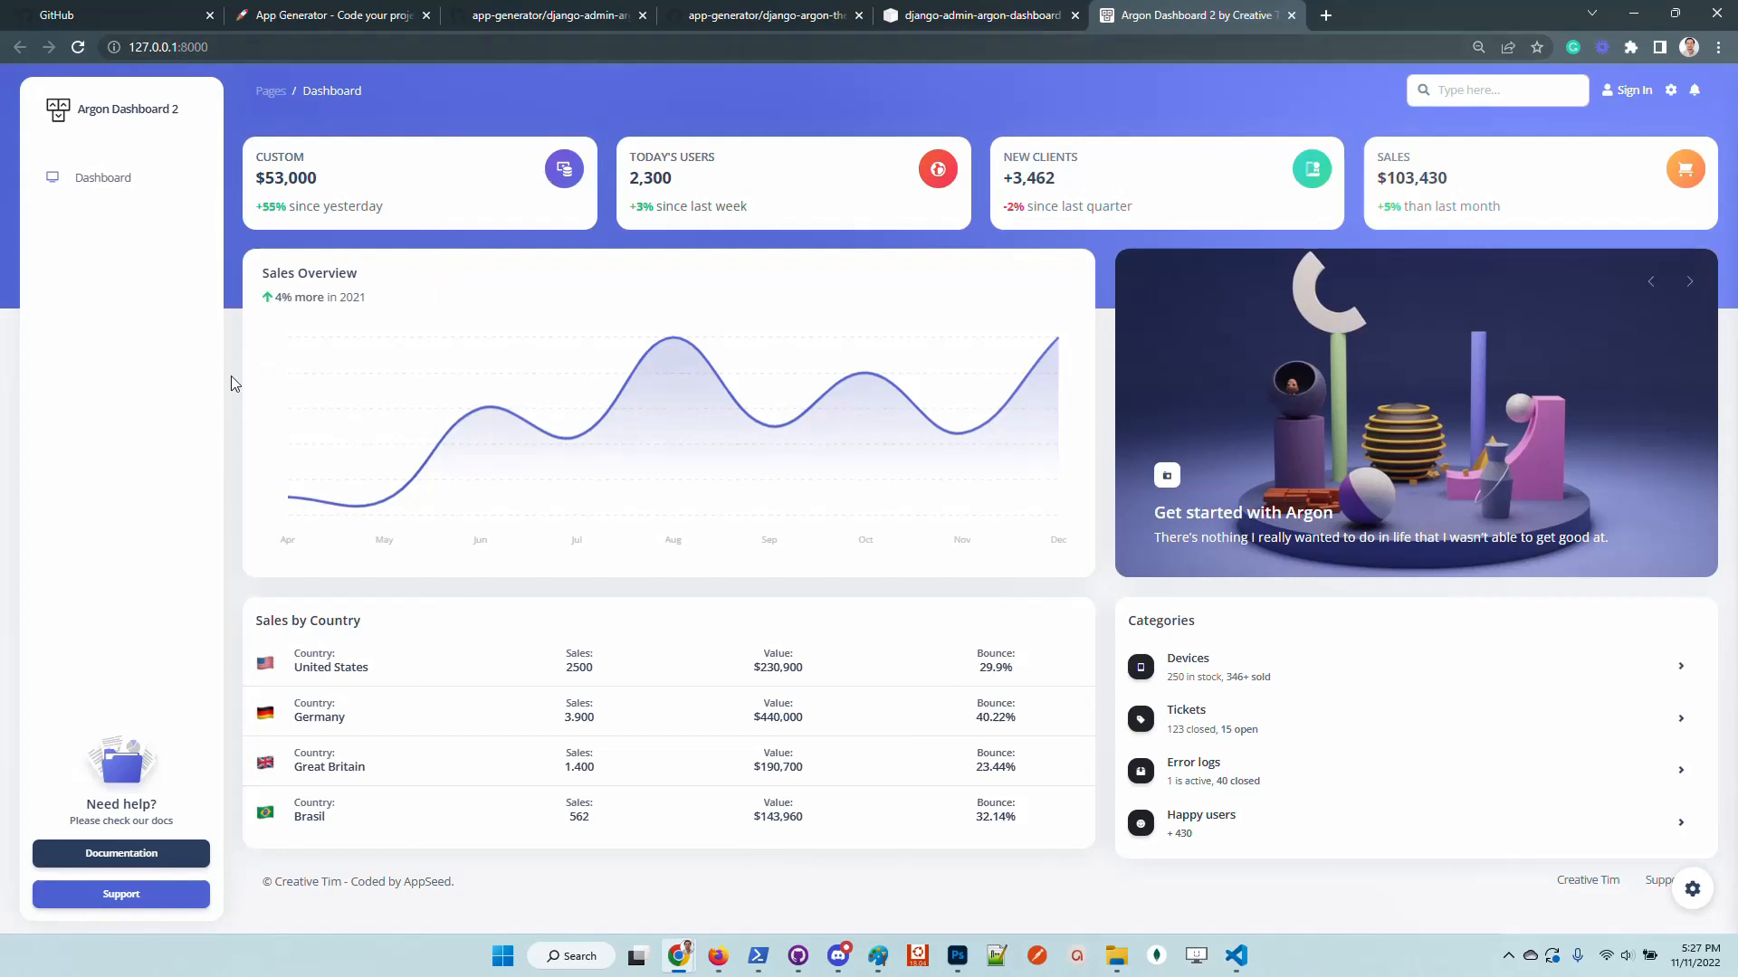
mouse_move(988, 534)
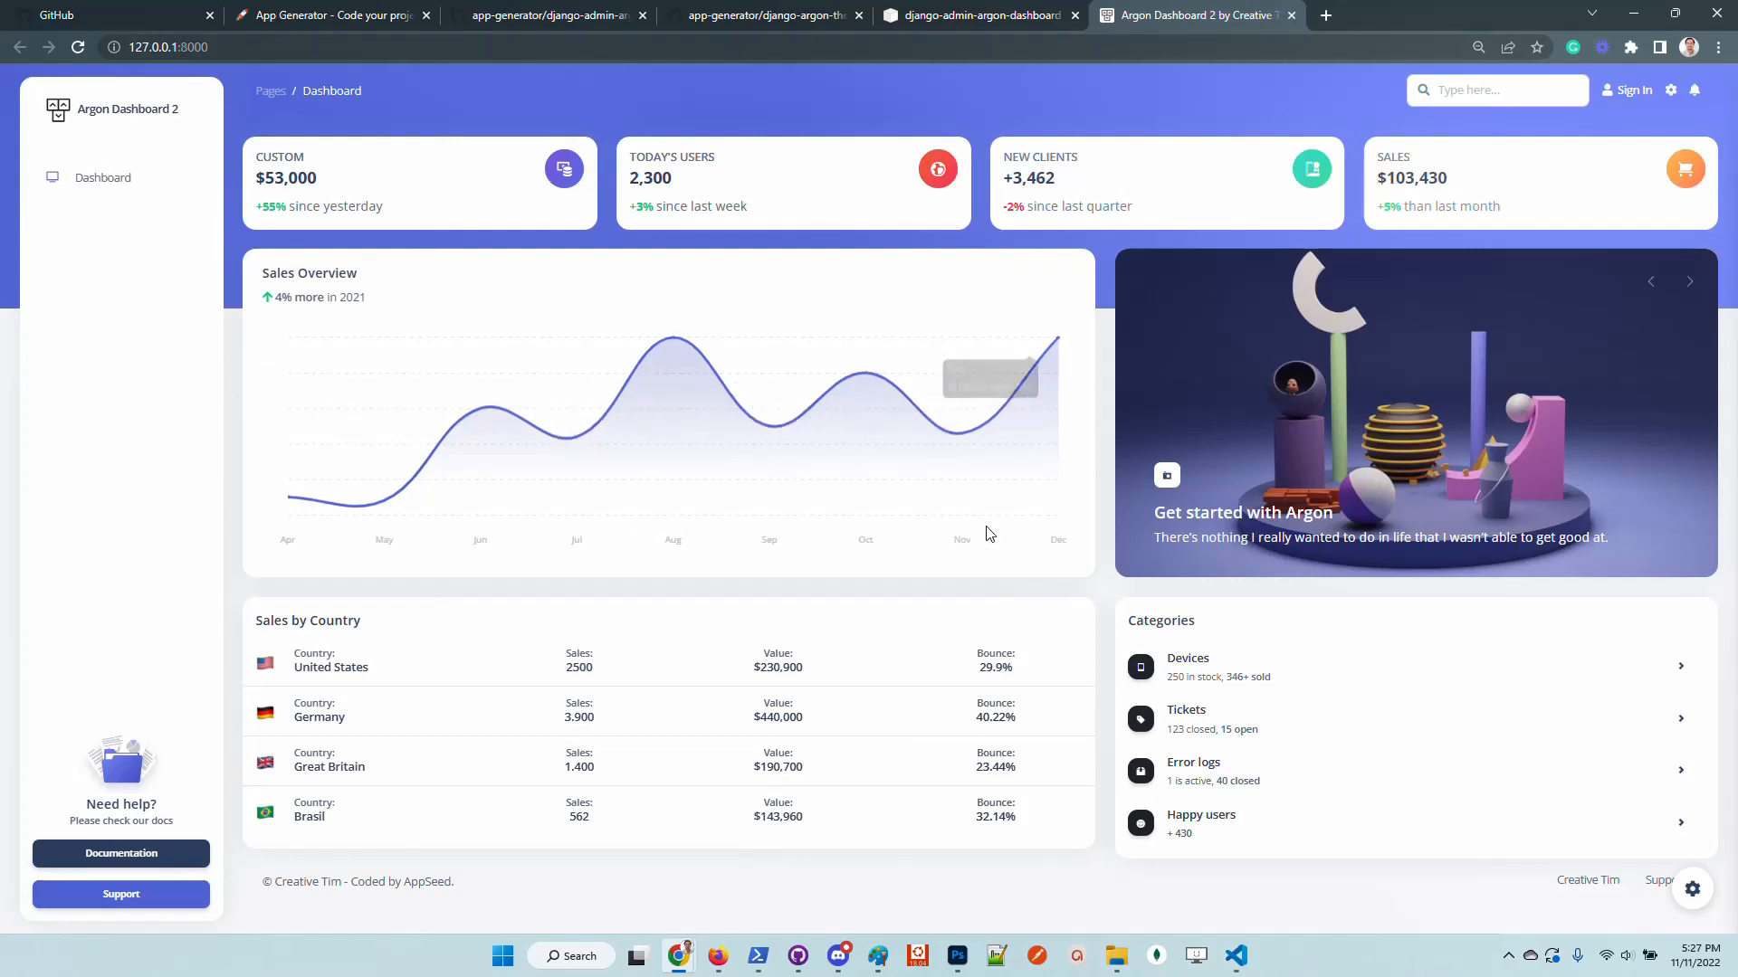
mouse_move(1238, 463)
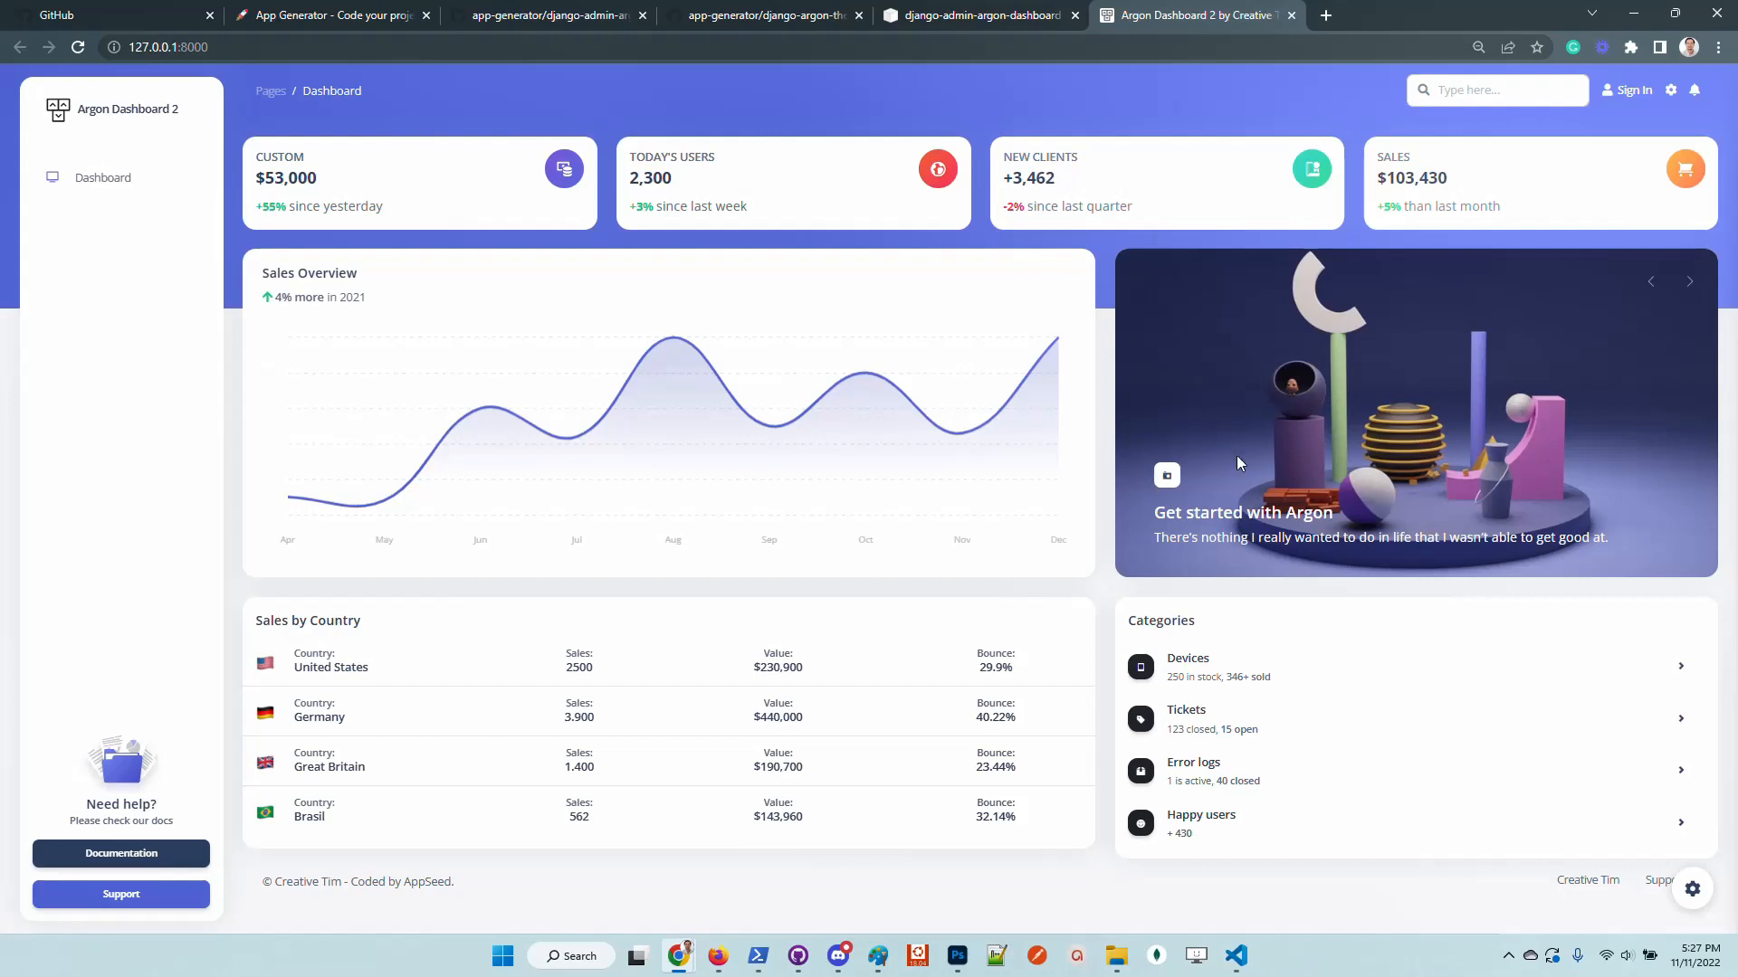
mouse_move(1401, 422)
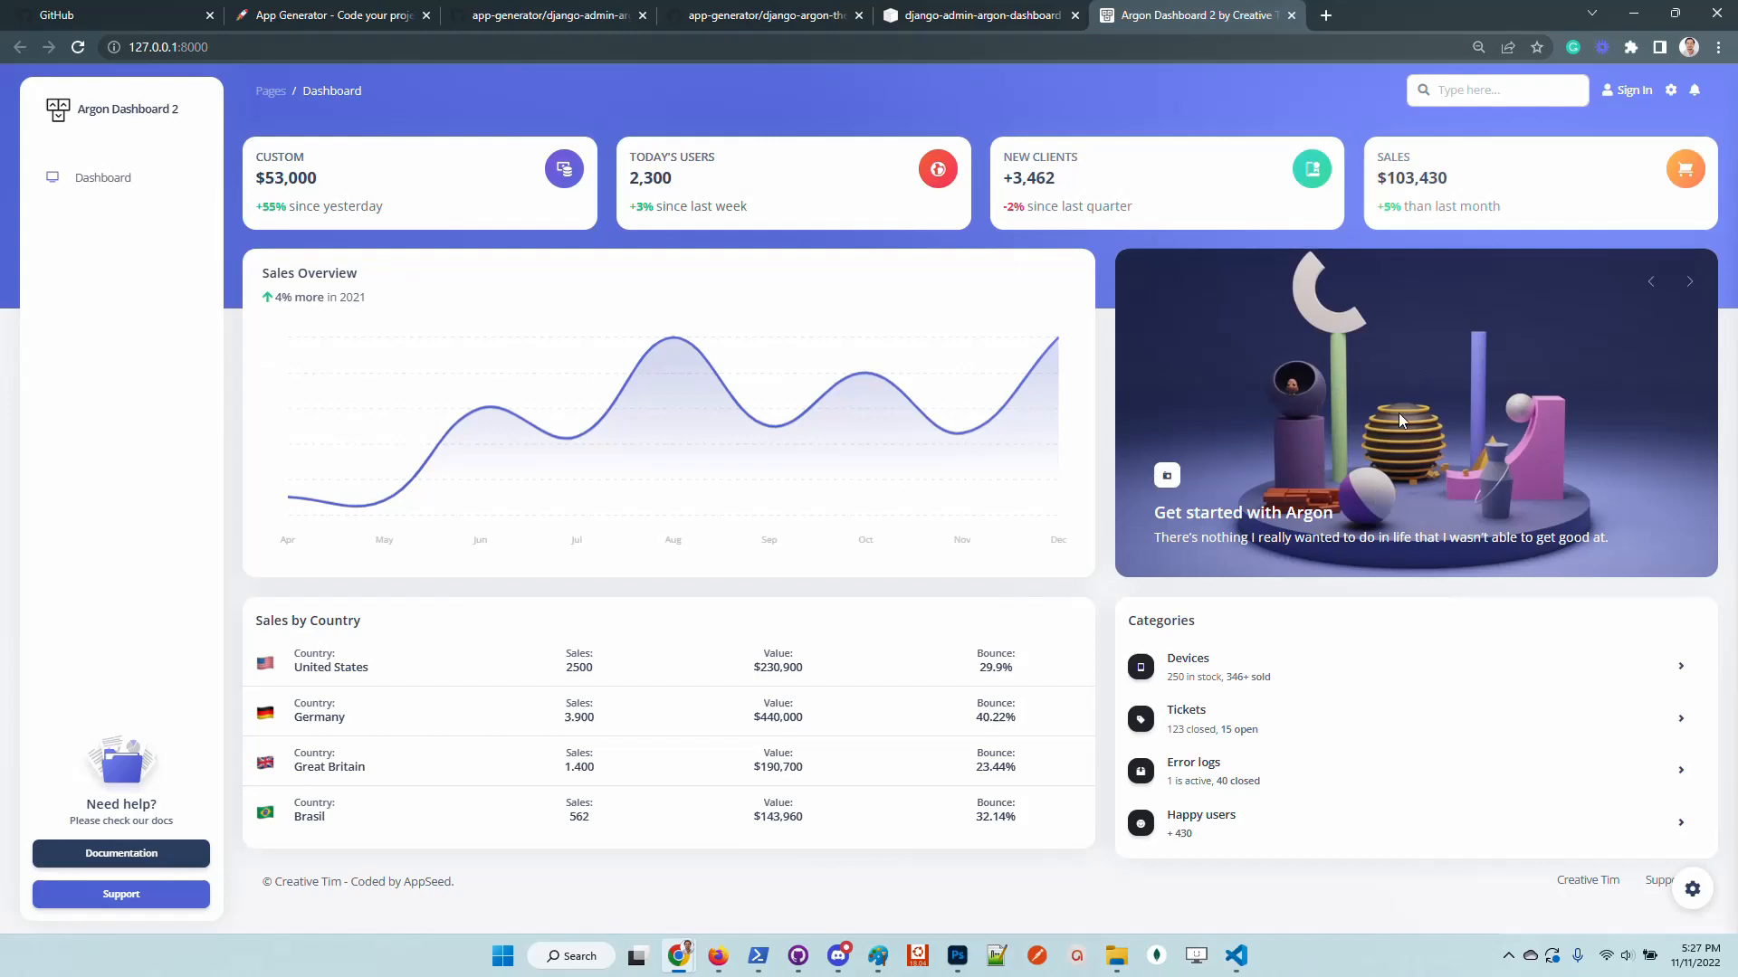
click(1232, 956)
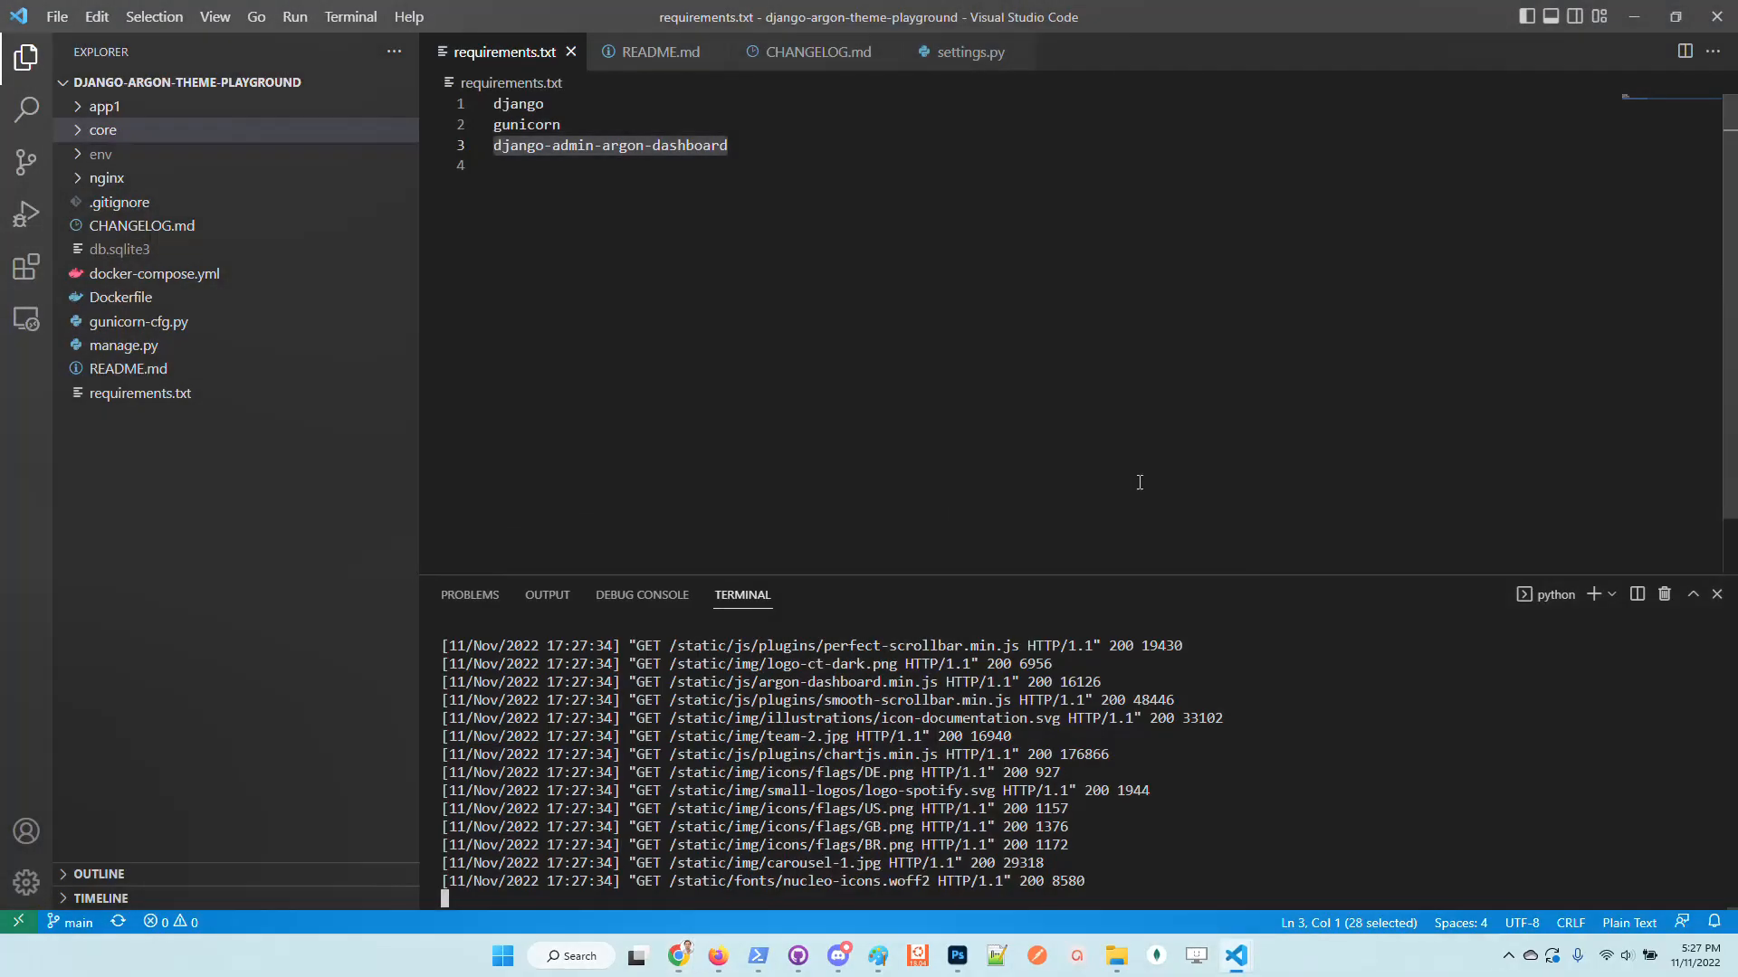
mouse_move(887, 940)
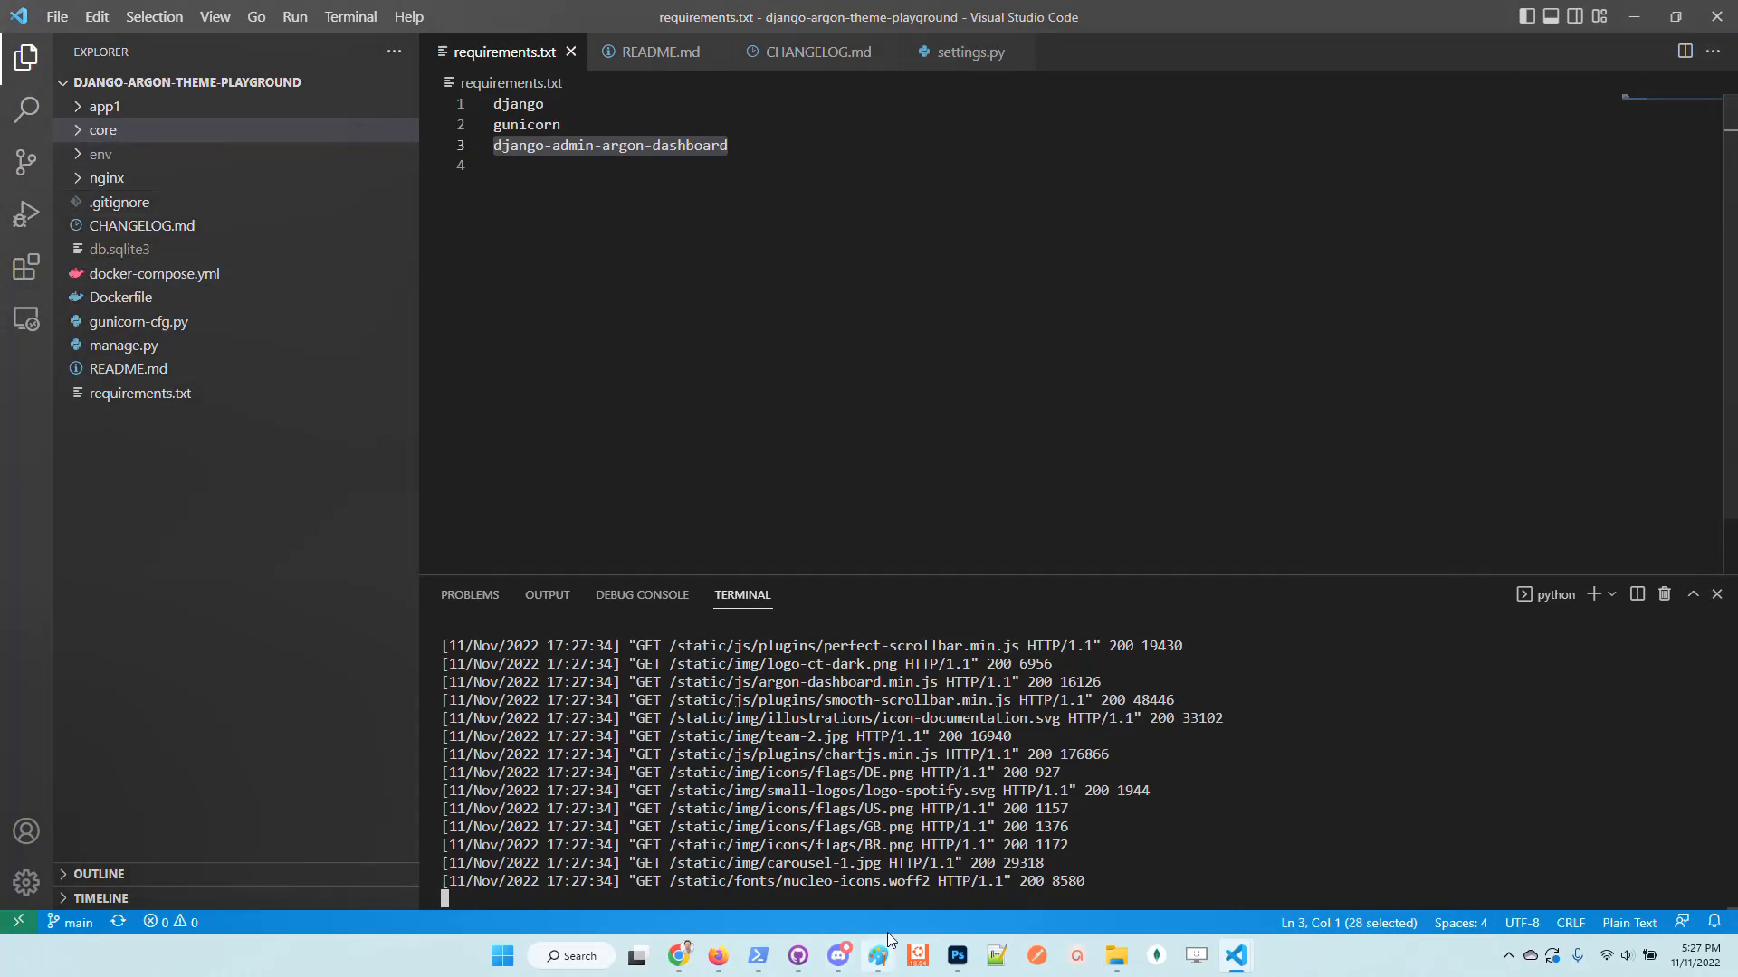
mouse_move(678, 956)
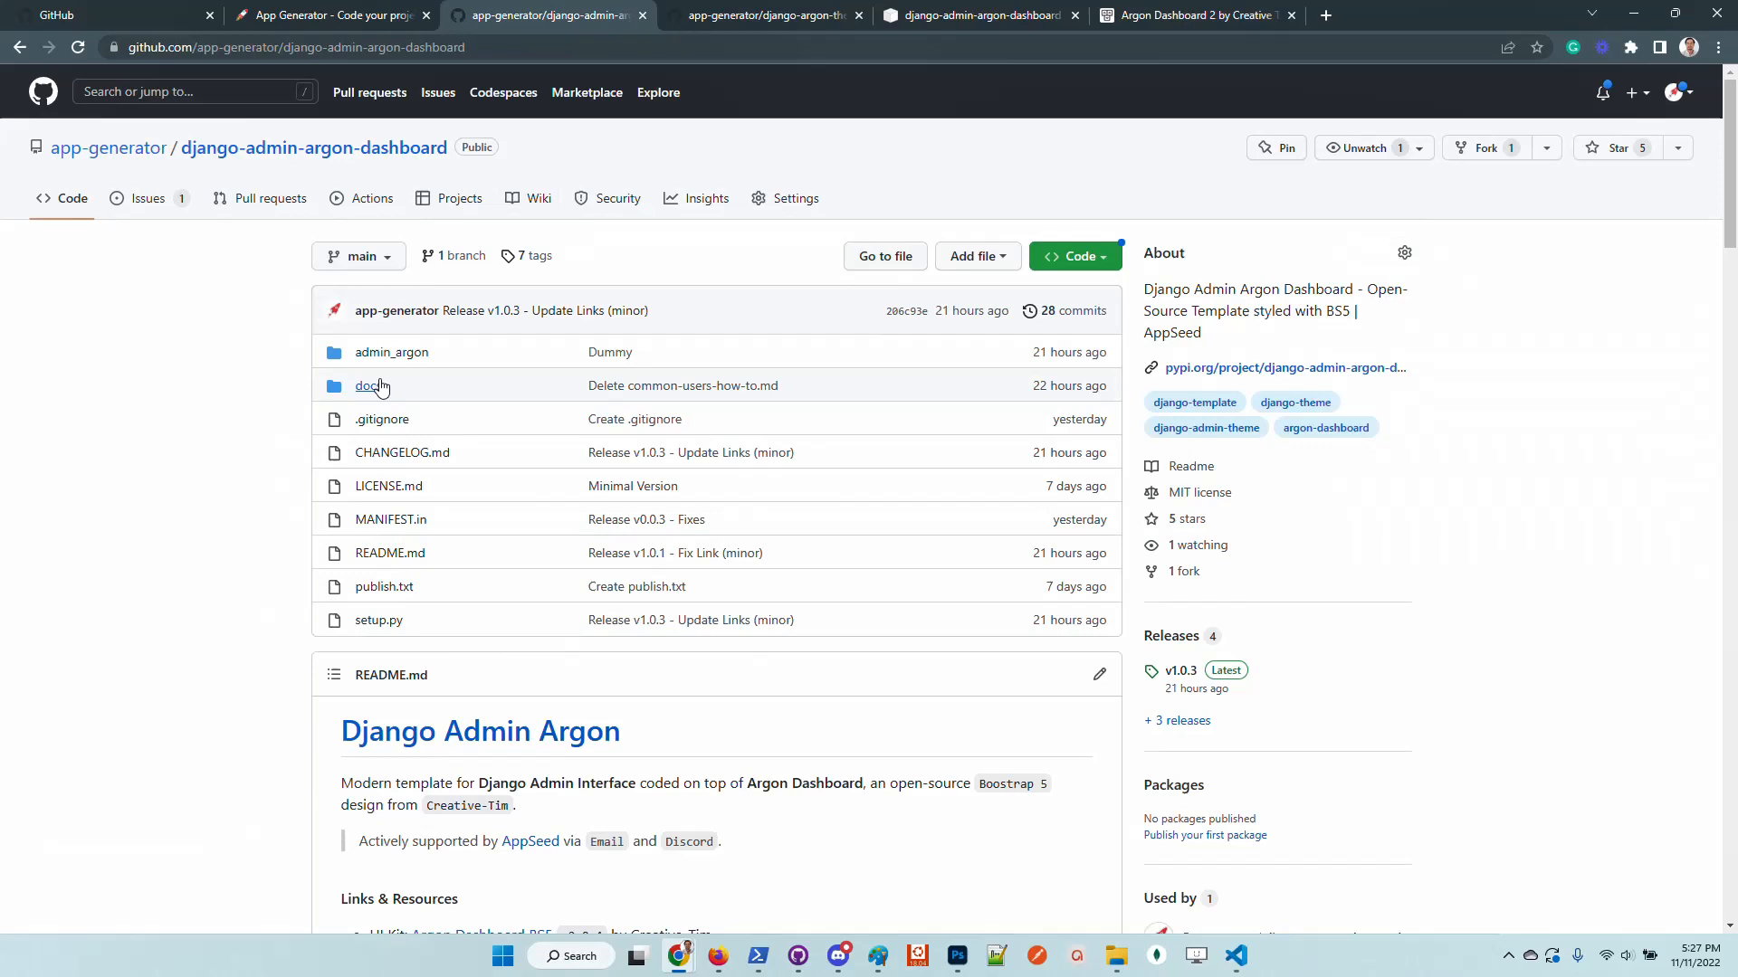
Step: Navigate admin_argon/templates/pages on GitHub to list the HTML templates, then return to the editor
click(391, 353)
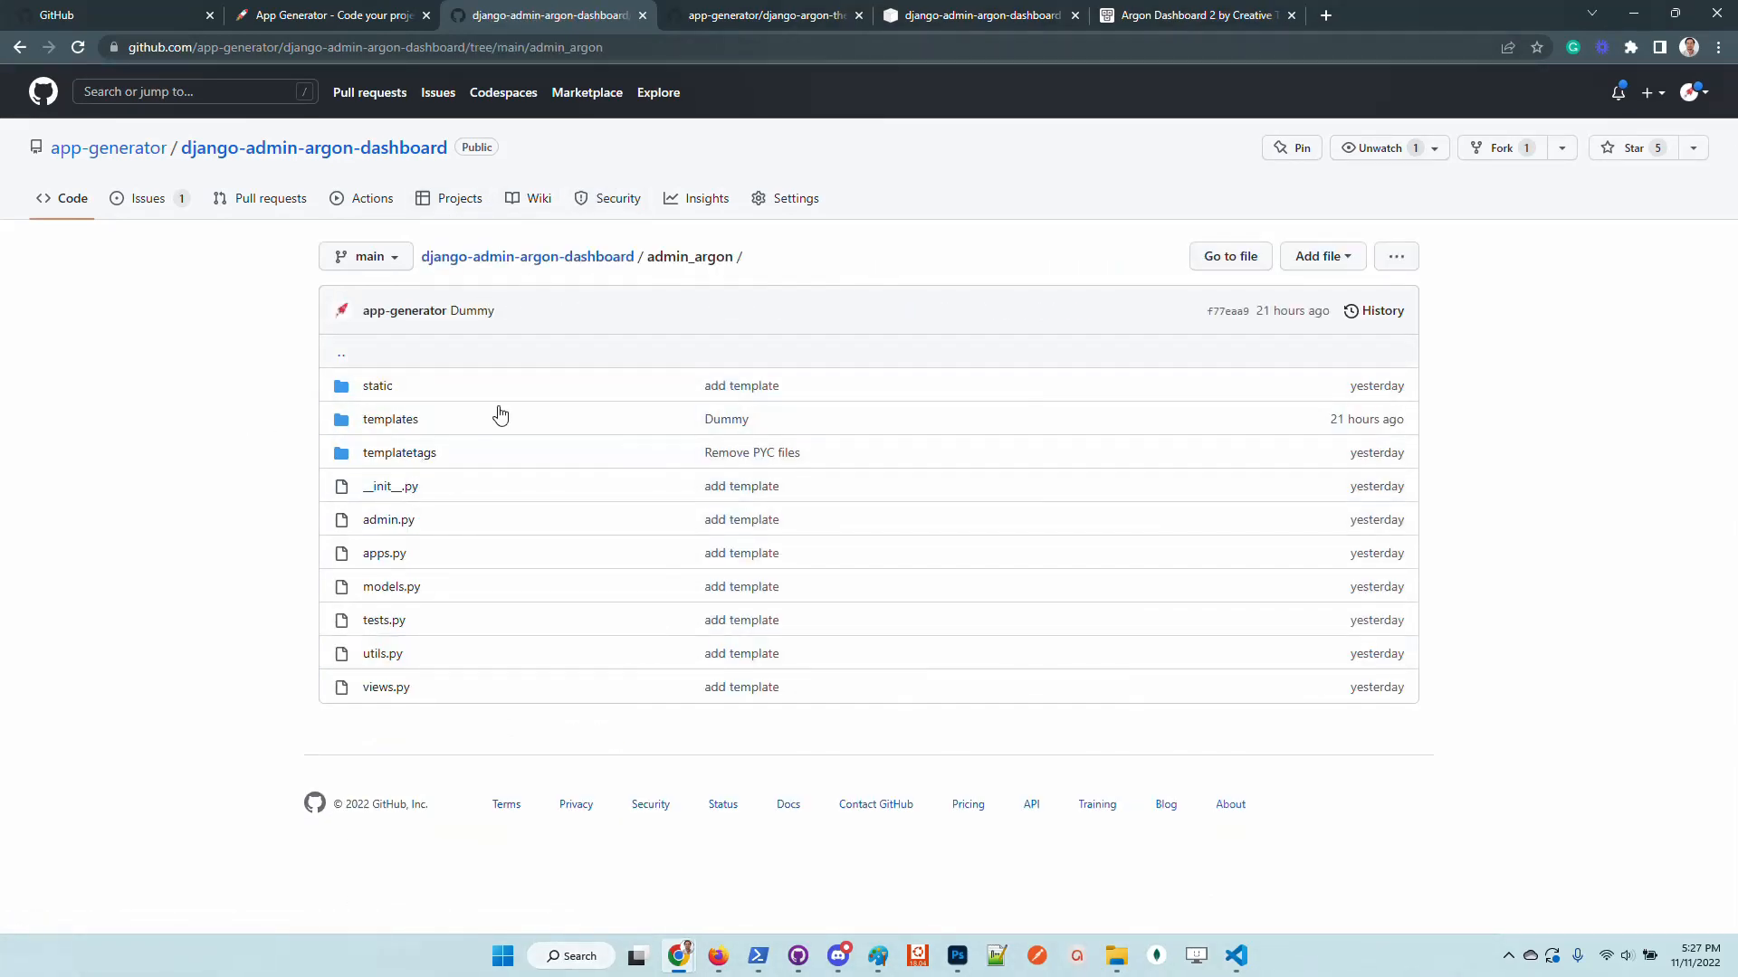
click(391, 418)
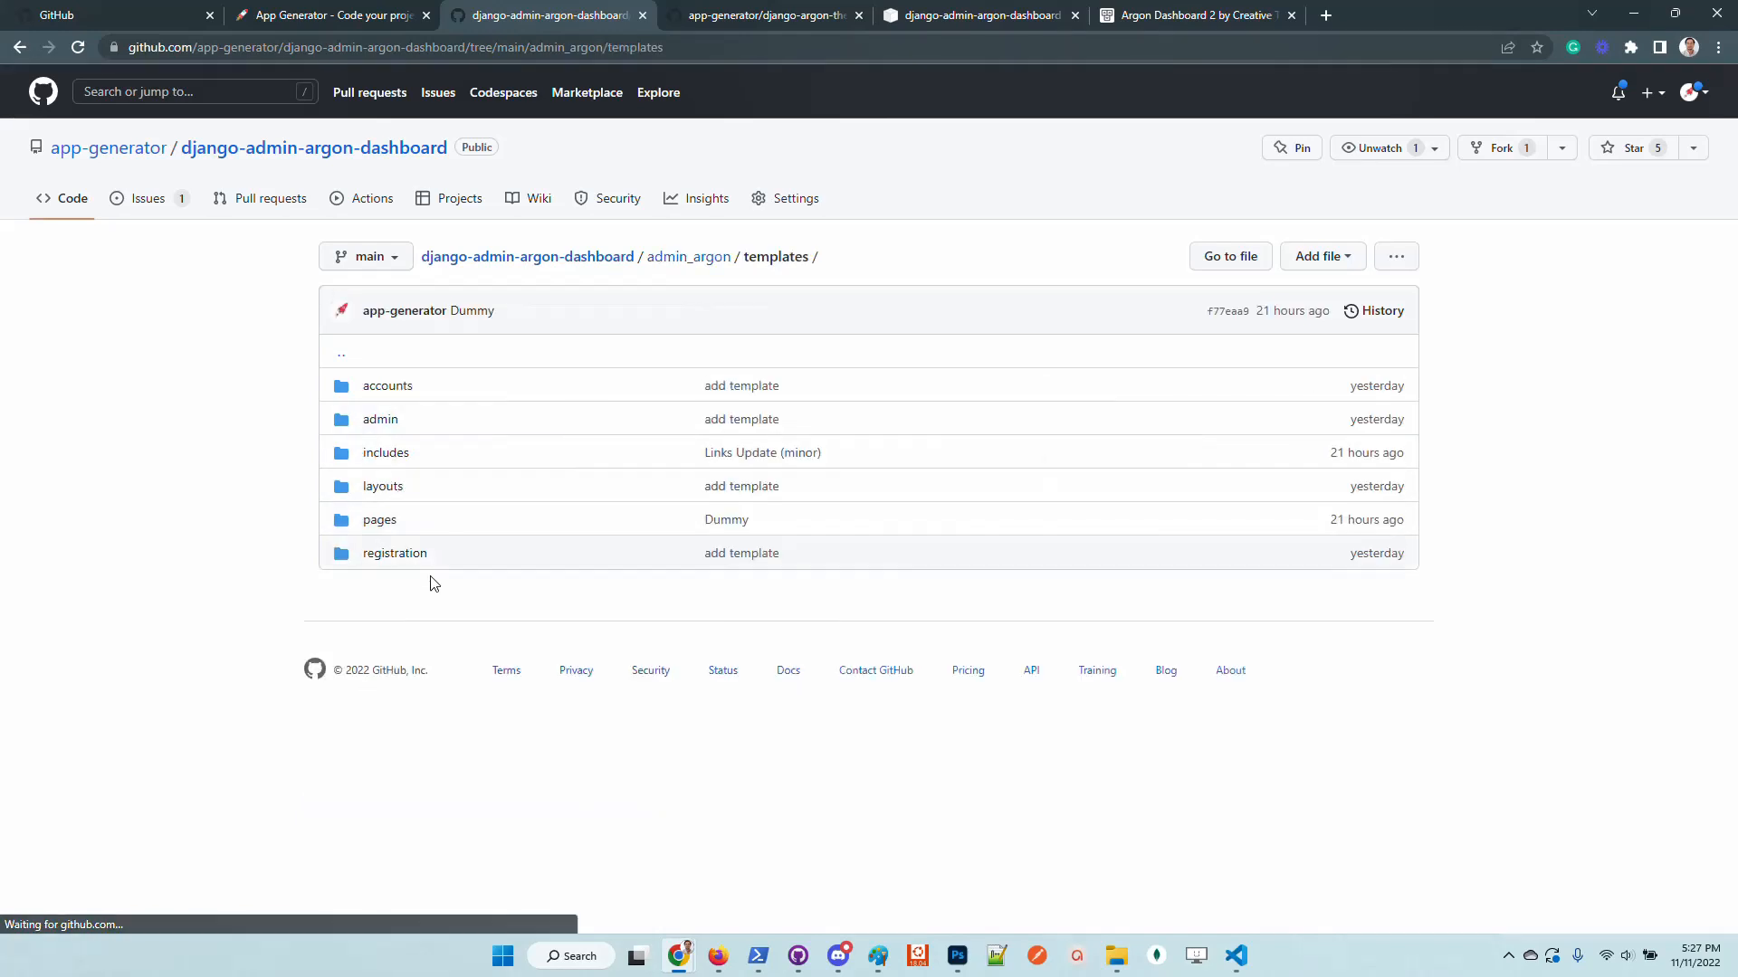
click(379, 519)
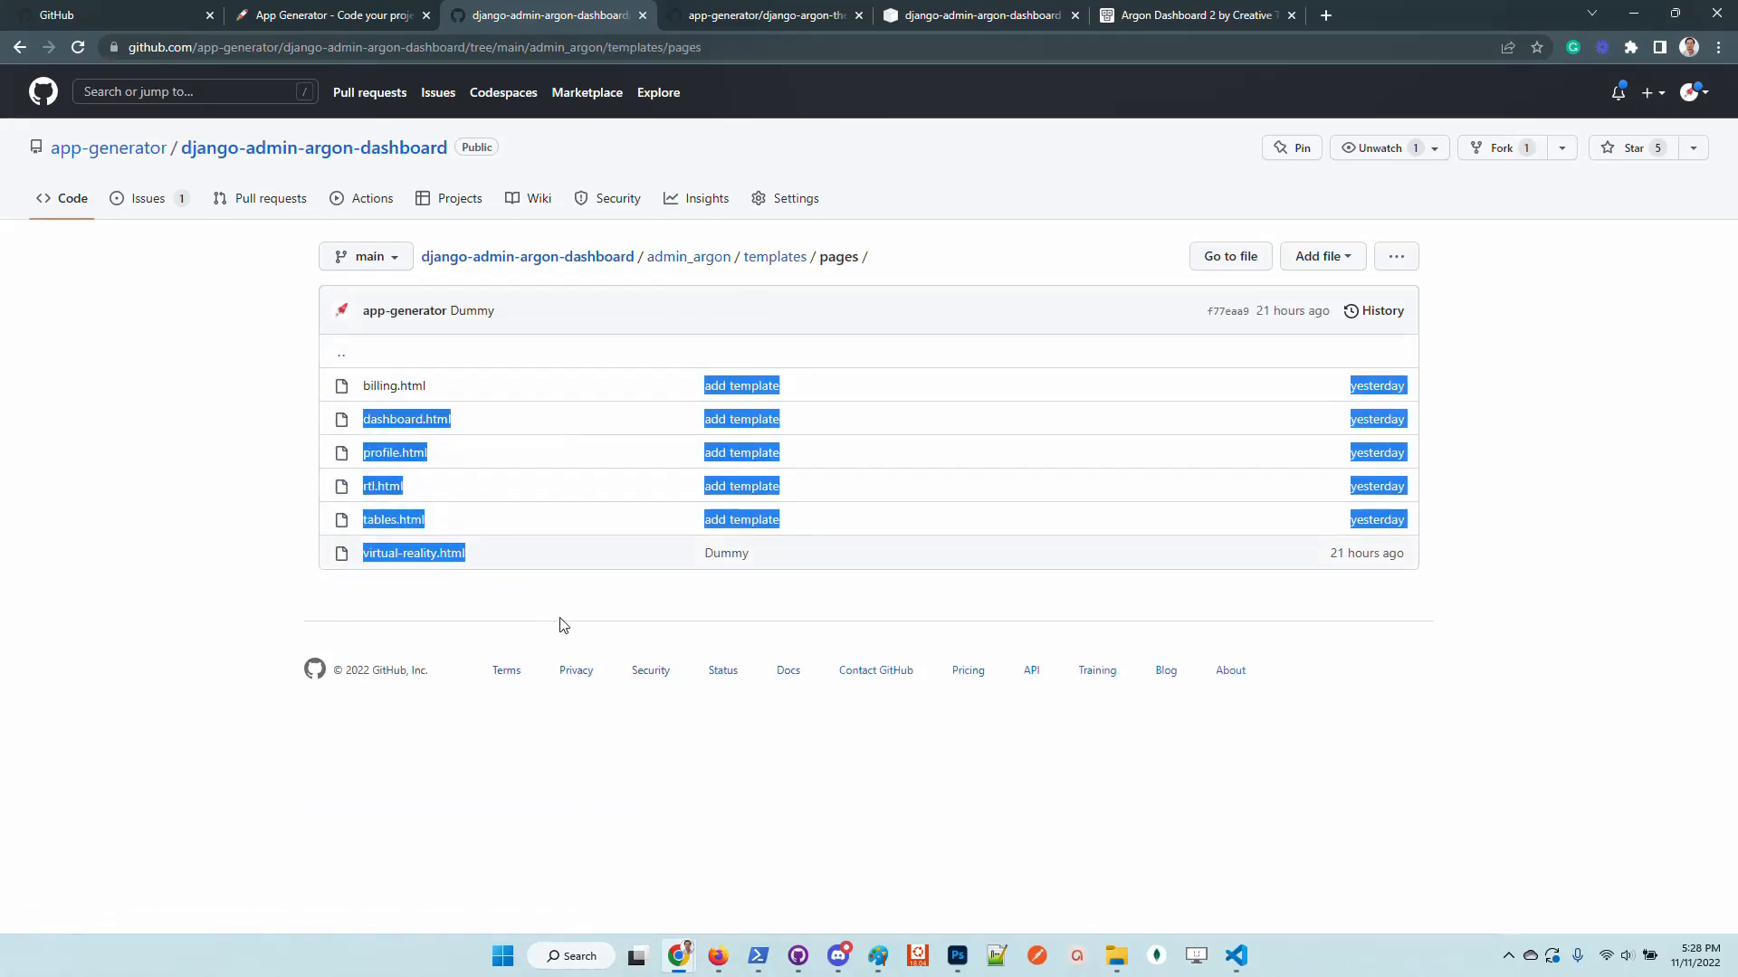
mouse_move(512, 406)
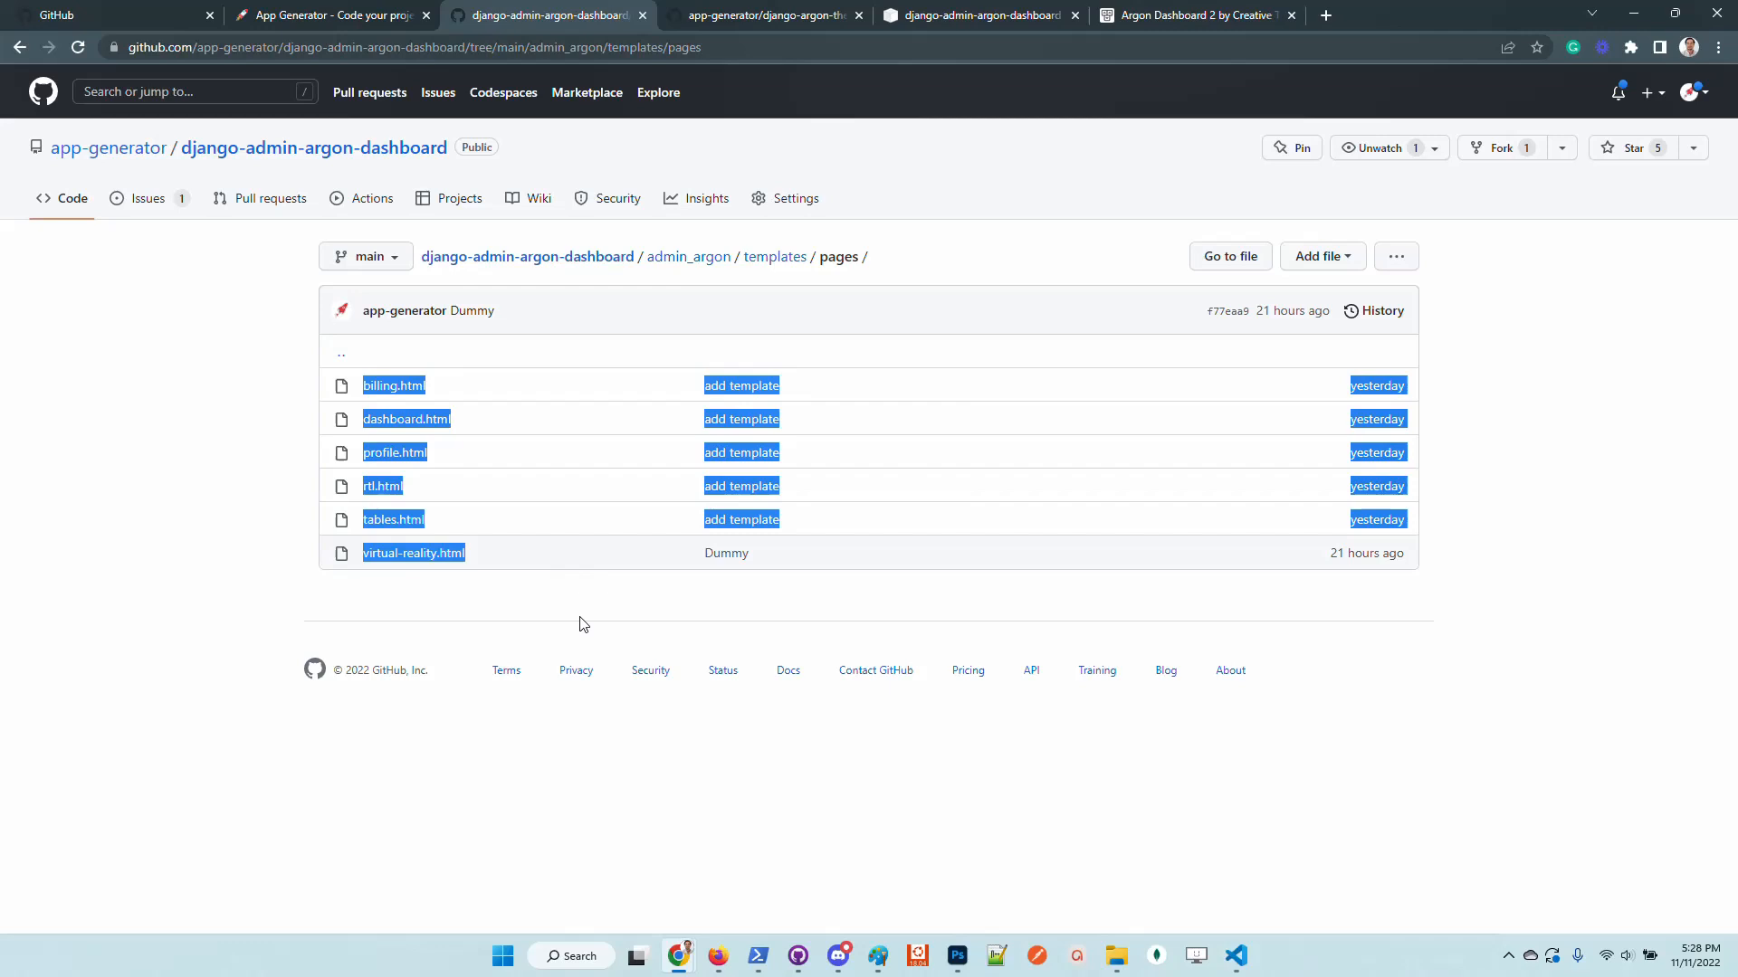
mouse_move(940, 608)
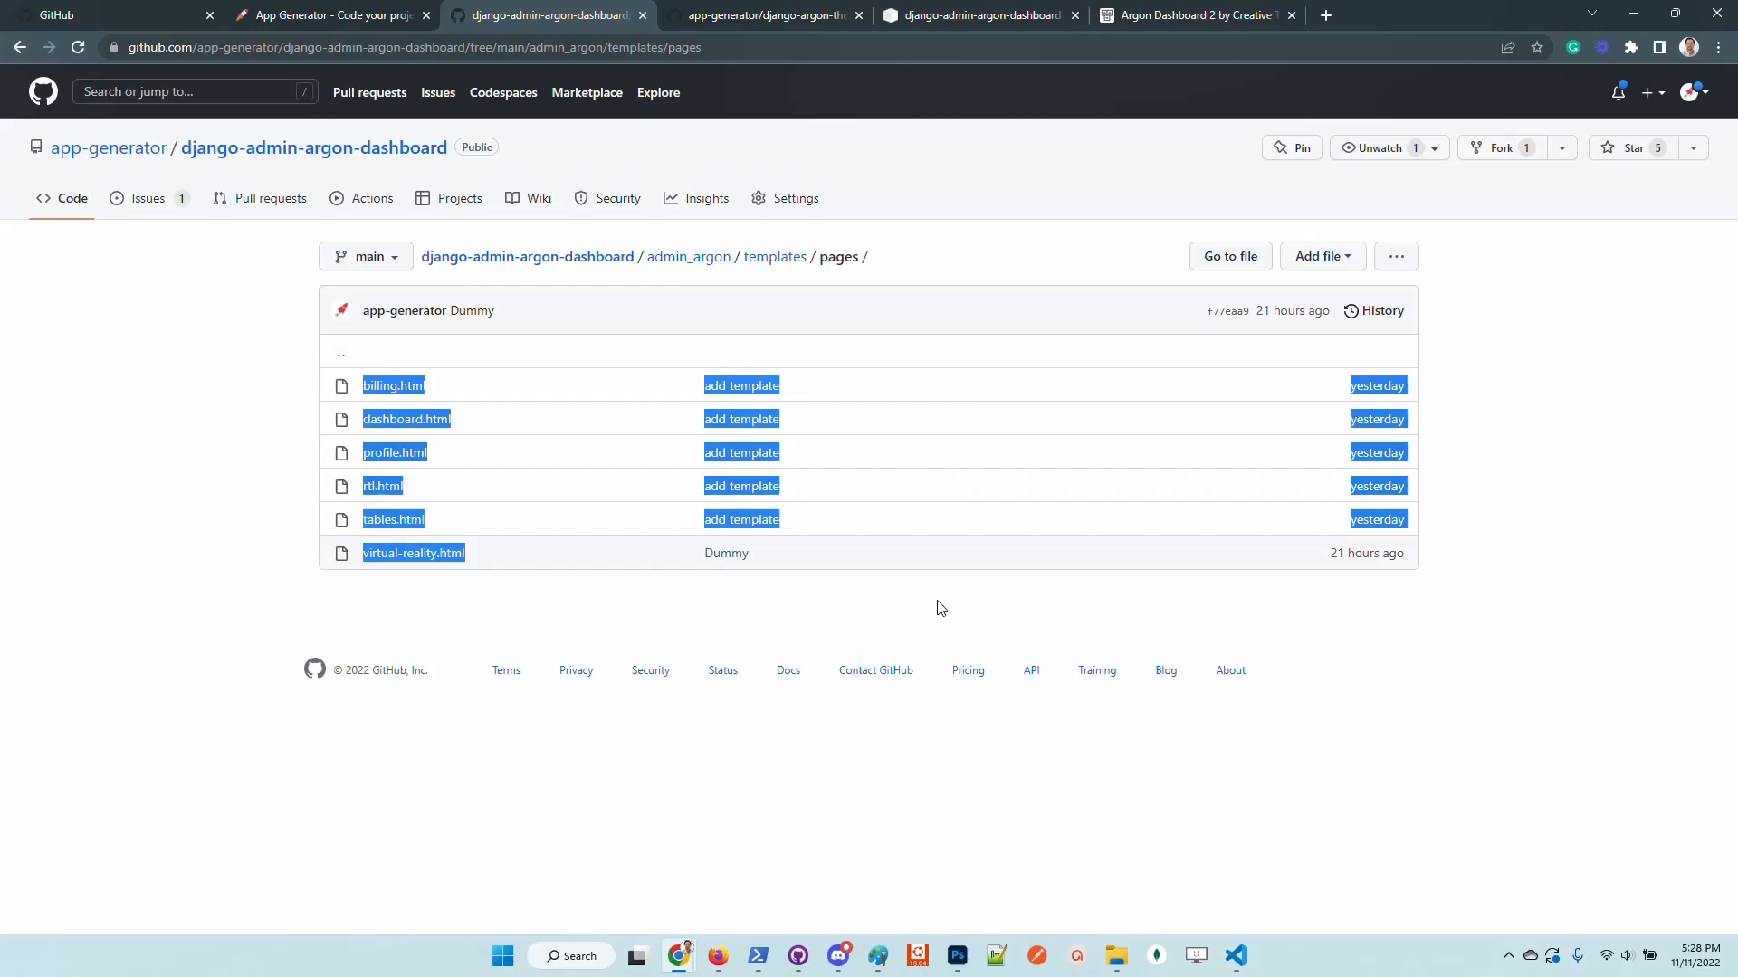
click(1233, 956)
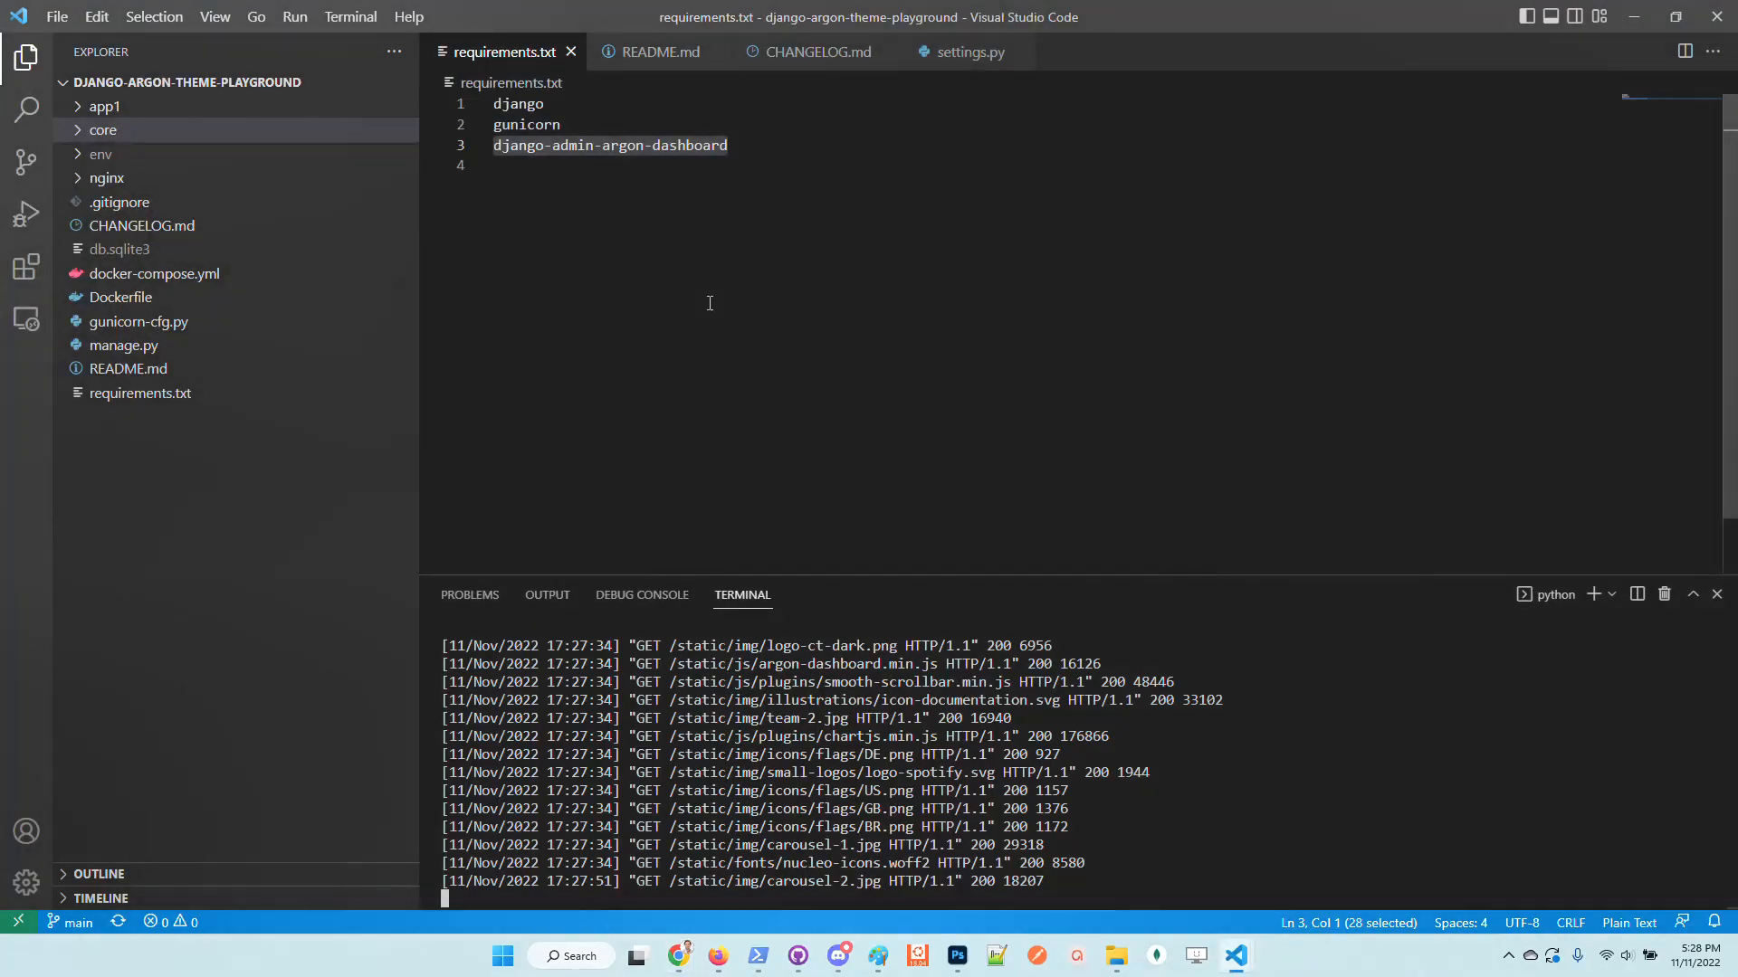
Step: In app1/views.py, select the custom and 'pages/dashboard.html' template names in the index view
click(105, 105)
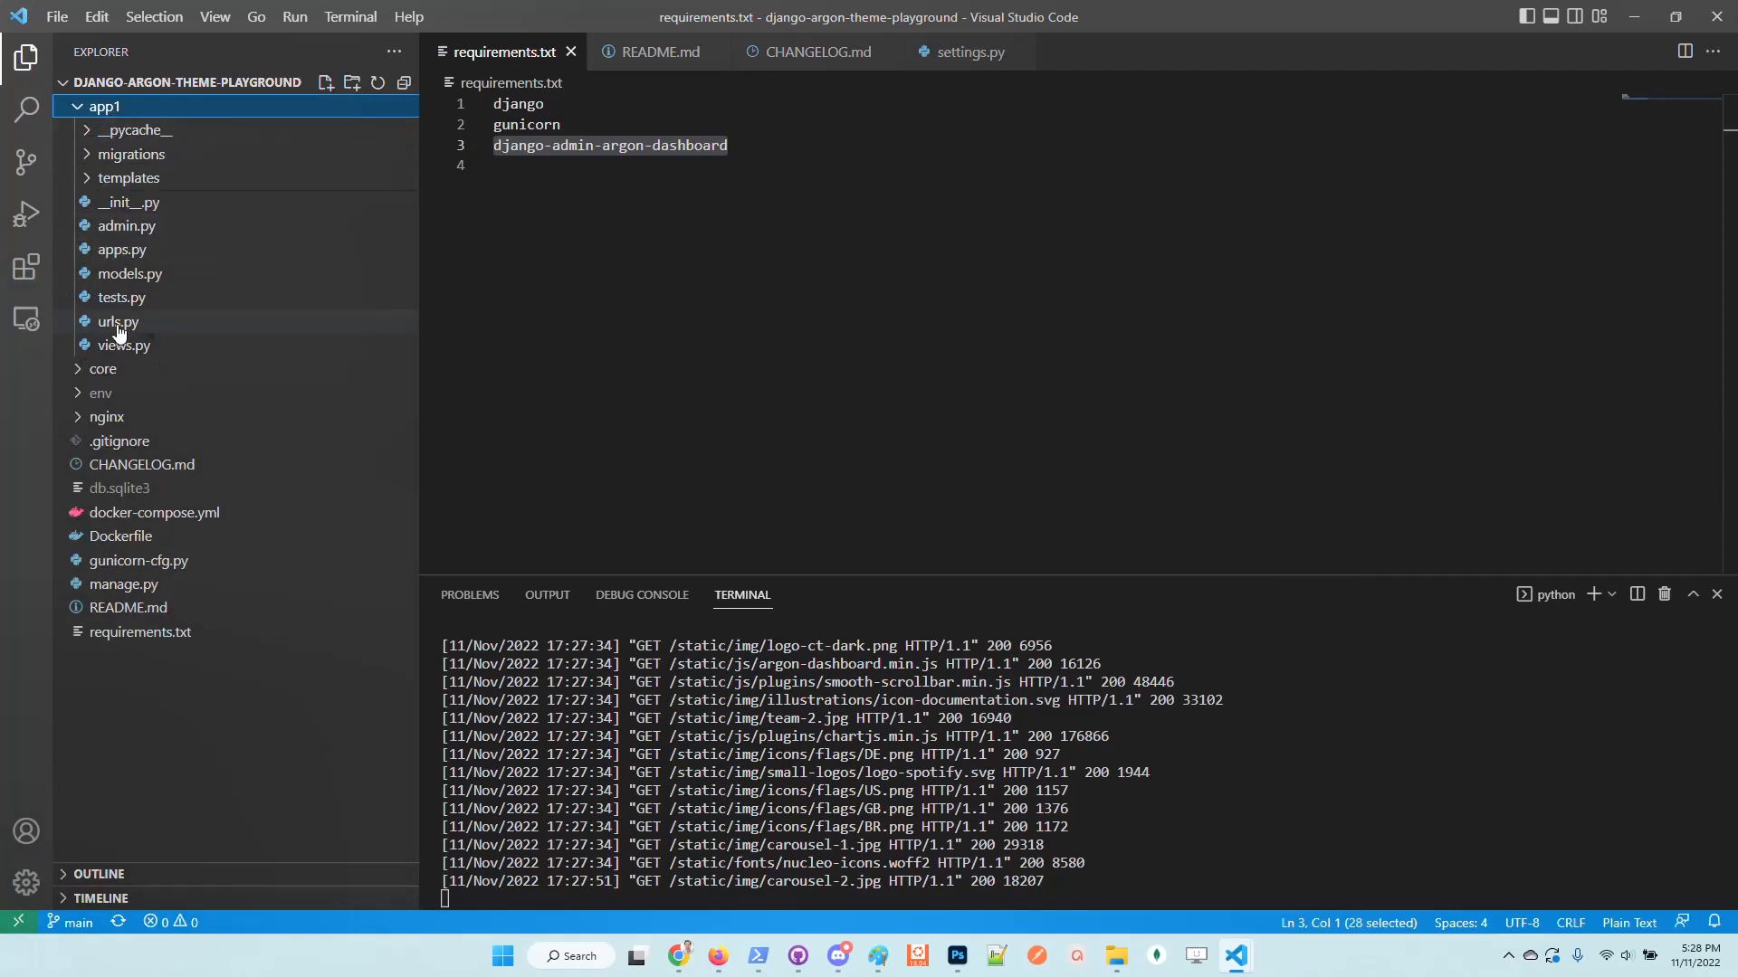
click(120, 344)
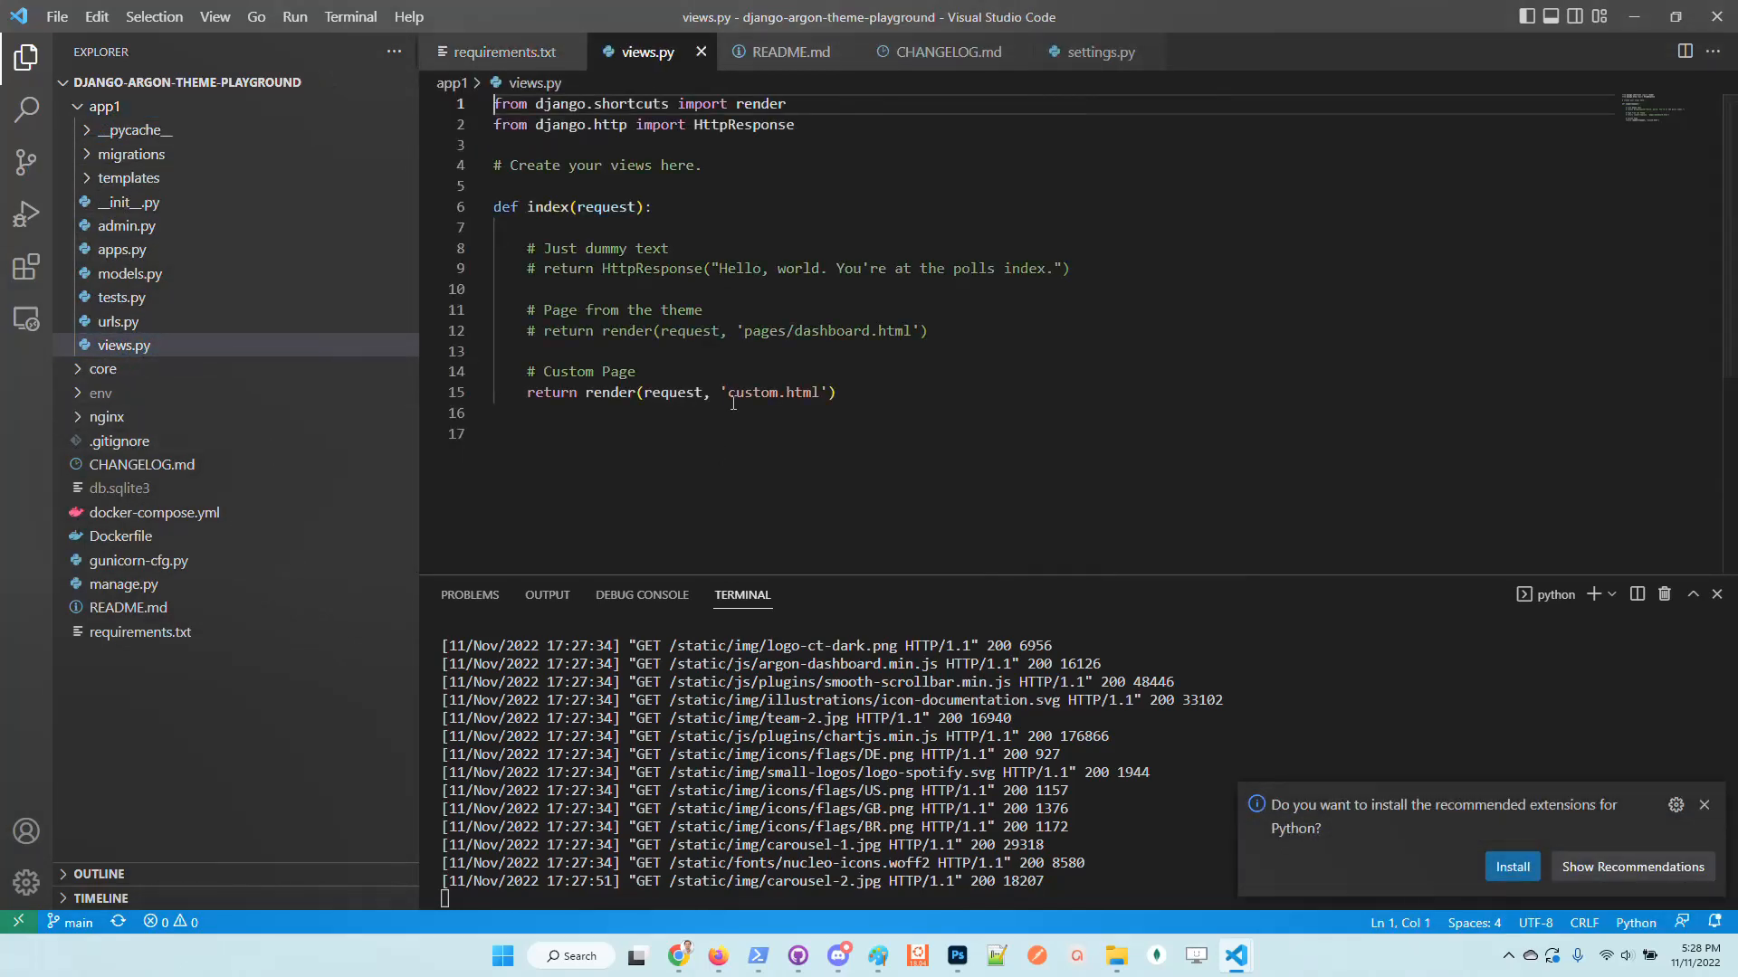
double_click(752, 393)
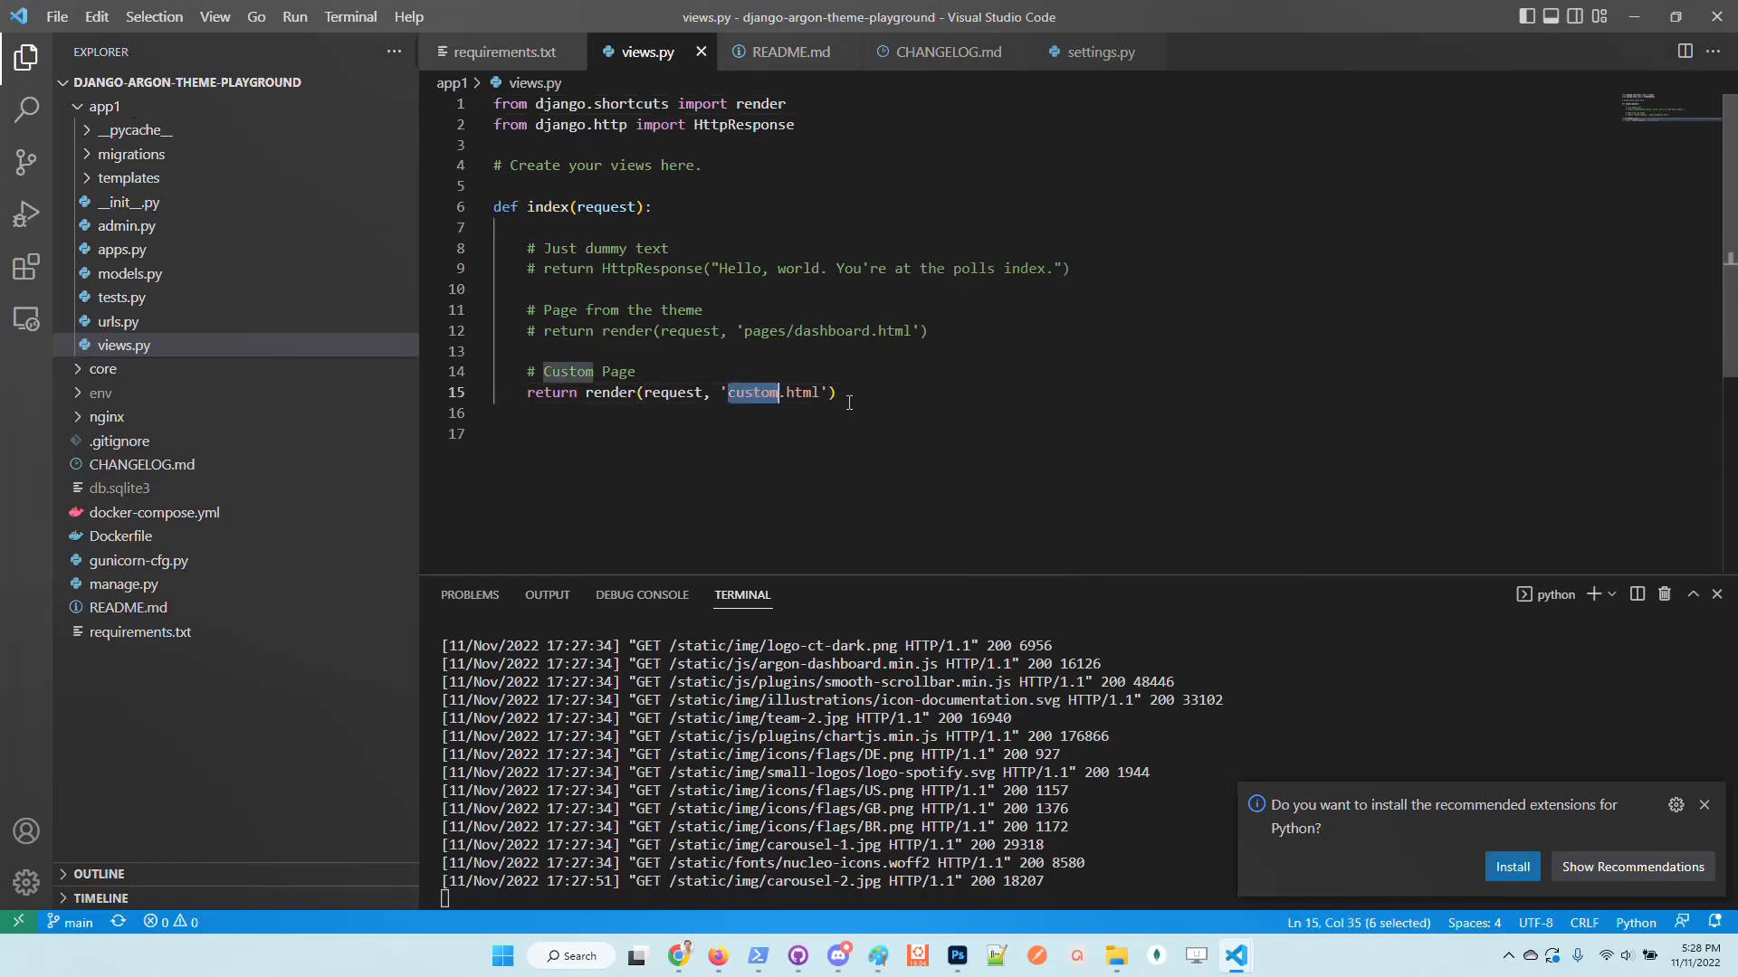
double_click(825, 329)
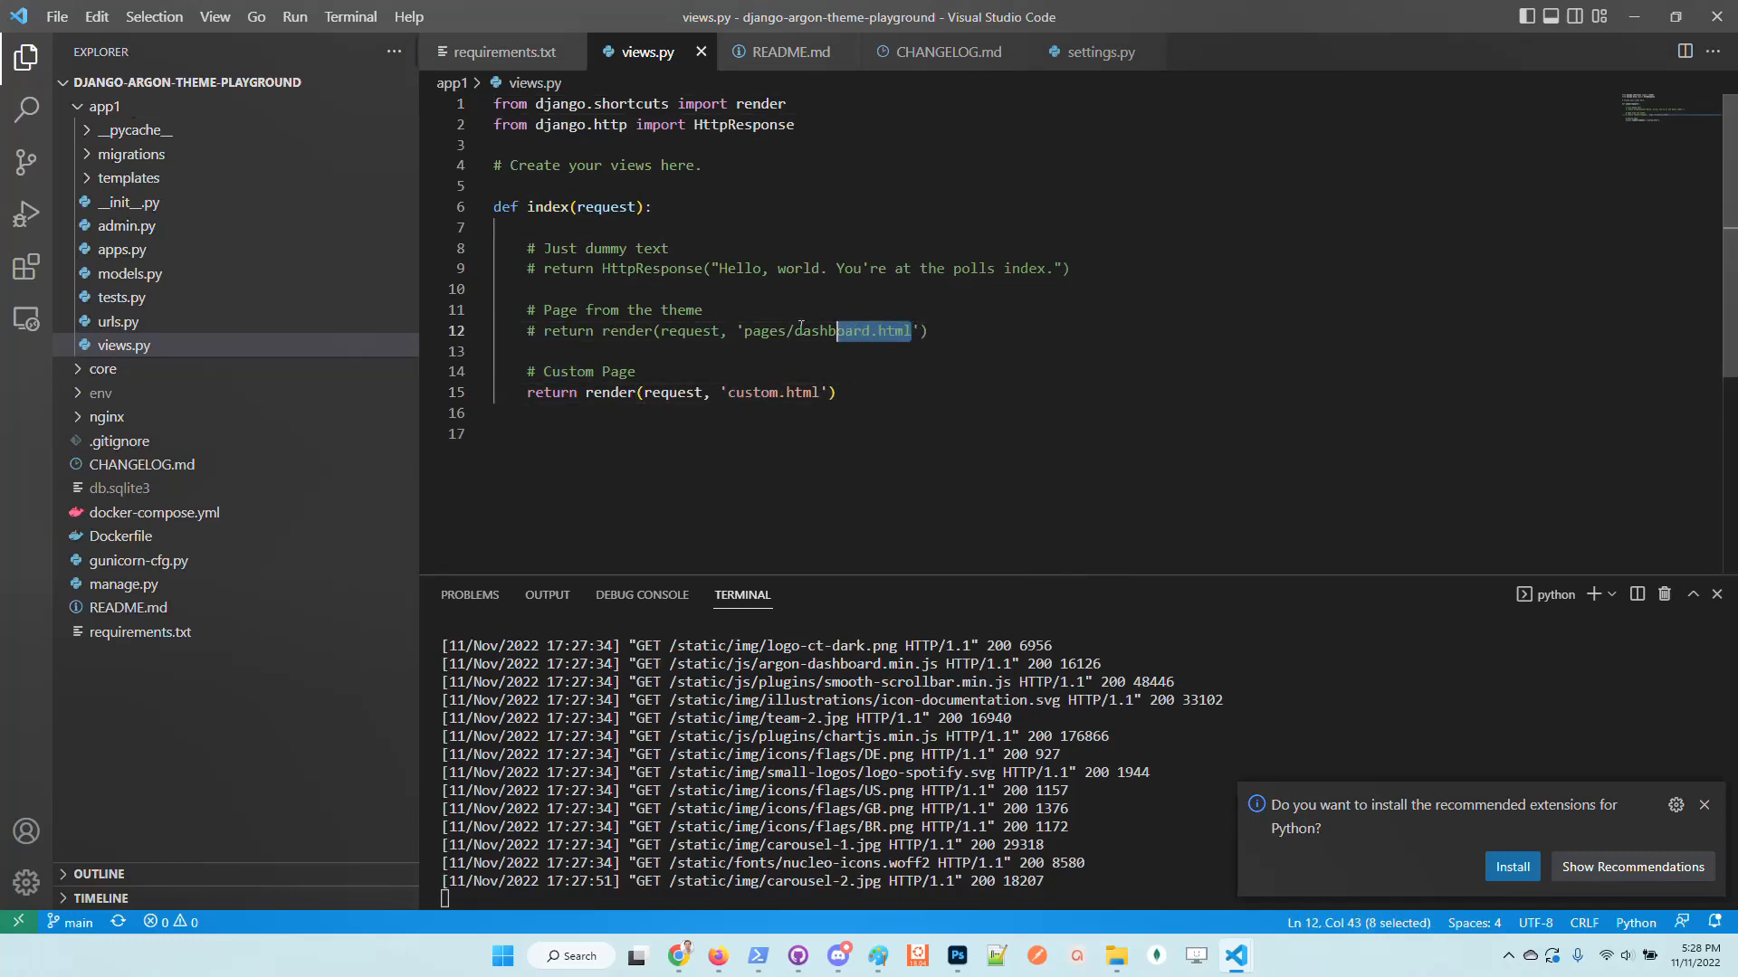
Step: Cross-check the theme's template pages on GitHub and reload the local site showing the tables page
click(528, 392)
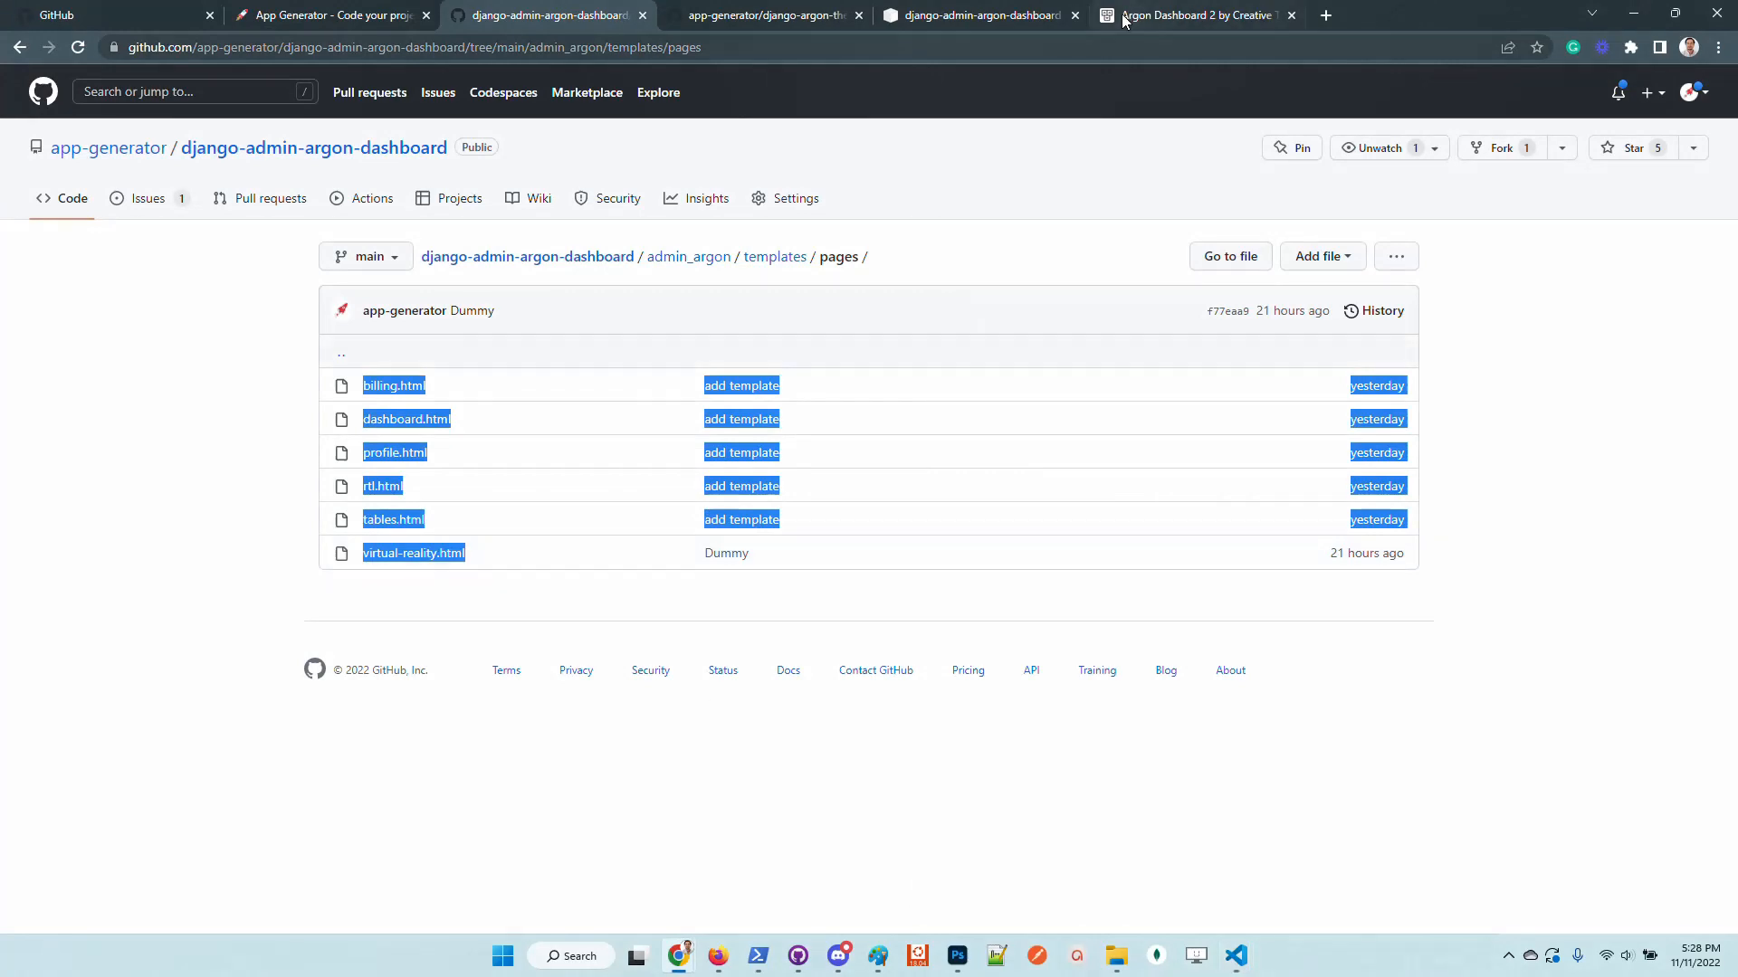
click(1191, 14)
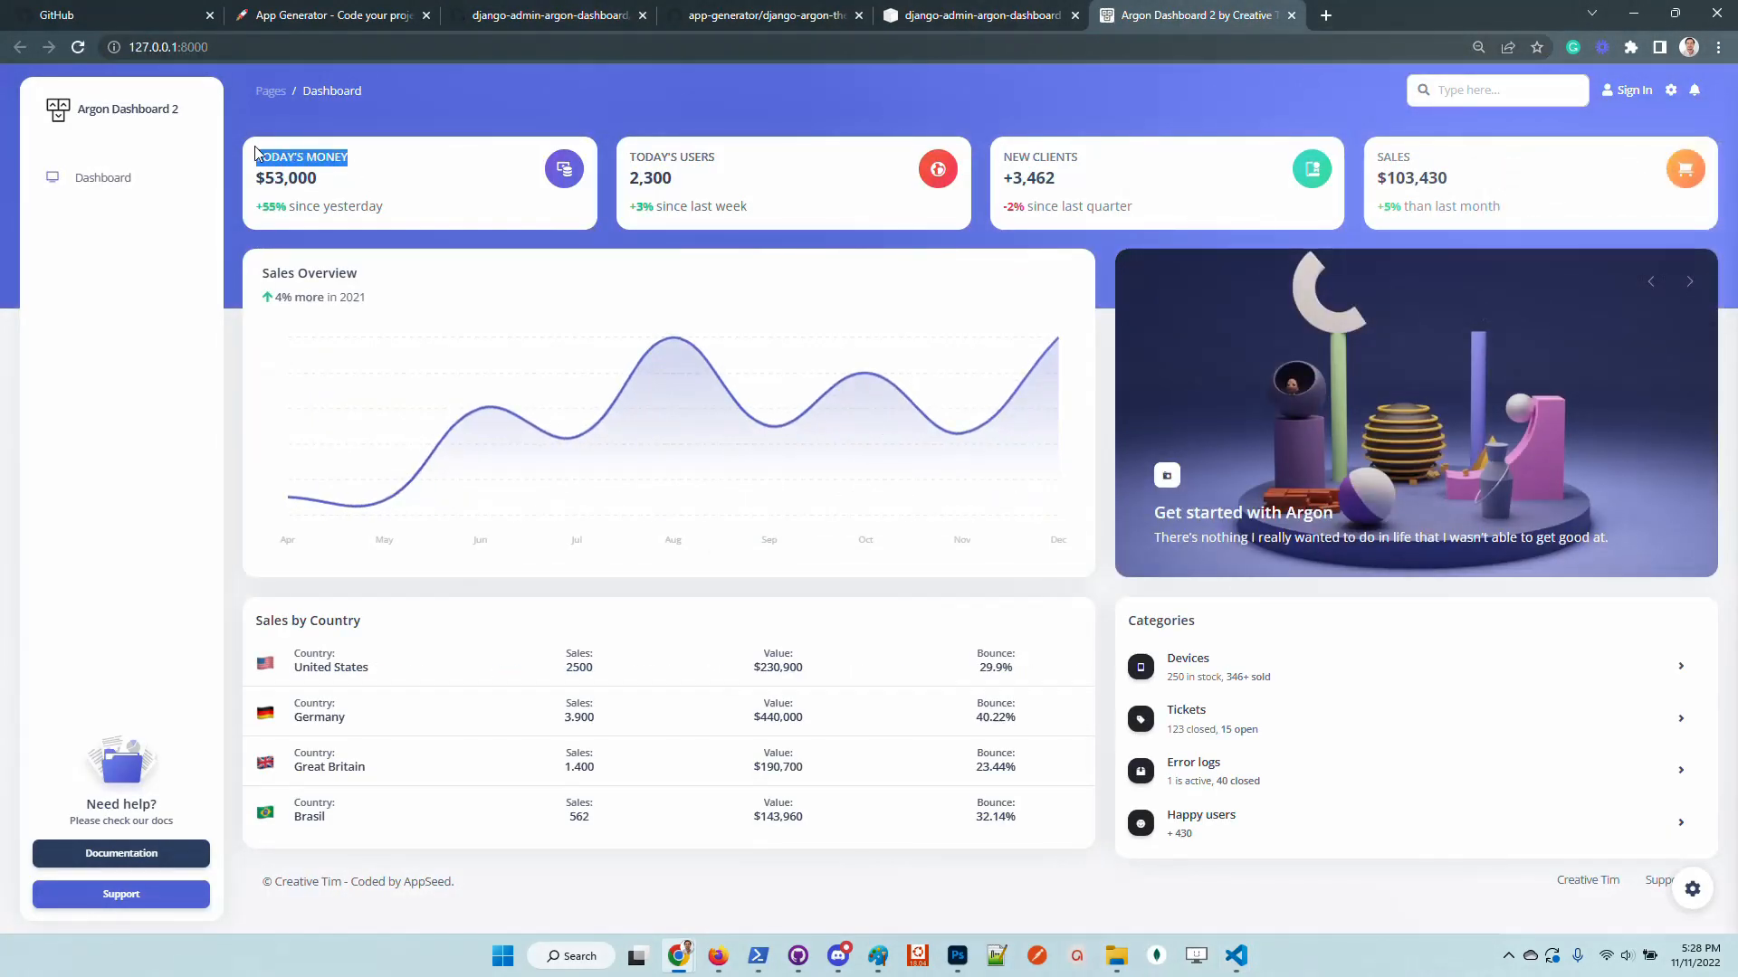
click(1234, 956)
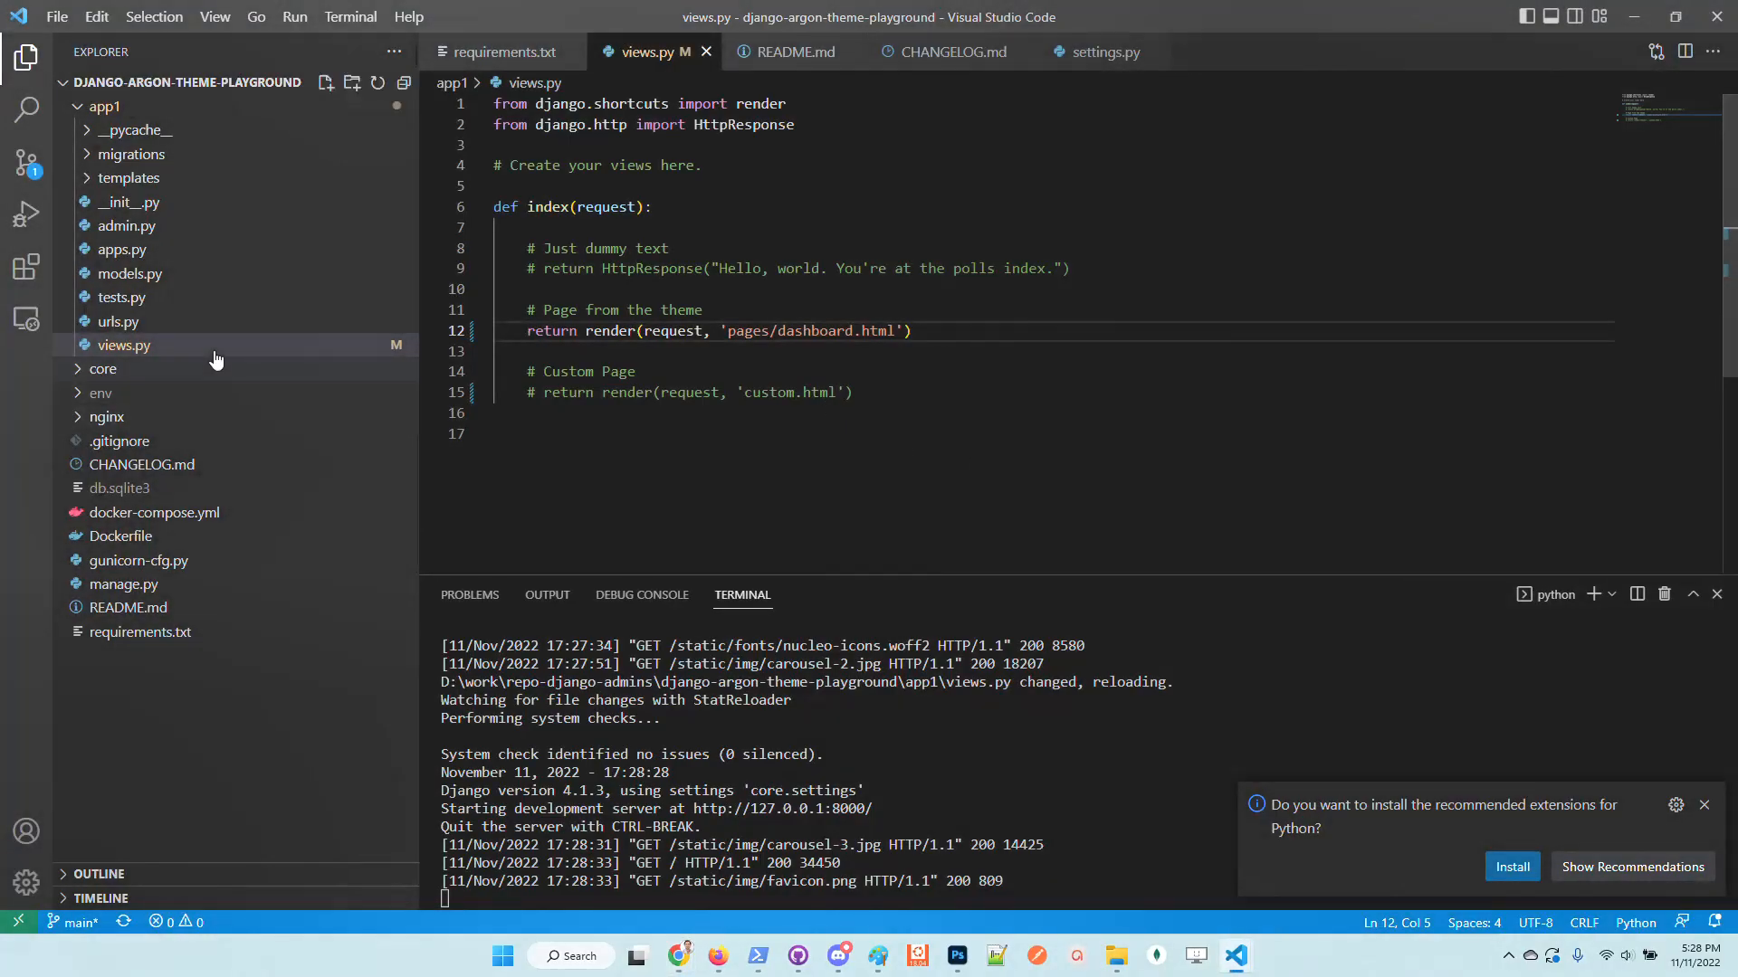
click(679, 956)
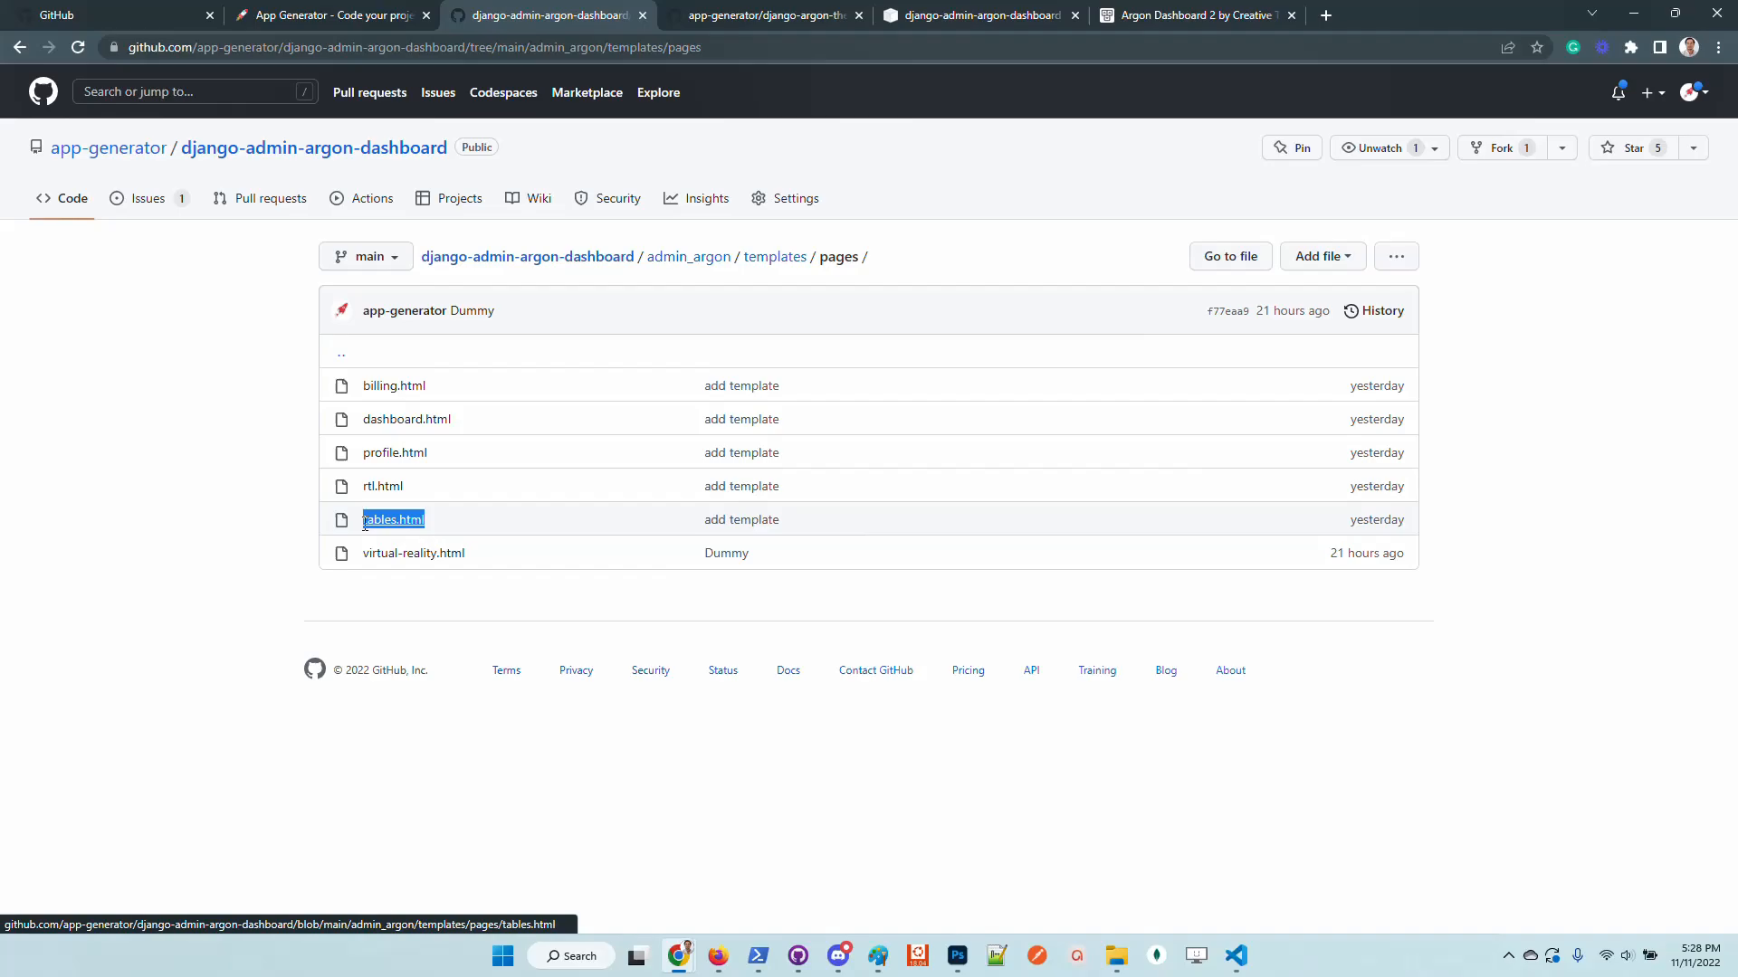
click(1233, 955)
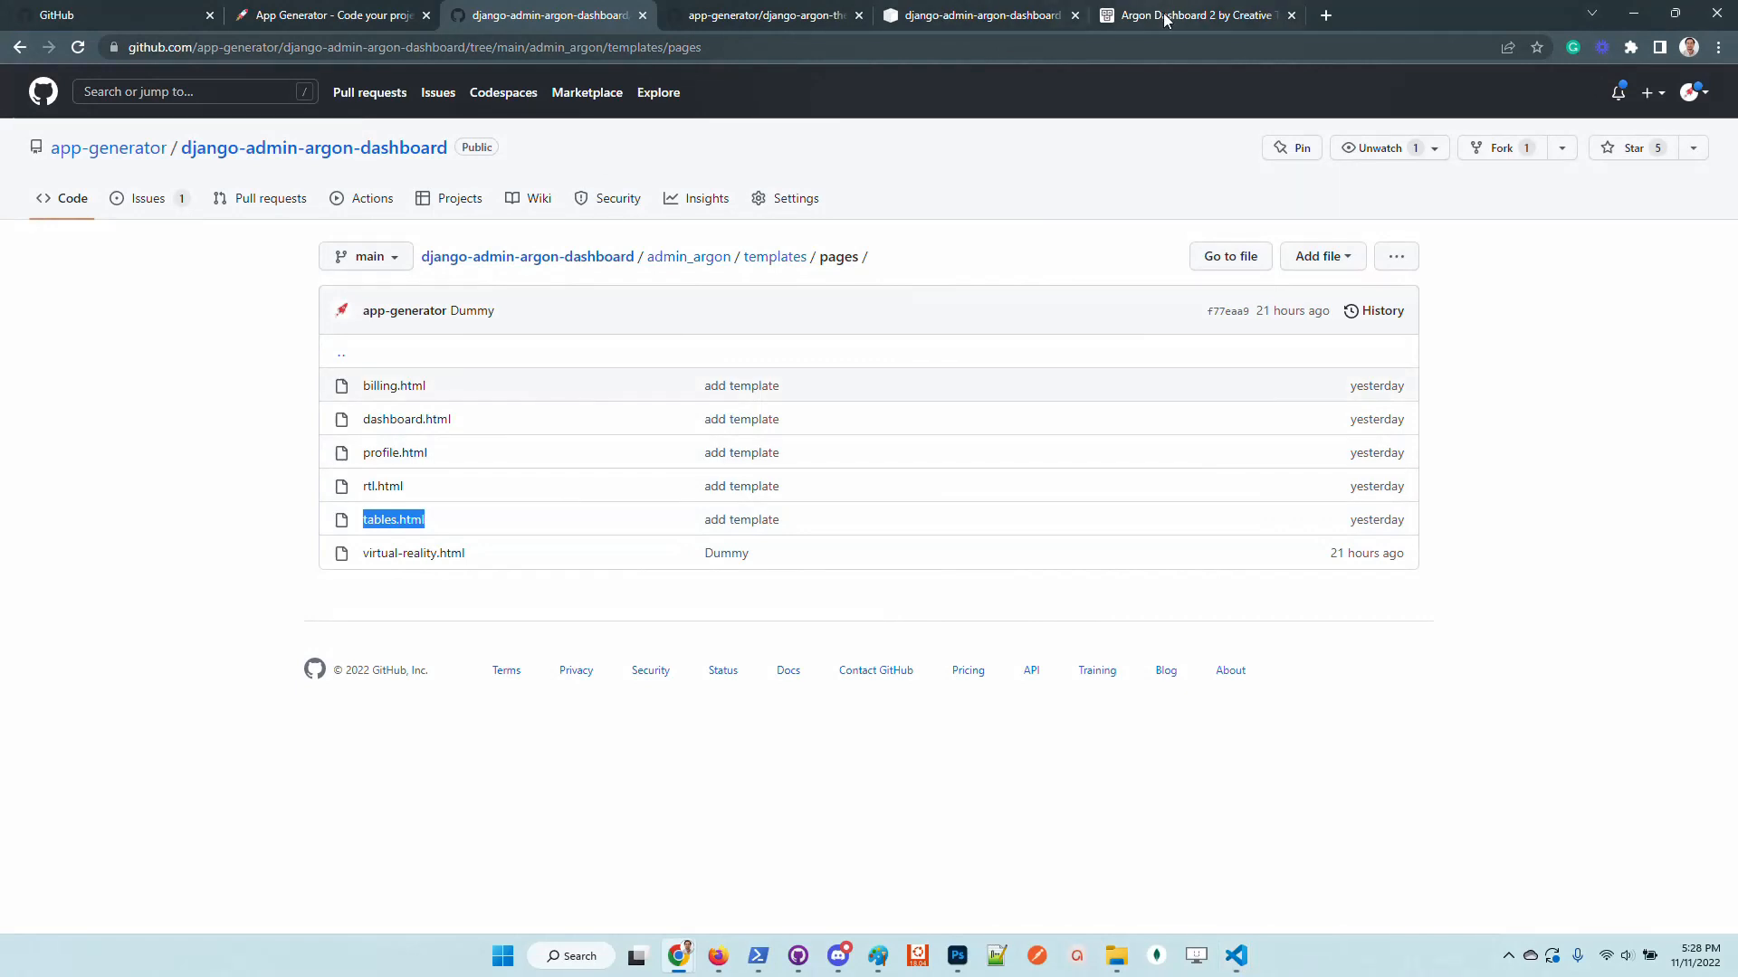
click(1191, 14)
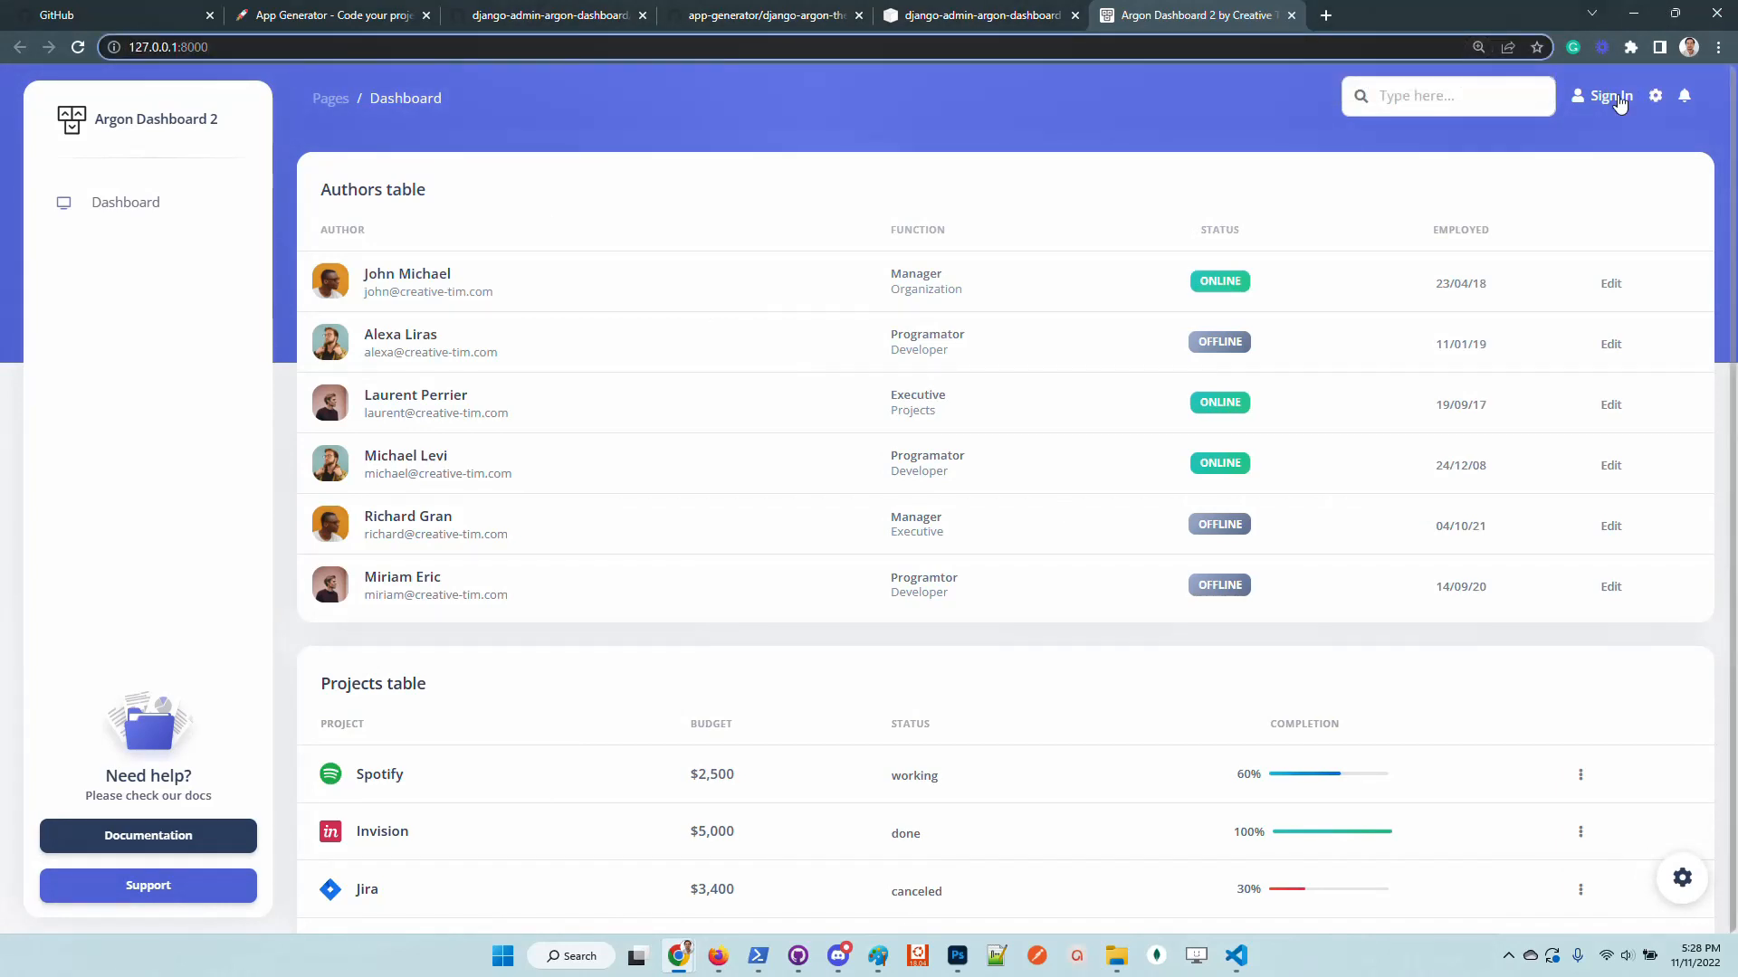
Step: Sign in as the admin user from the Argon sign-in page to reach the admin dashboard
click(1608, 96)
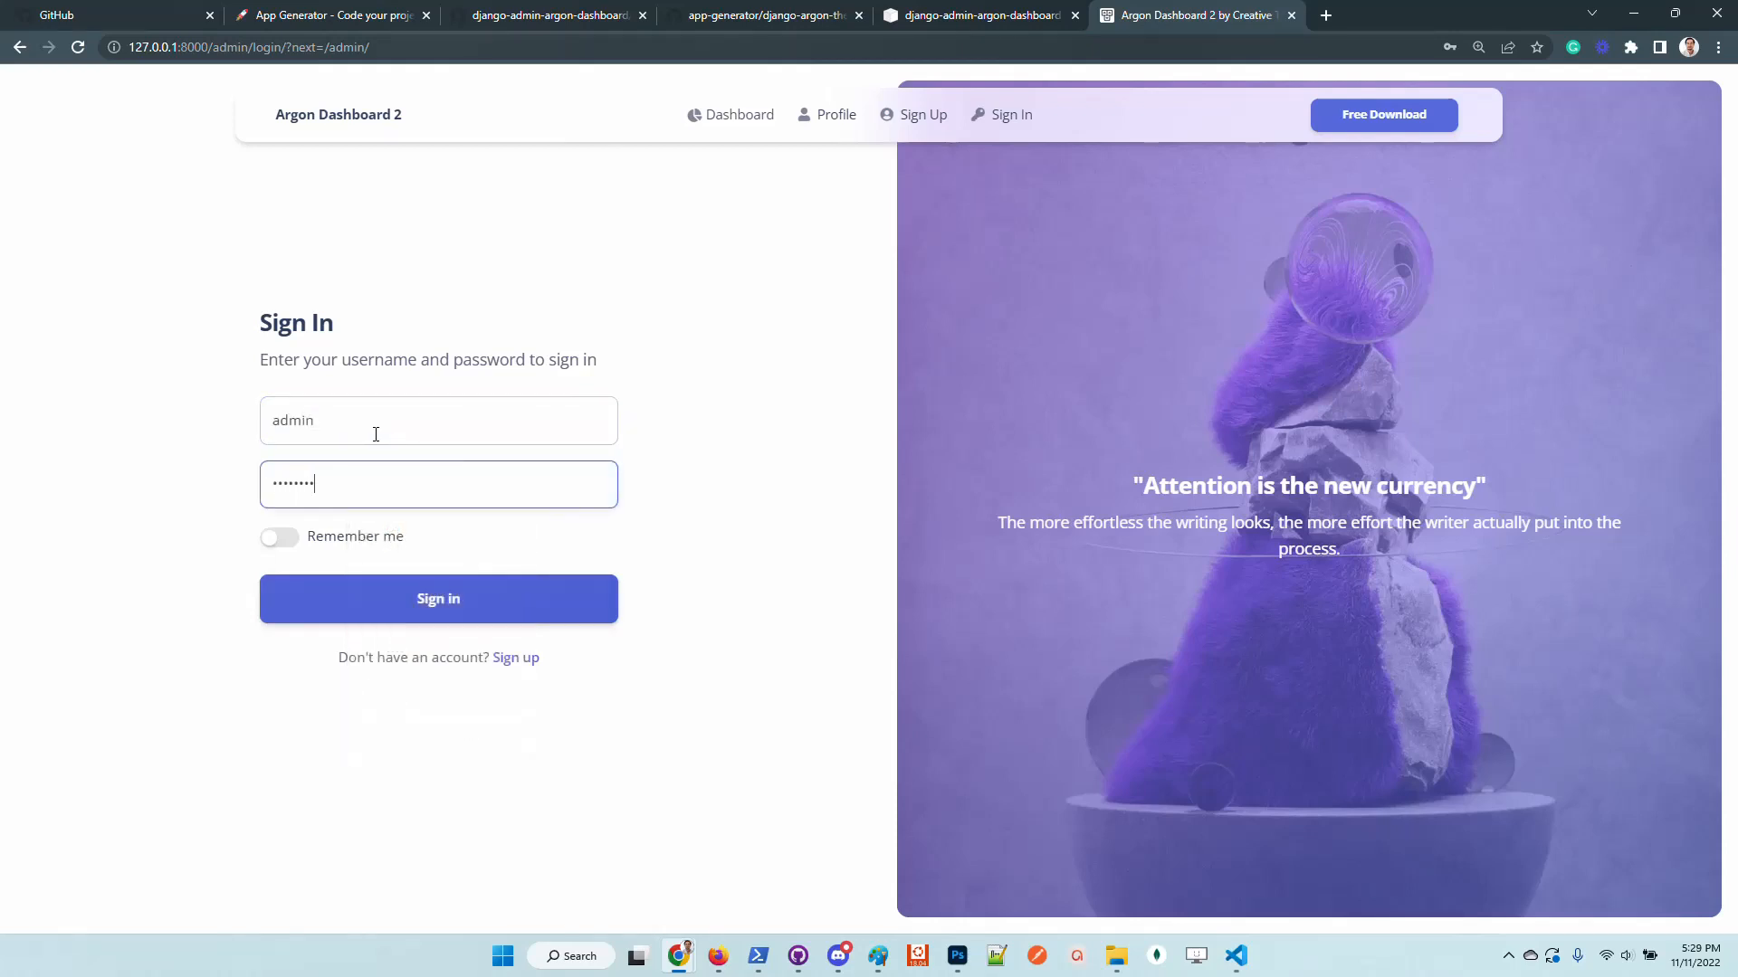
click(438, 599)
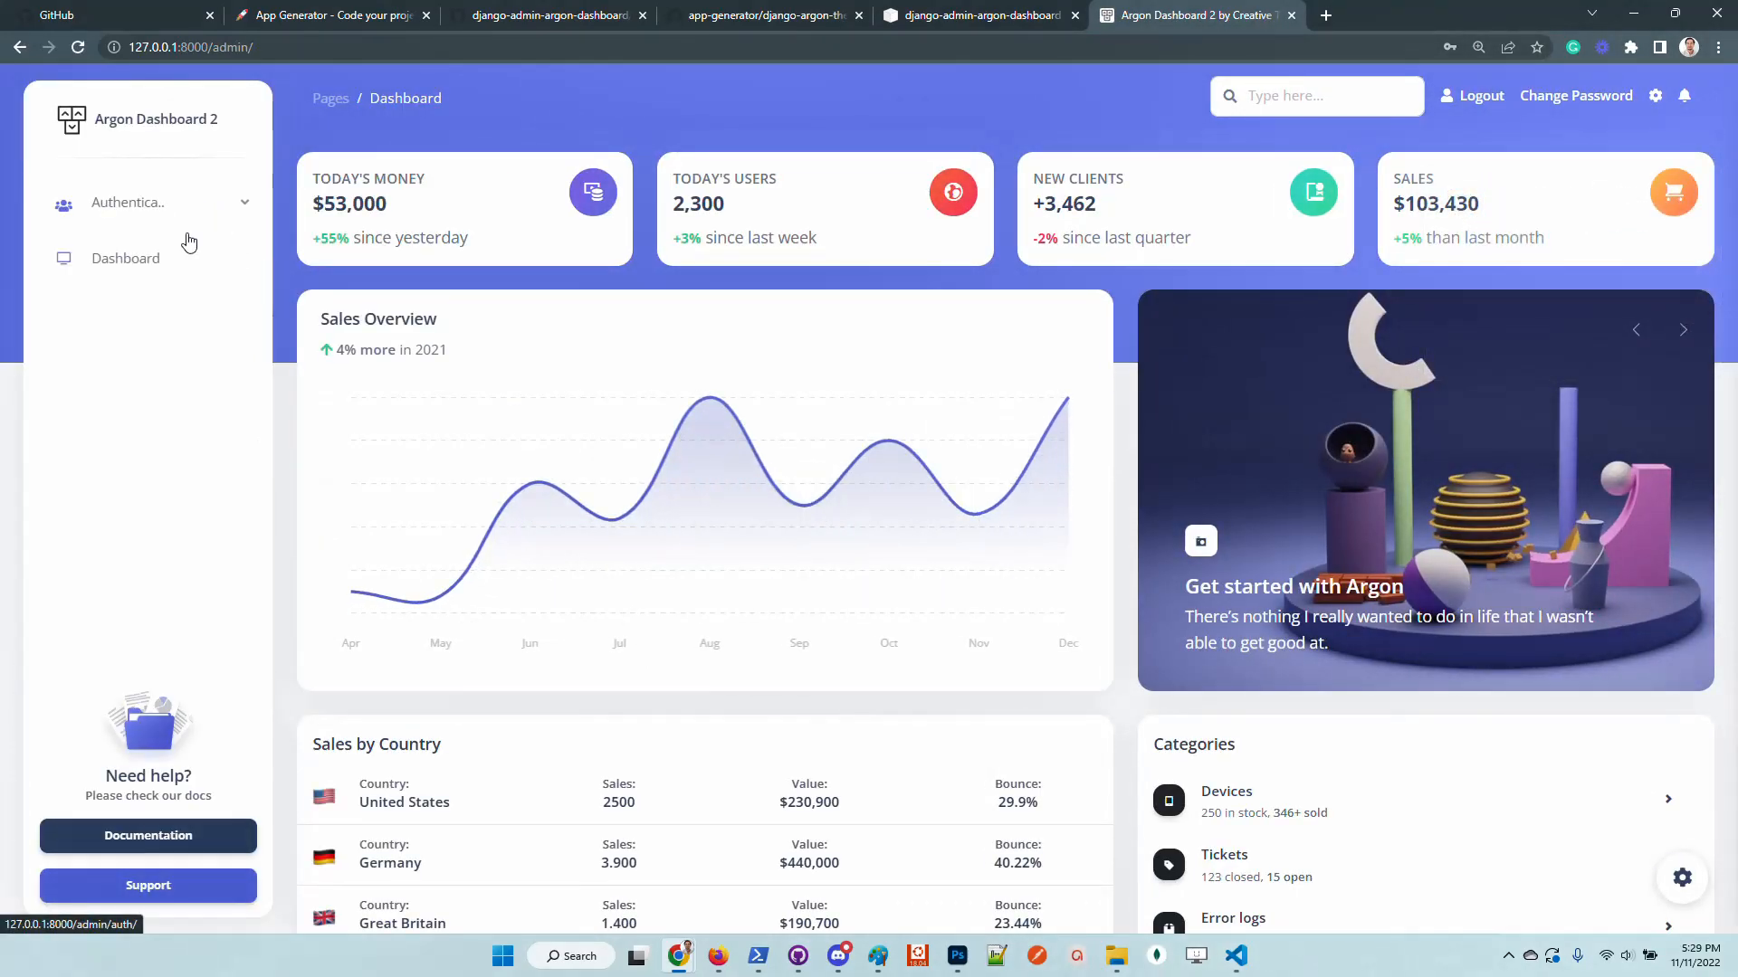
Step: Show the Users list under Authentication at normal browser zoom
click(126, 203)
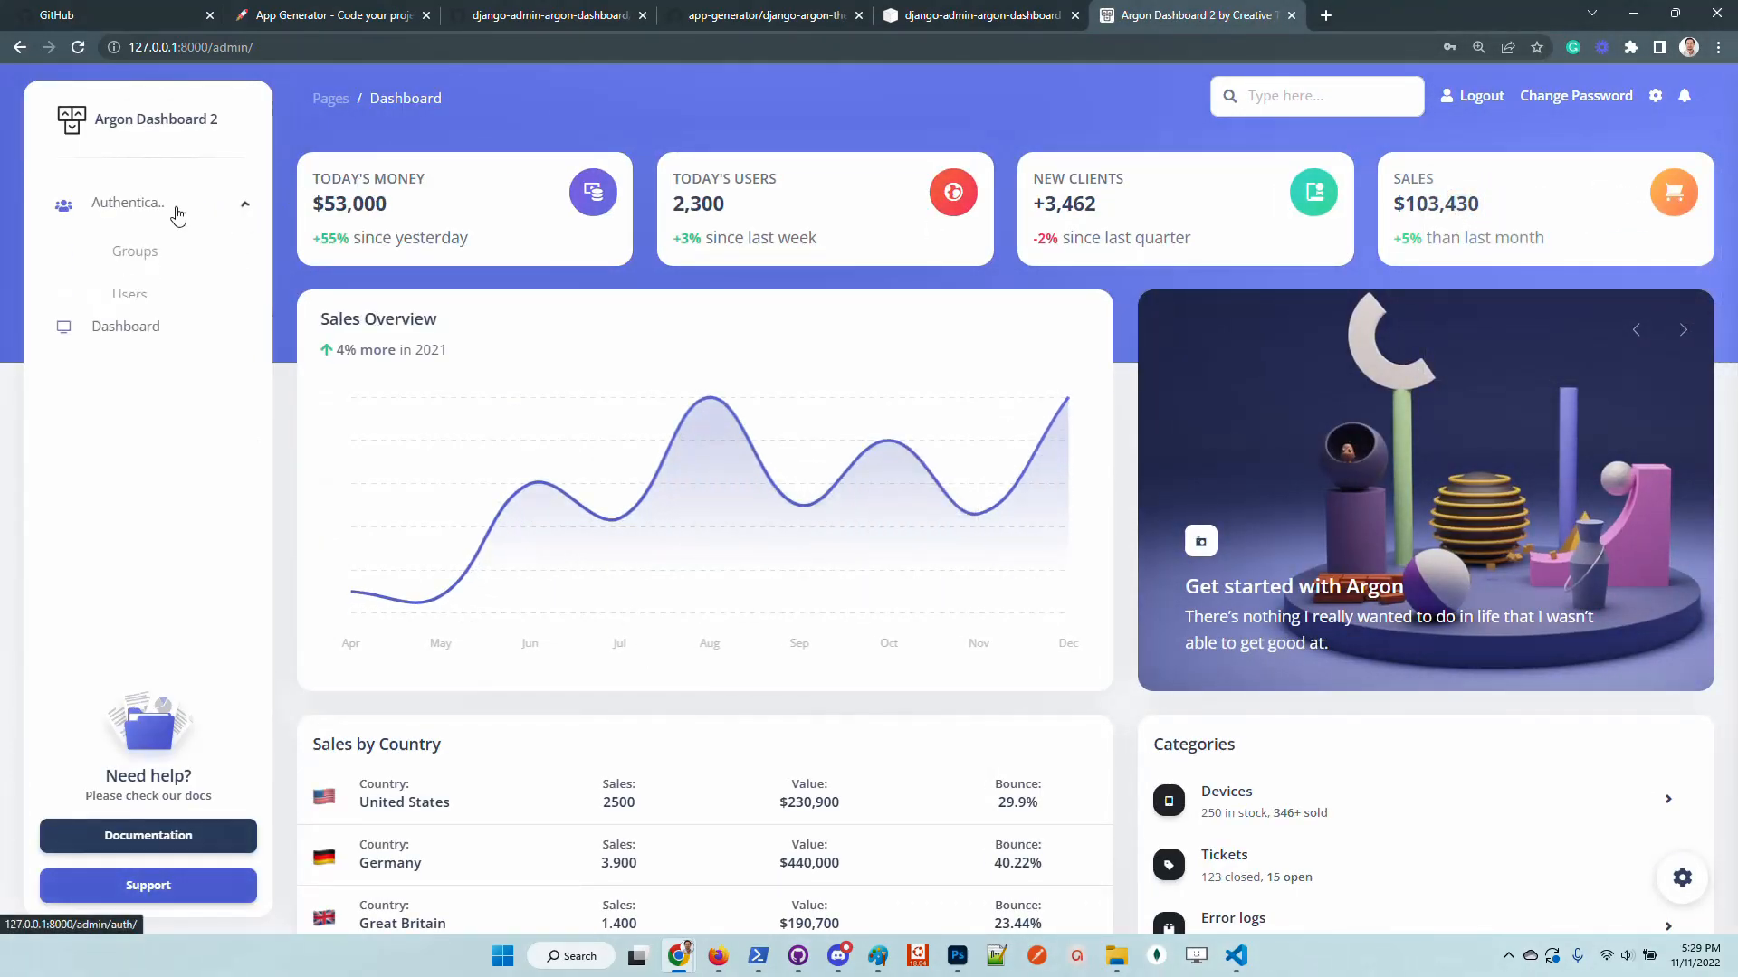
click(131, 293)
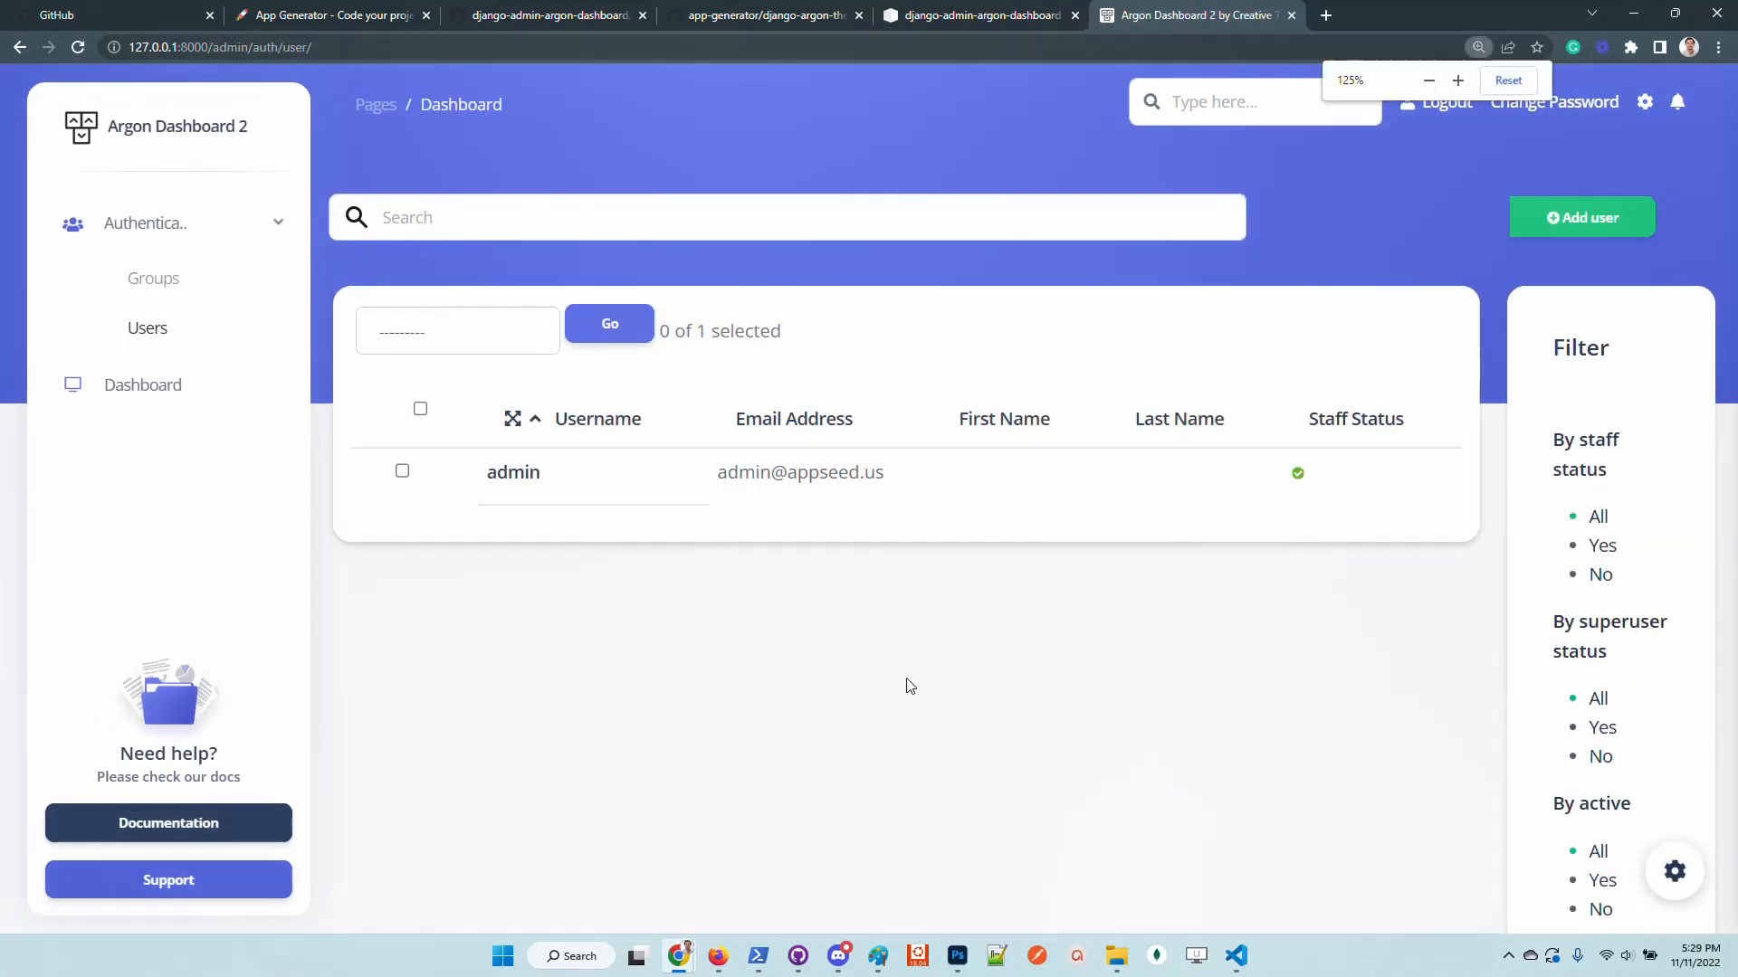
click(1428, 80)
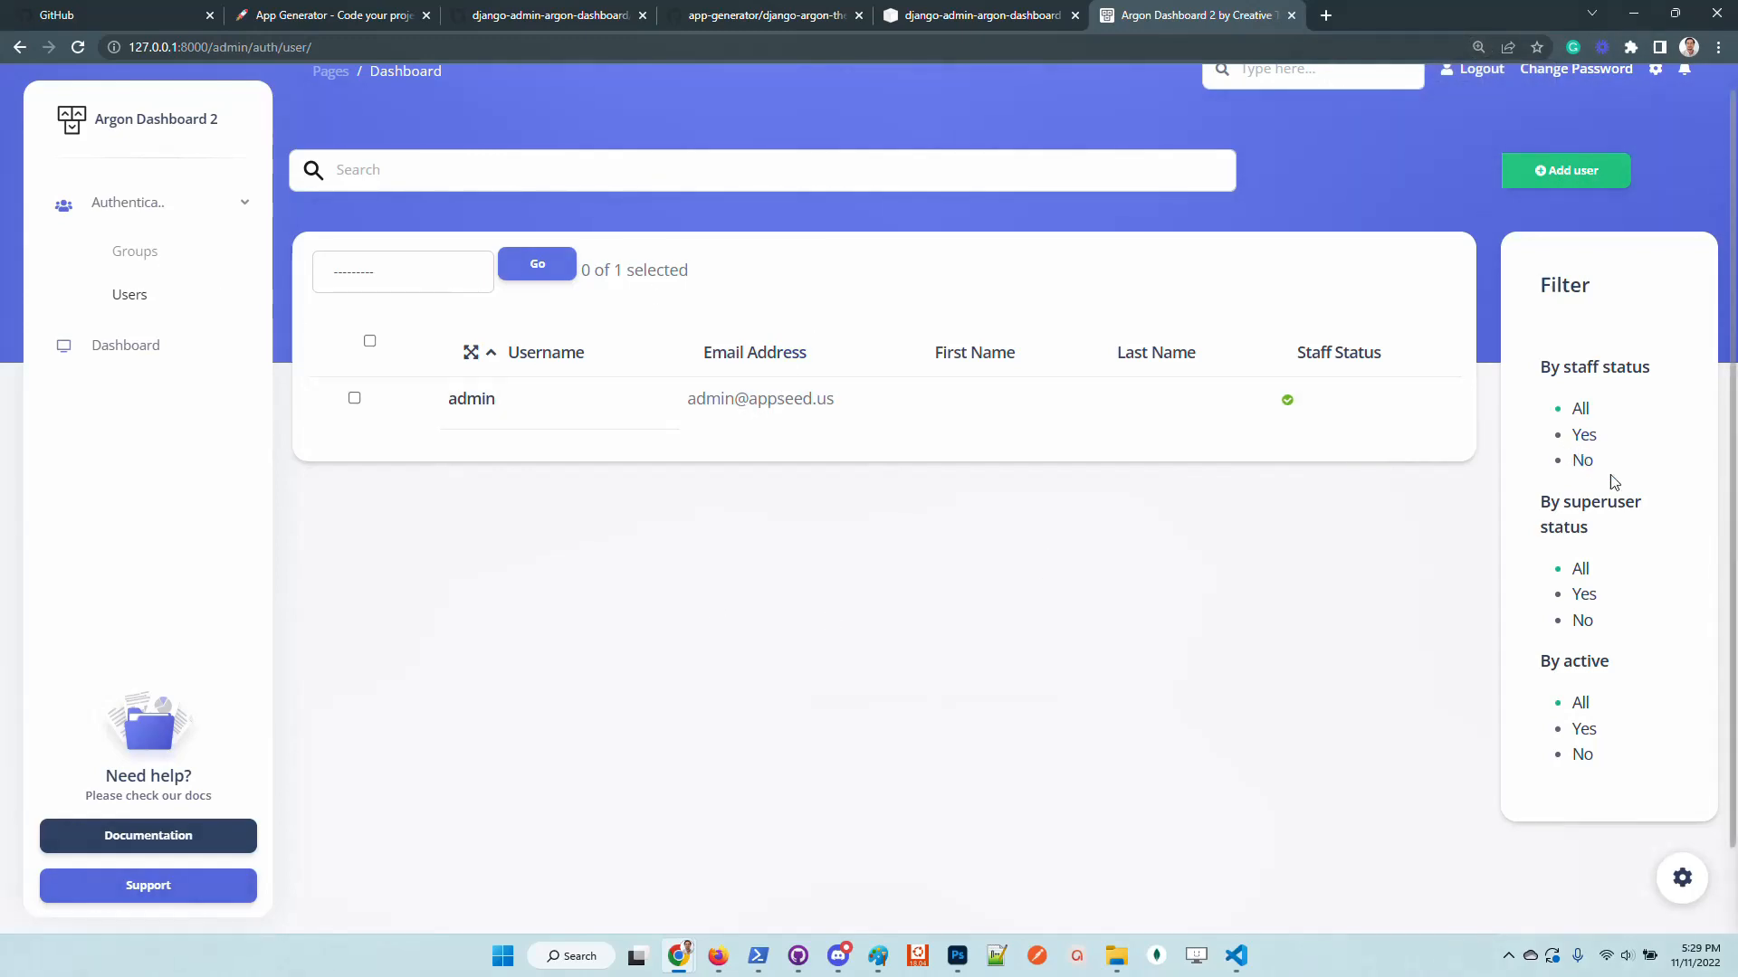
mouse_move(147, 836)
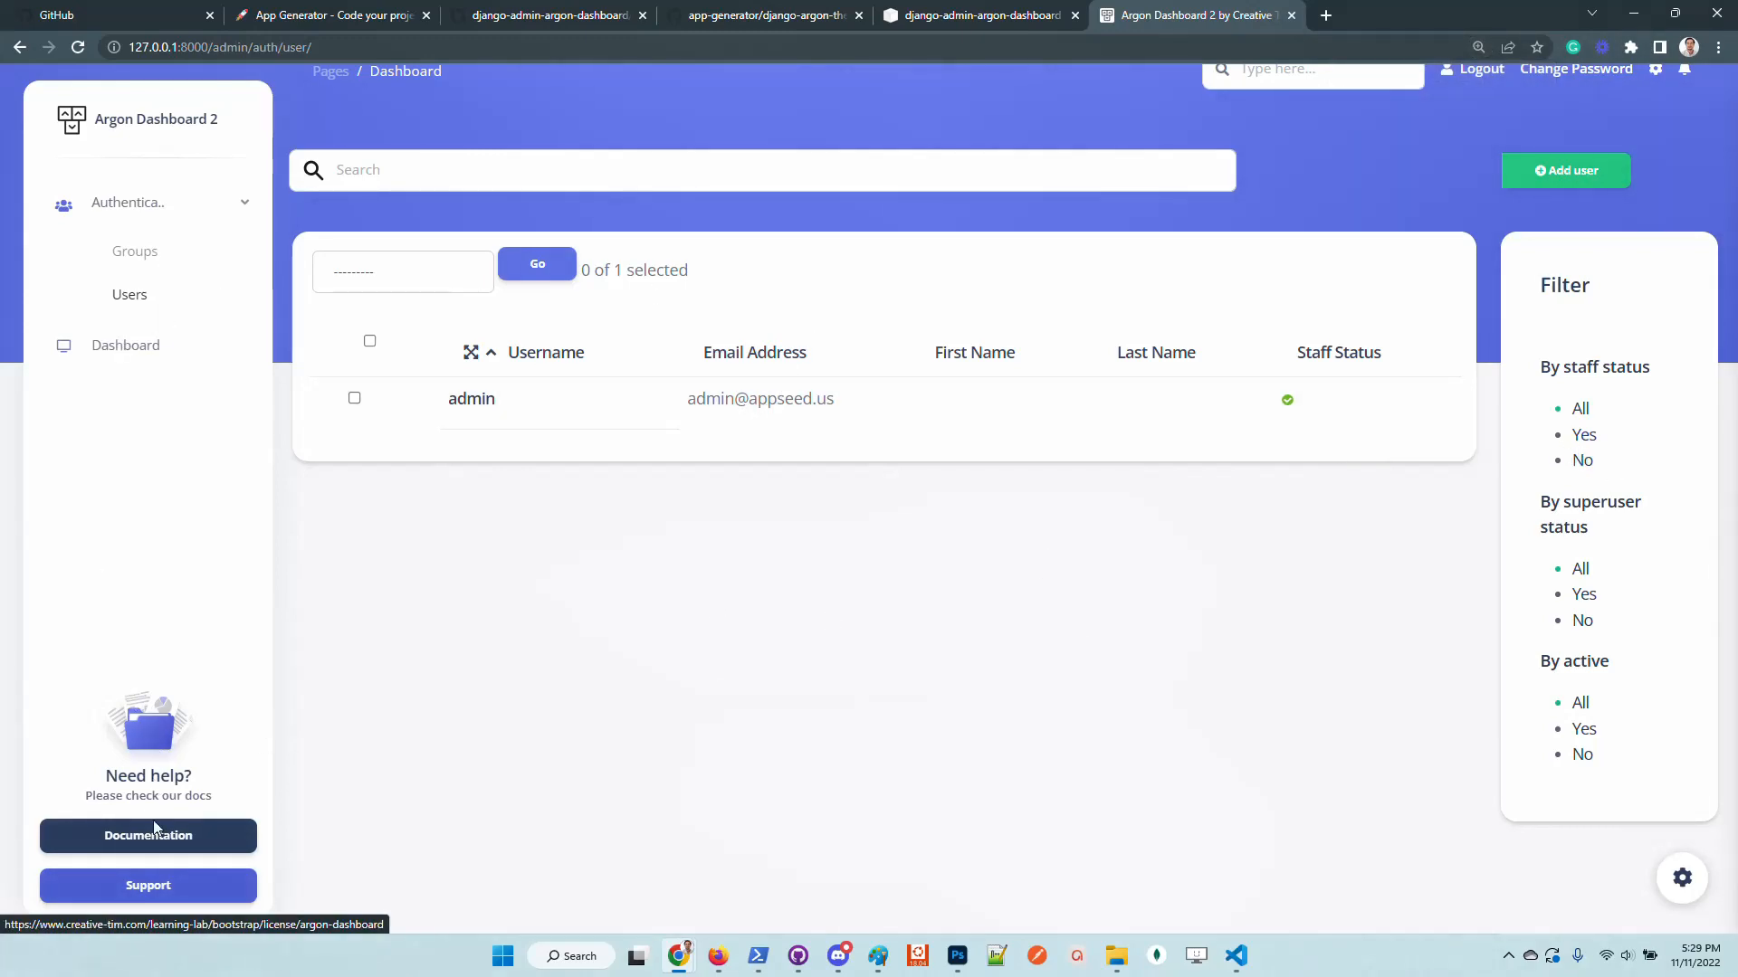
mouse_move(162, 779)
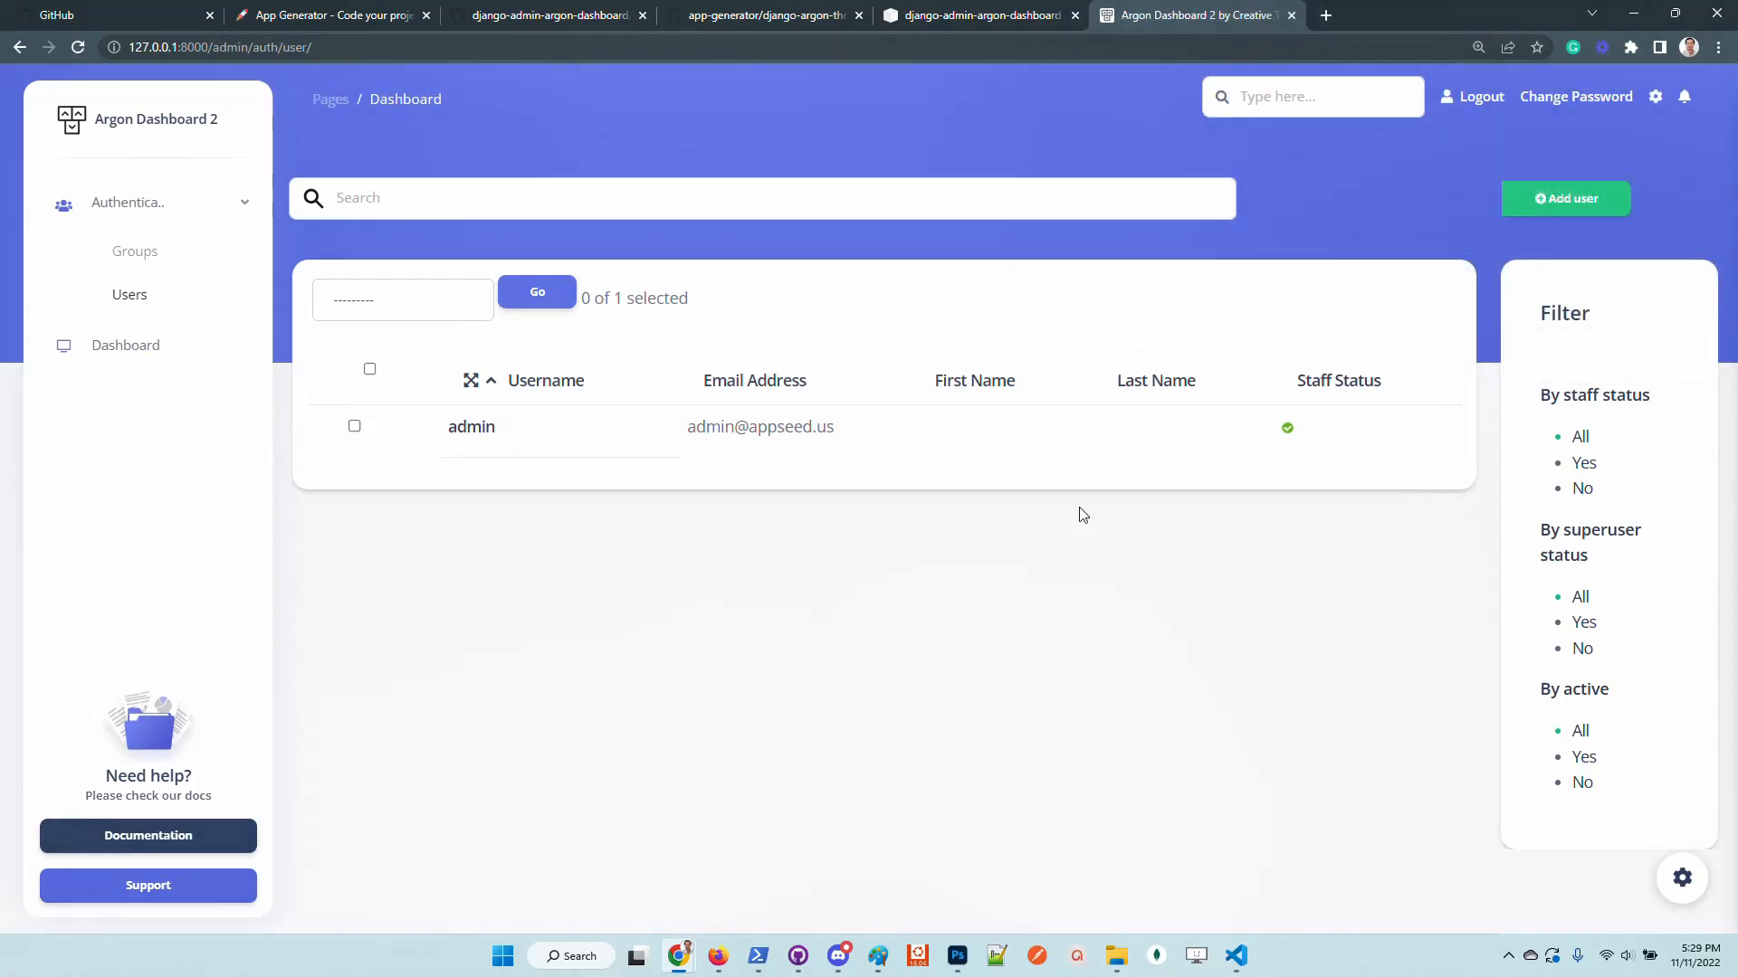
mouse_move(937, 611)
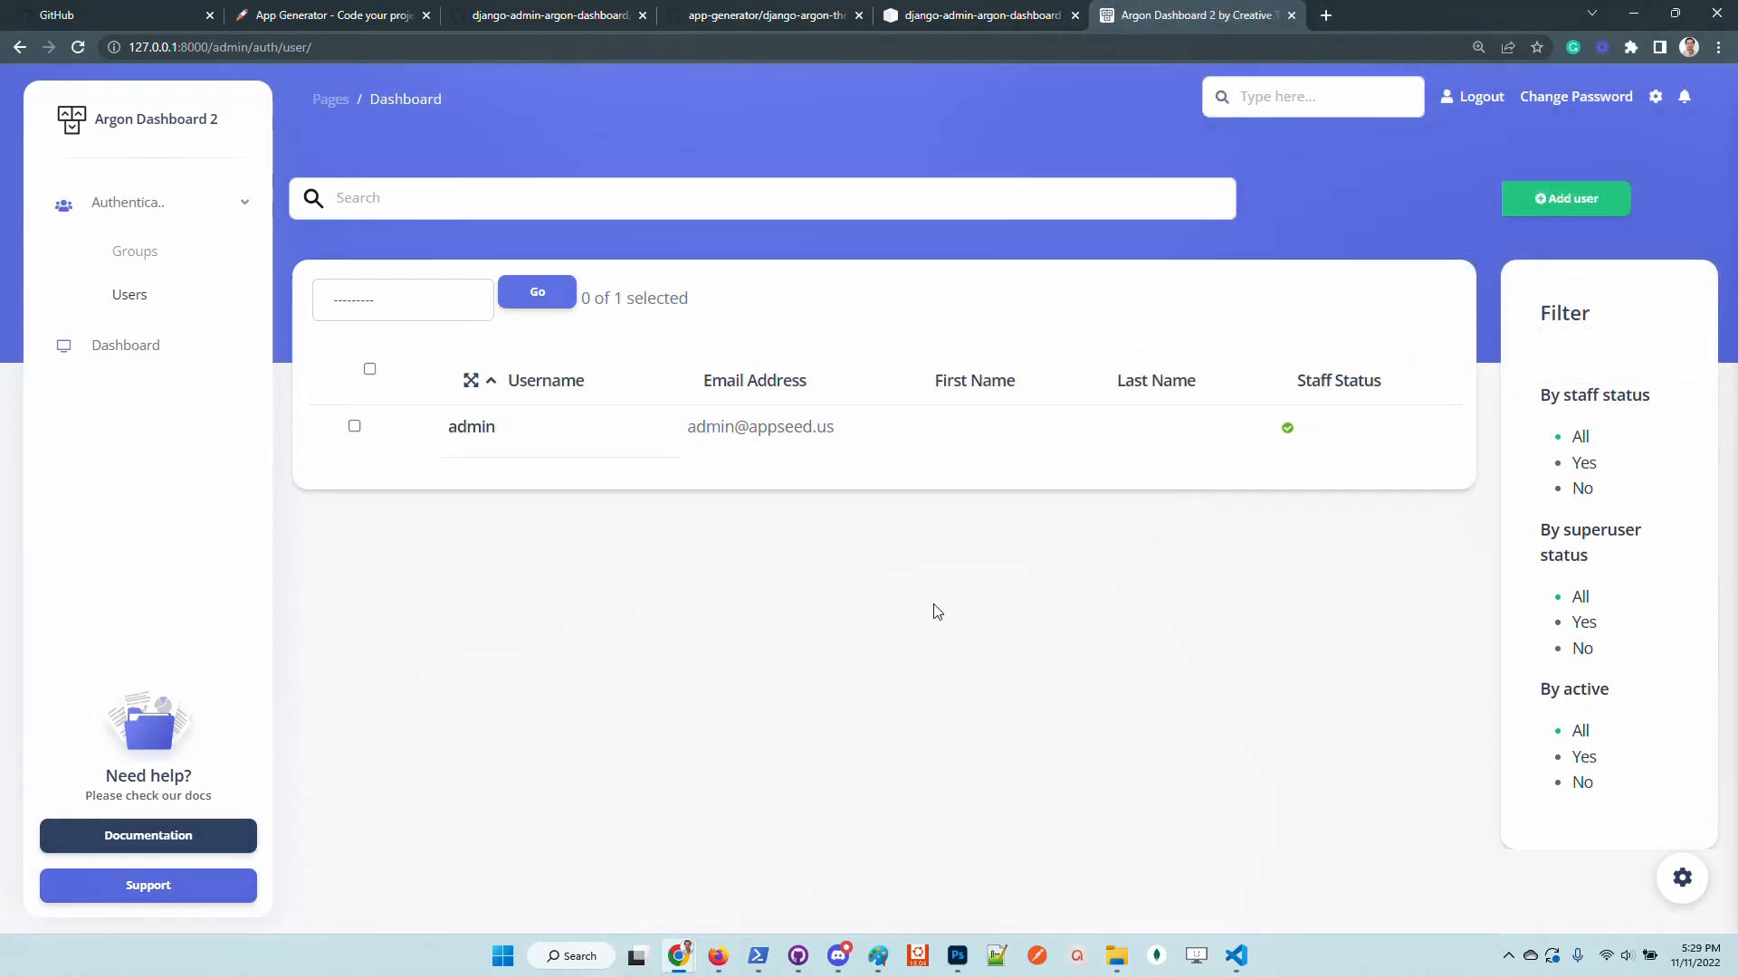
mouse_move(442, 646)
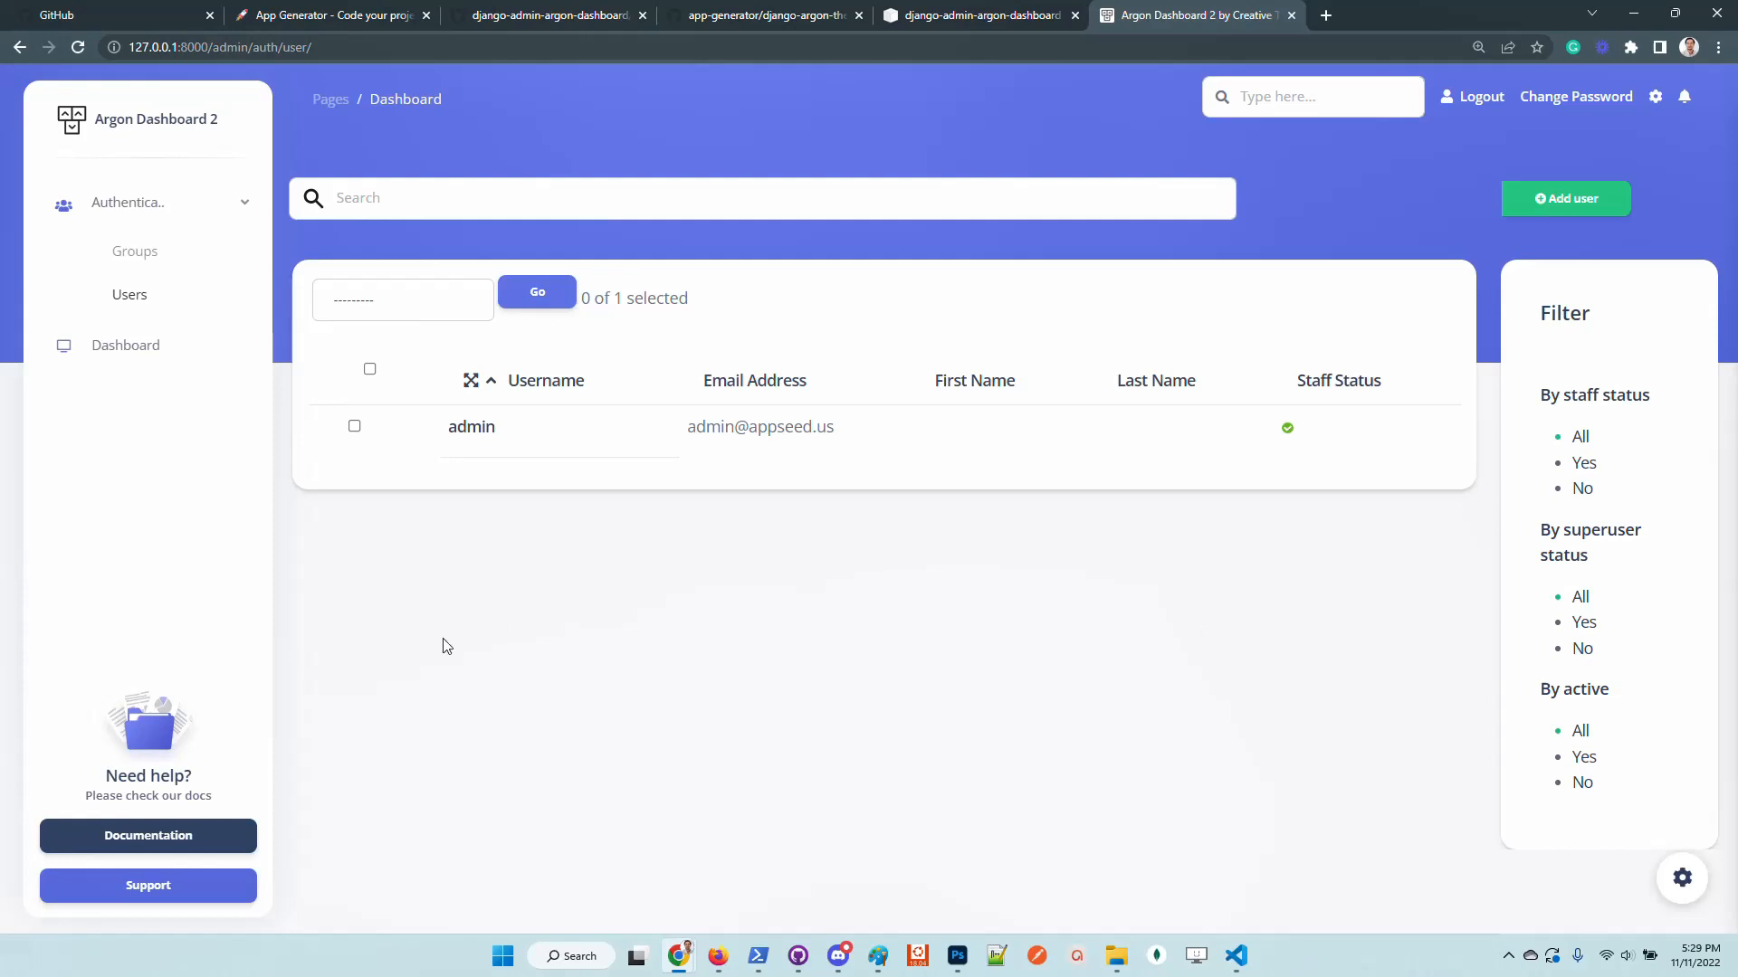
mouse_move(1650, 284)
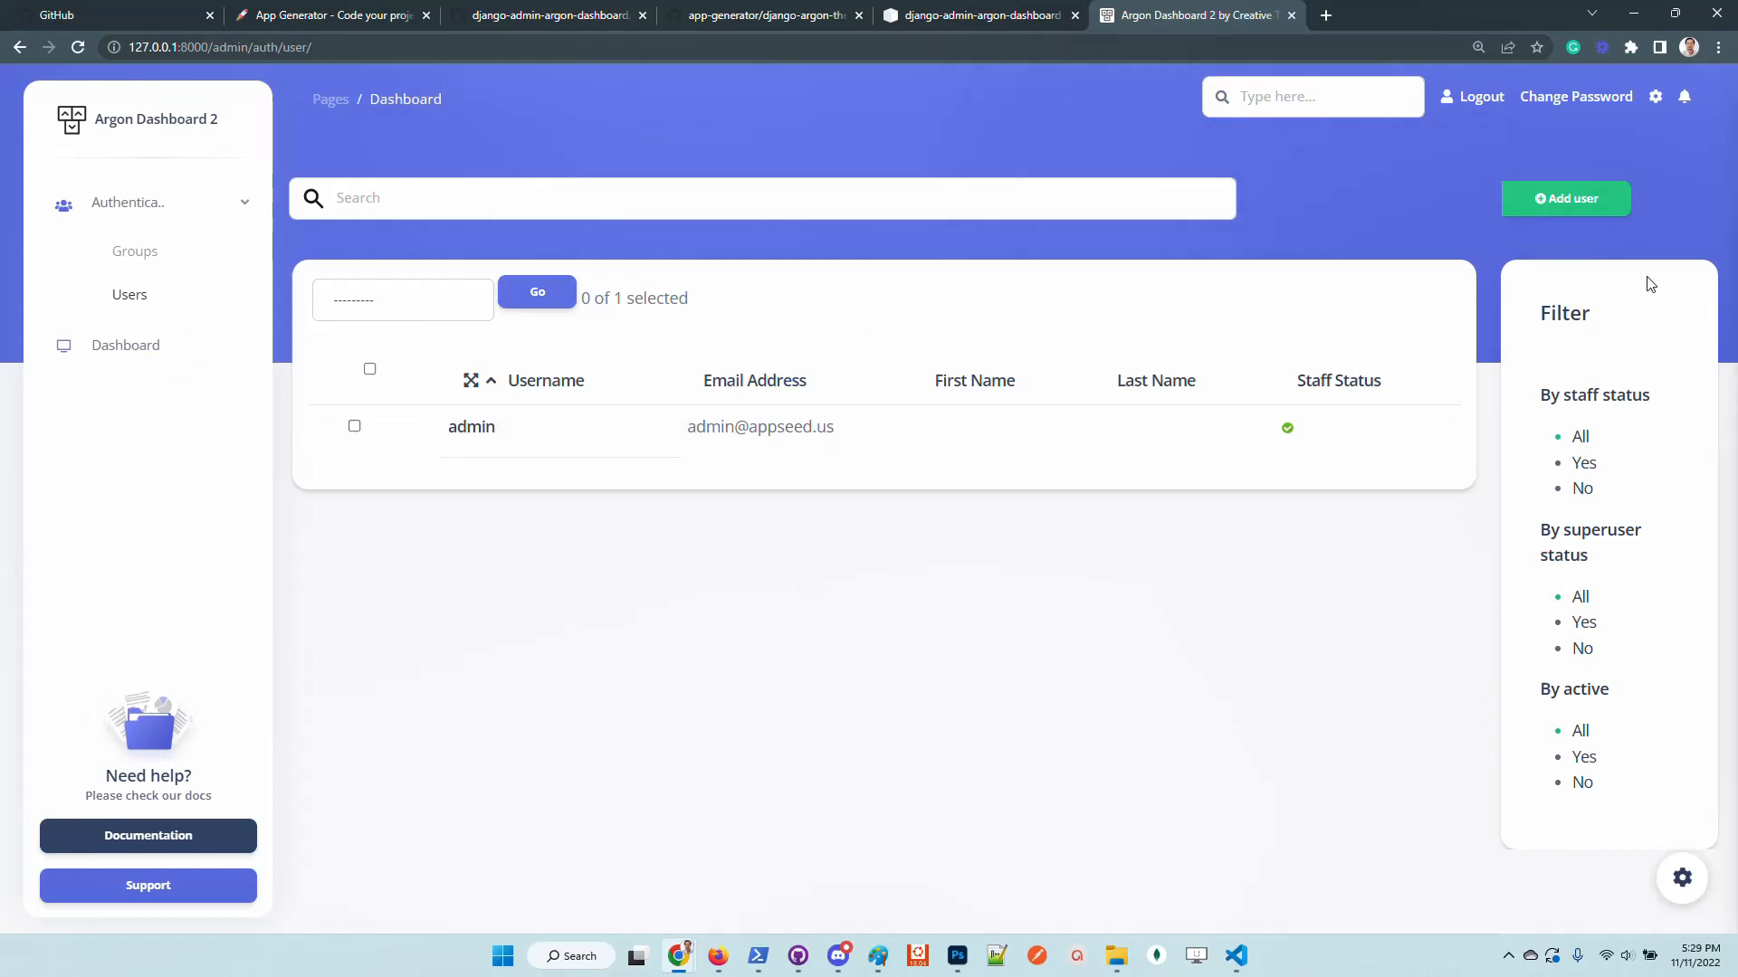
Step: Bring up the Add user form, then view the Groups section
click(1564, 199)
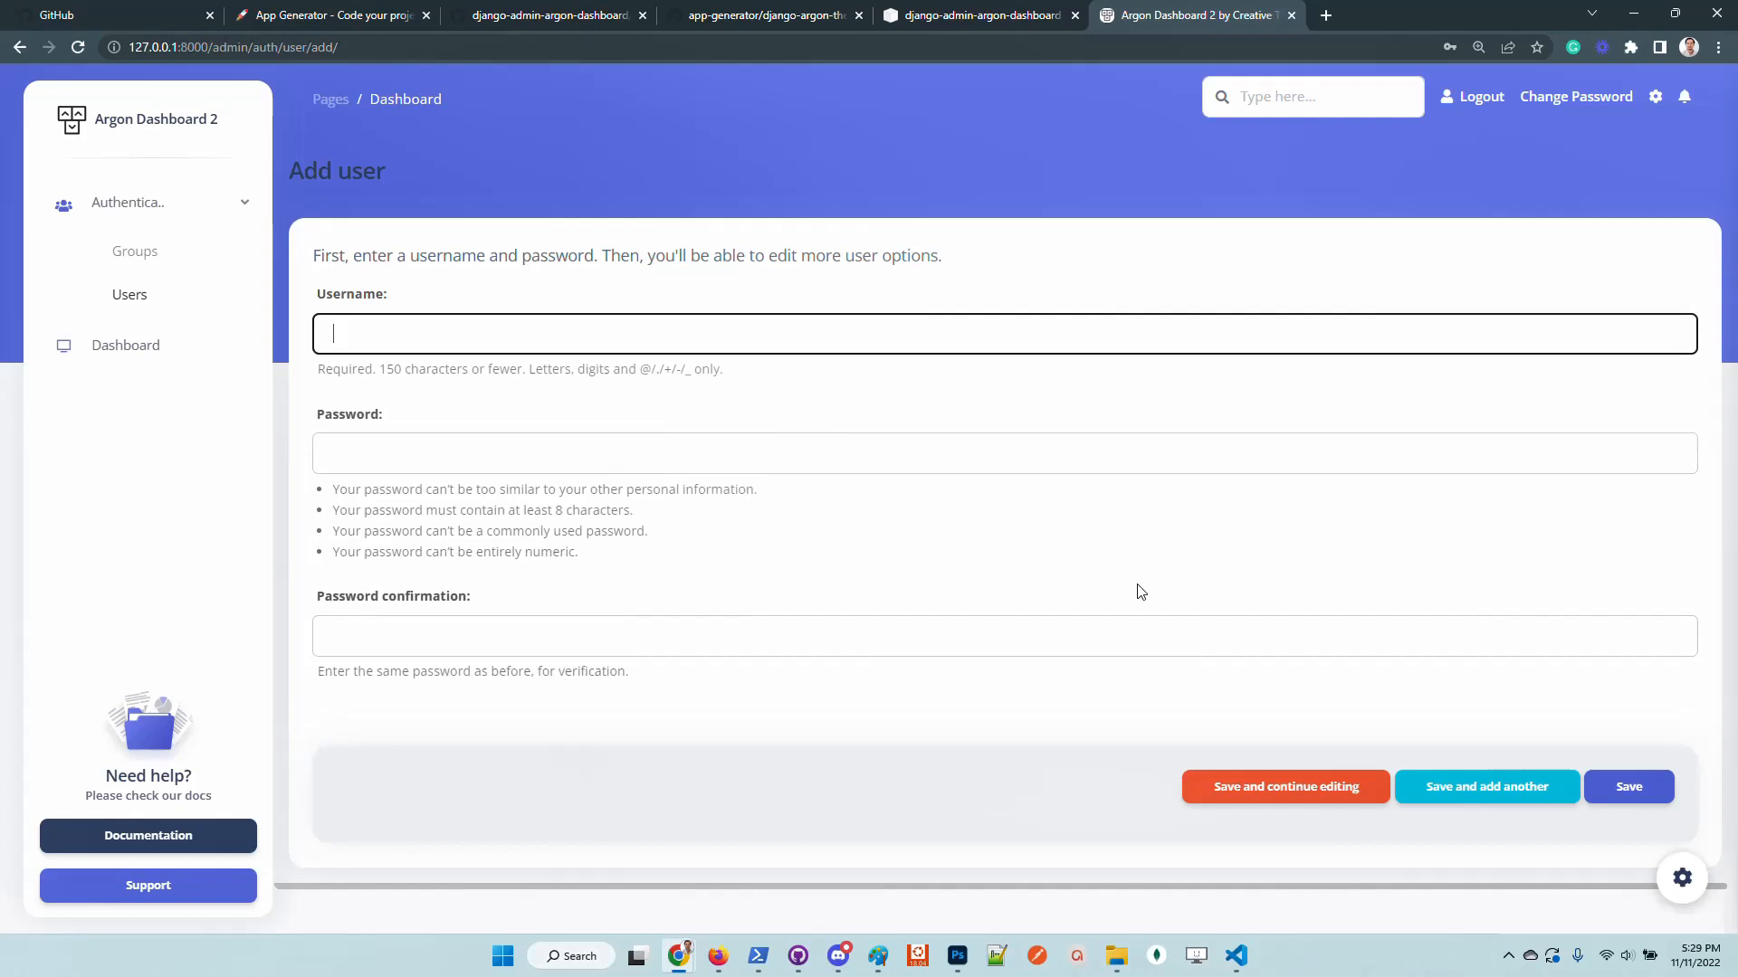
mouse_move(188, 259)
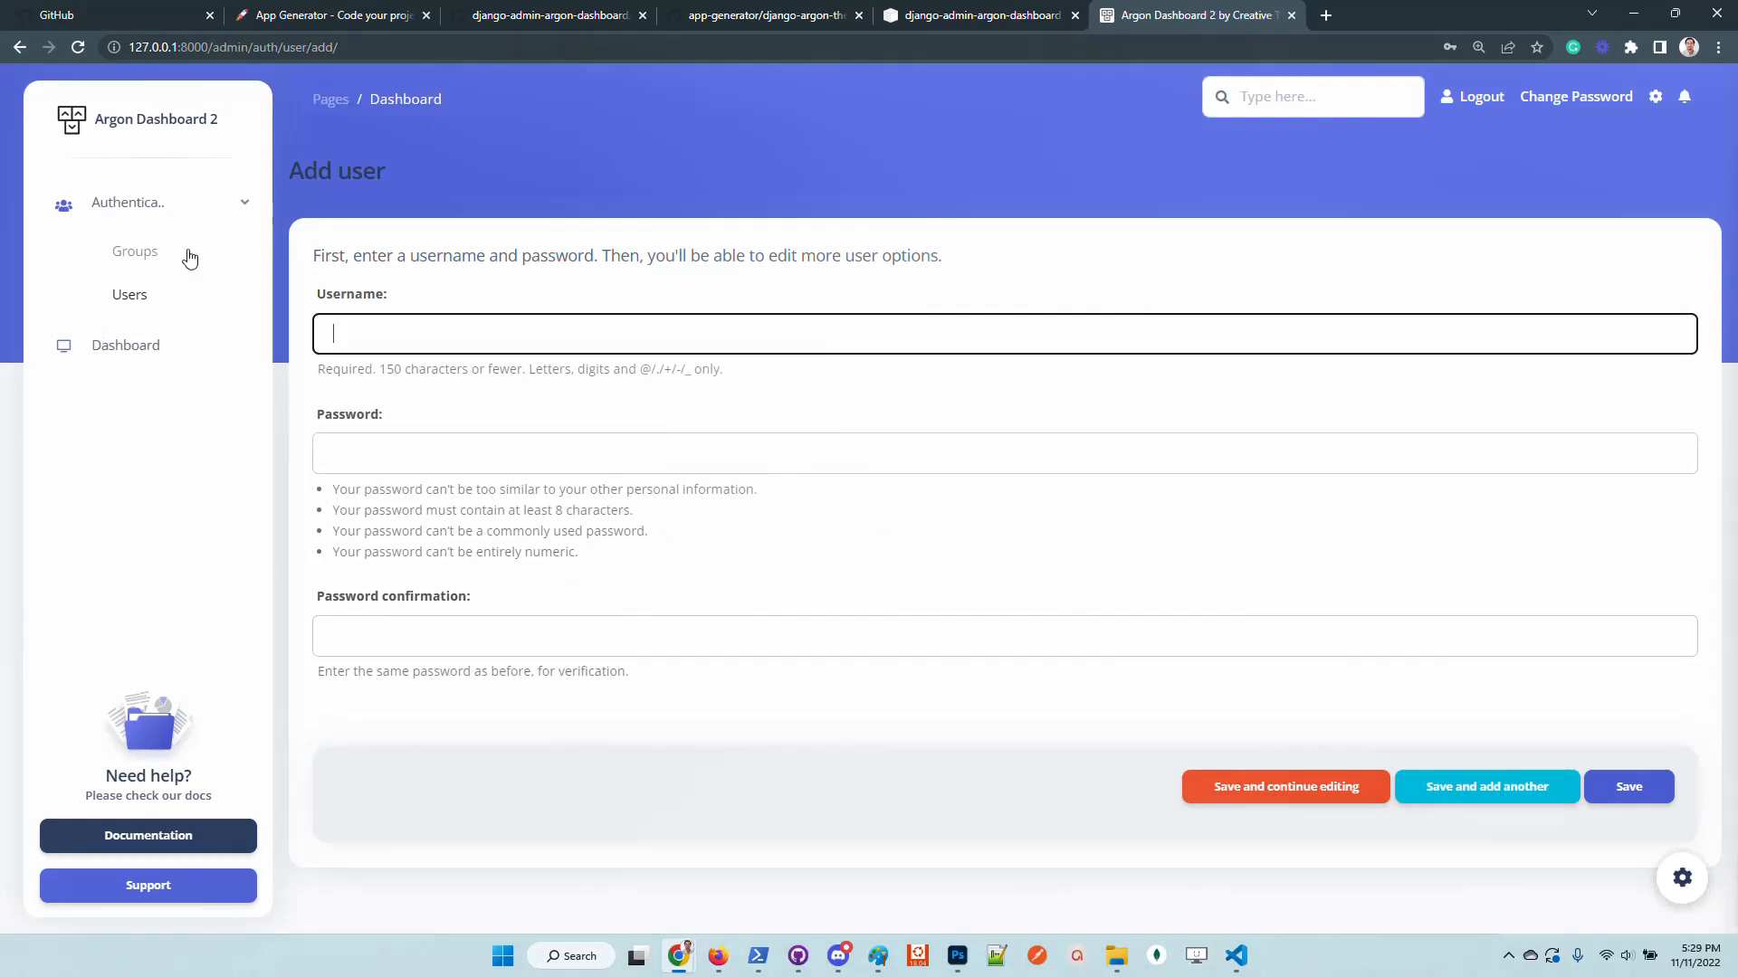
click(134, 250)
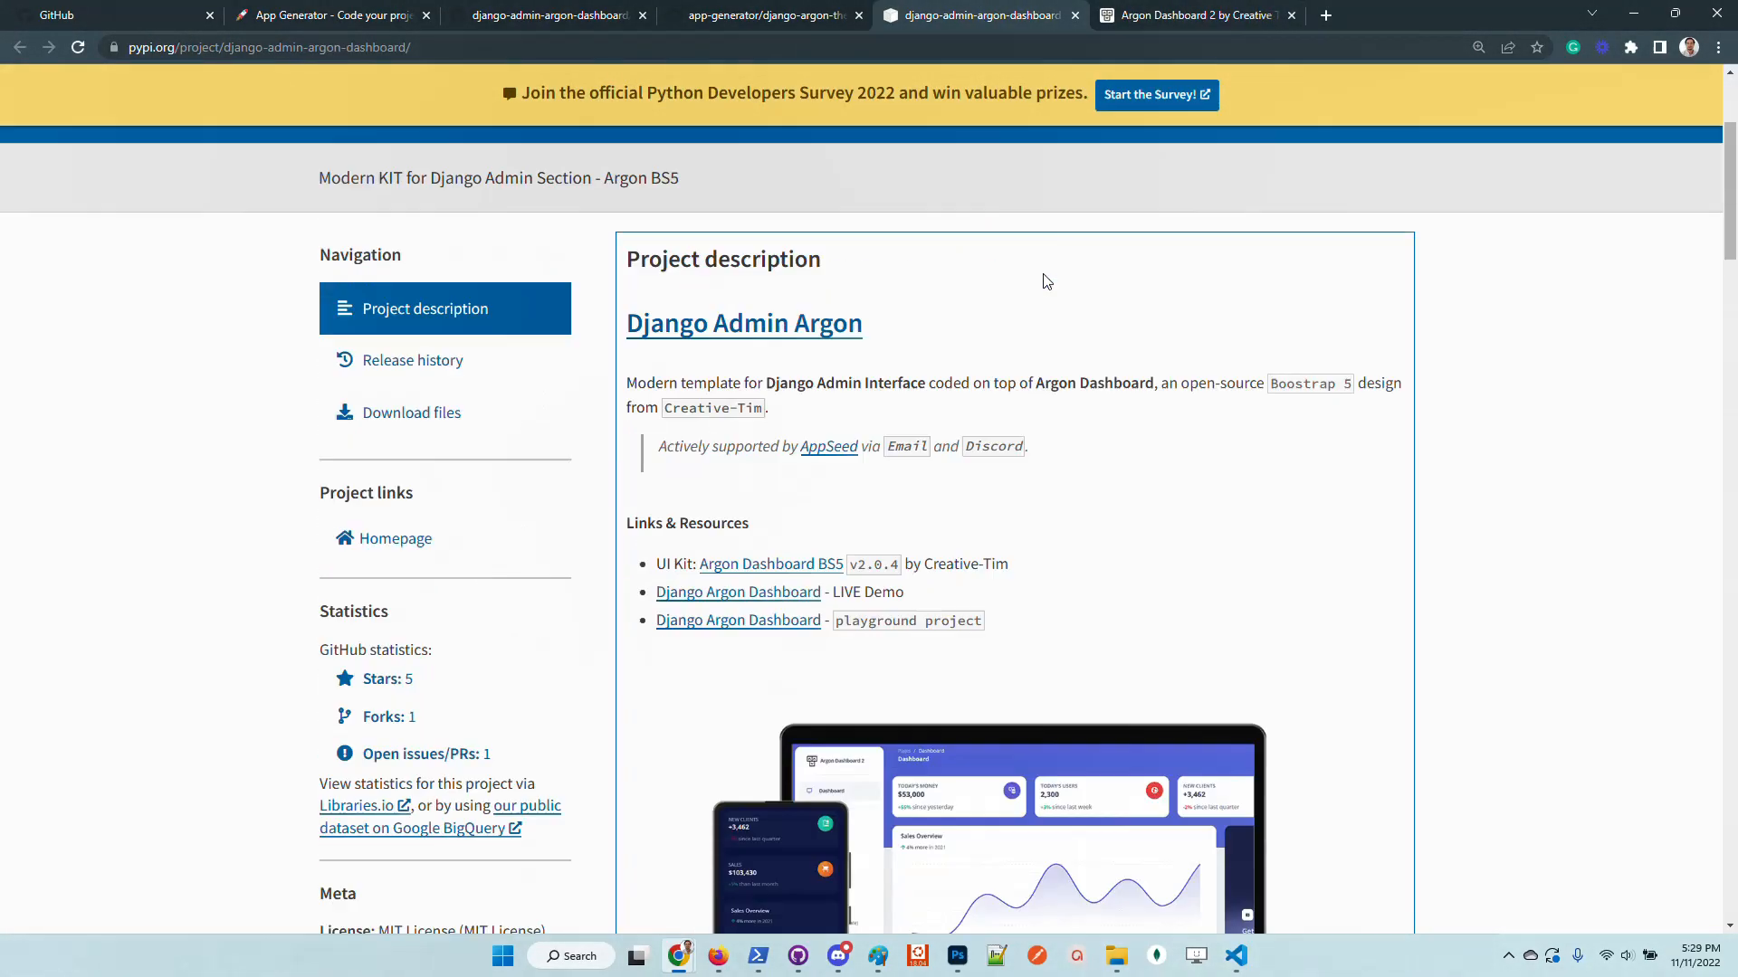
Step: Load the django-admin-material-dashboard GitHub README and read its How to use it section
scroll(up, 3)
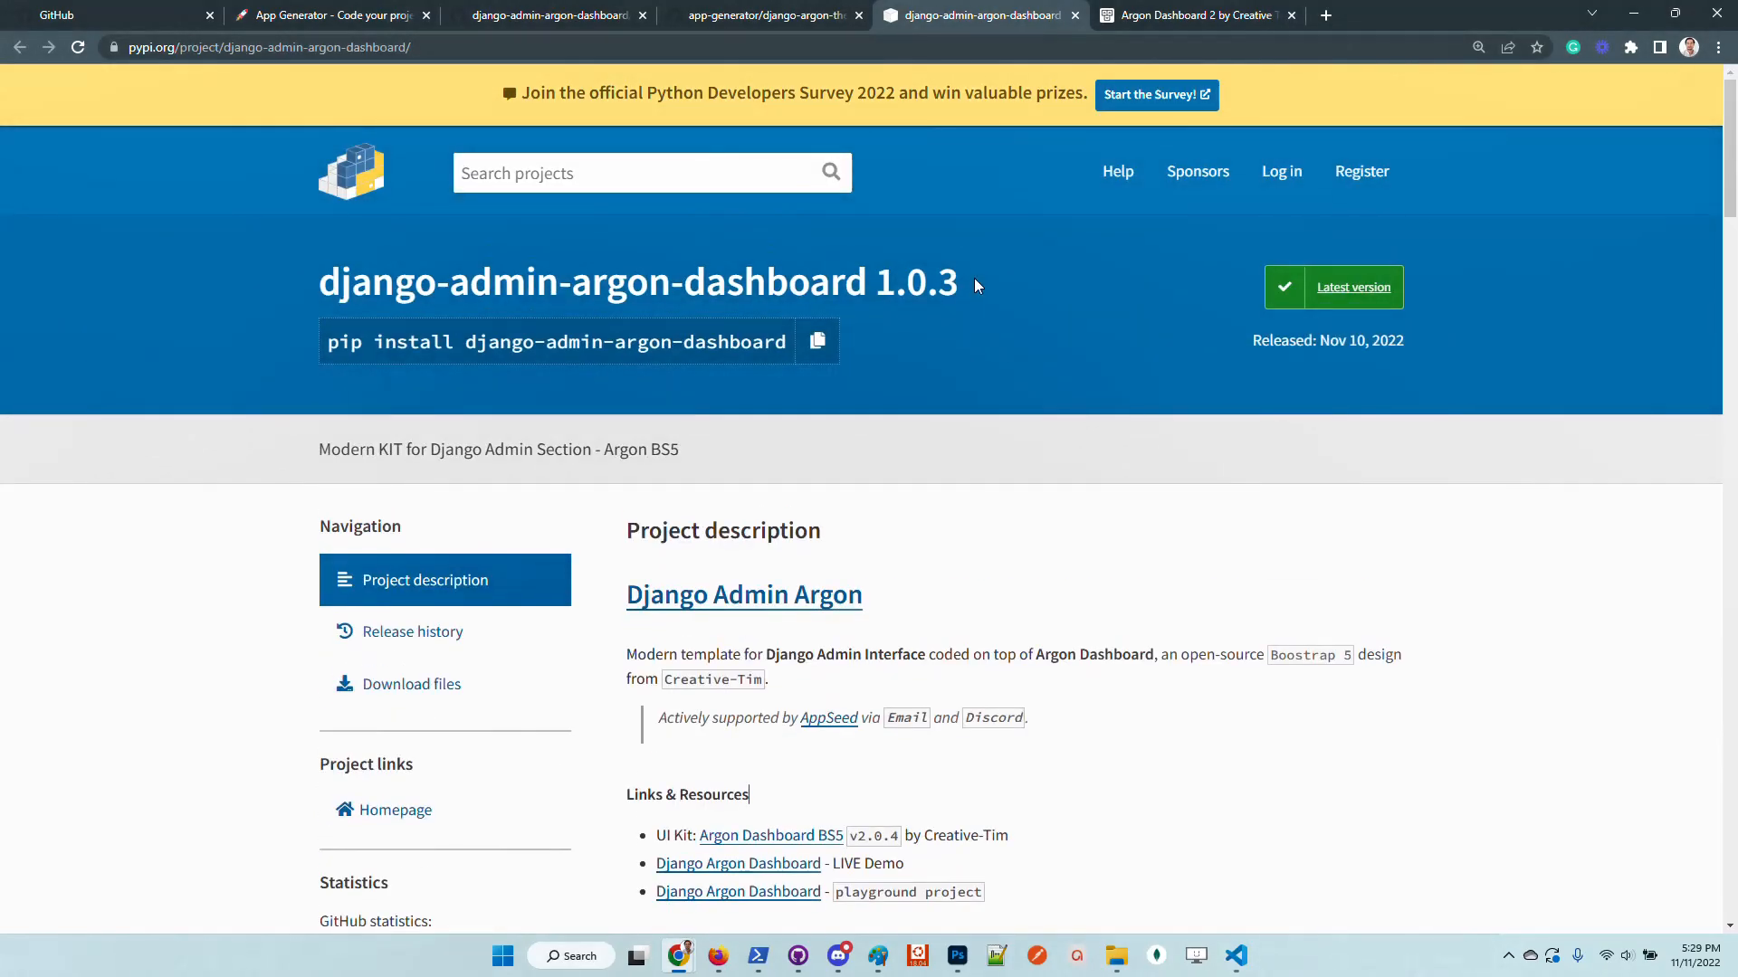
click(544, 15)
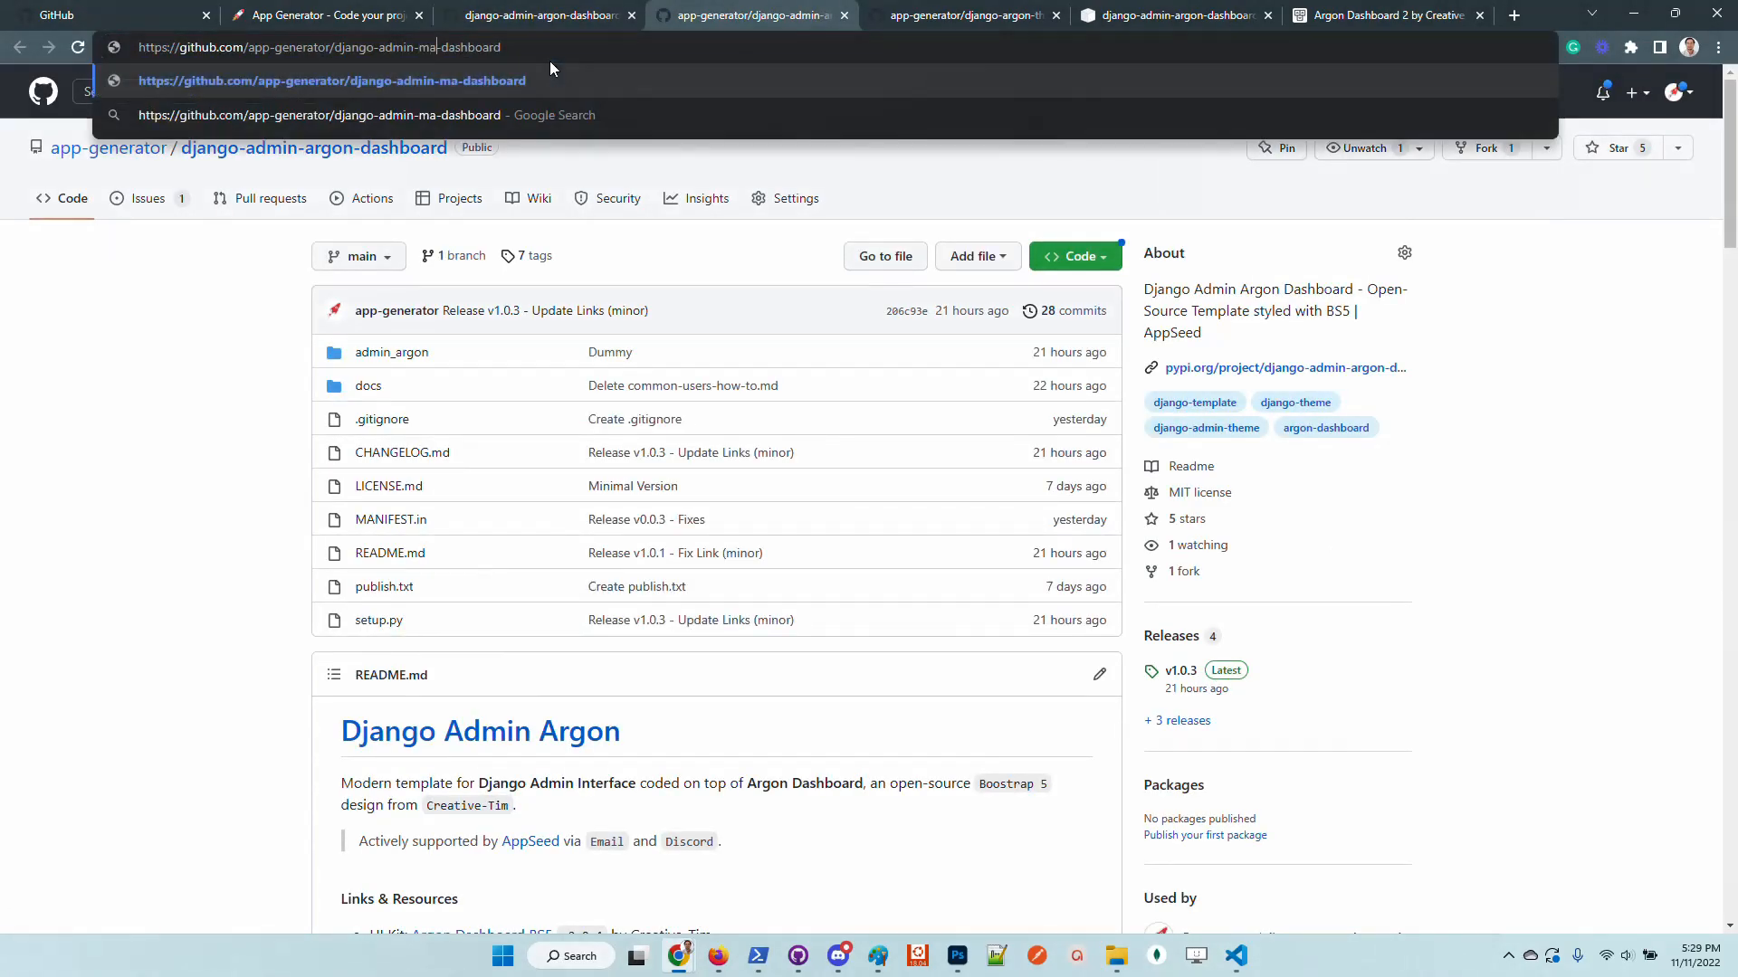
text(terial)
key(Return)
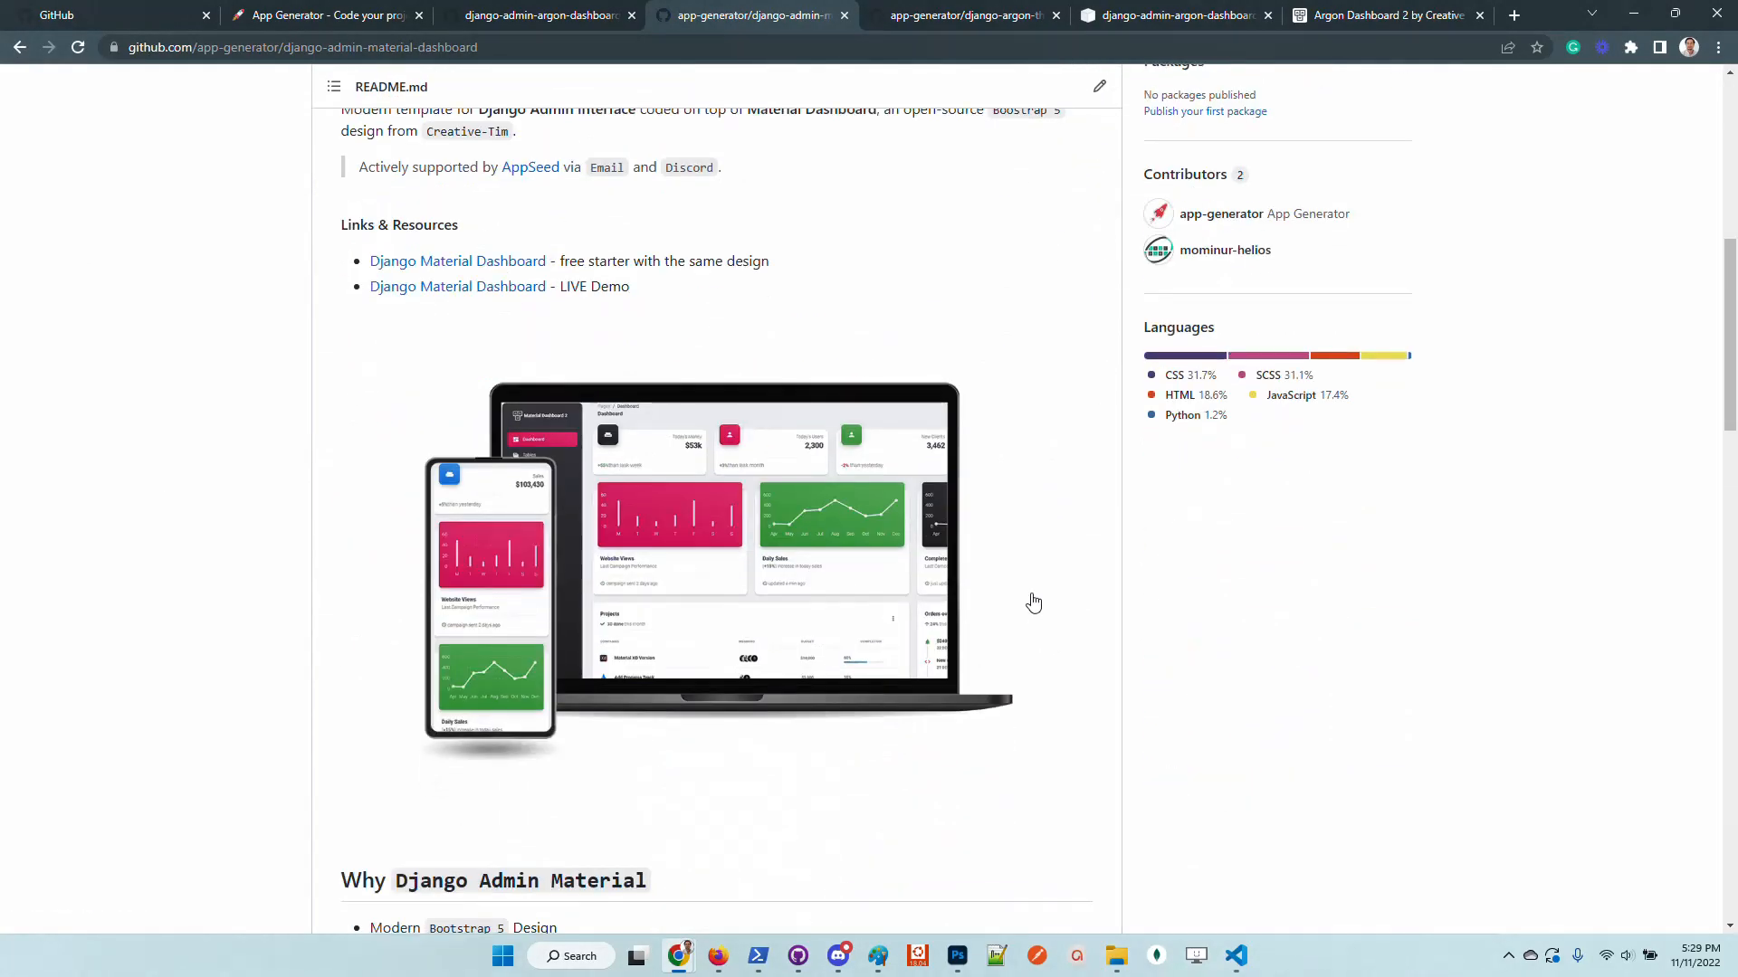
scroll(down, 3)
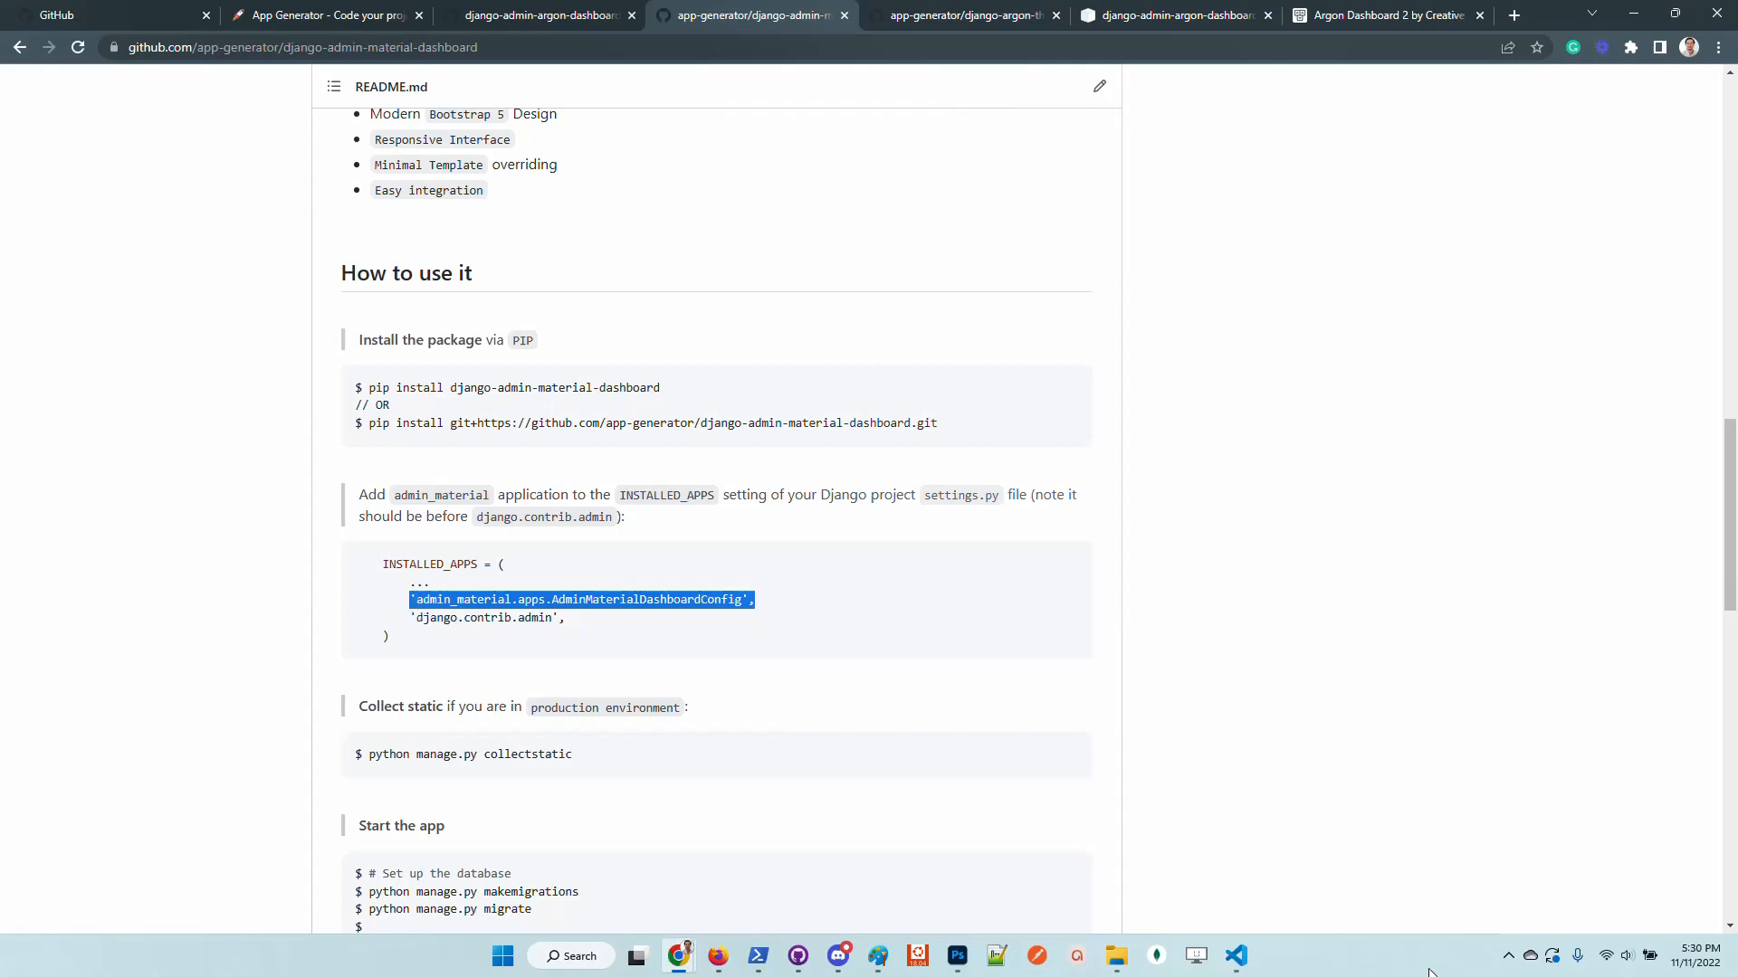
mouse_move(1234, 956)
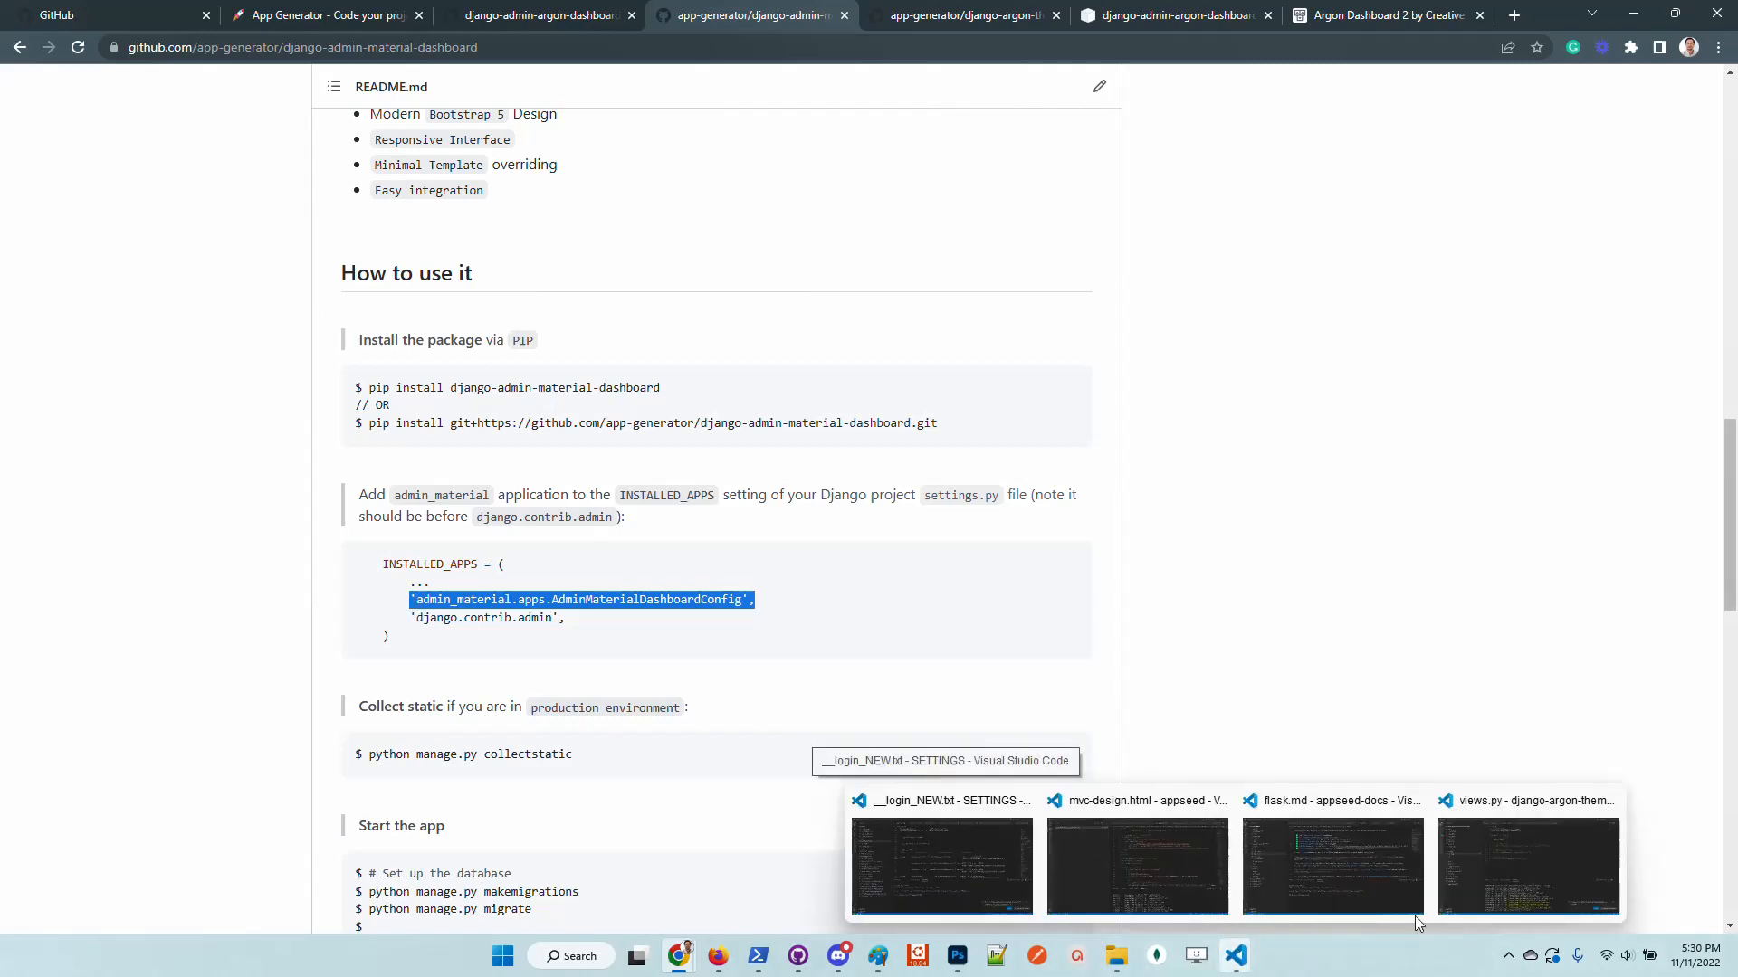
Step: Switch to the playground project in VS Code to stop the running server
click(1528, 865)
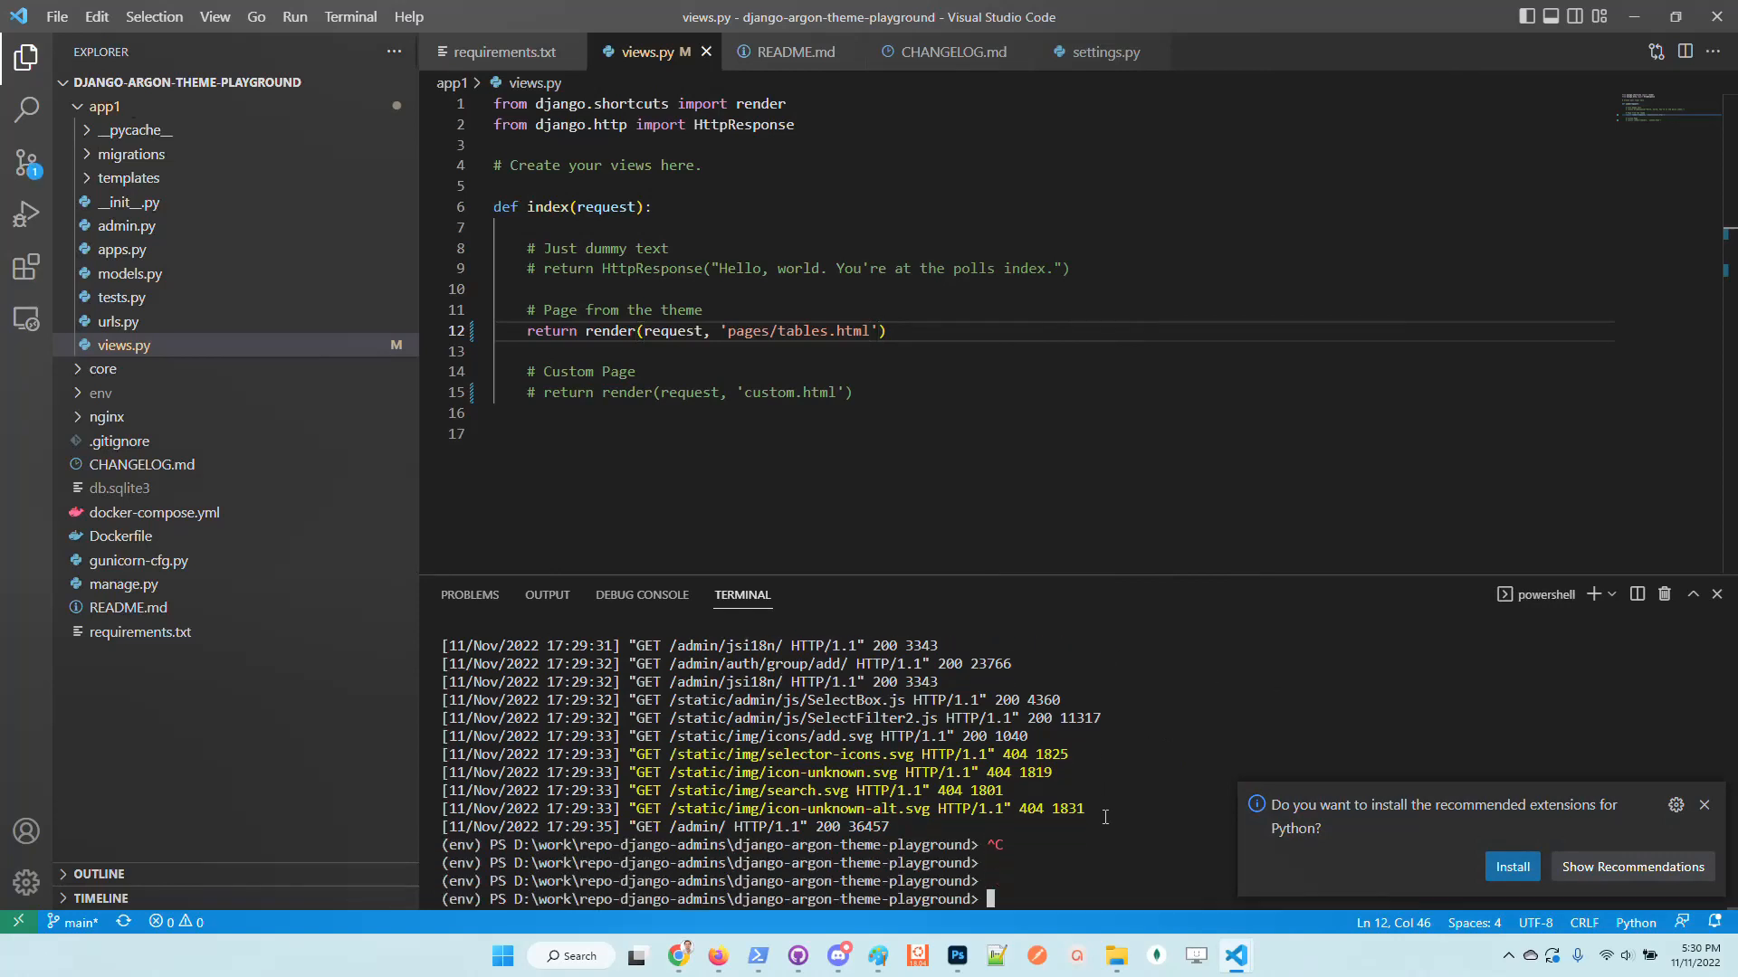
Step: Run pip install django-admin-material-dashboard in the project's terminal
click(679, 956)
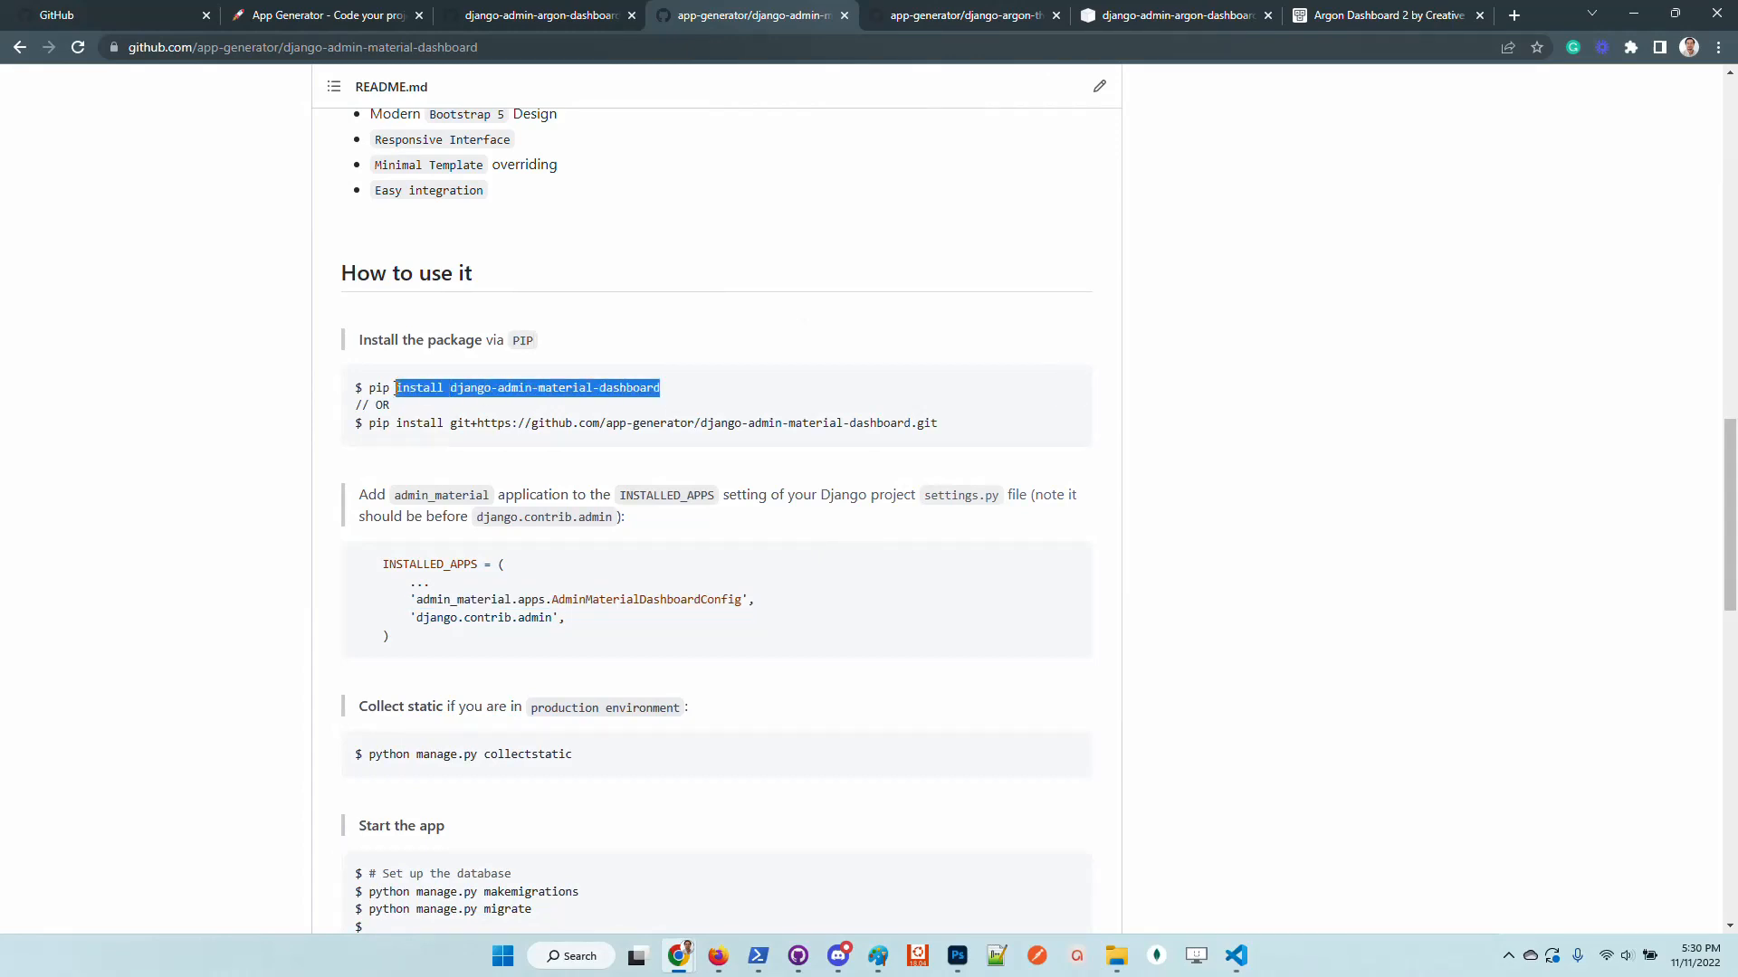
click(1233, 955)
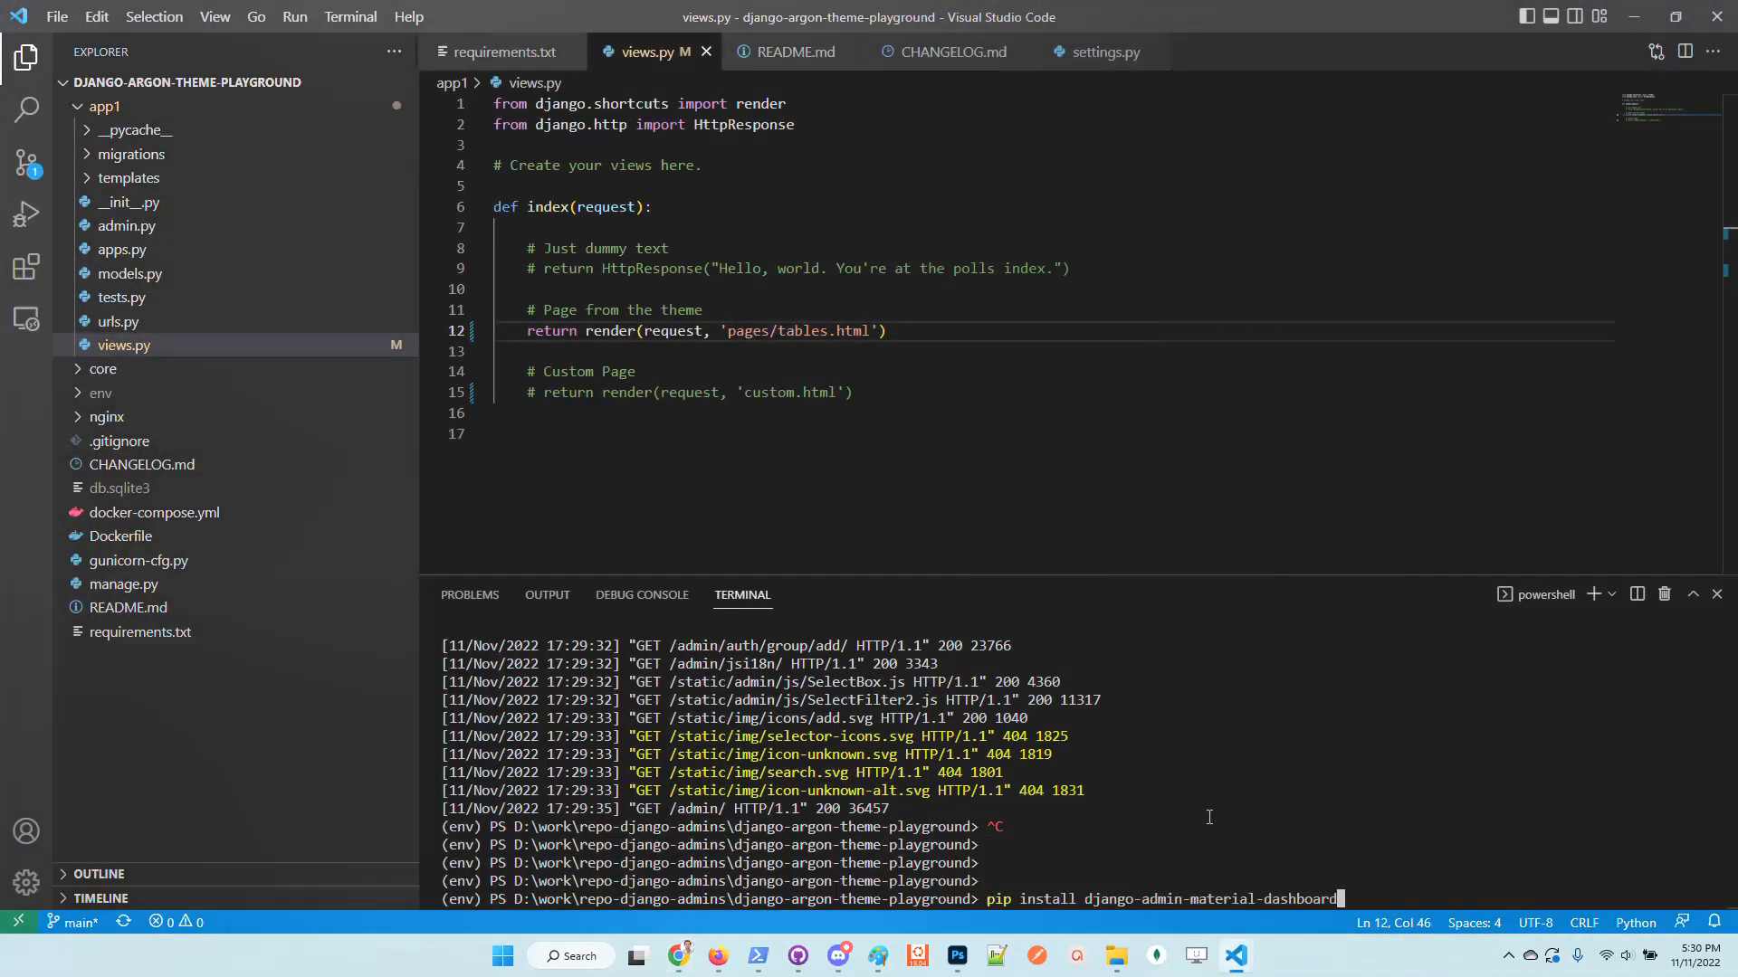
key(Return)
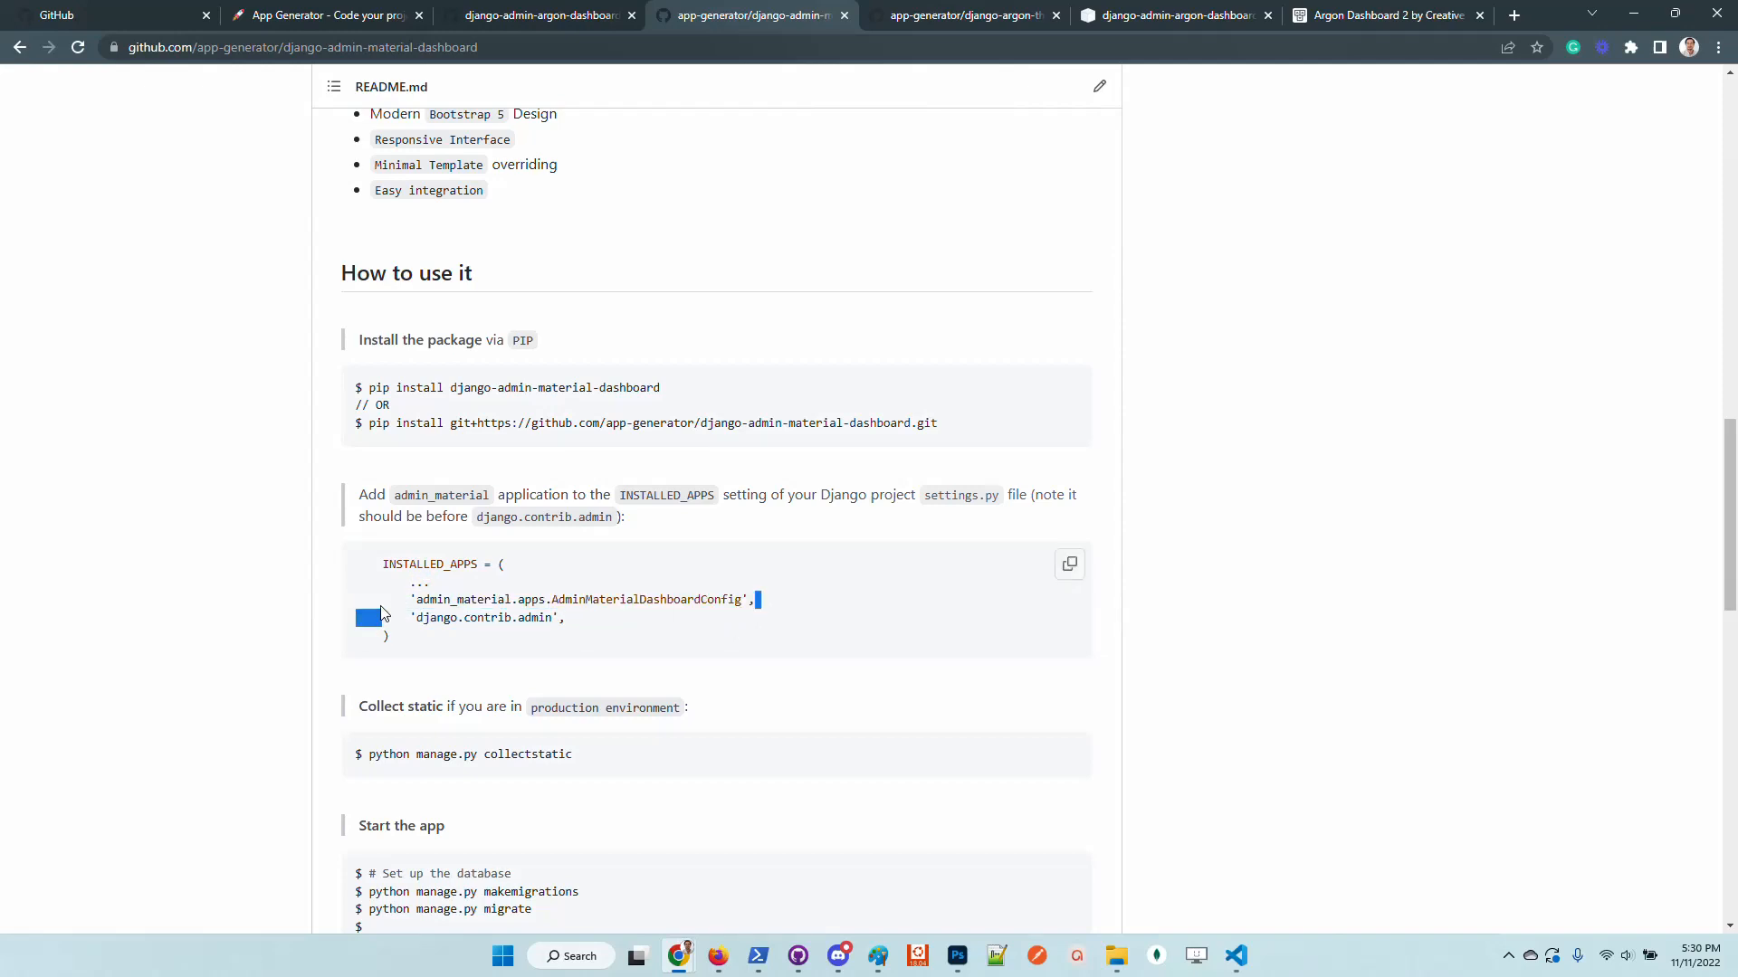
Step: Copy the AdminMaterialDashboardConfig entry from the README and reveal the core package files in VS Code
double_click(581, 600)
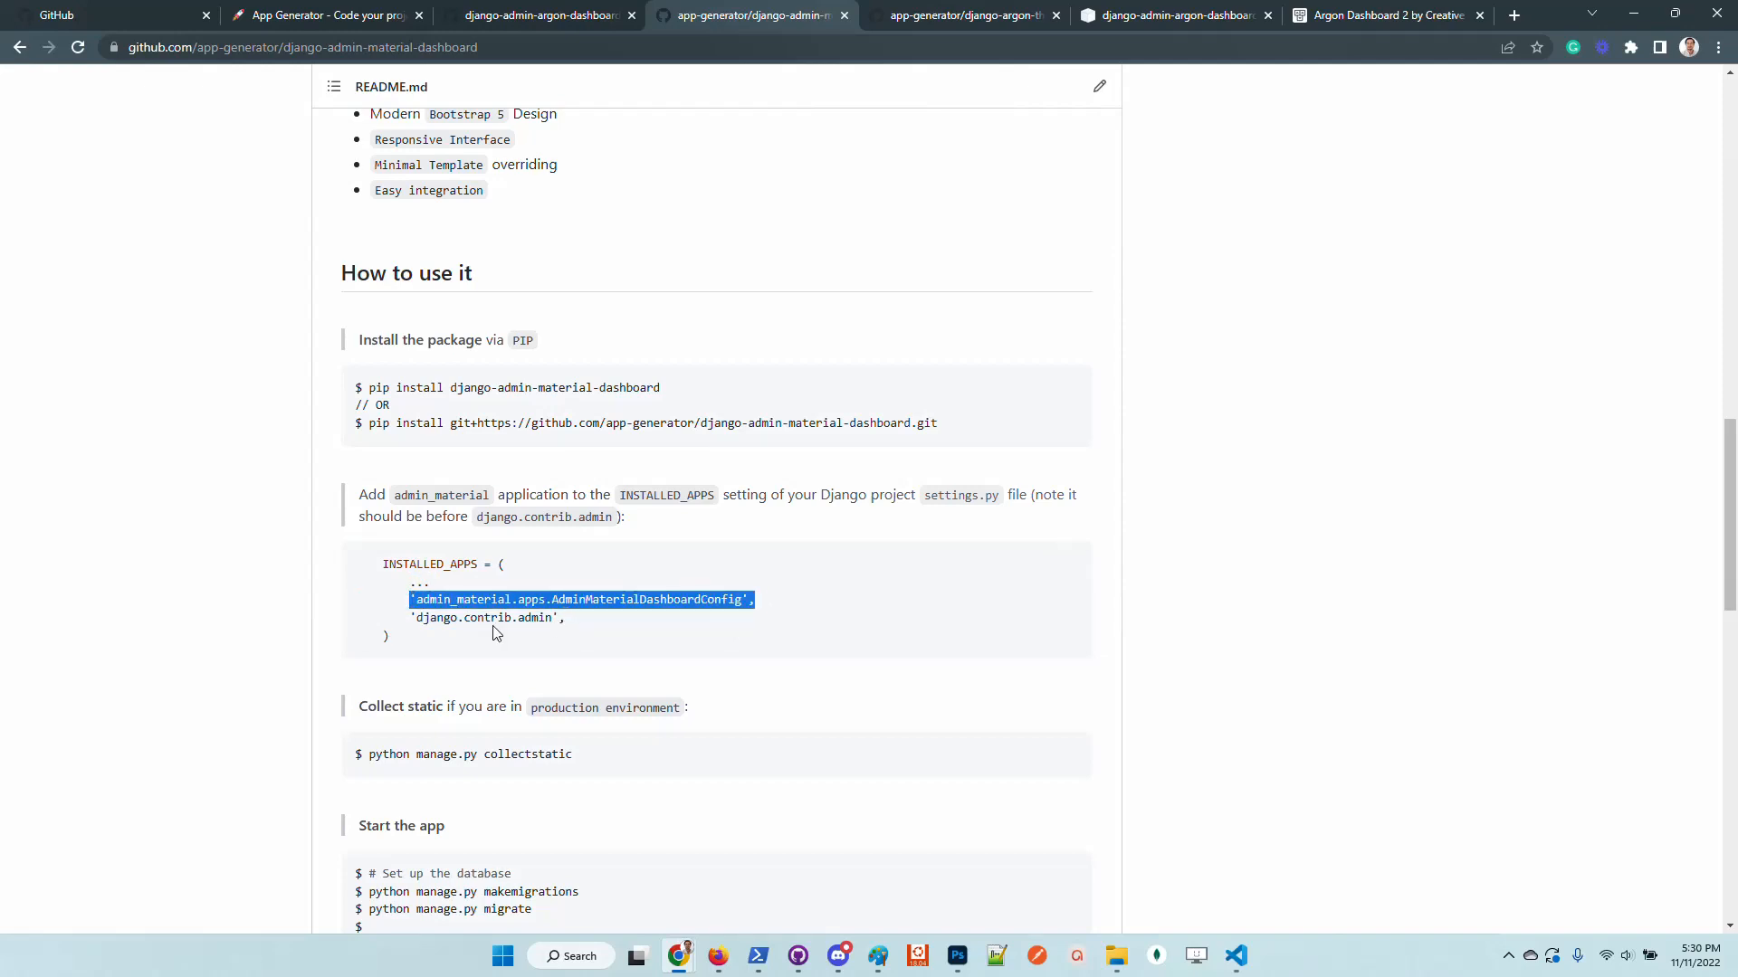
double_click(534, 618)
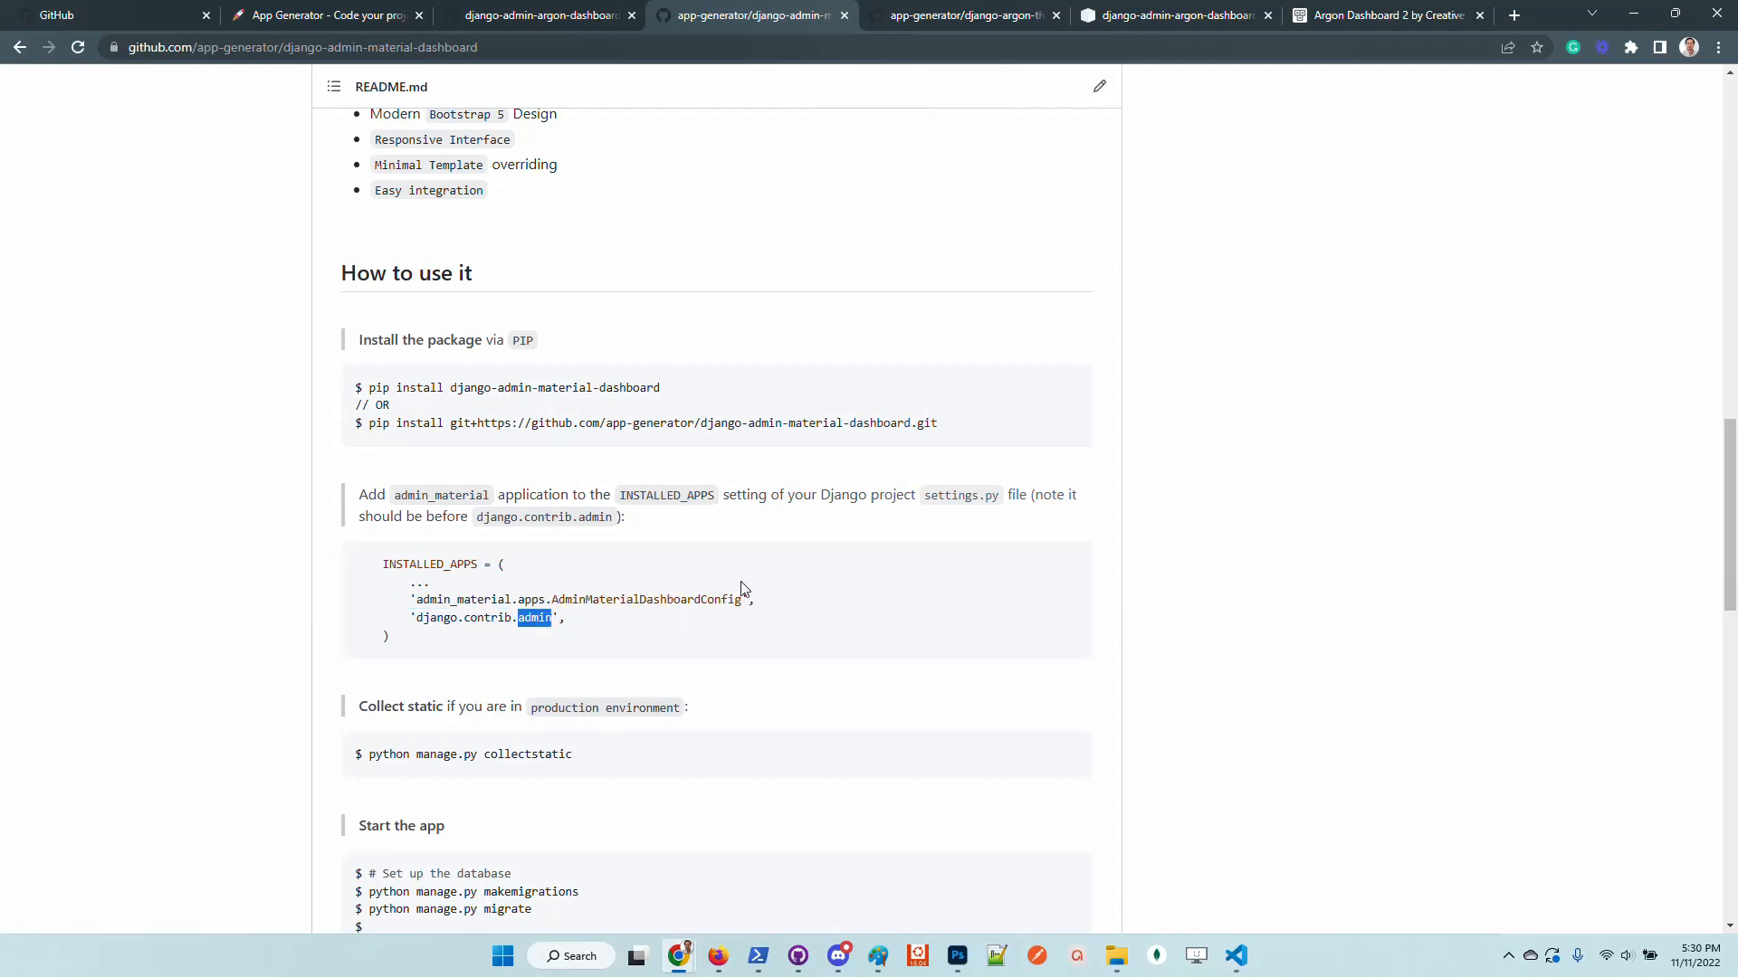
double_click(581, 599)
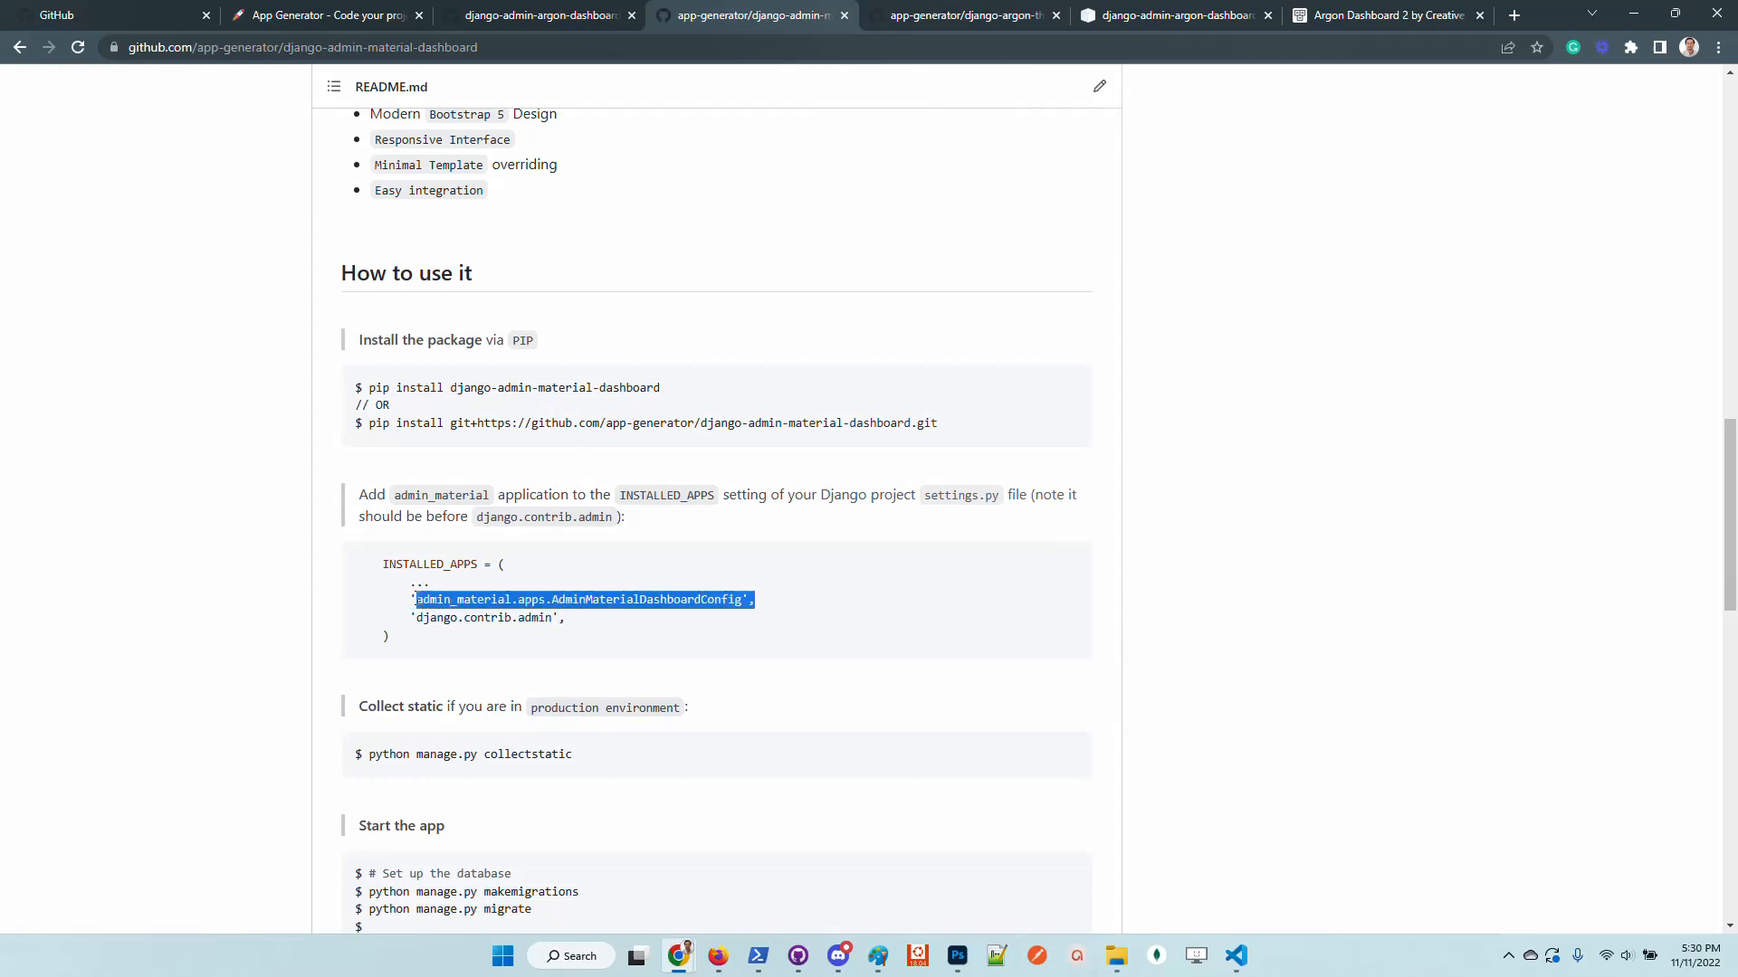
click(1234, 956)
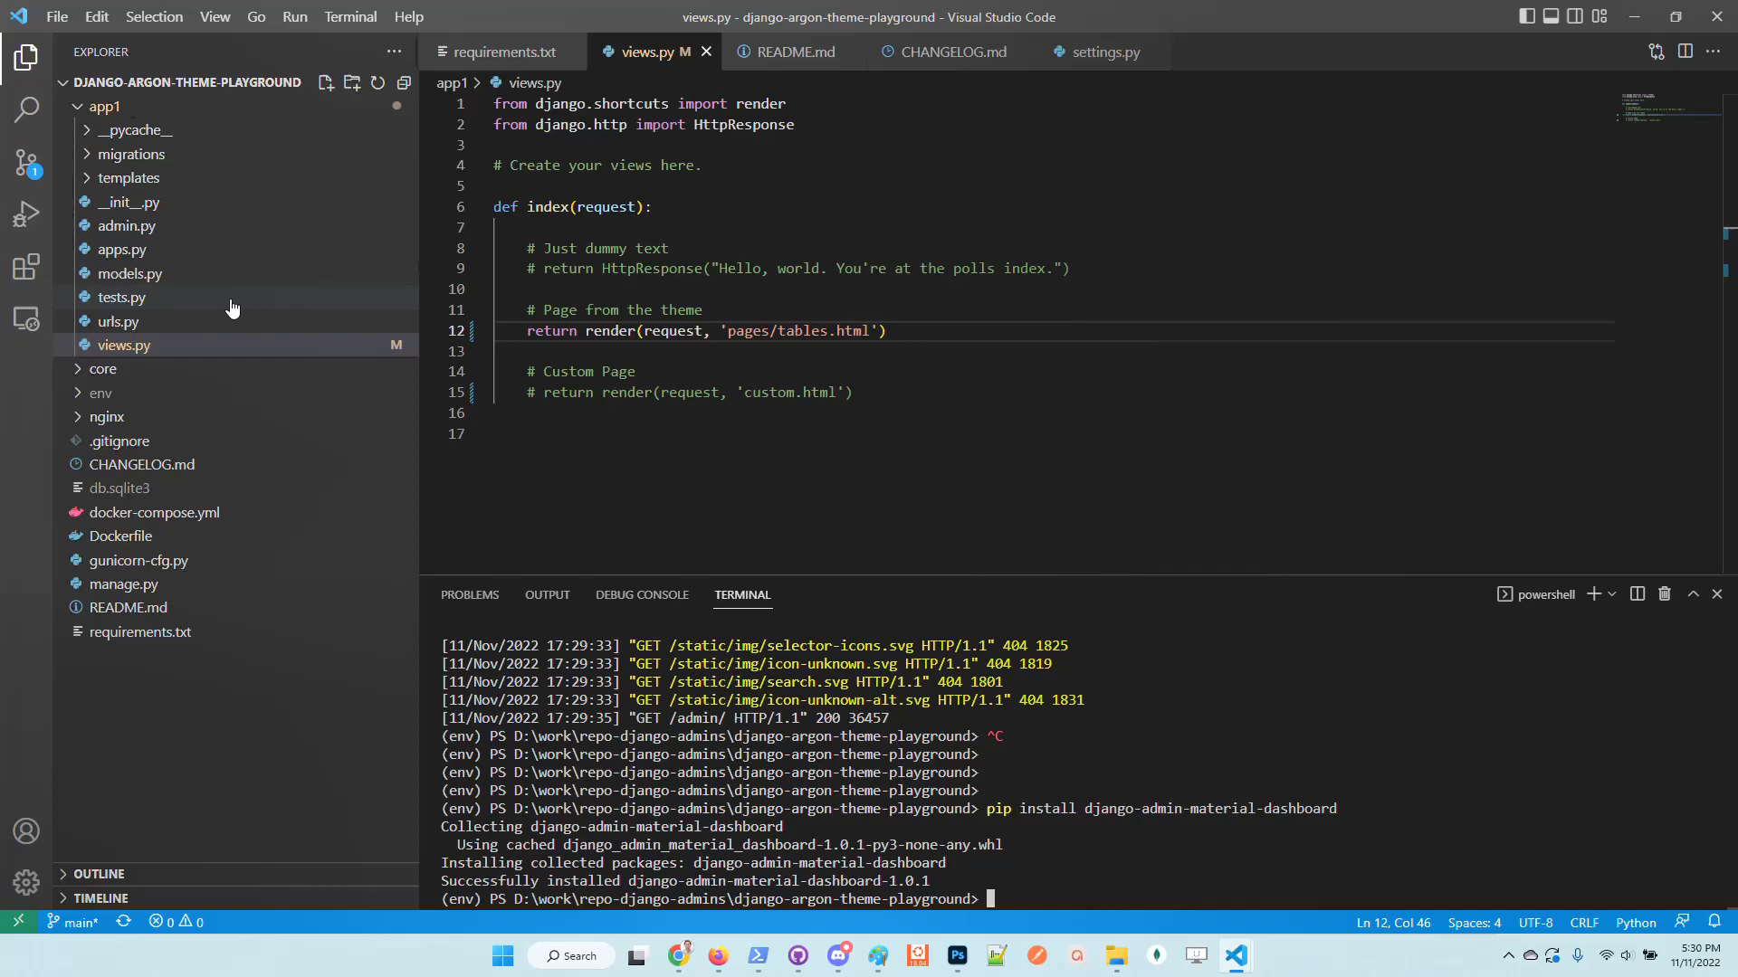
click(103, 370)
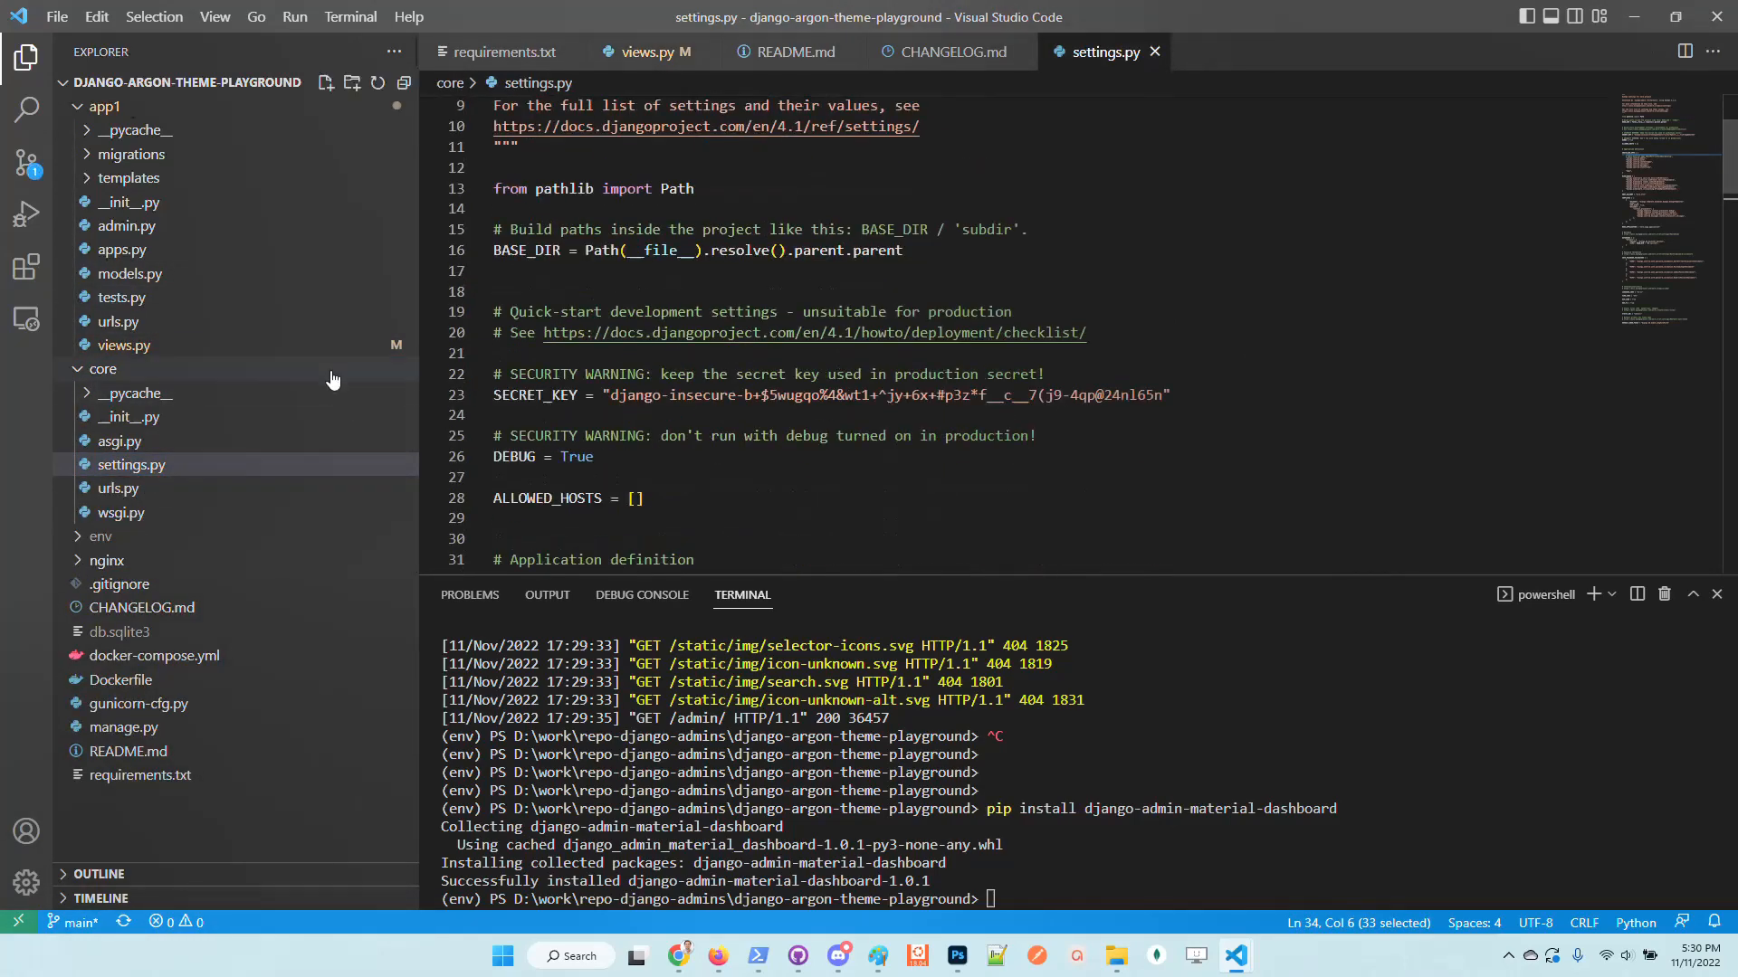
Step: In settings.py INSTALLED_APPS, comment out admin_argon and enable the Material dashboard app entry
scroll(down, 3)
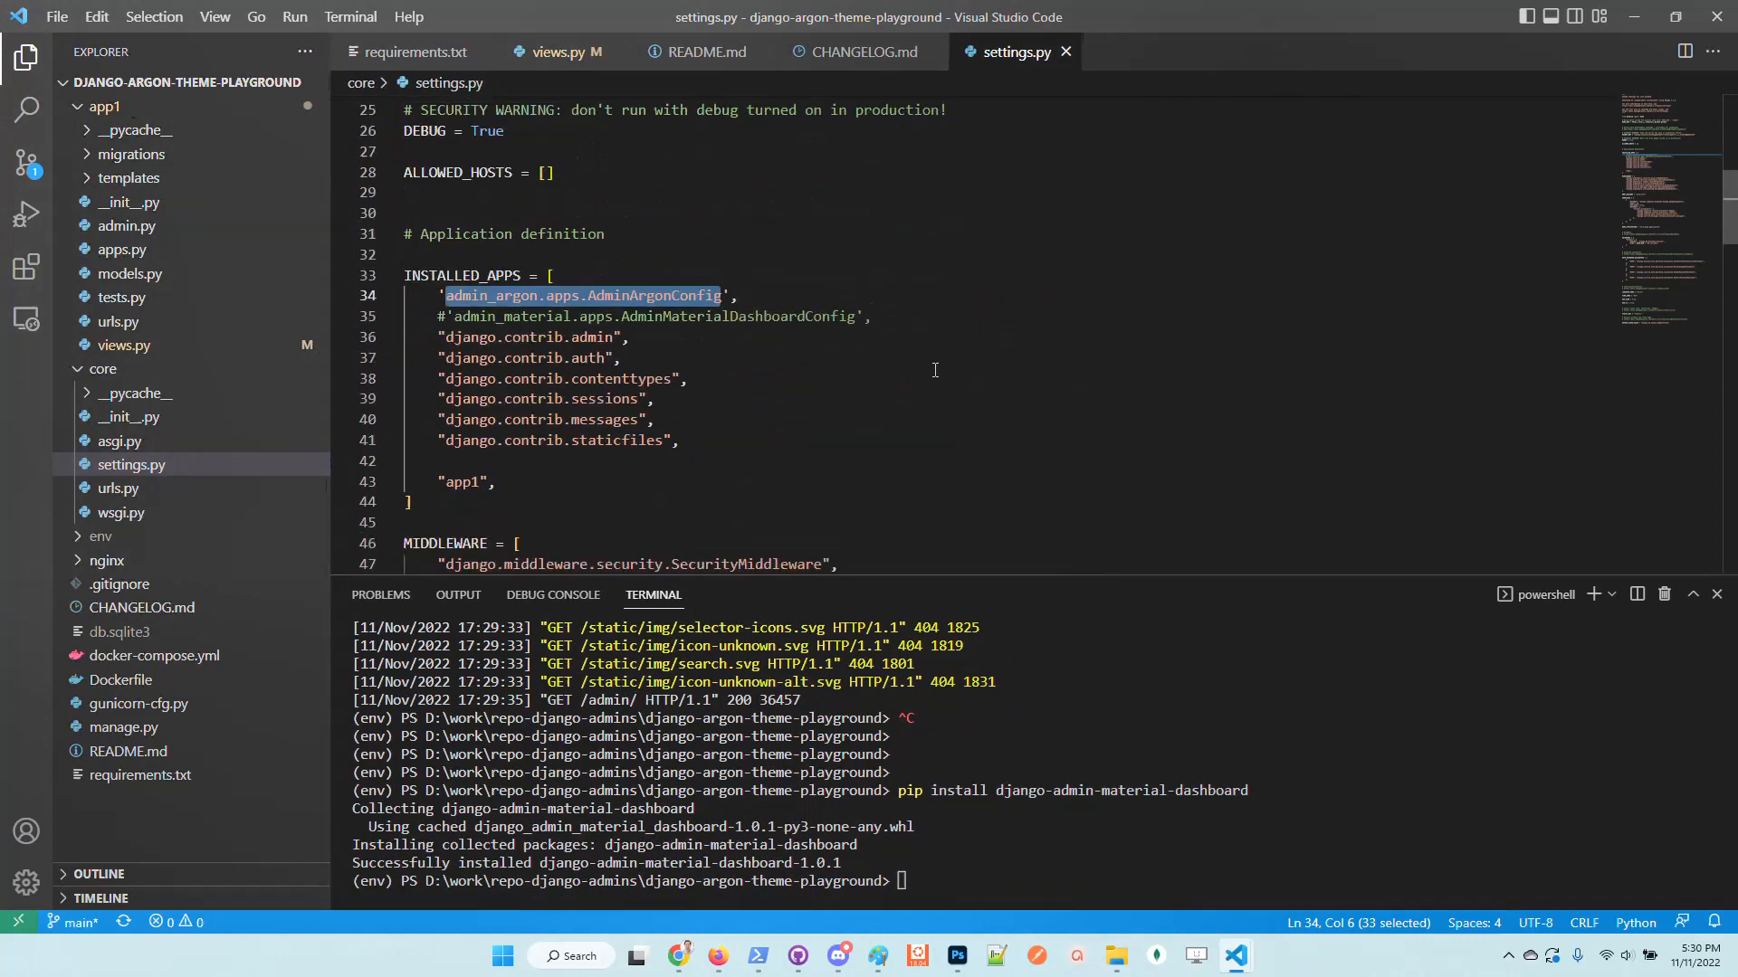
click(876, 315)
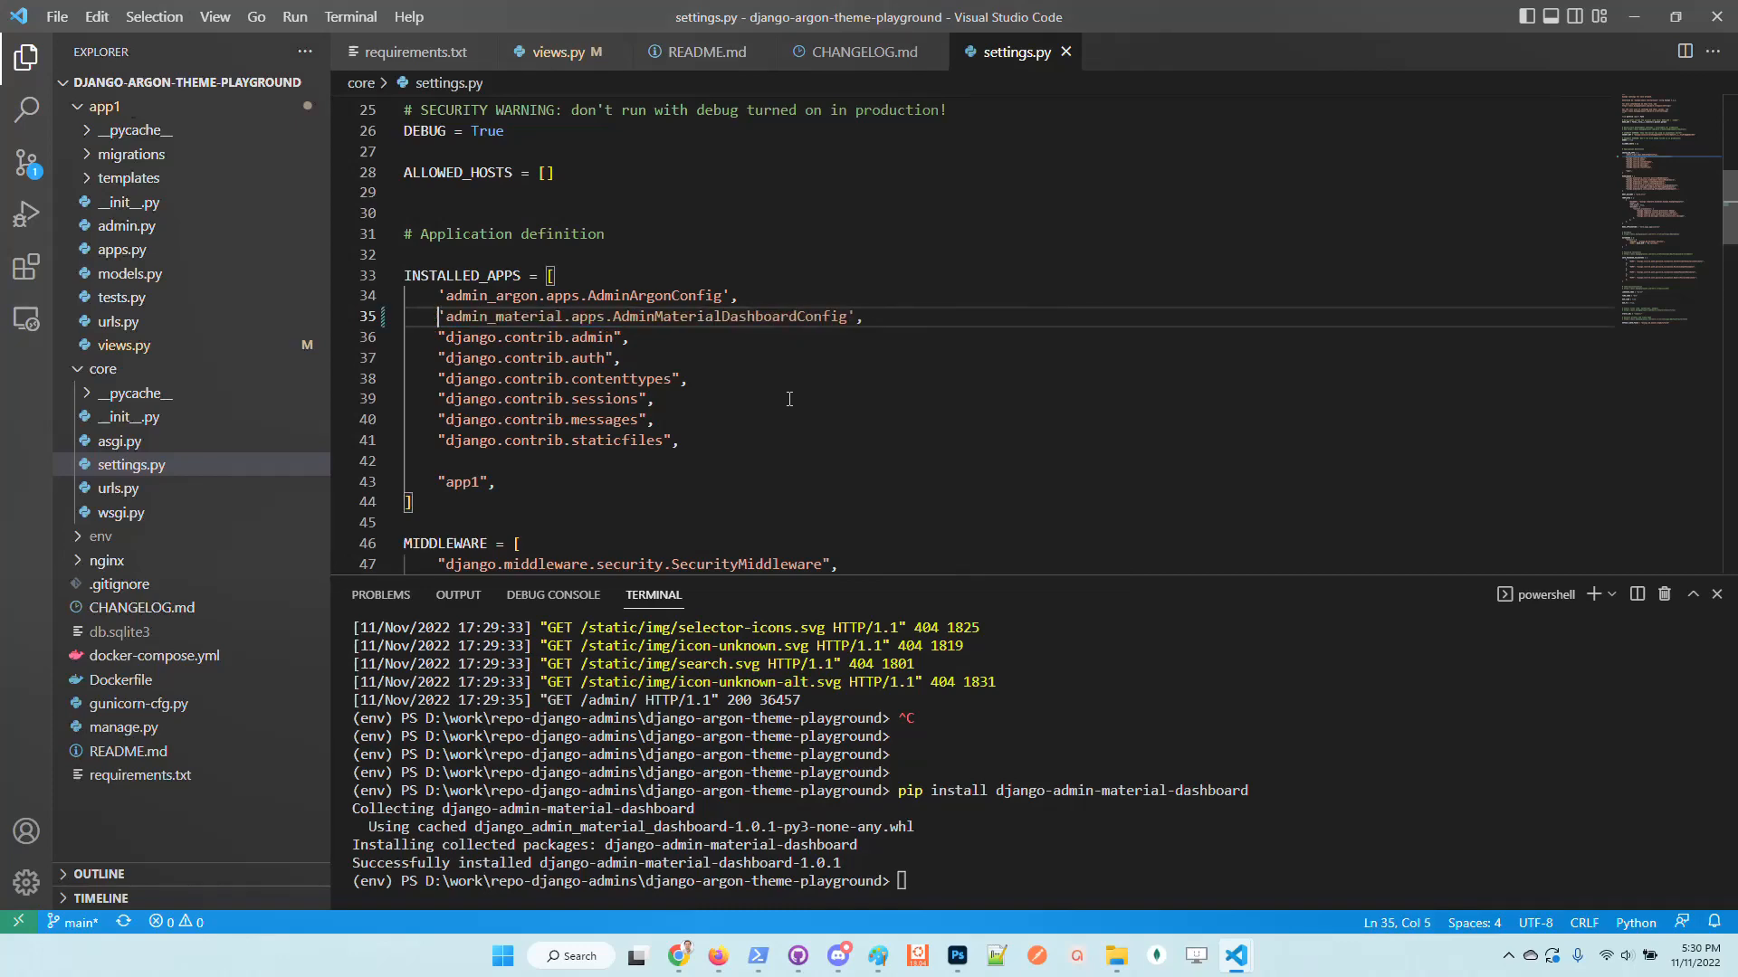
text(#)
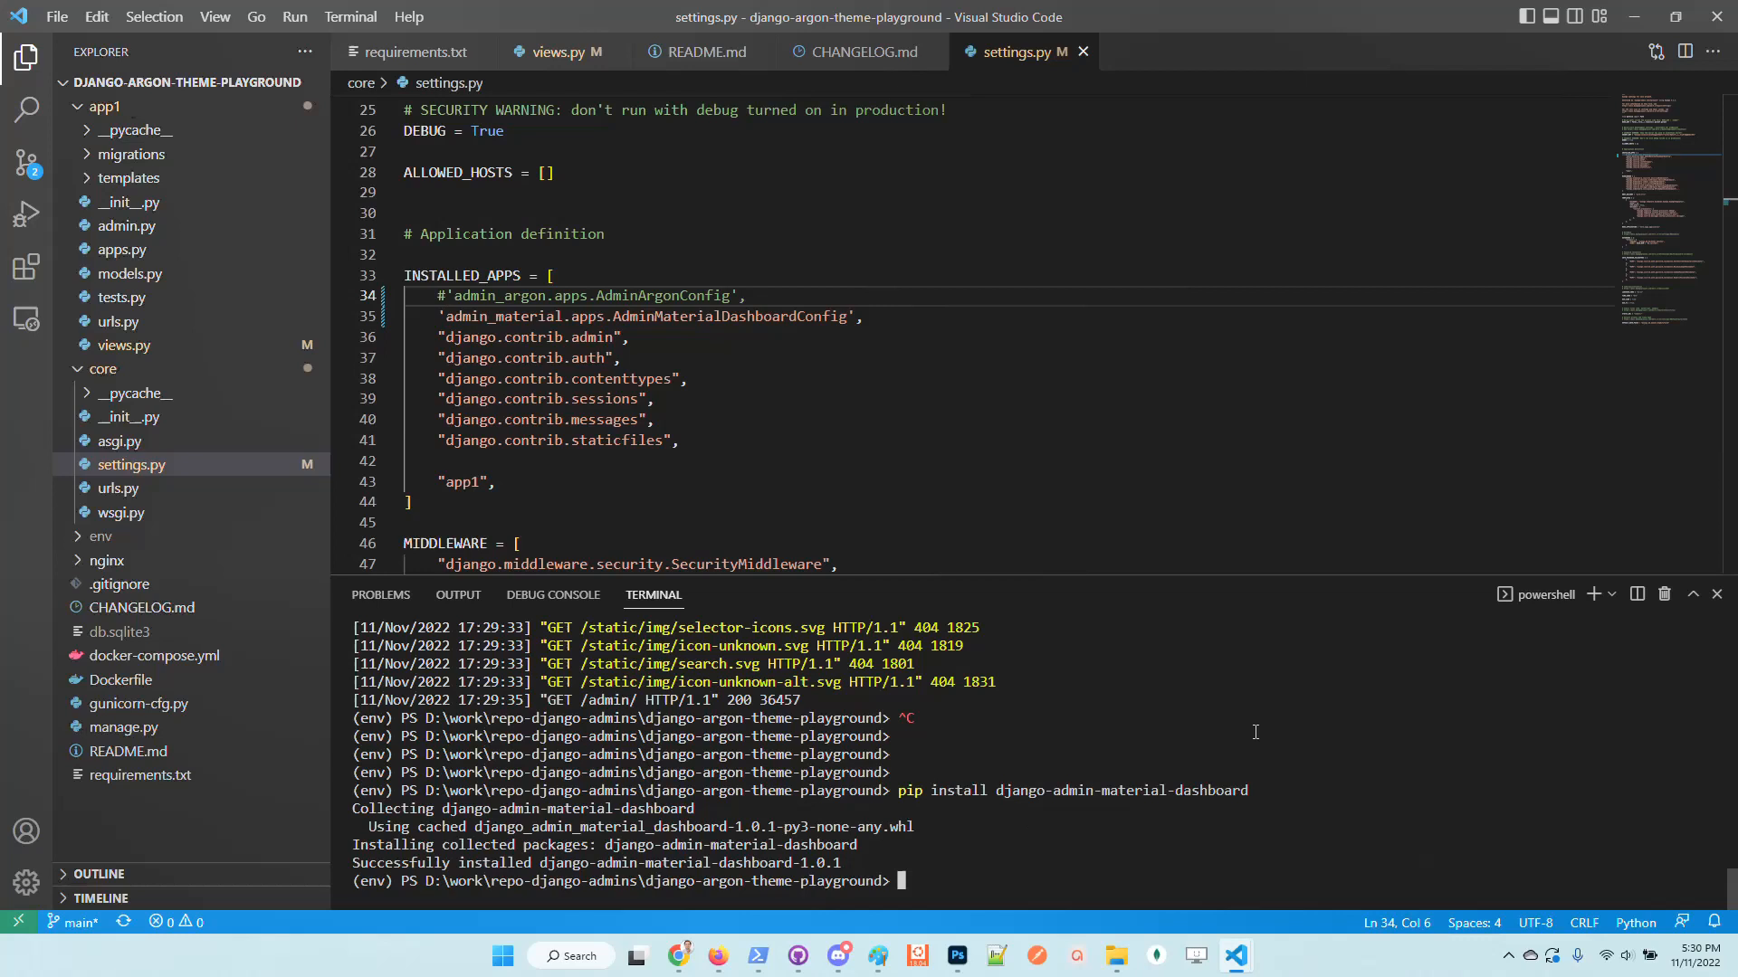
Step: Restart the server with python.exe .\manage.py runserver and view the admin in the browser
text(python.exe .\manage.py runserver)
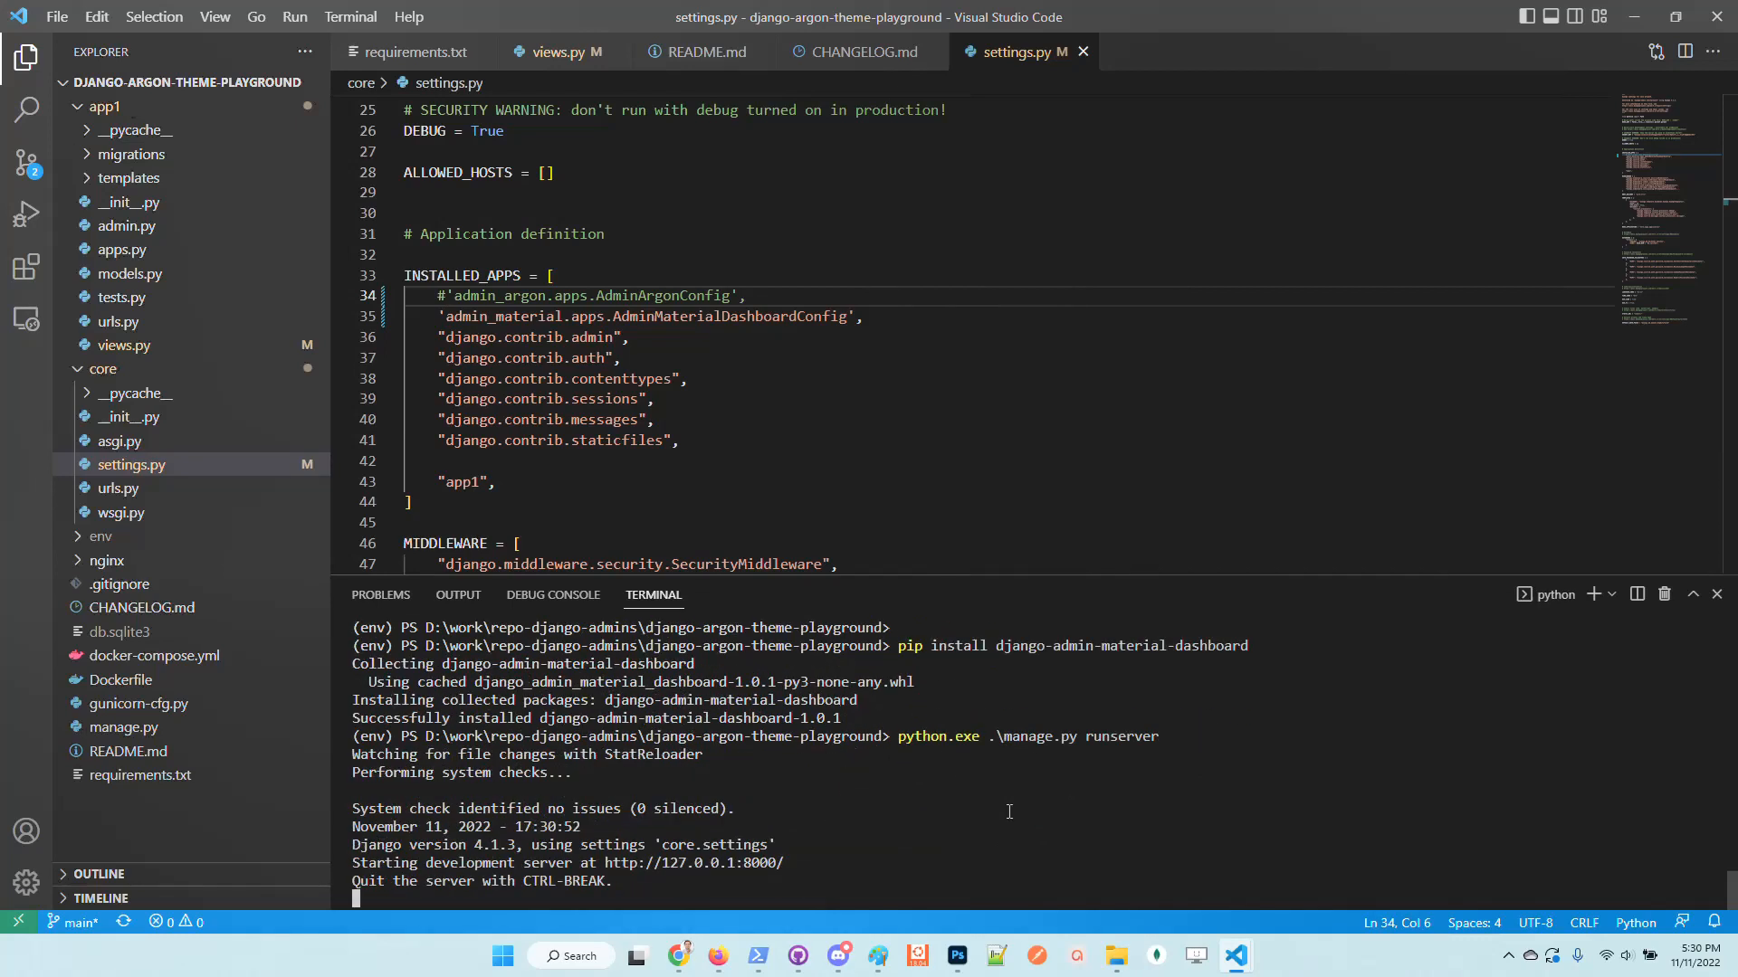
click(679, 956)
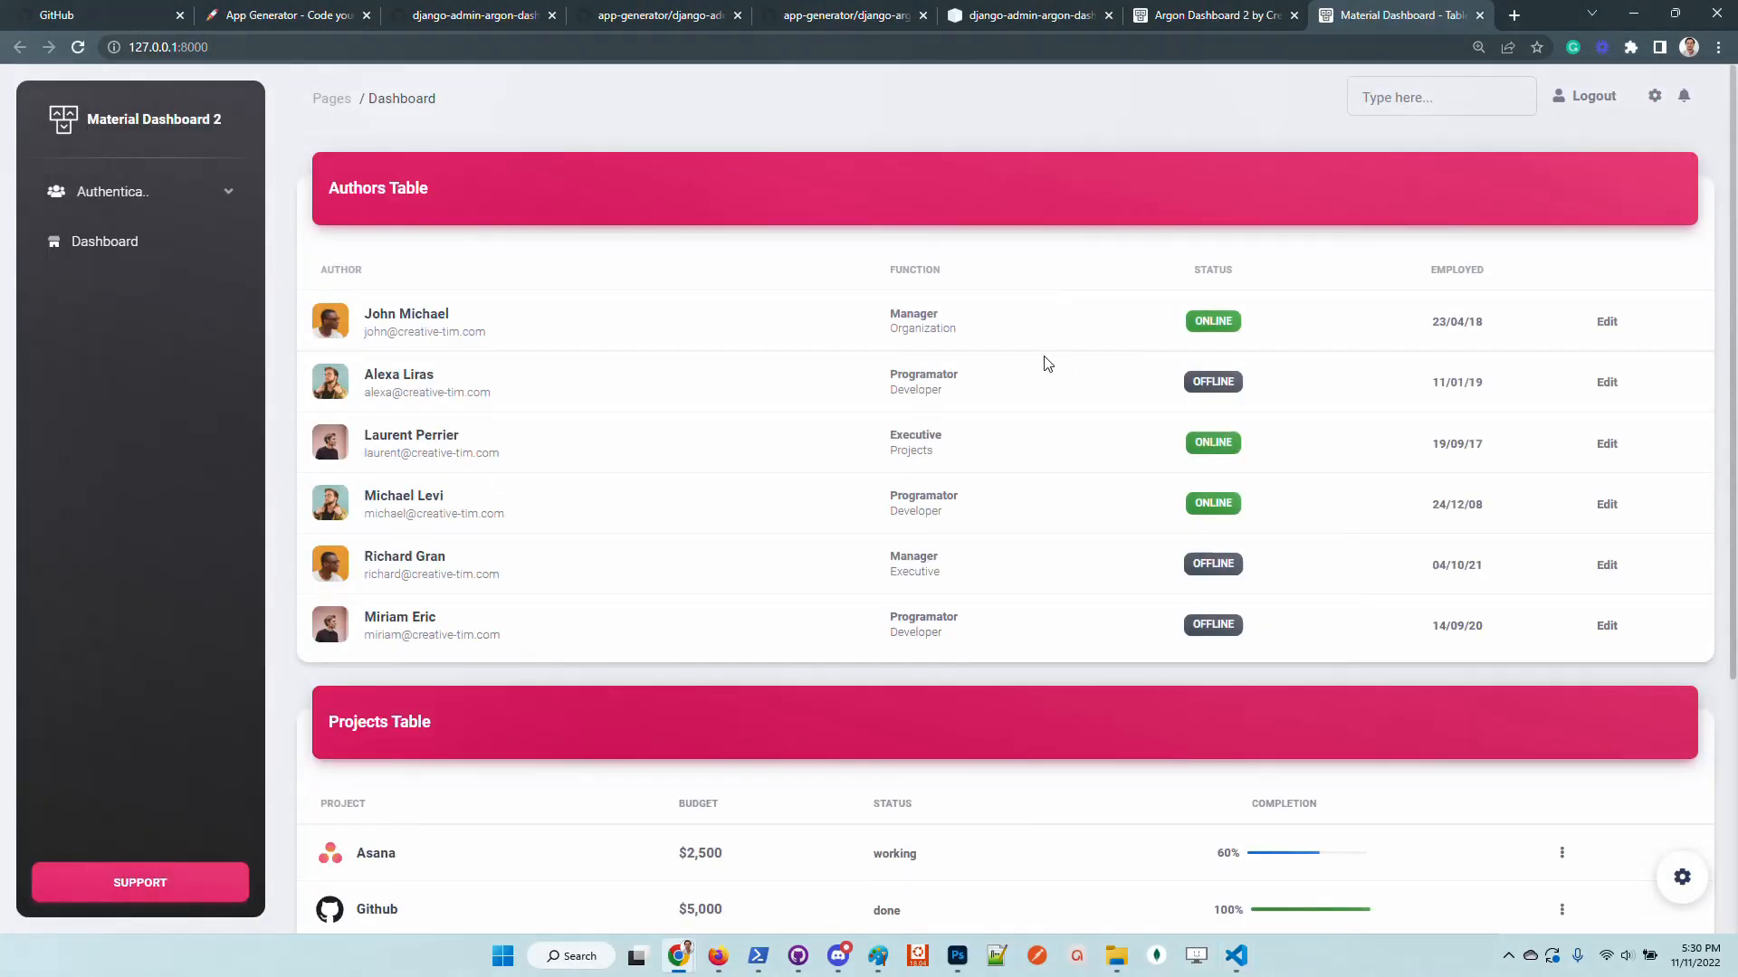
mouse_move(762, 382)
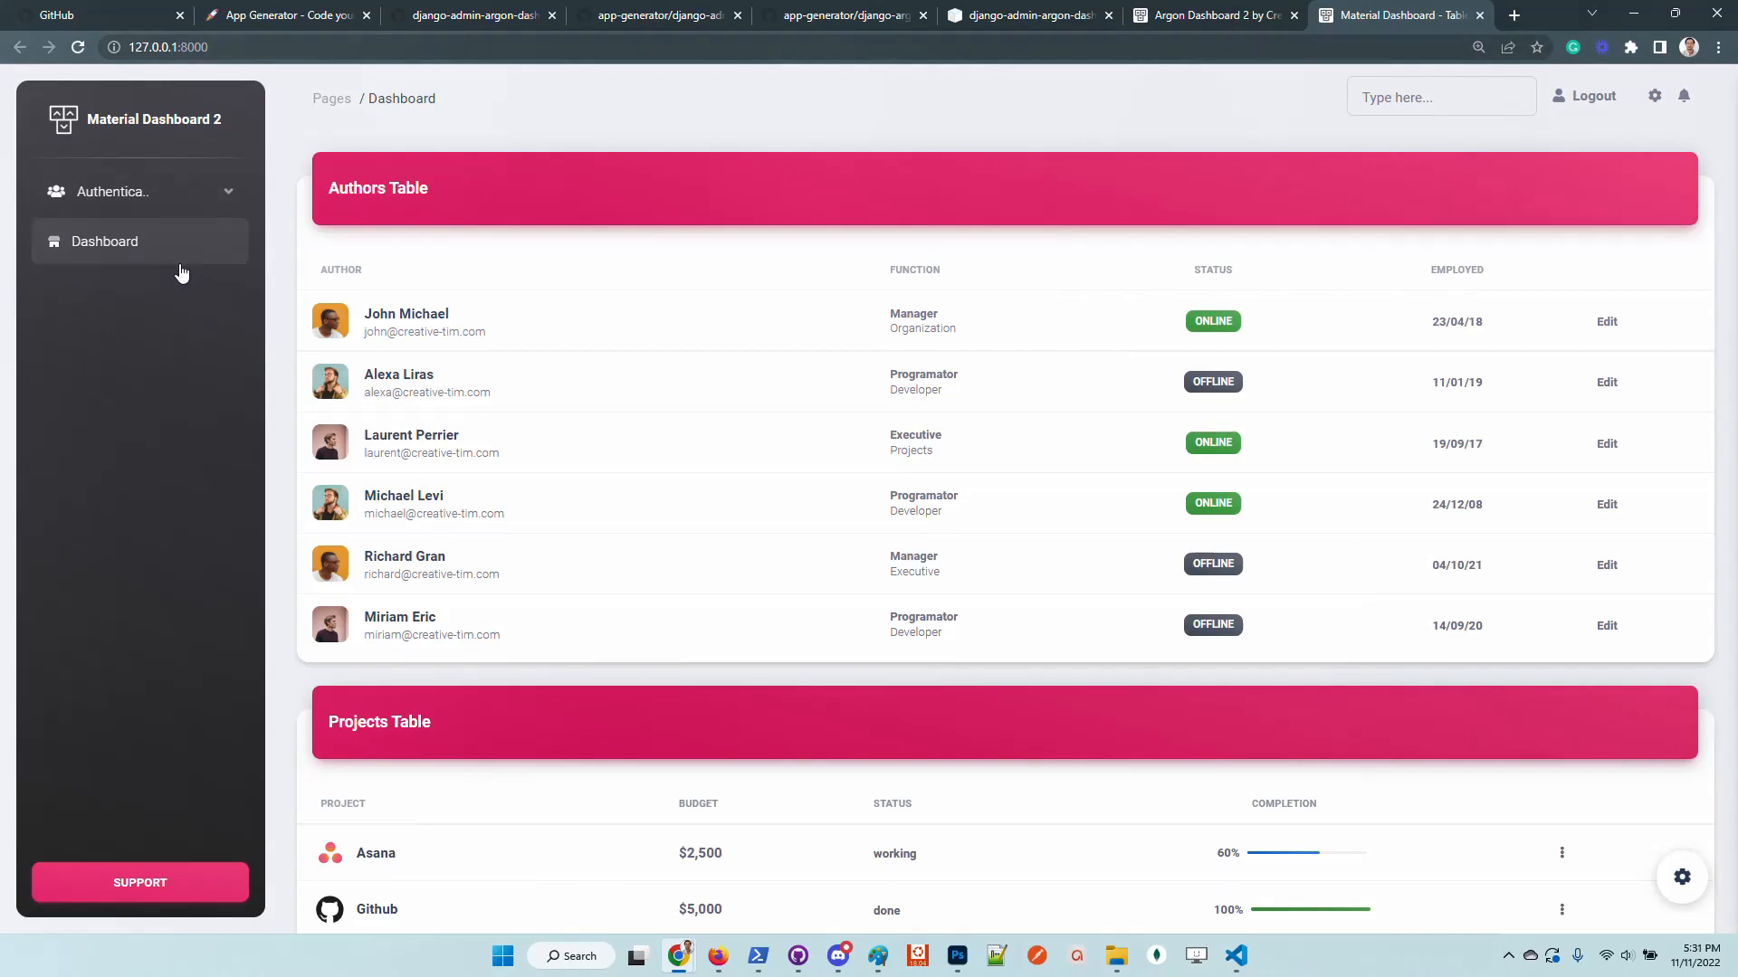
Step: View the Material-styled Groups and Users lists, then return to the code editor
click(110, 190)
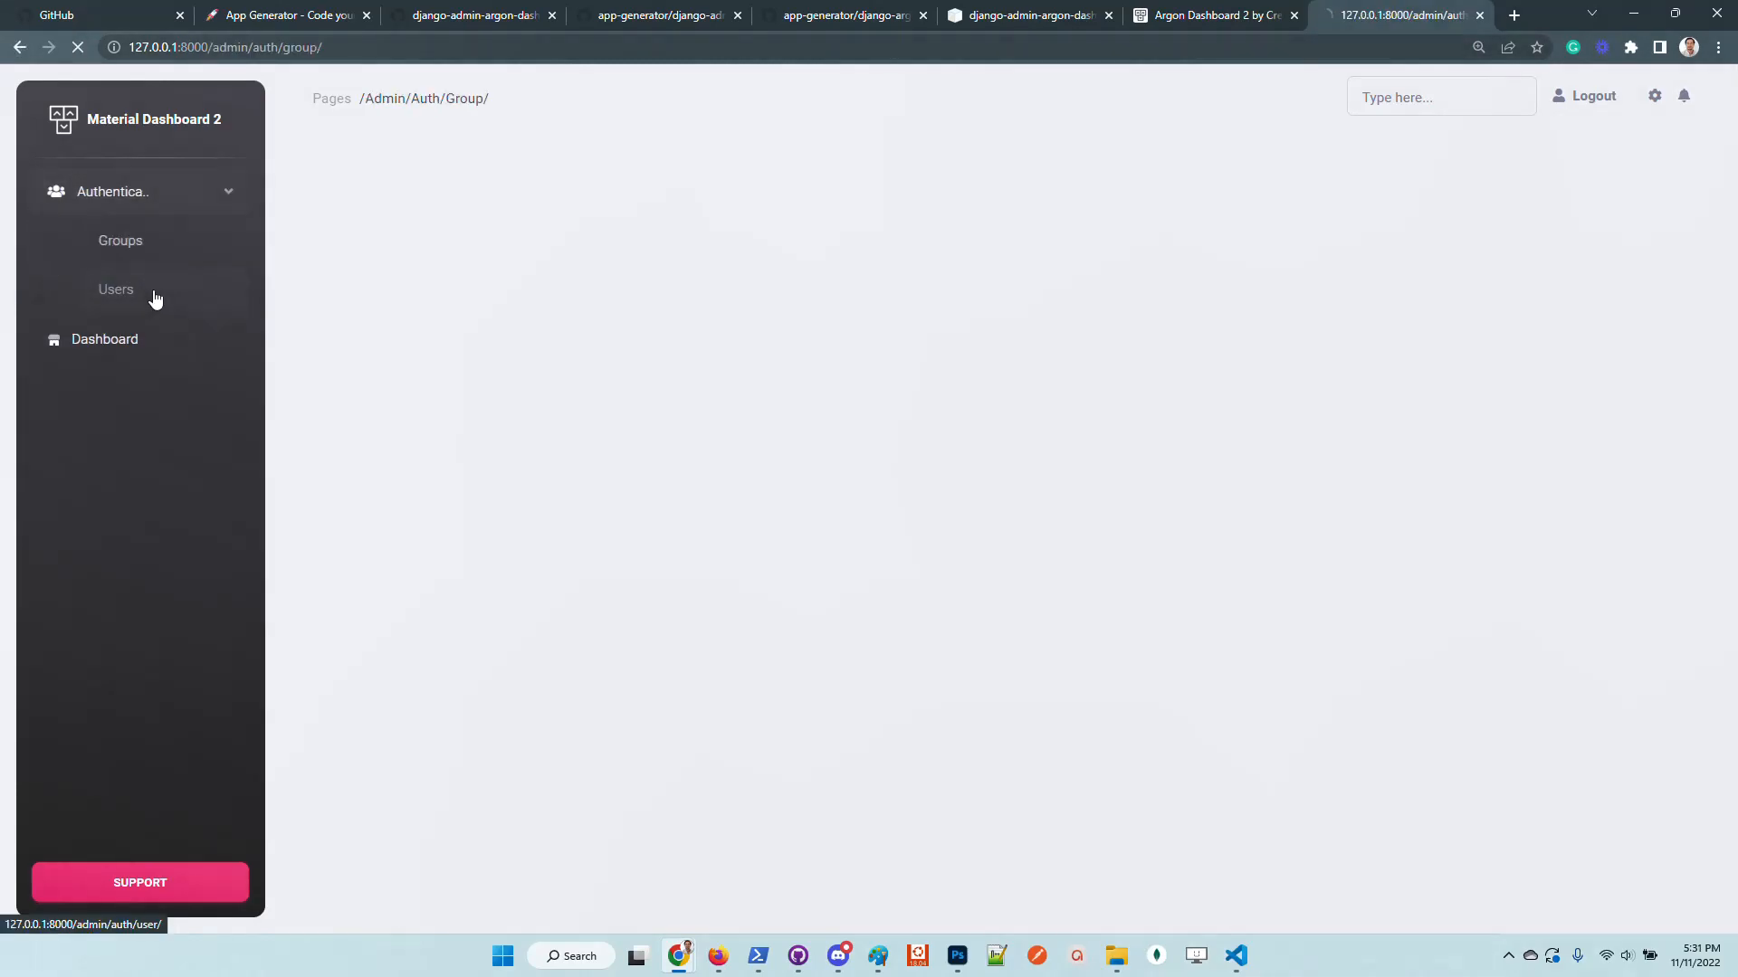
click(116, 290)
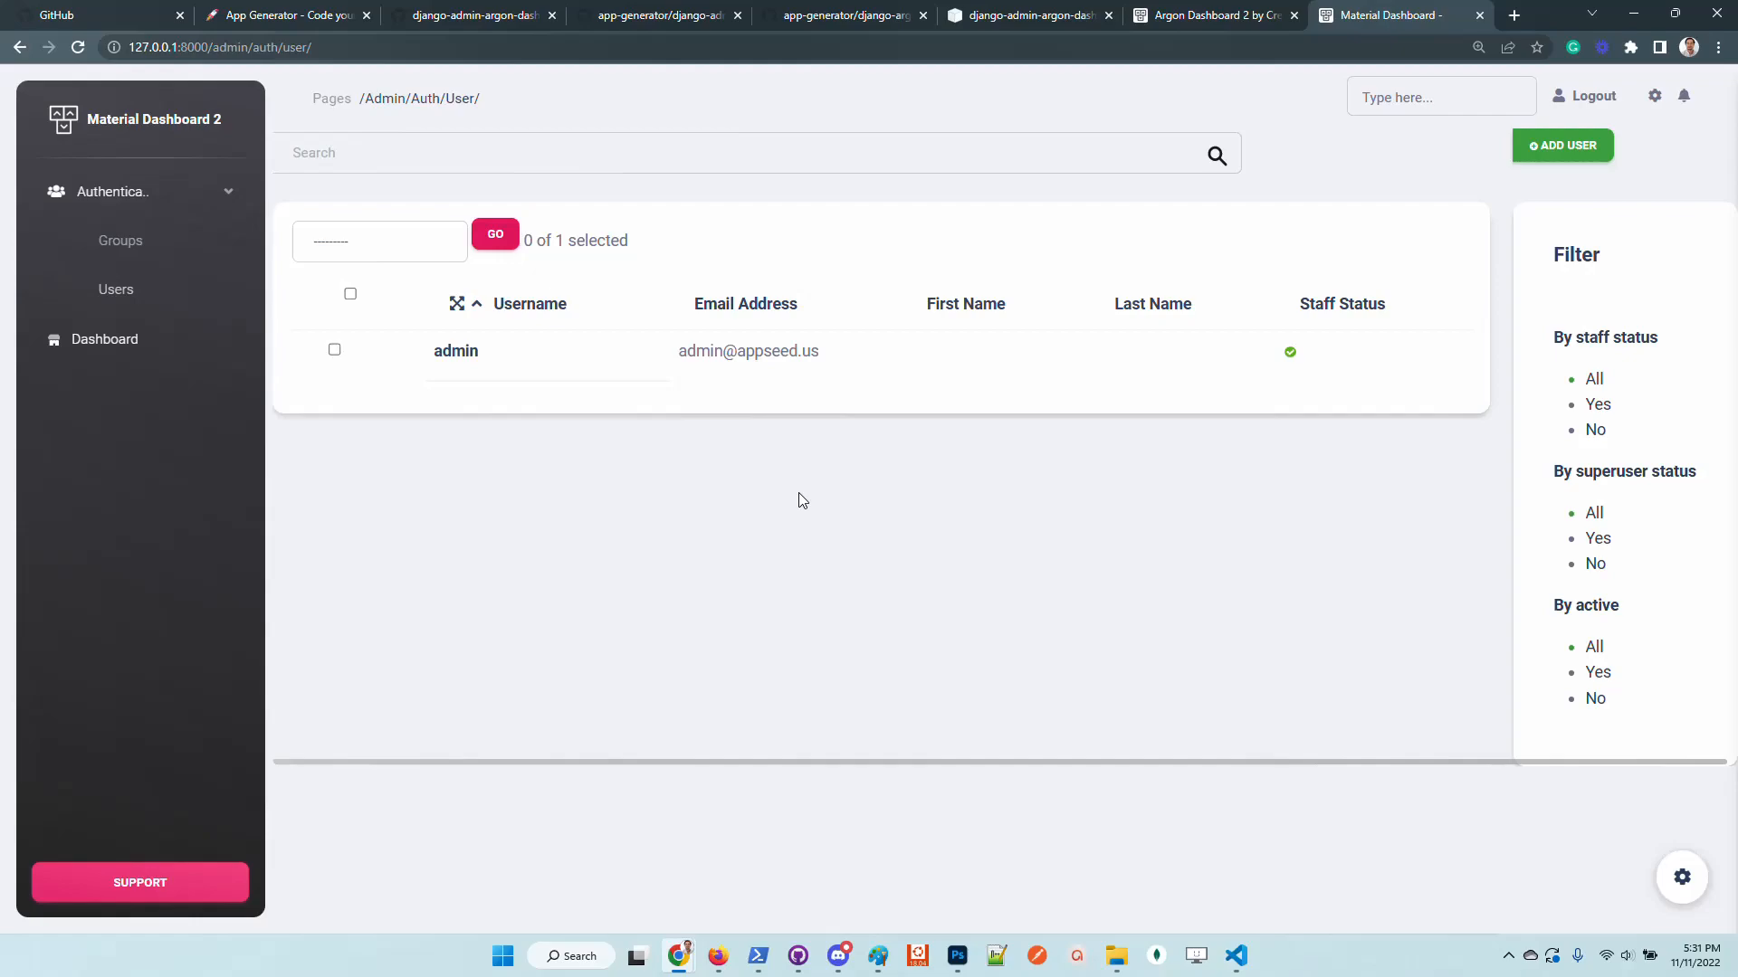
click(1234, 955)
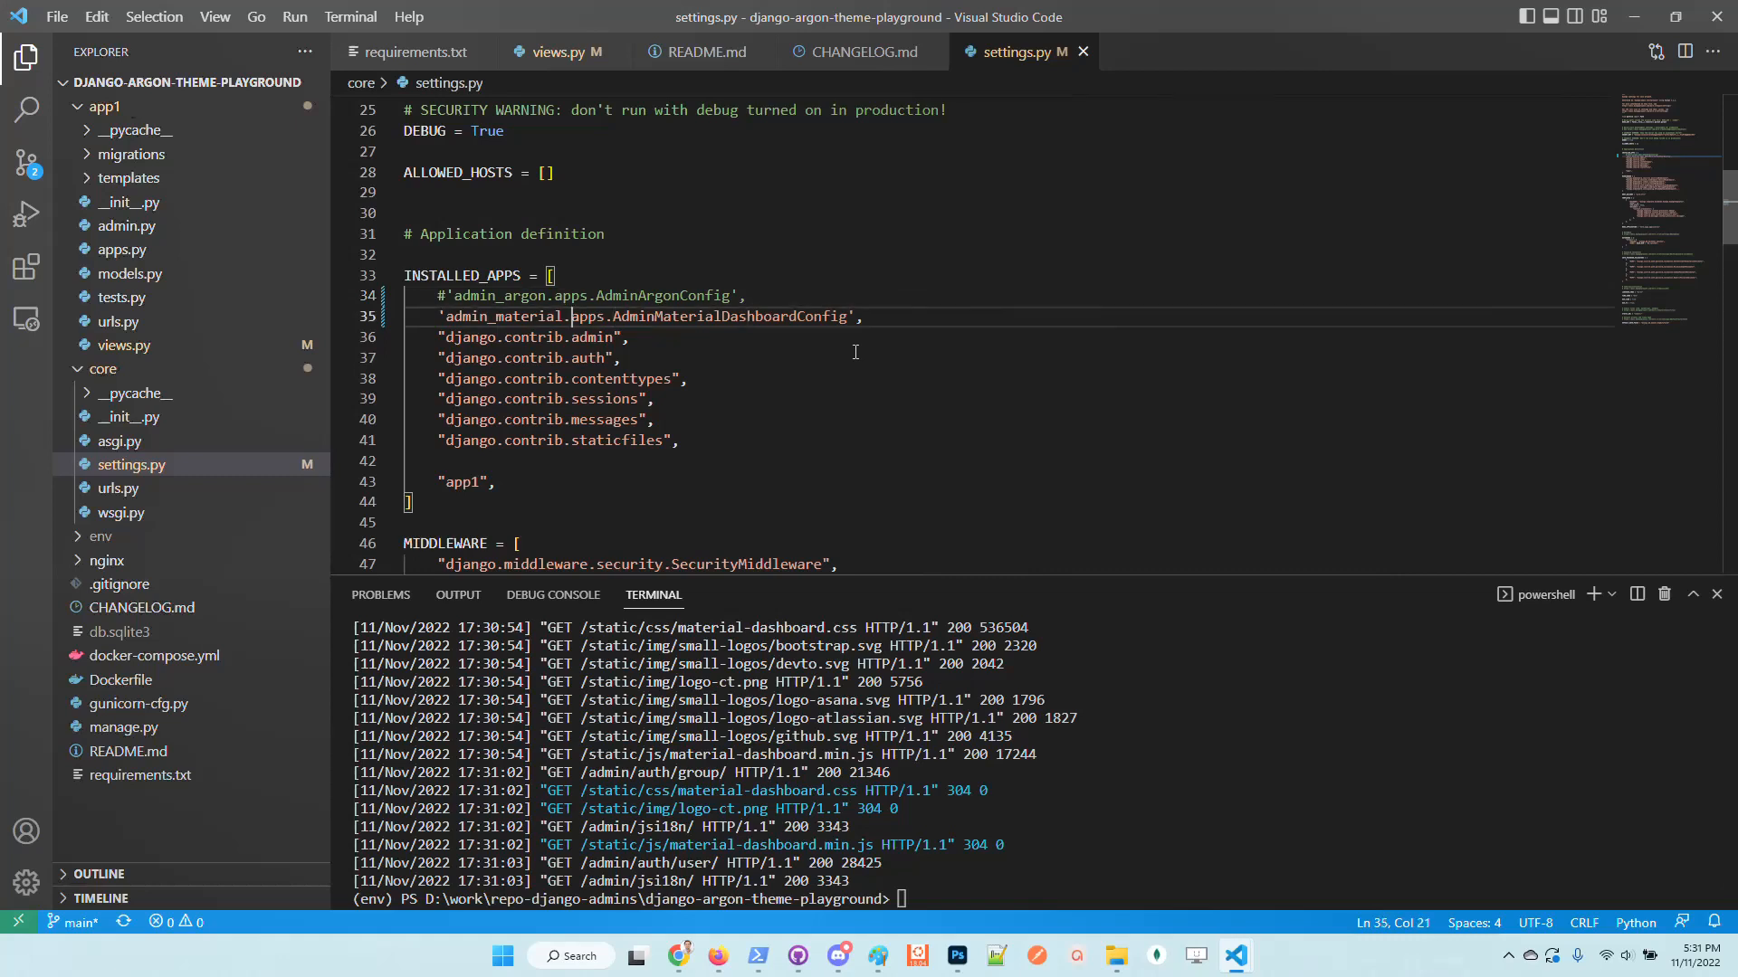
Step: Re-enable admin_argon in settings, rerun runserver and reload the admin to show the Argon theme
click(679, 955)
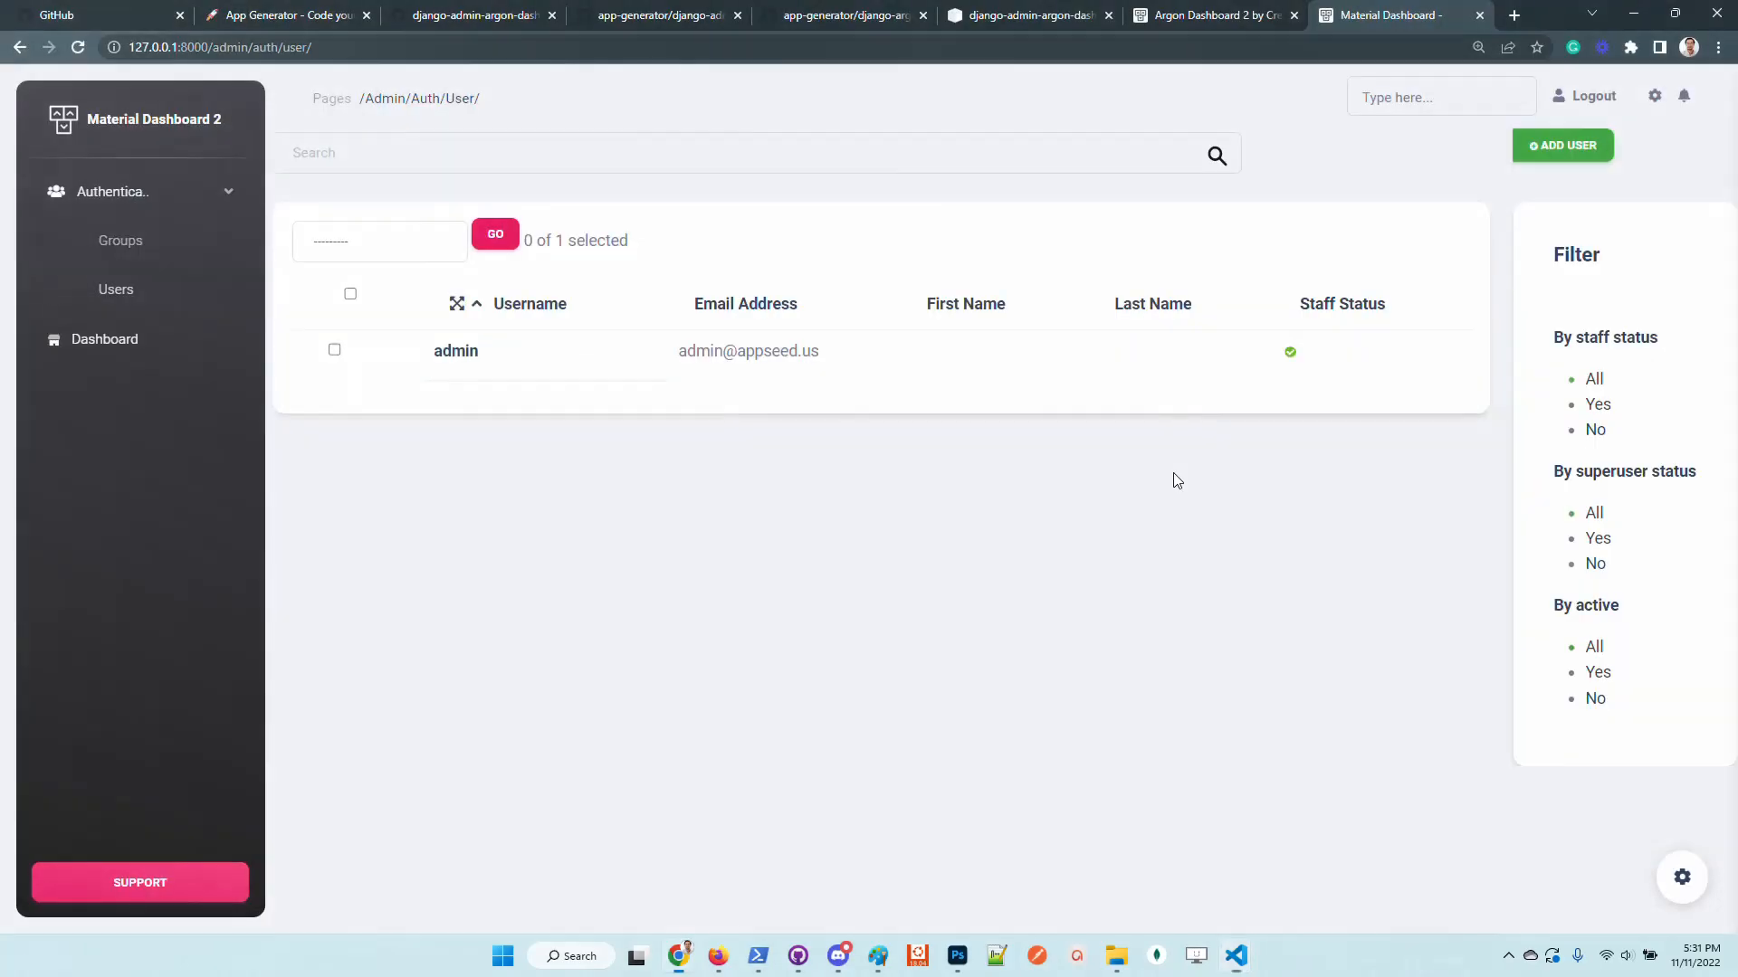
click(1233, 956)
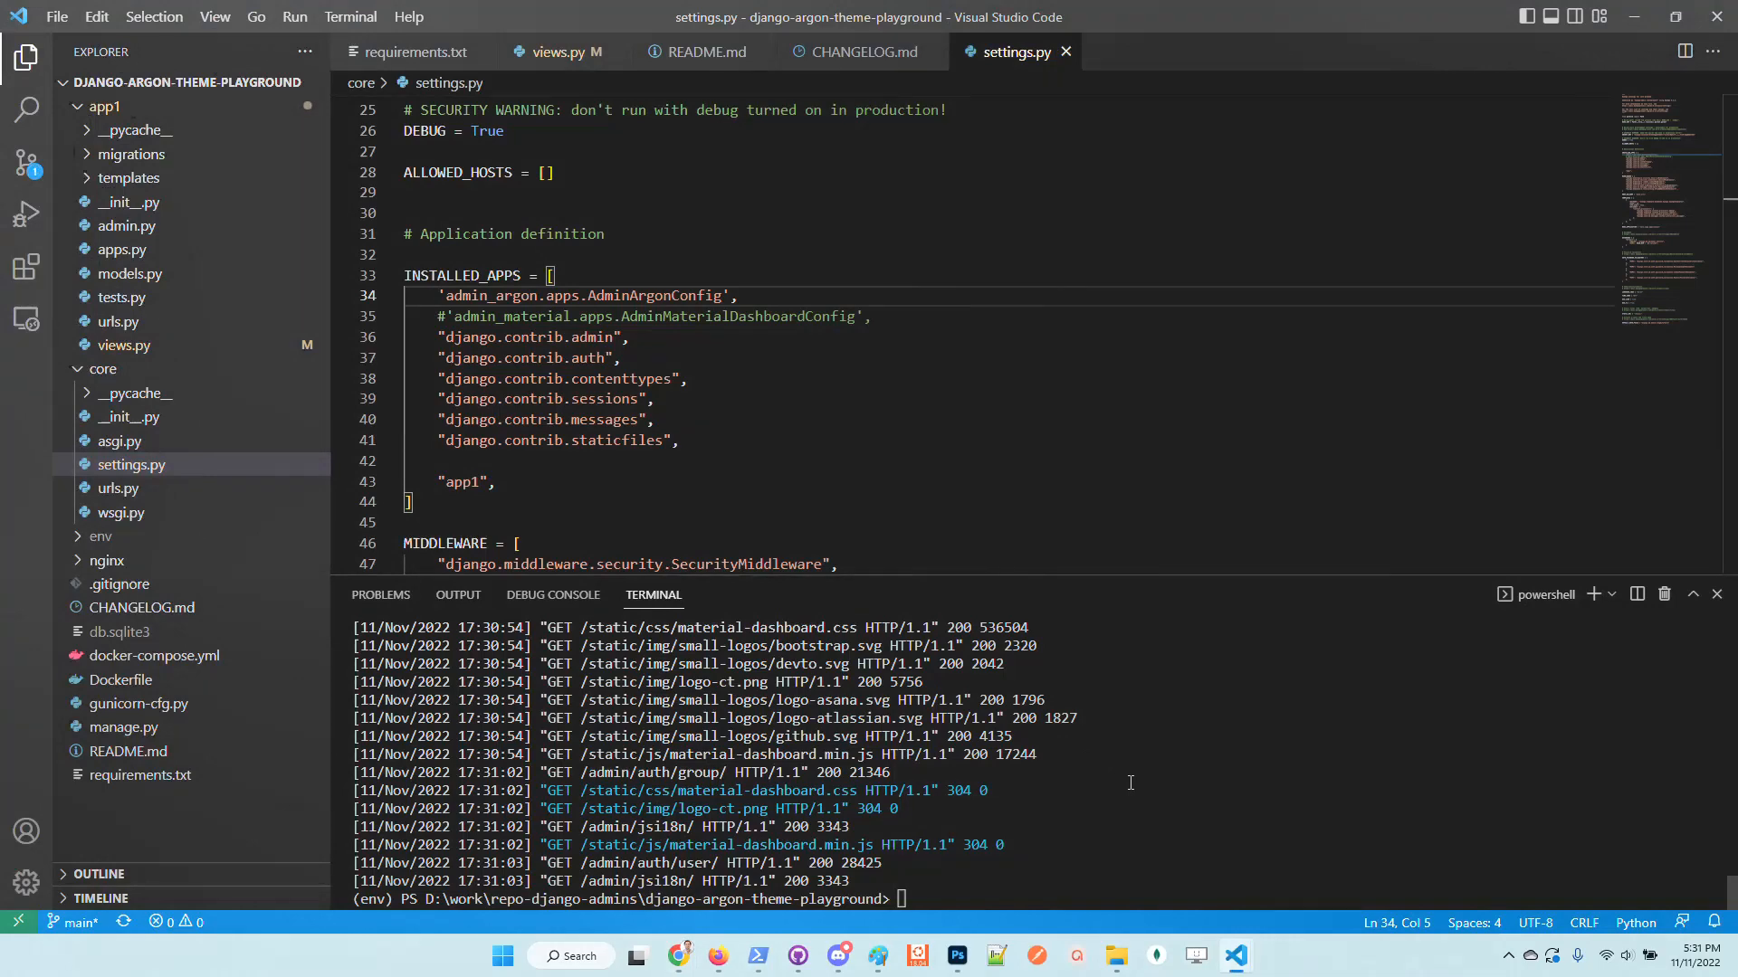
text(python.exe .\manage.py runserver)
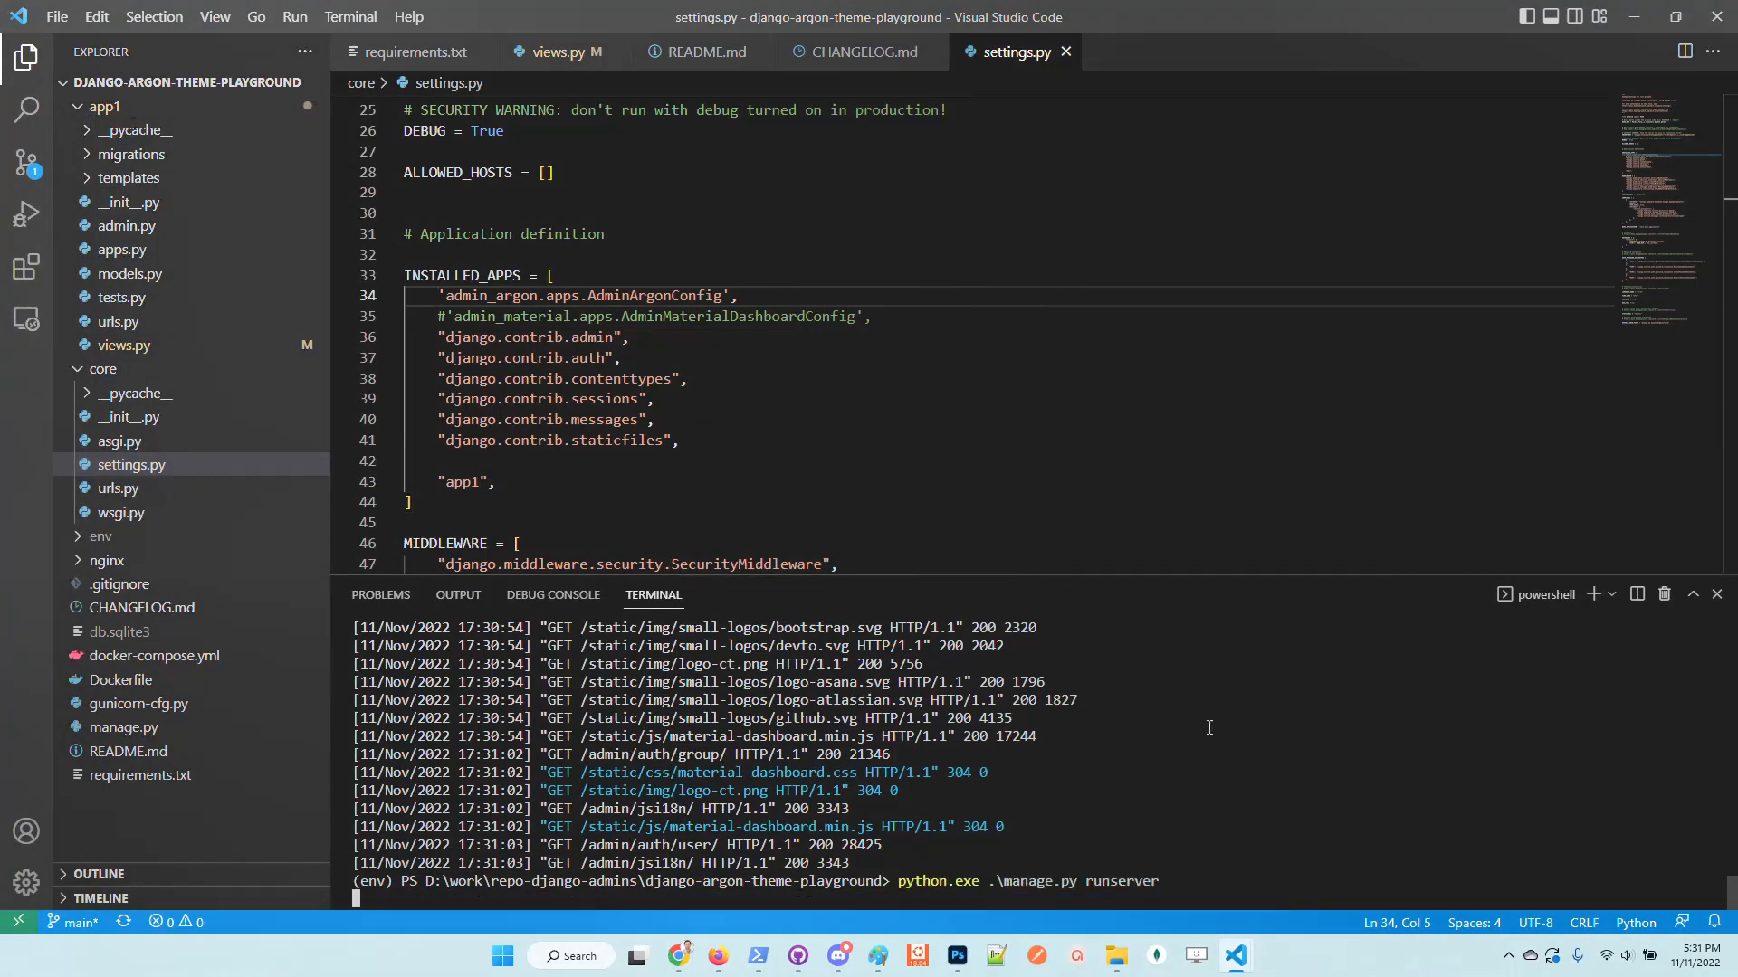
click(679, 956)
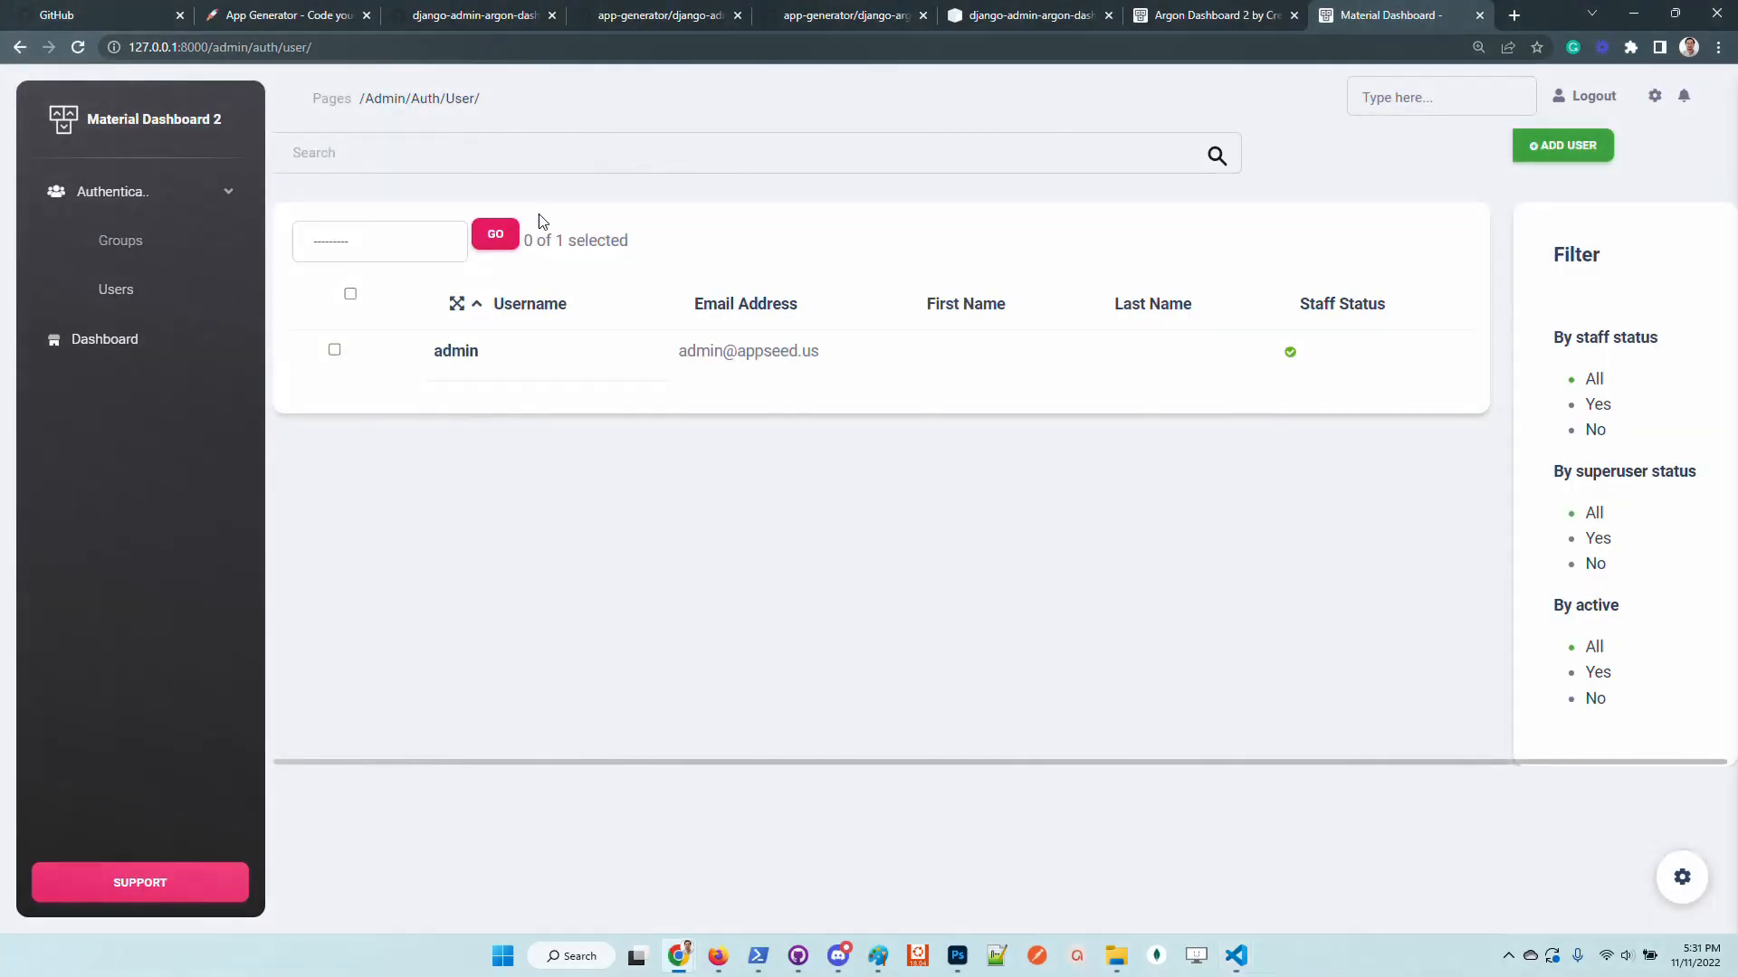
click(1396, 15)
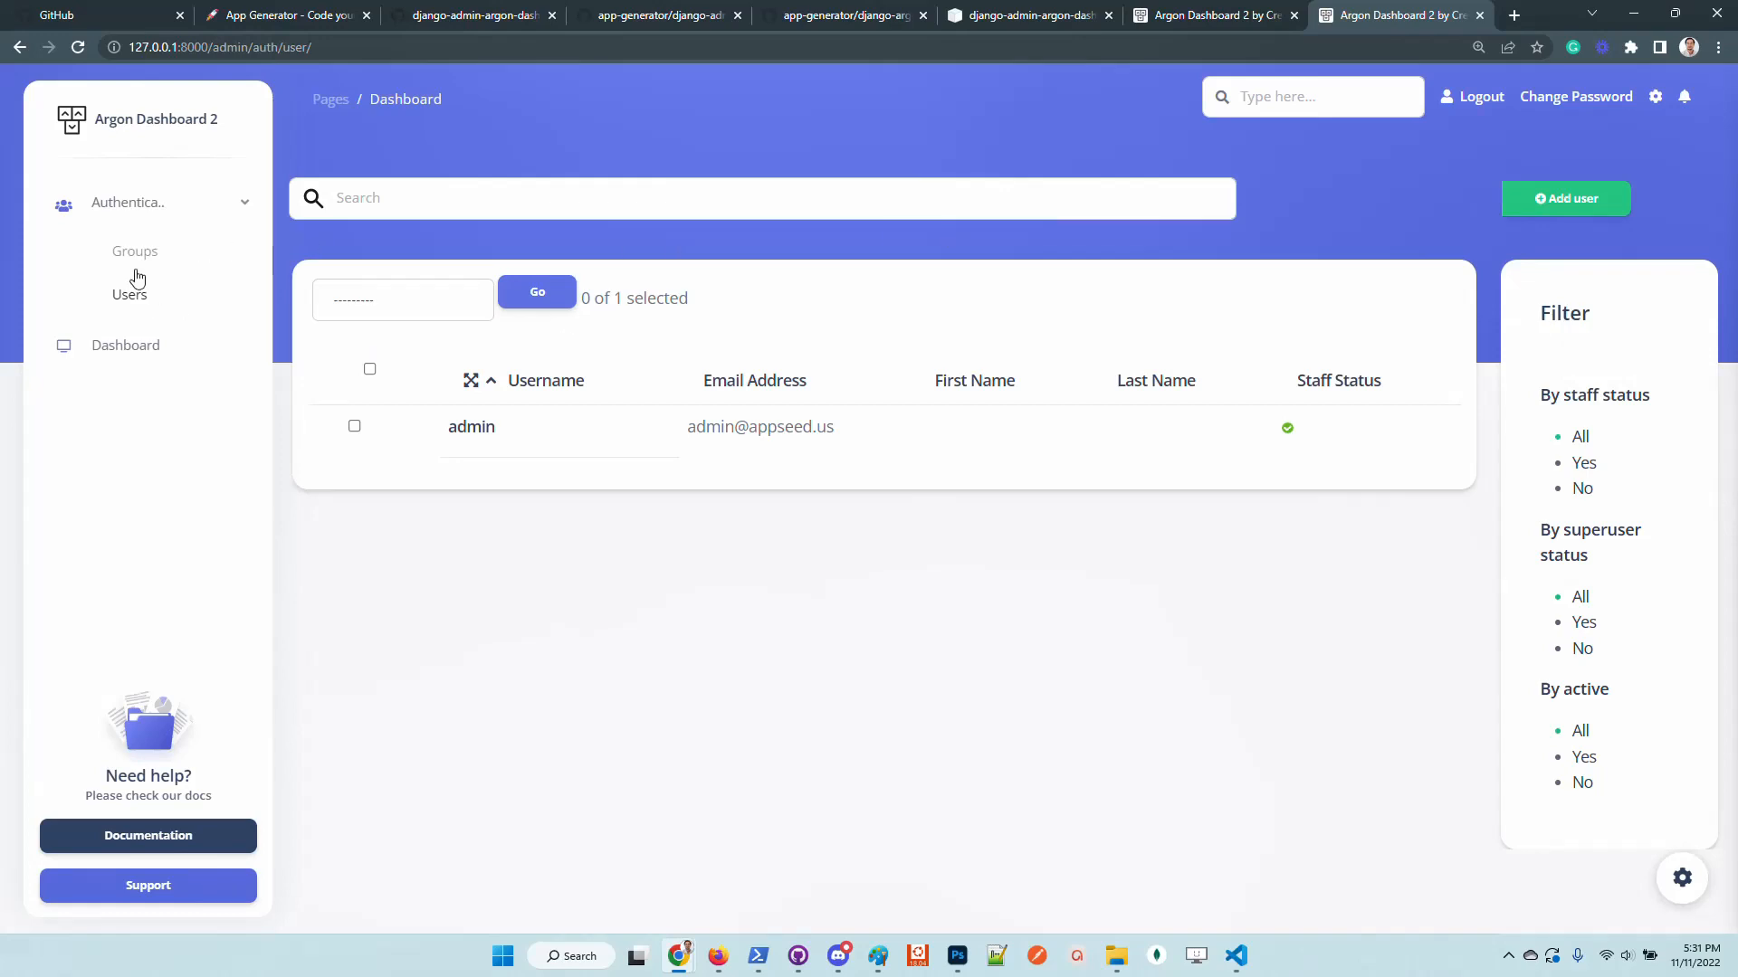
mouse_move(1682, 880)
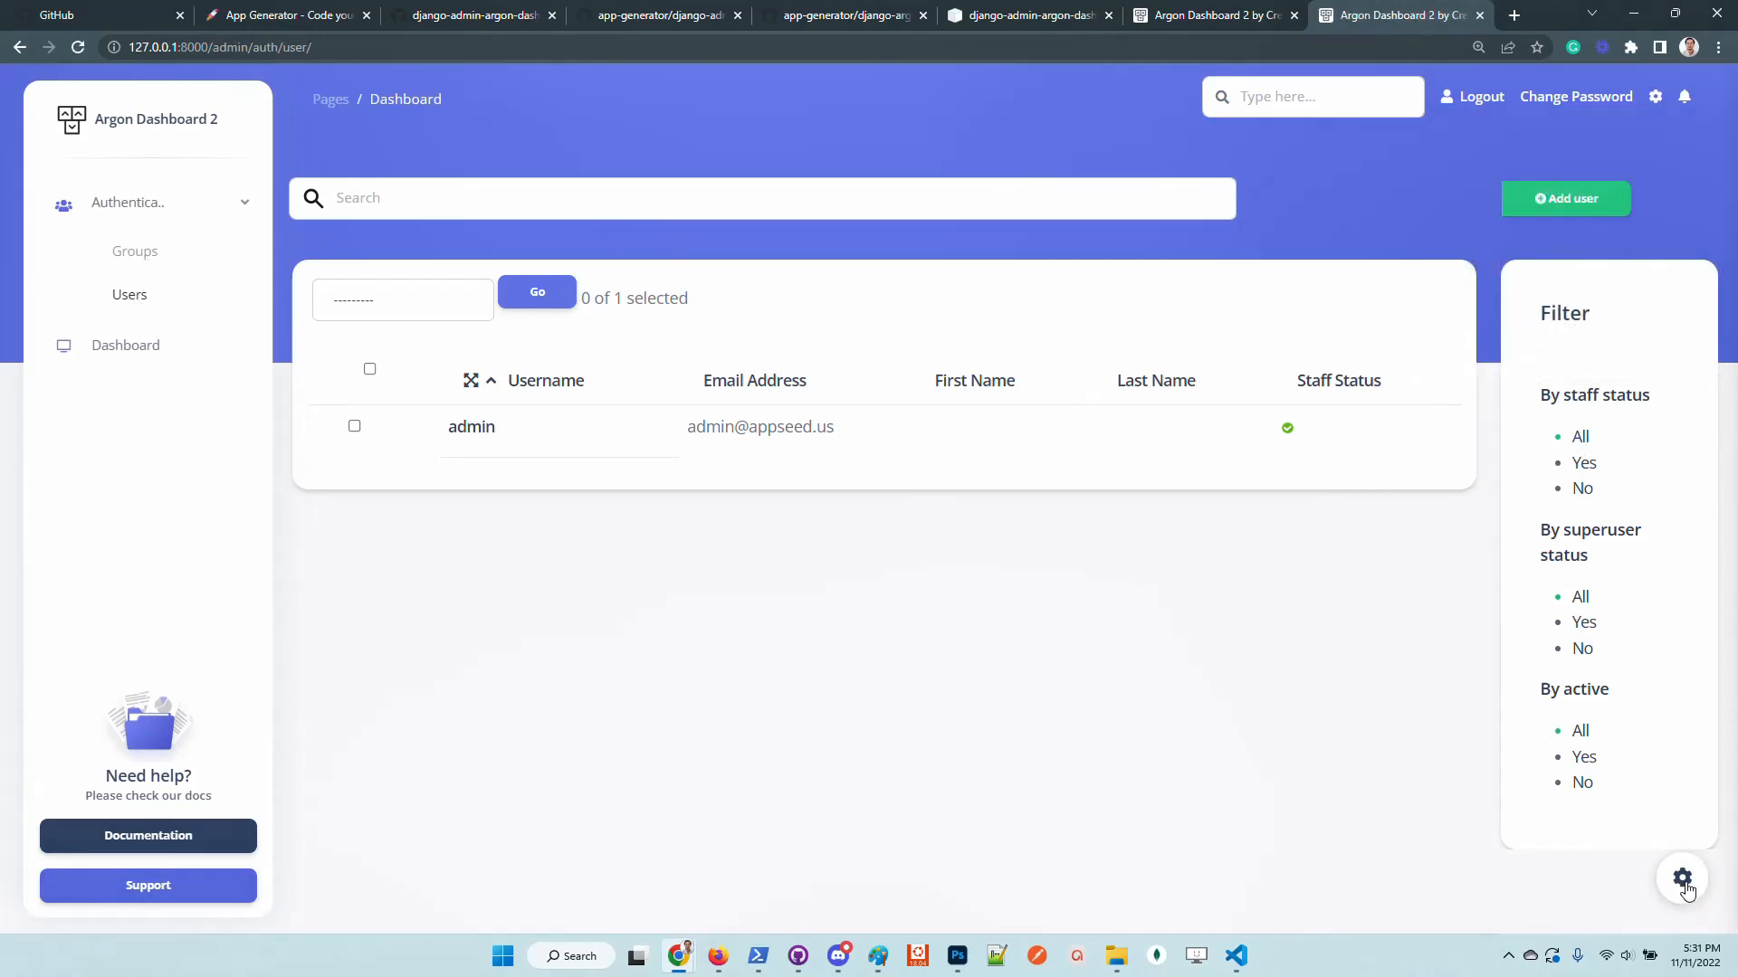
Step: Switch the Argon dashboard to dark mode from the appearance configurator
click(1681, 880)
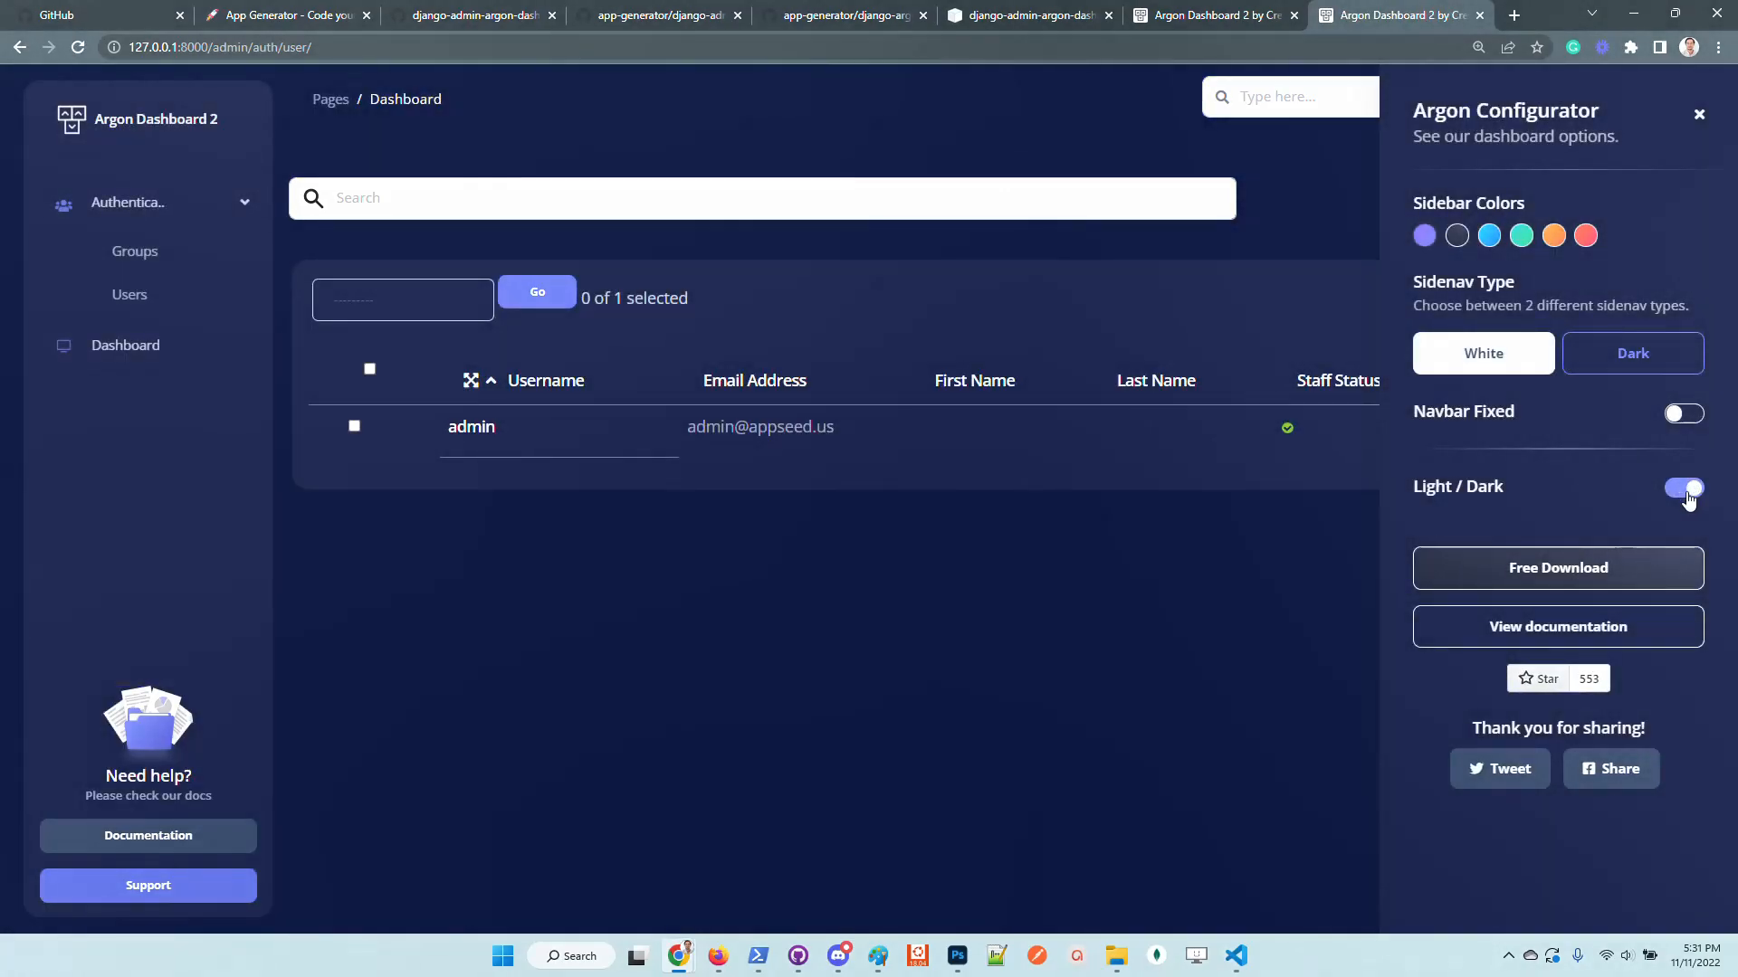
click(1682, 488)
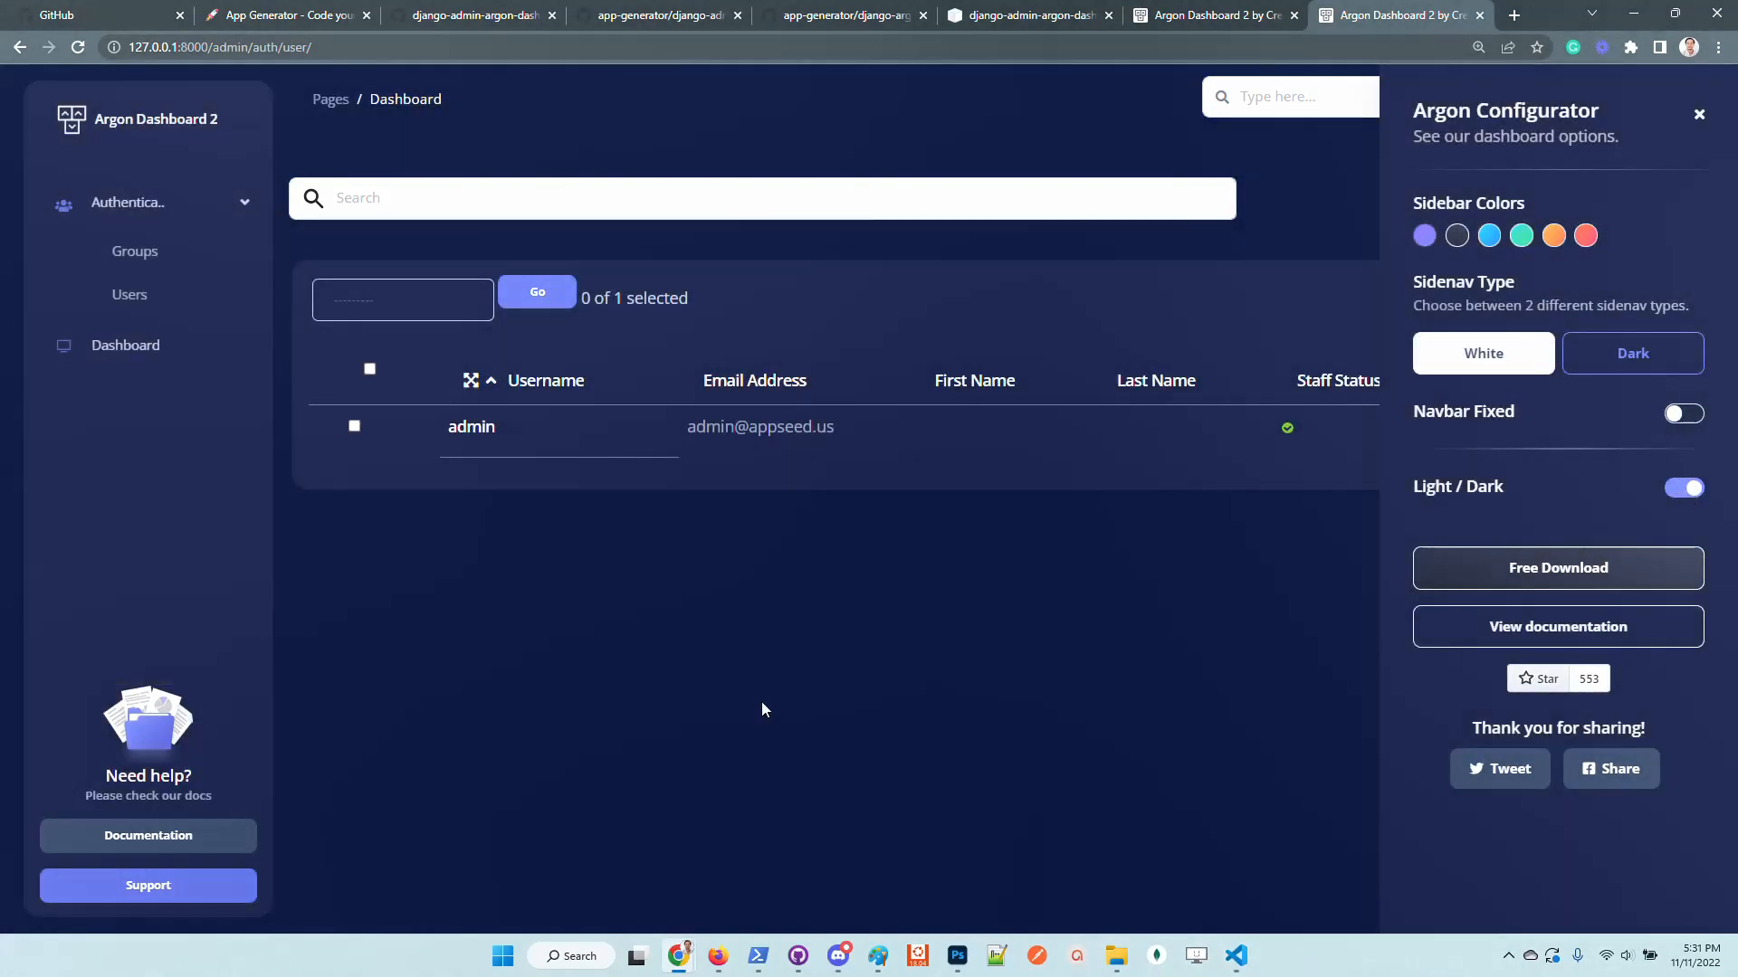
mouse_move(525, 16)
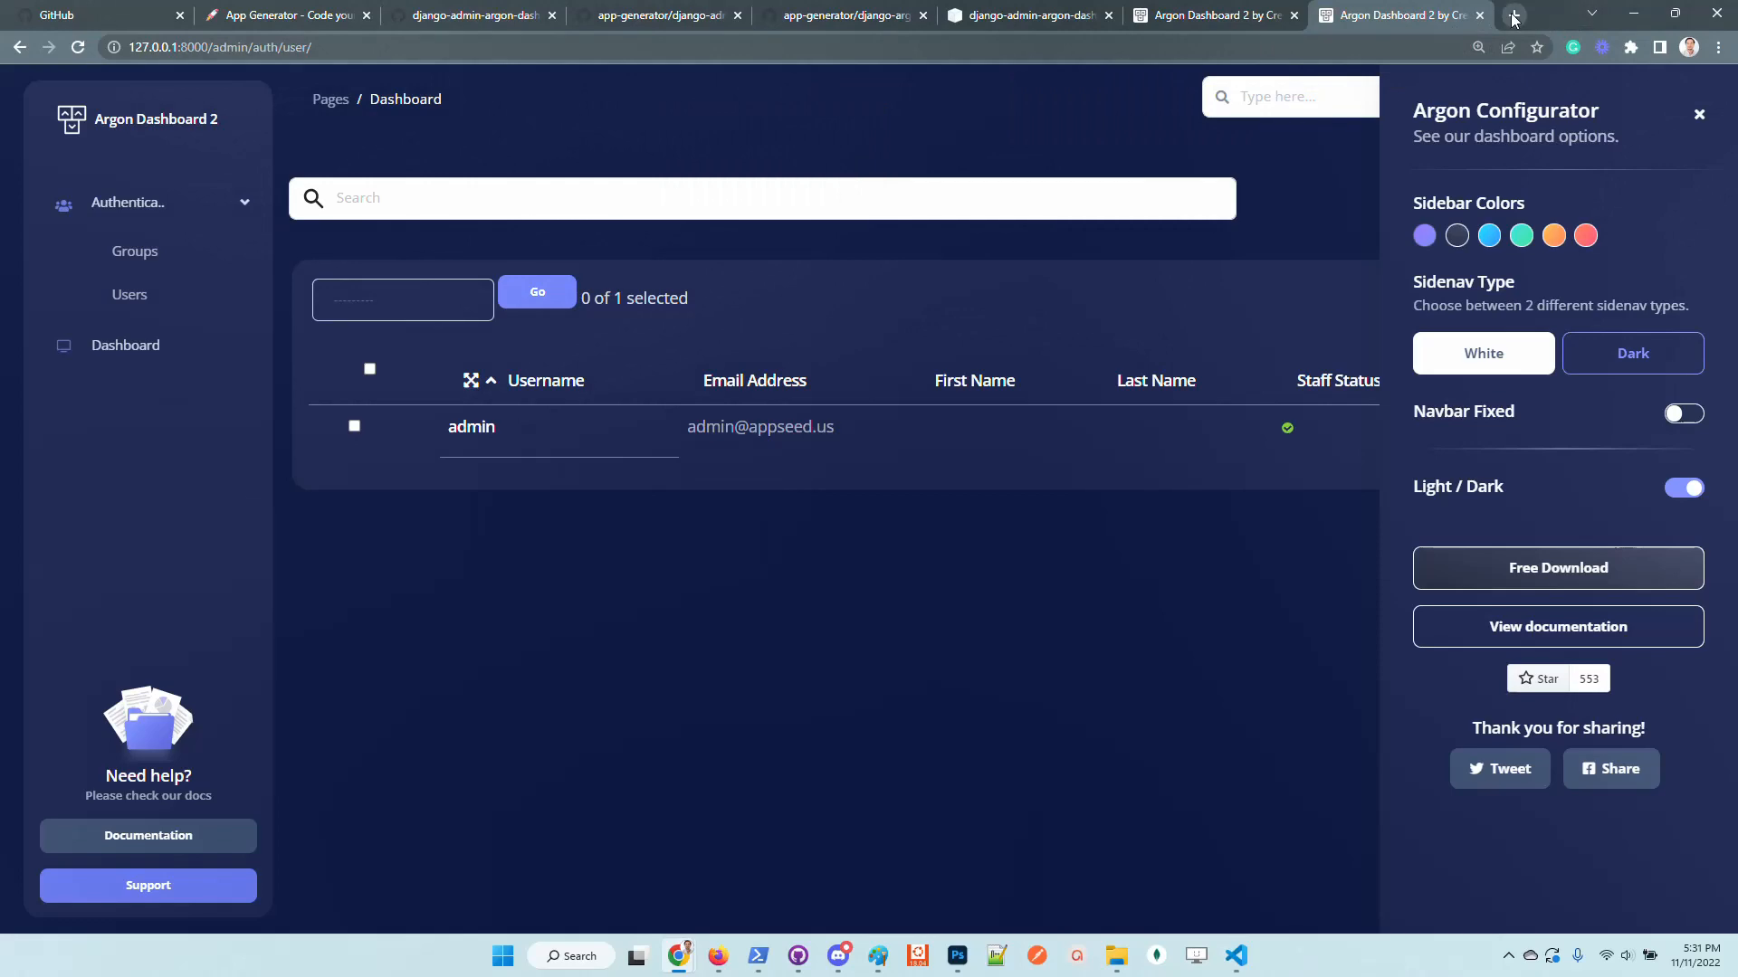
click(1512, 15)
text(appseed.us)
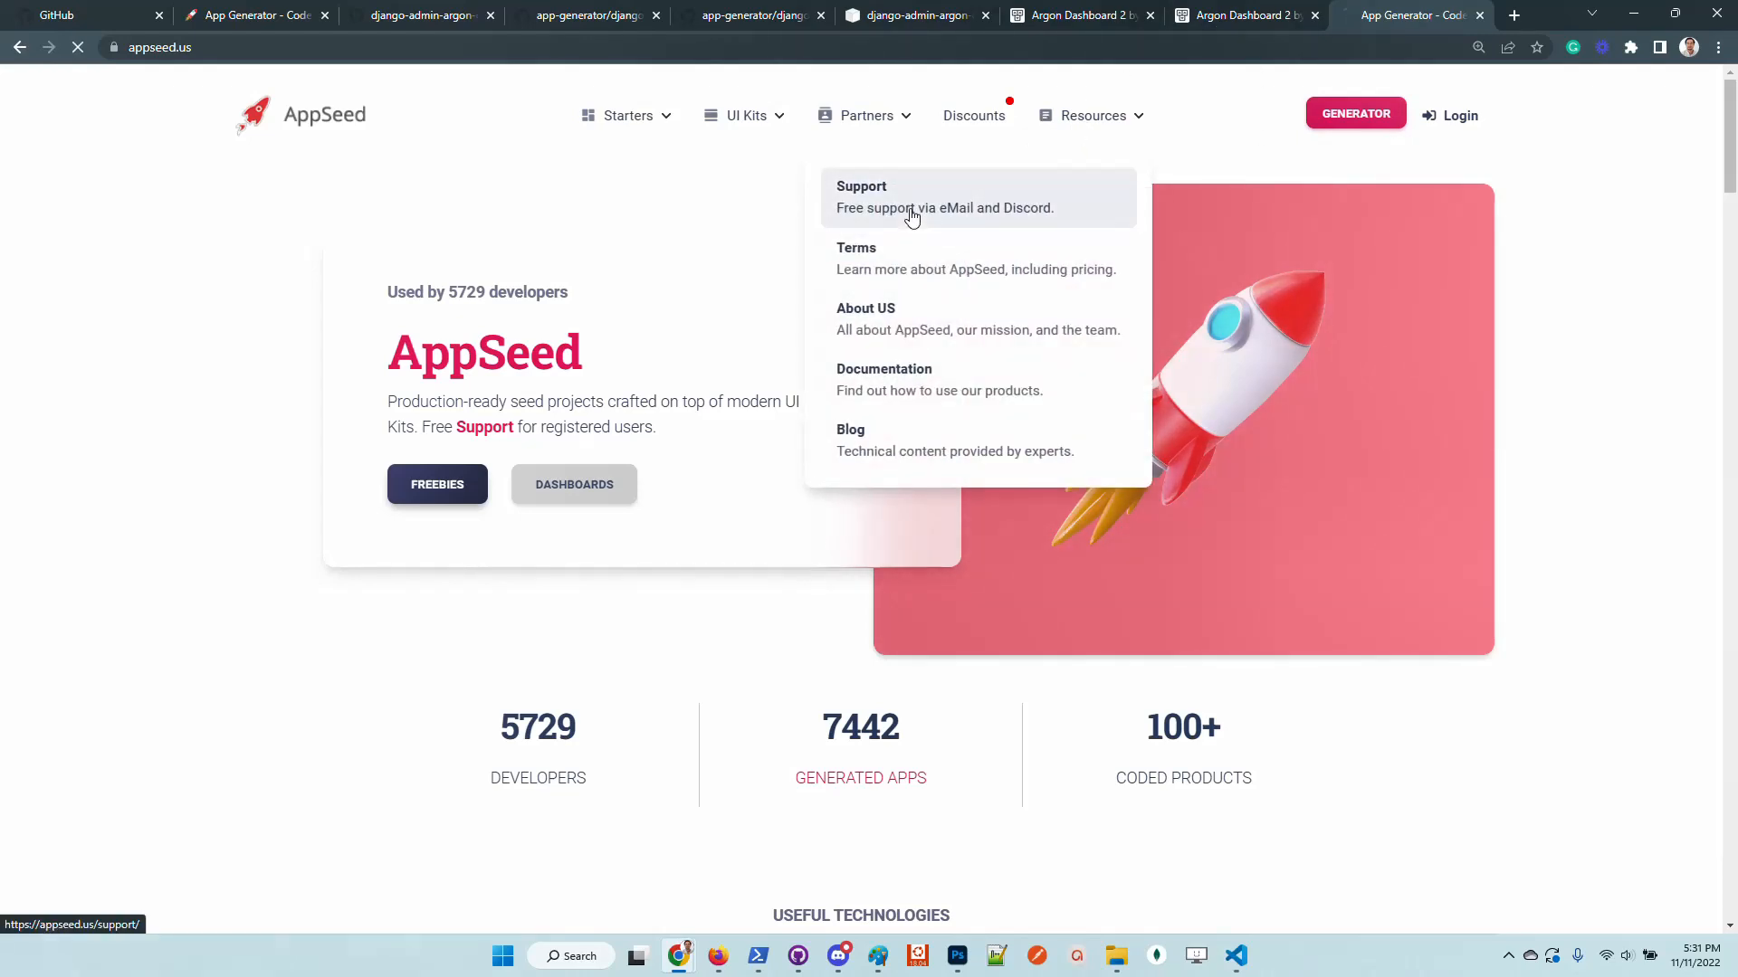
Step: Open AppSeed's Support page showing free assistance and the Black Friday 2022 notice
click(861, 197)
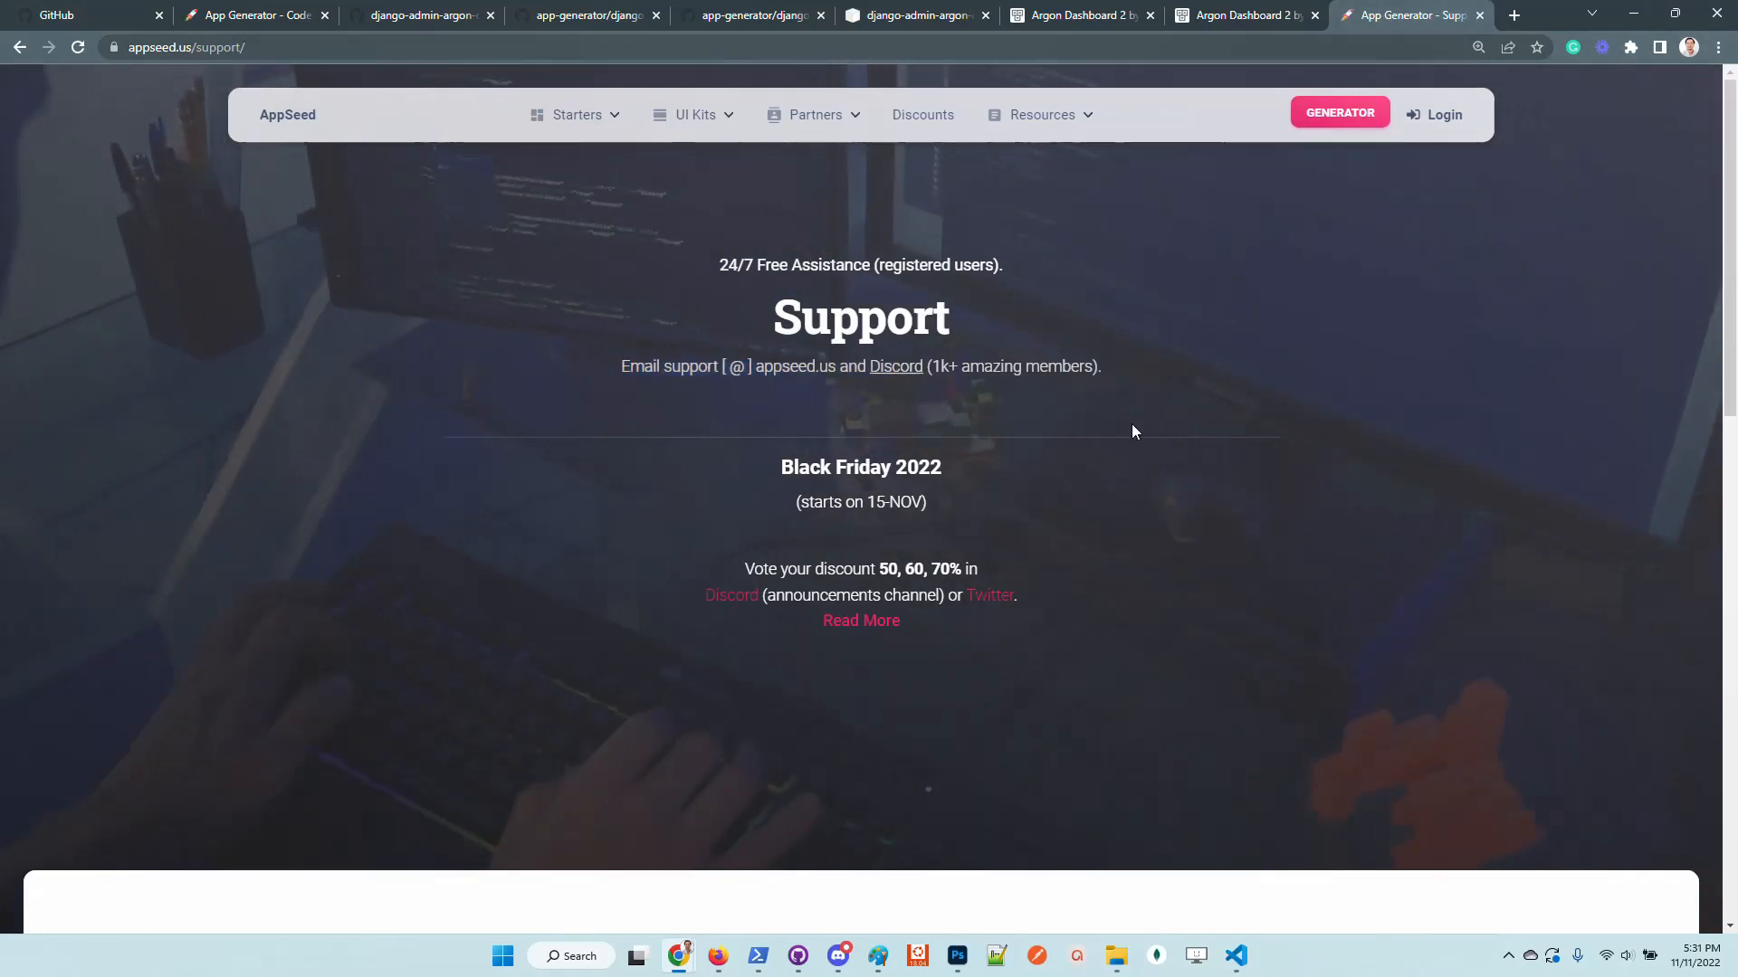
mouse_move(896, 374)
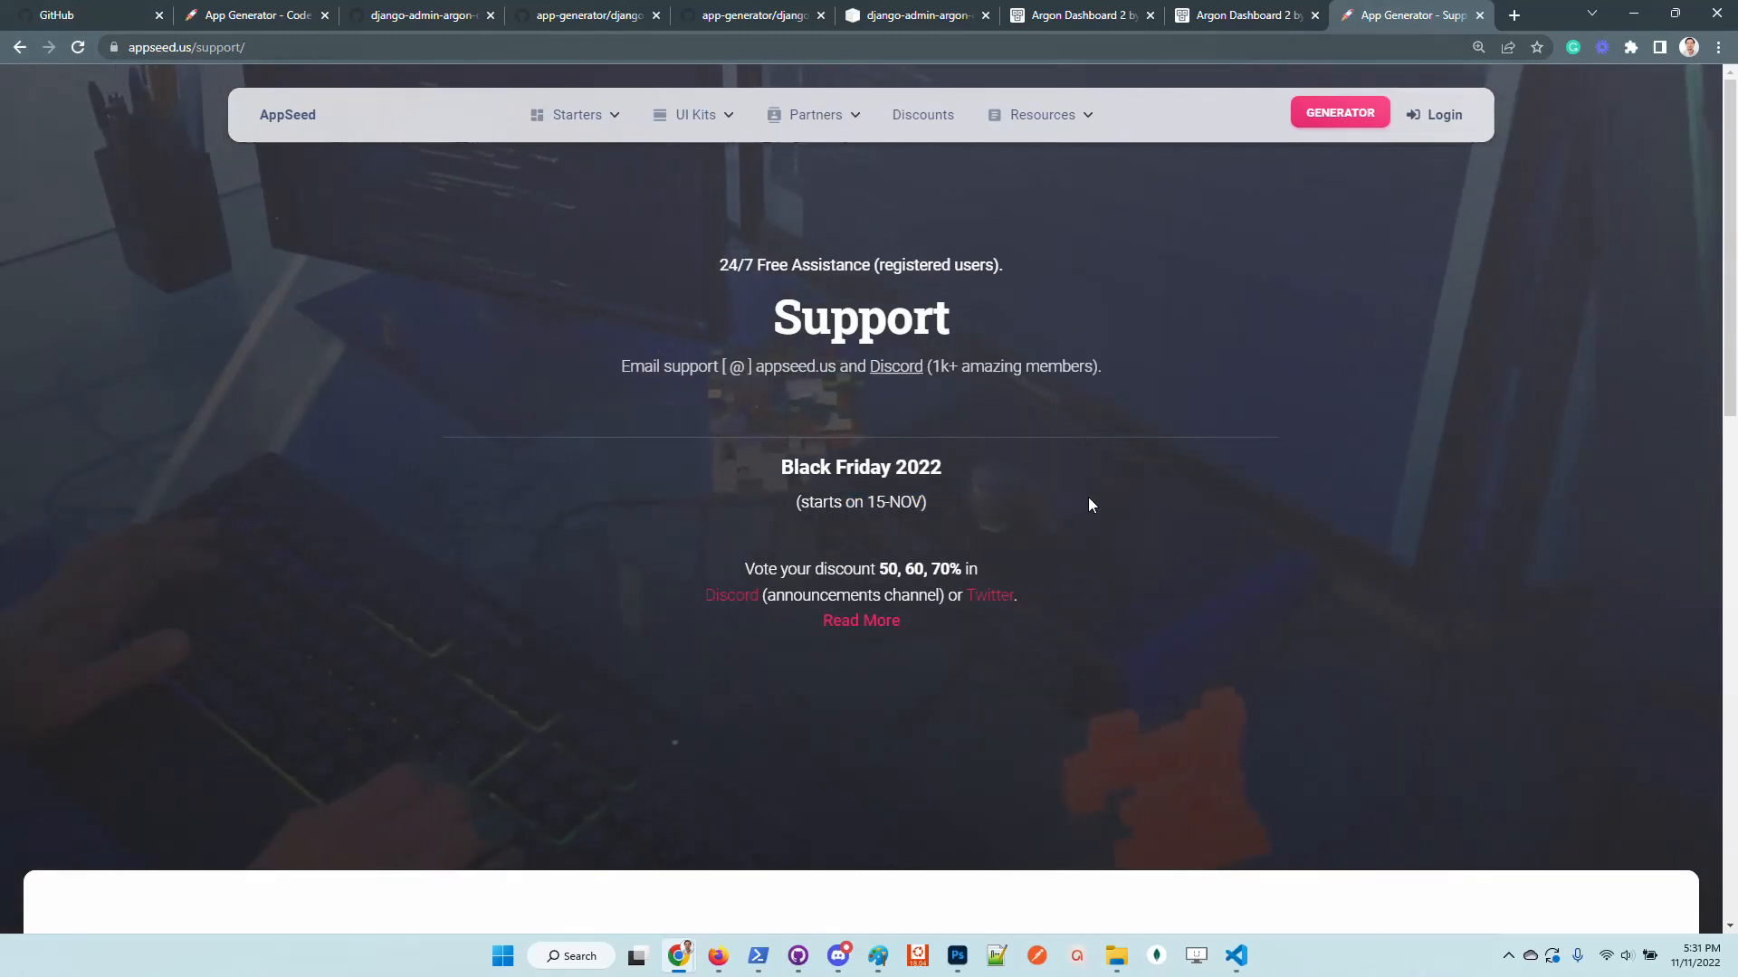
mouse_move(1273, 550)
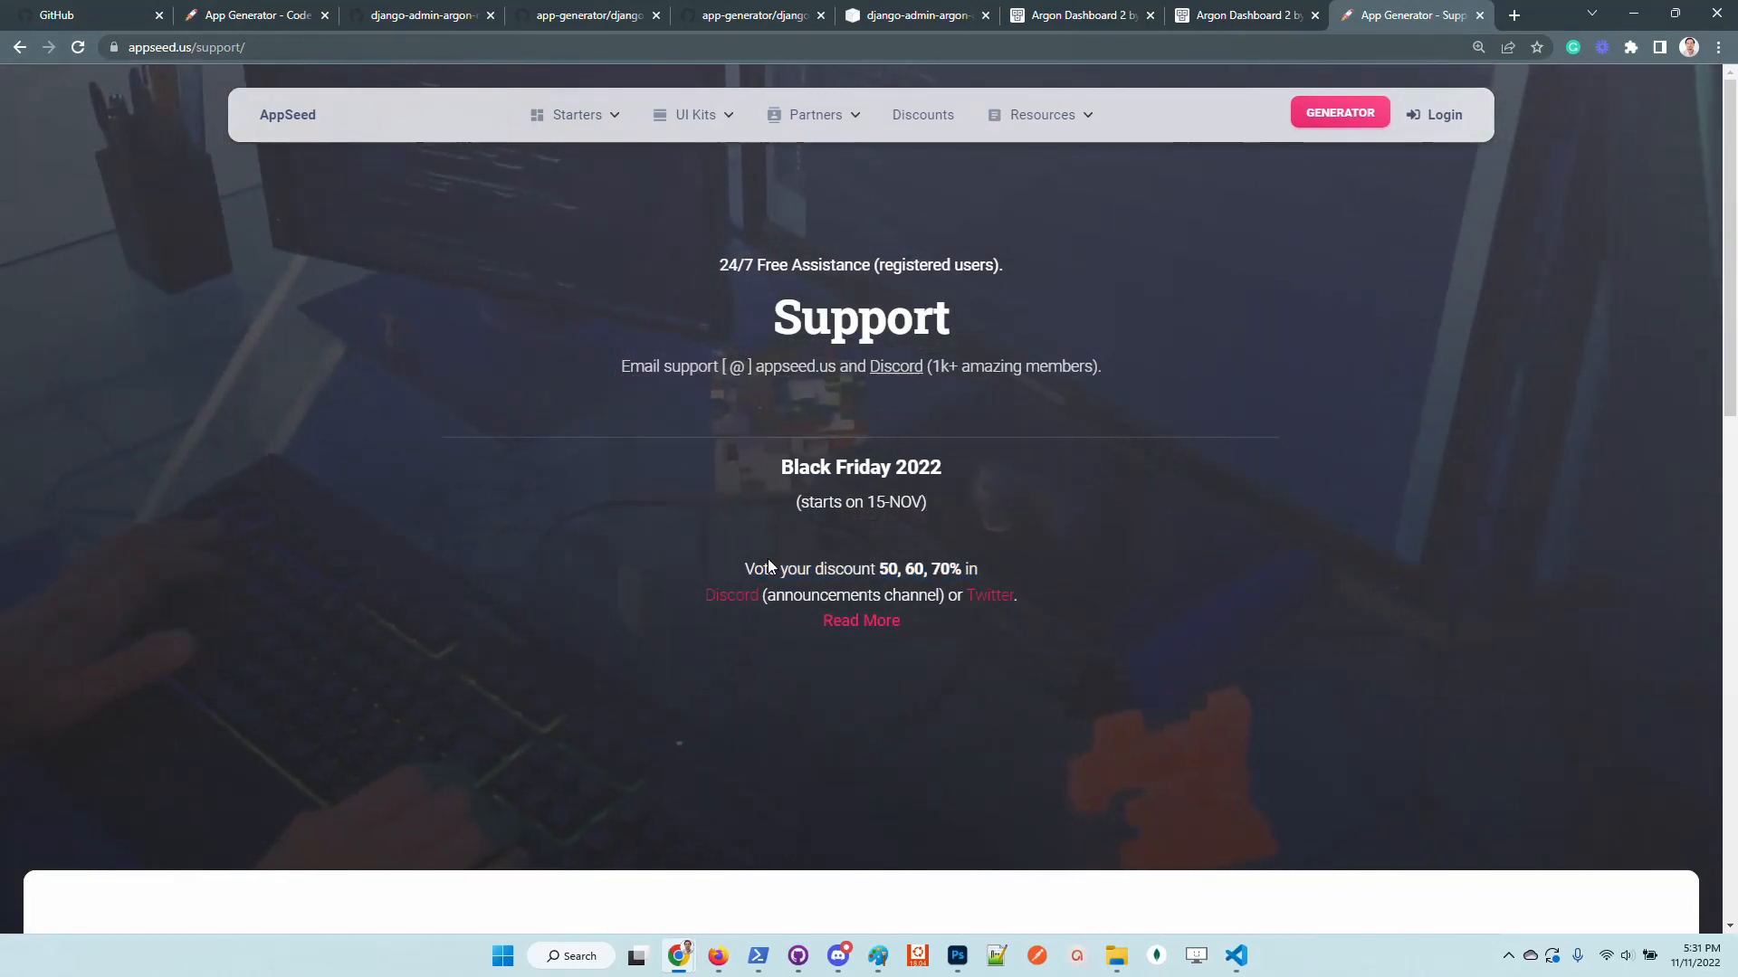
double_click(846, 569)
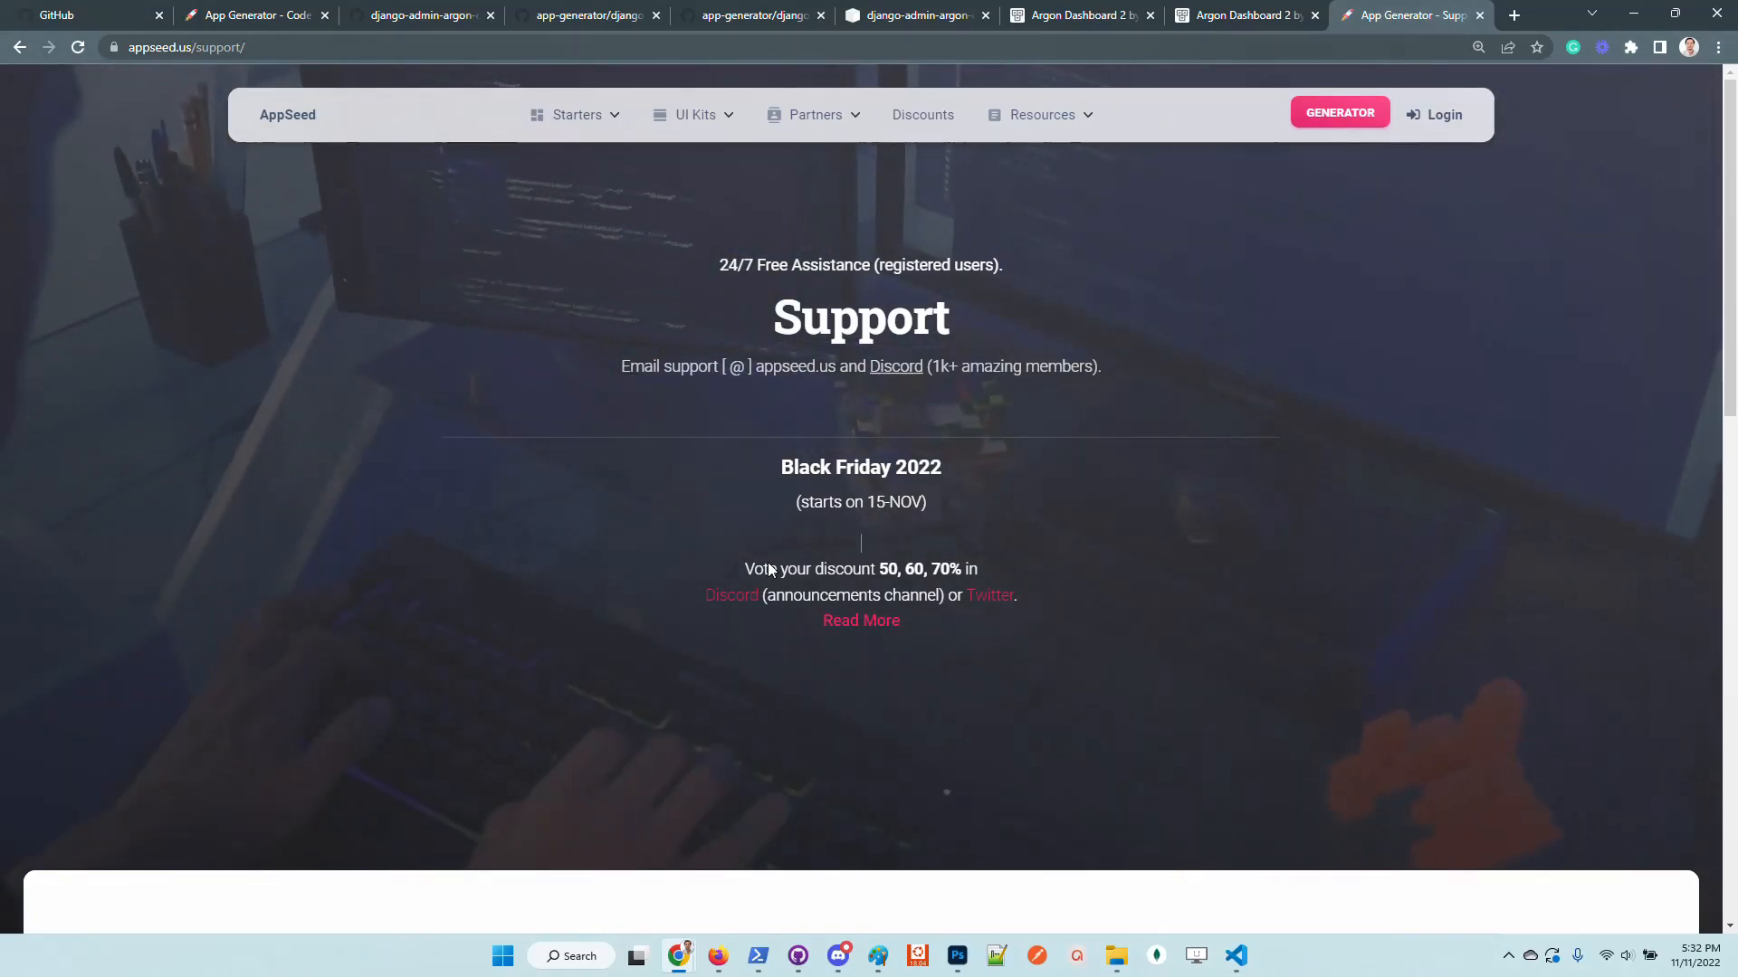
Step: Open the Black Friday 2022 discount blog post, then return to the AppSeed home page
click(860, 620)
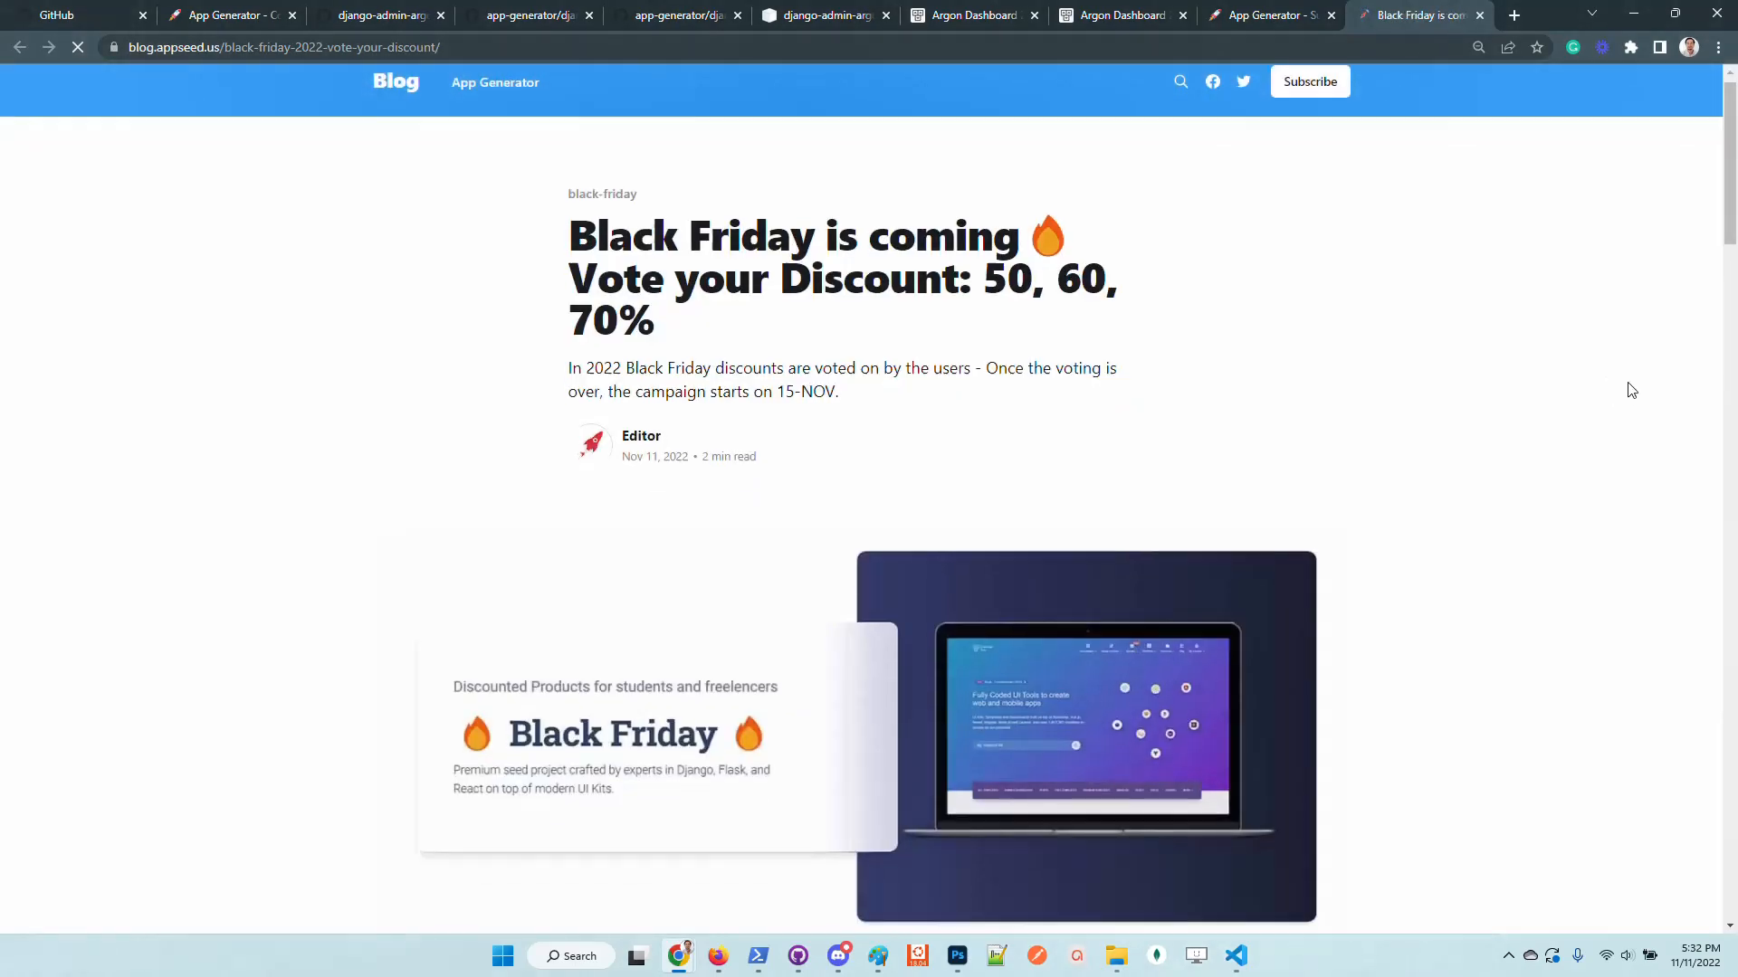
scroll(down, 3)
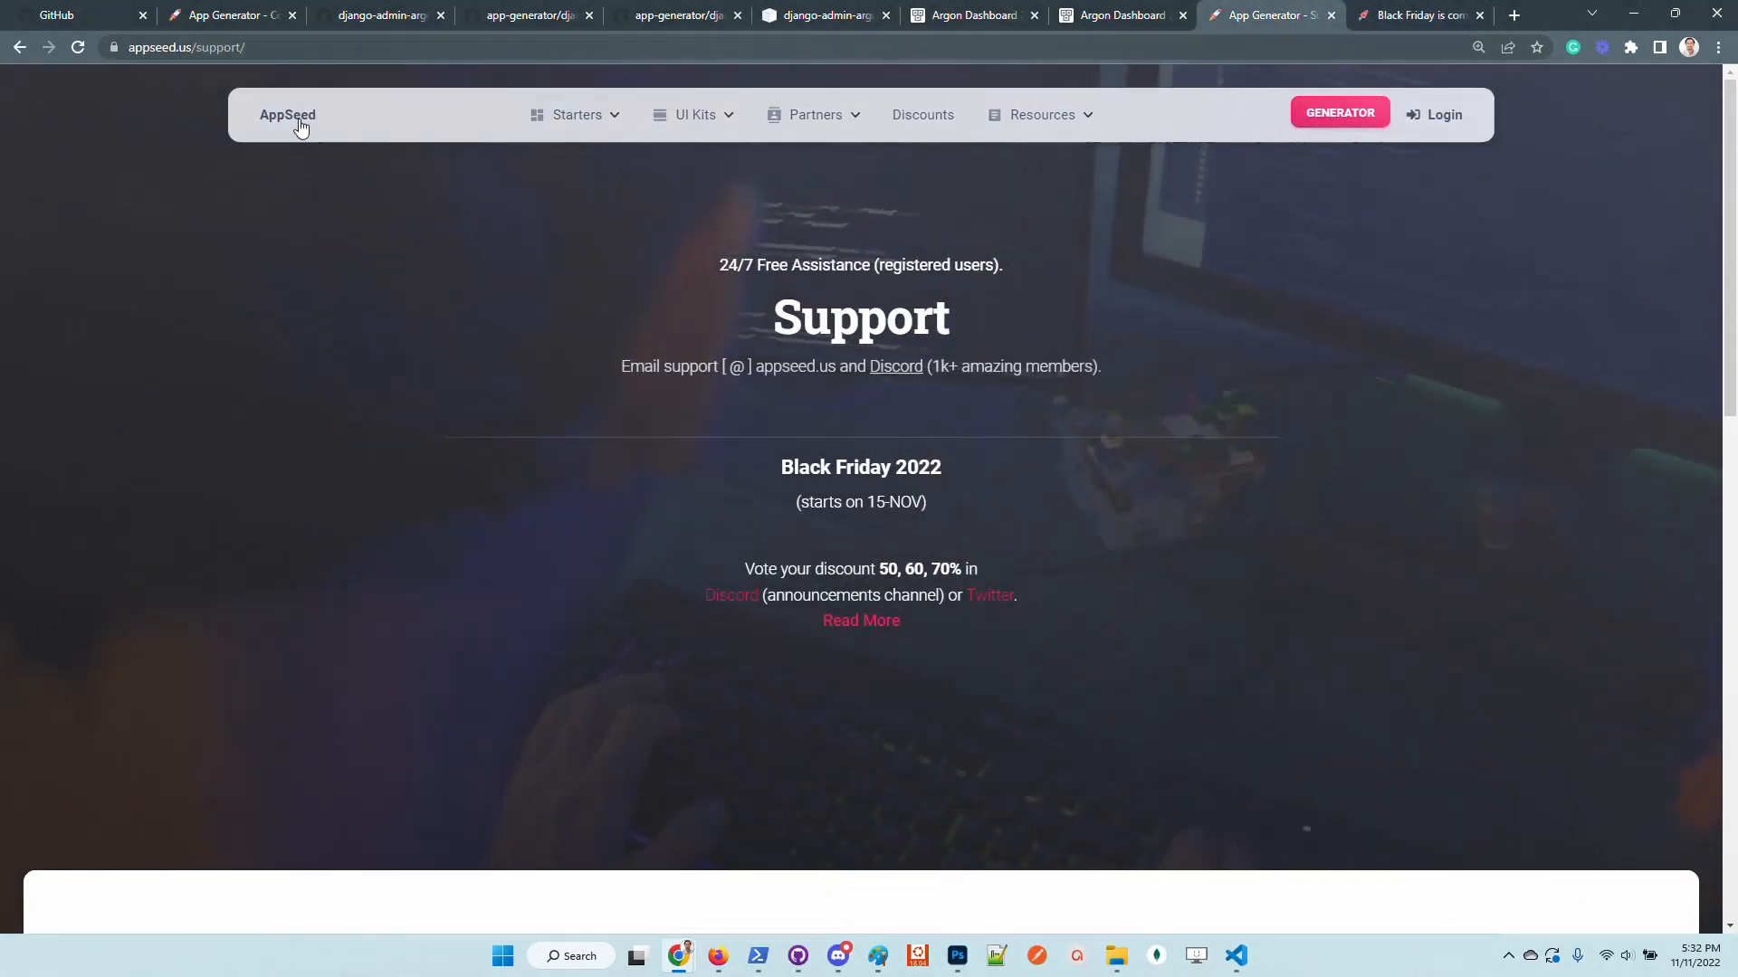
click(288, 114)
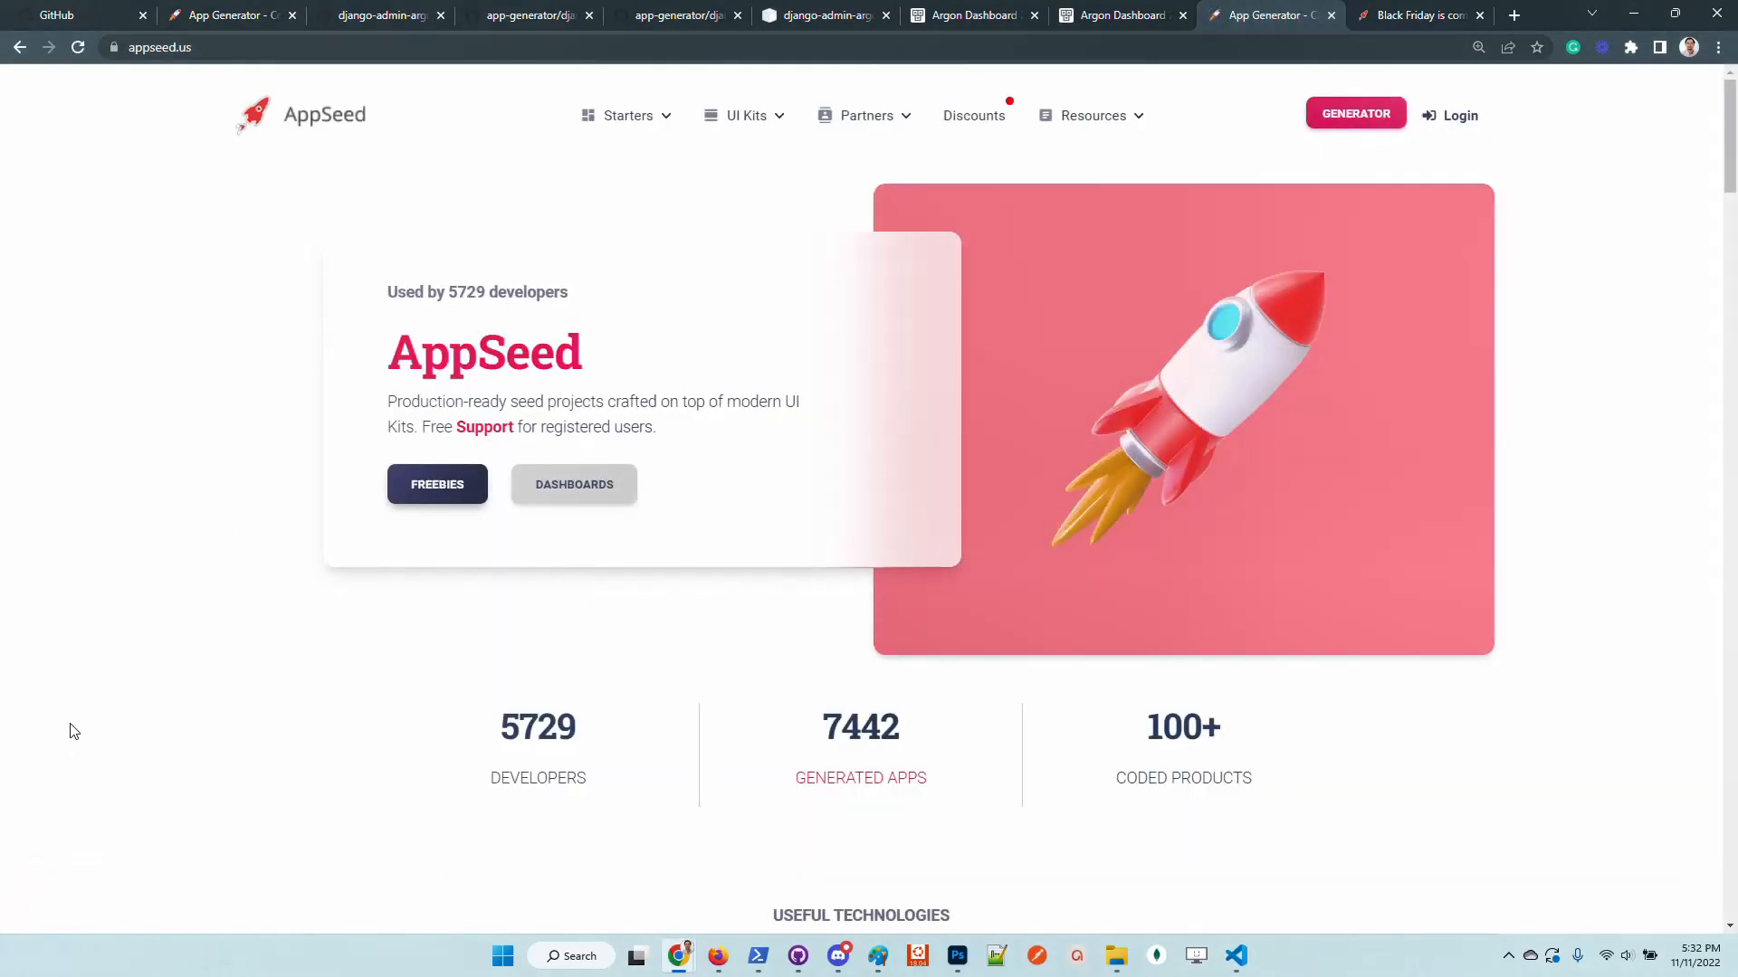